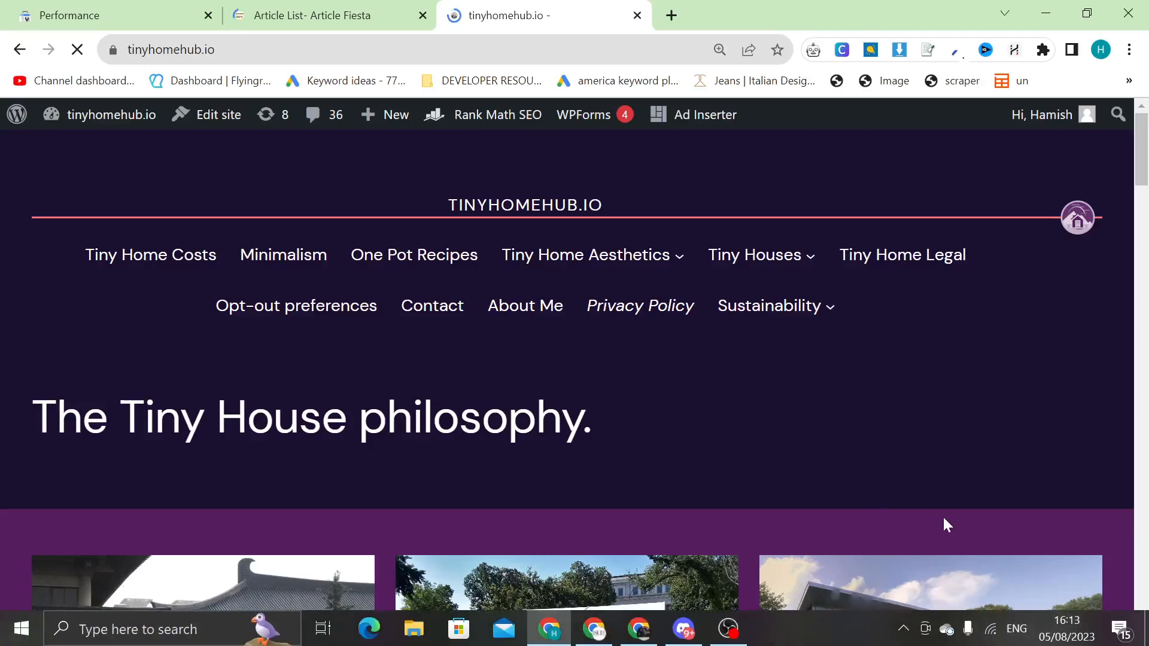
Scroll through the tinyhomehub.io page content to review it.
{"action": "scroll", "scroll_direction": "down", "scroll_amount": 3}
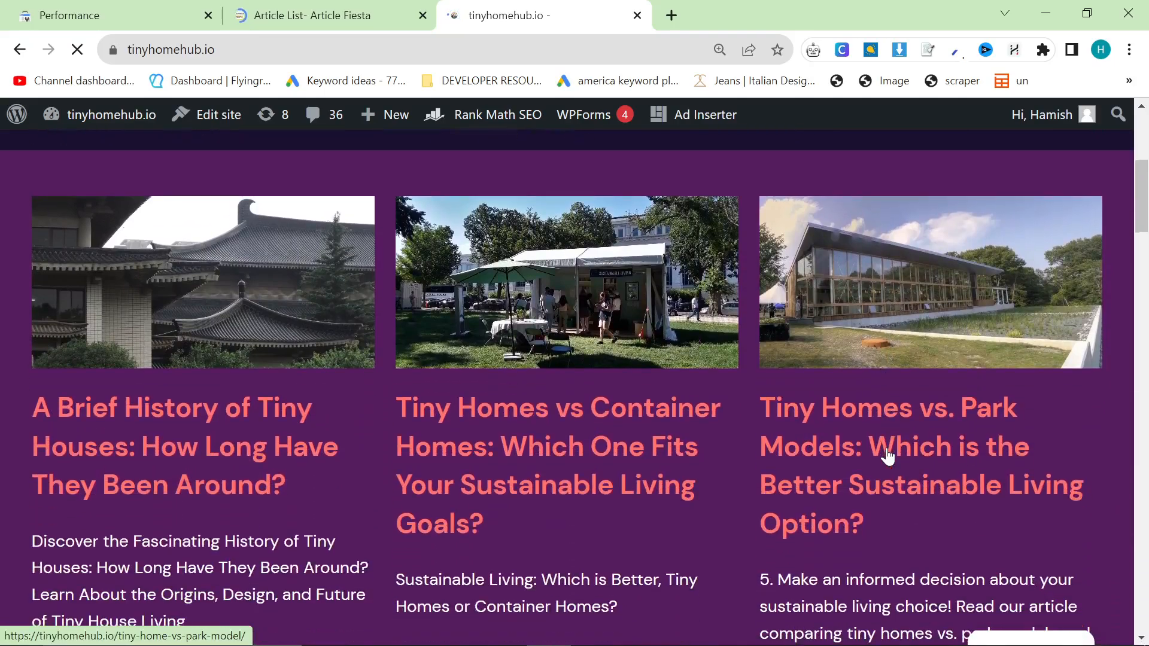
{"action": "scroll", "scroll_direction": "down", "scroll_amount": 3}
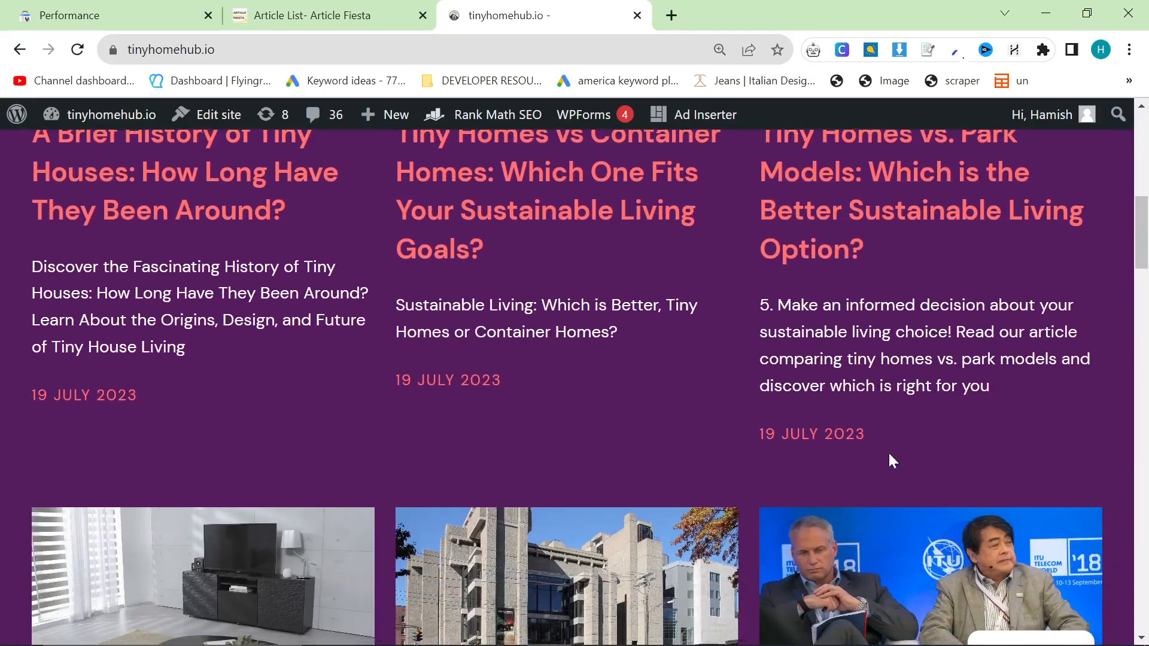
{"action": "scroll", "scroll_direction": "down", "scroll_amount": 3}
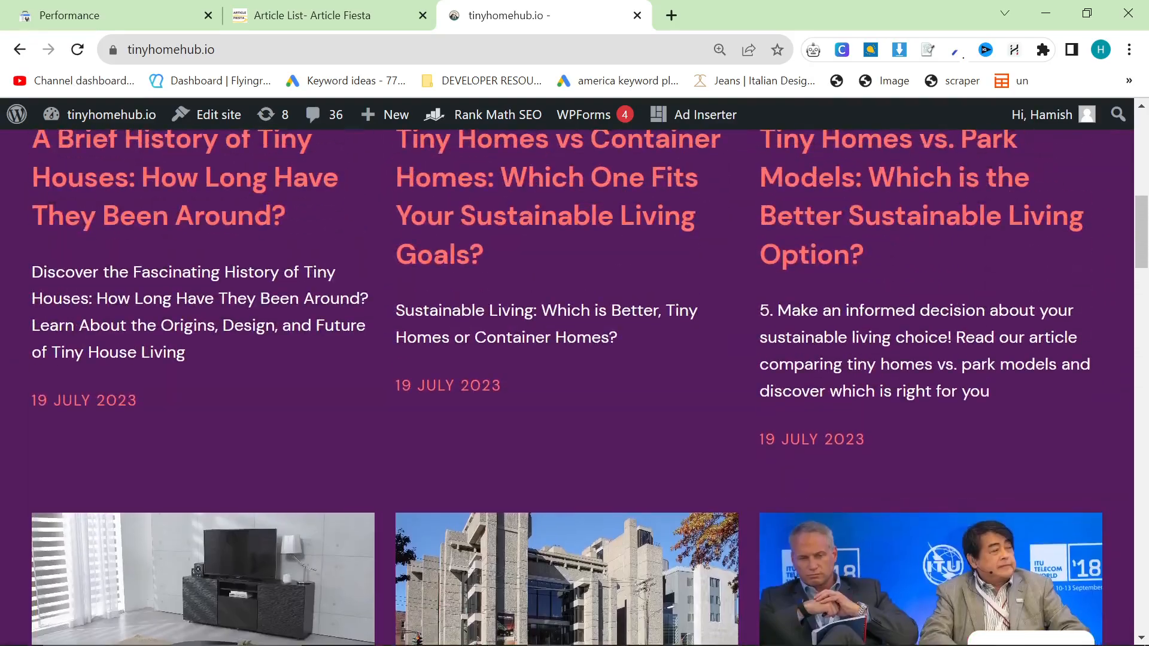
{"action": "scroll", "scroll_direction": "up", "scroll_amount": 3}
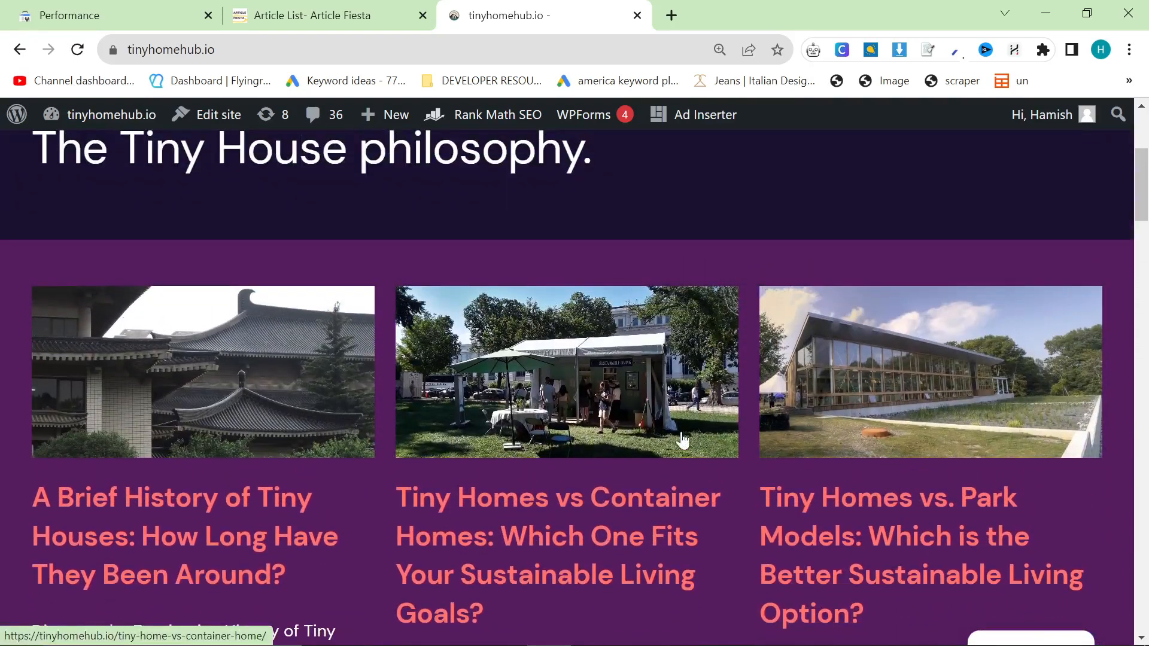
{"action": "mouse_move", "coordinate": [91, 410]}
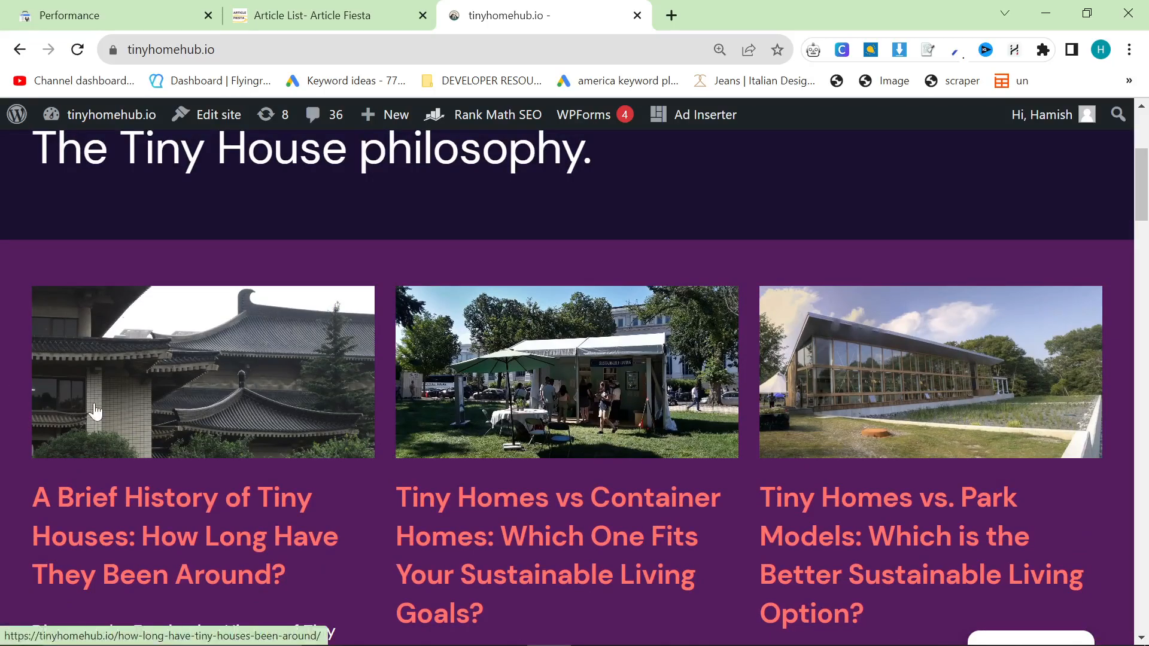
{"action": "scroll", "scroll_direction": "up", "scroll_amount": 3}
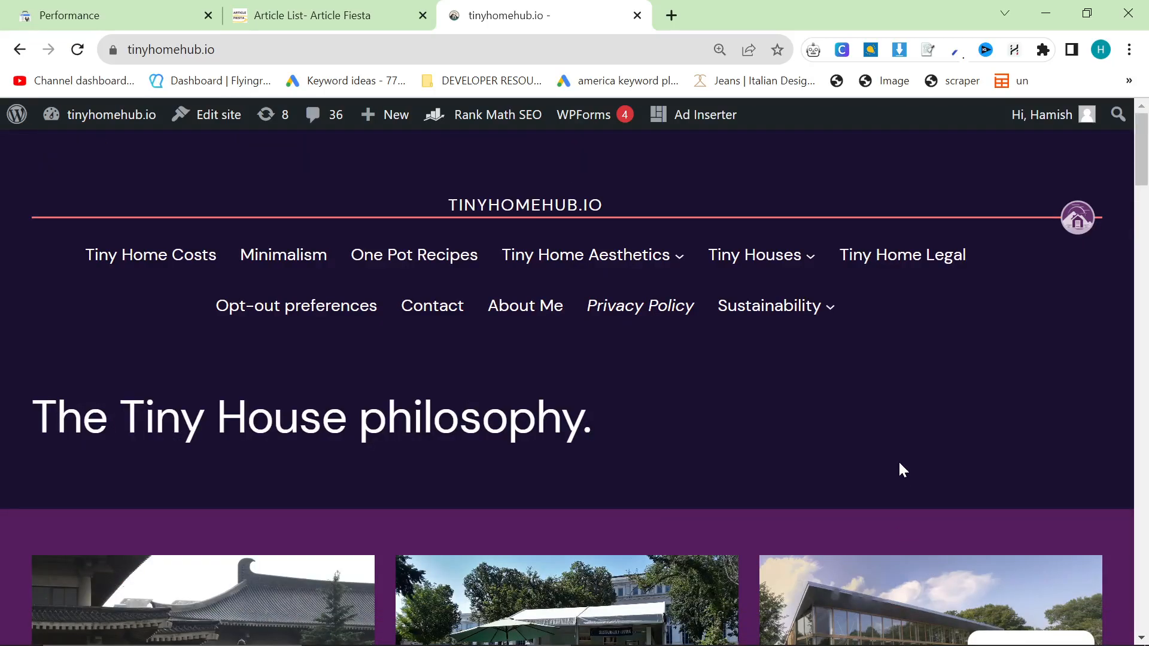
{"action": "scroll", "scroll_direction": "down", "scroll_amount": 3}
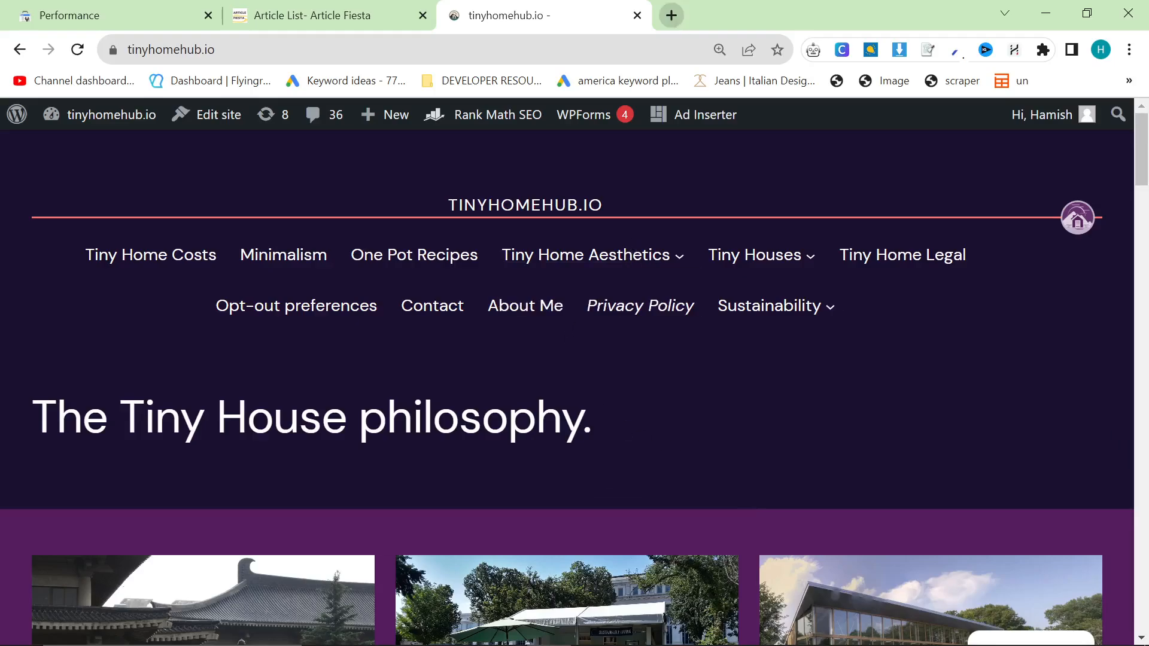
{"action": "mouse_move", "coordinate": [822, 512]}
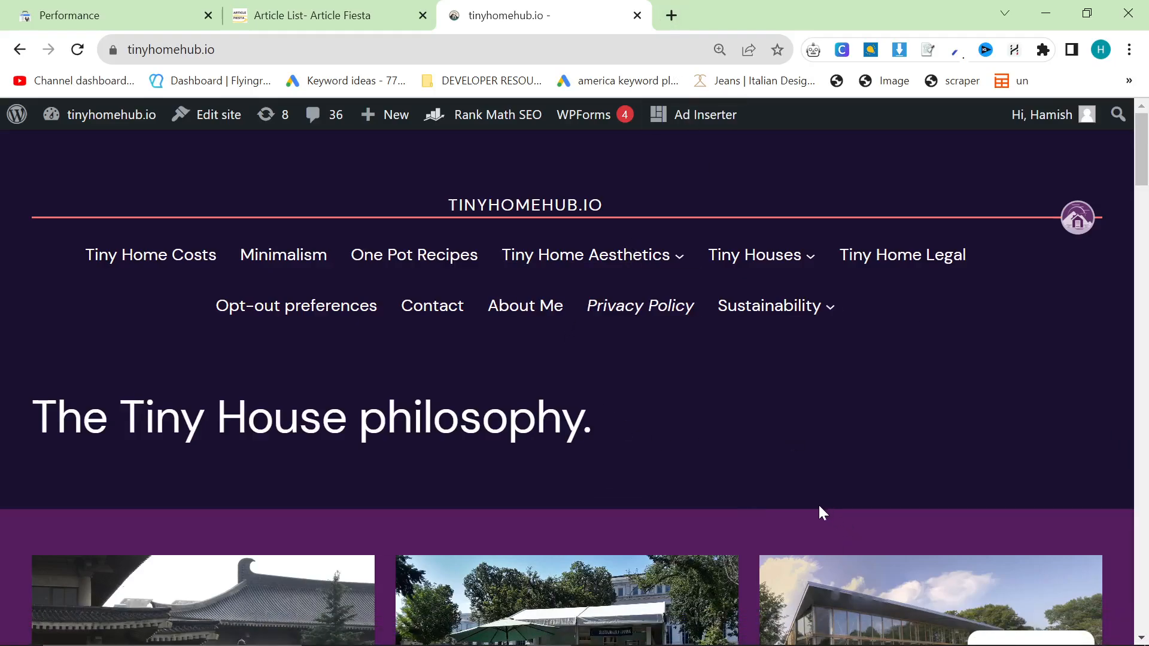
{"action": "mouse_move", "coordinate": [777, 451]}
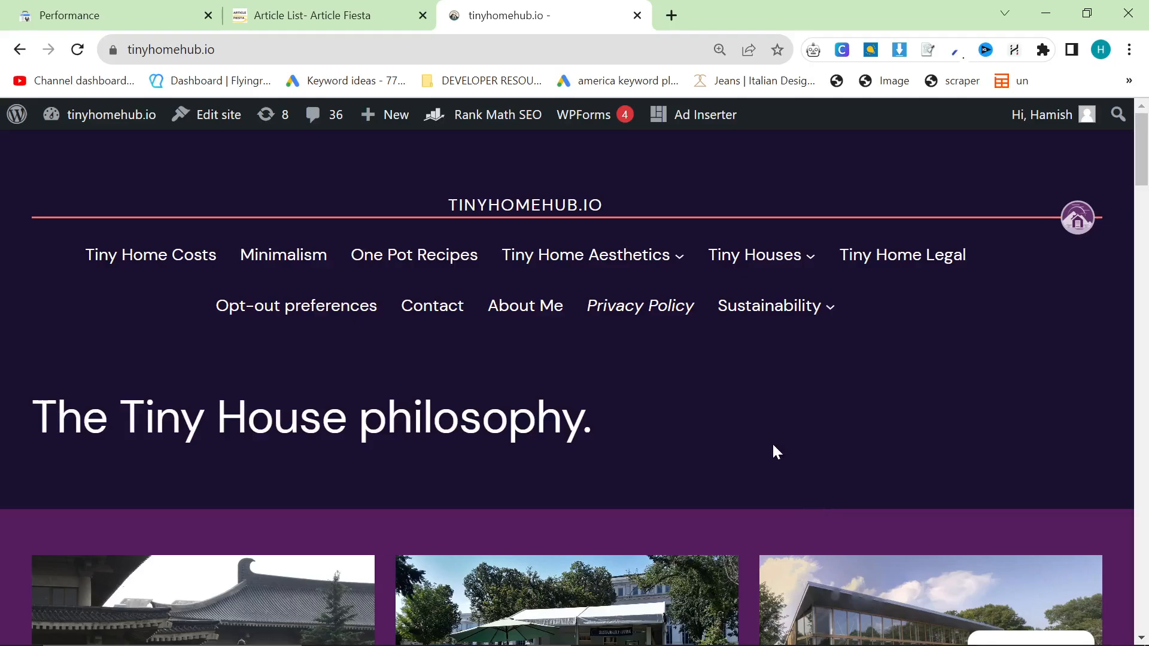
{"action": "mouse_move", "coordinate": [784, 443]}
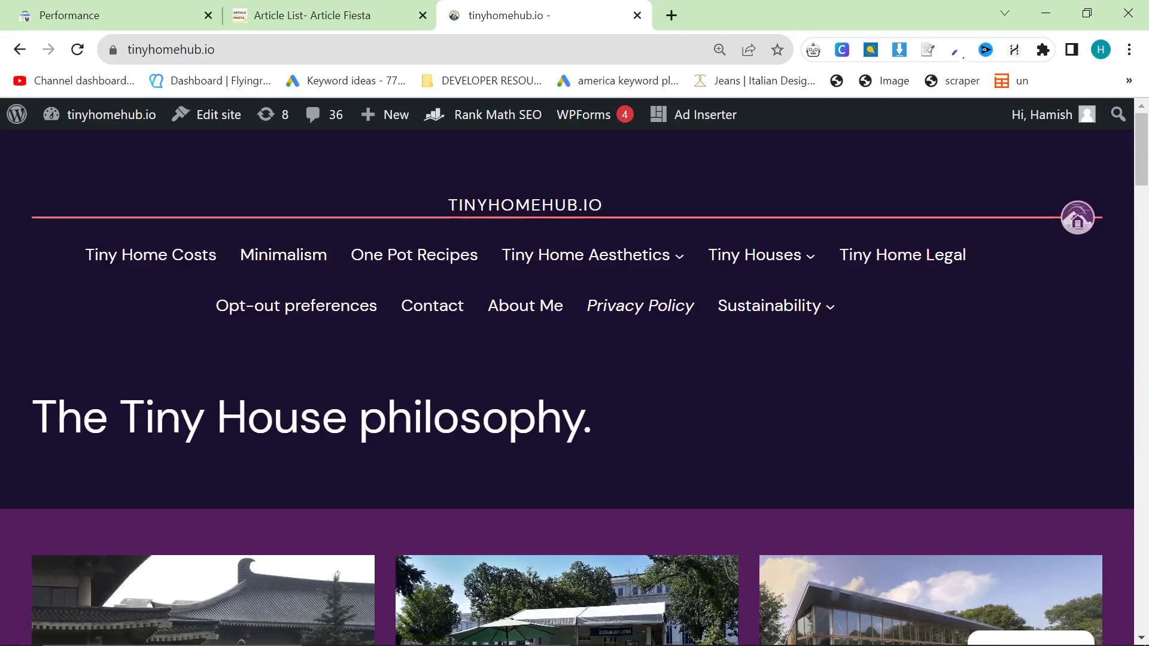
{"action": "scroll", "scroll_direction": "down", "scroll_amount": 3}
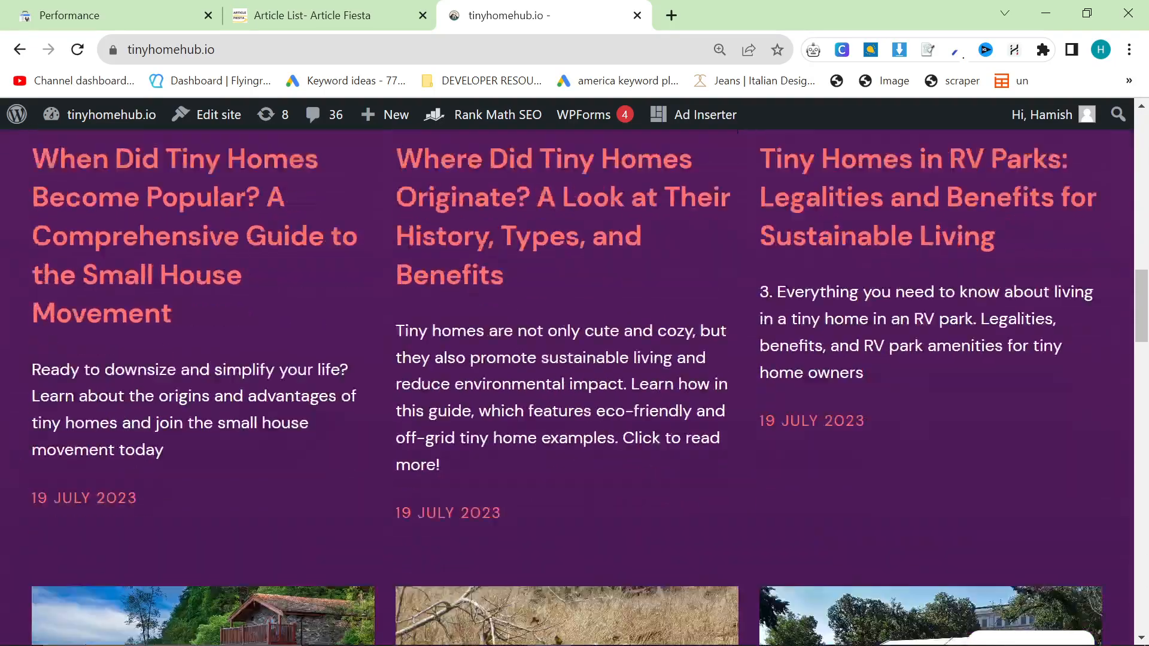
{"action": "scroll", "scroll_direction": "down", "scroll_amount": 3}
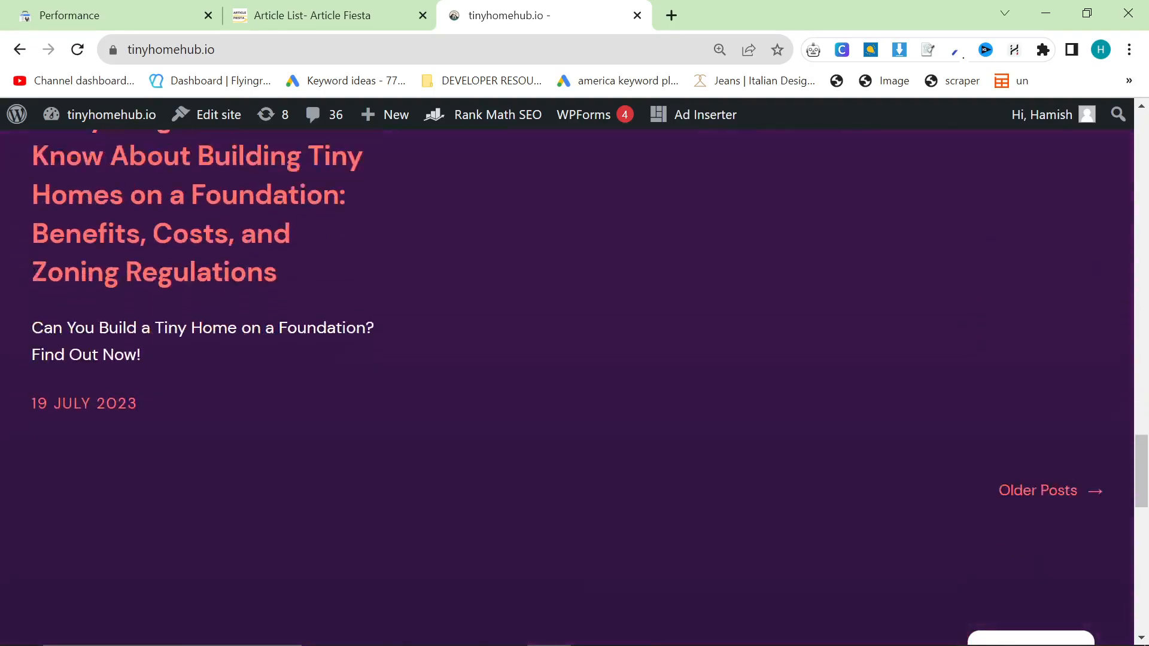
{"action": "scroll", "scroll_direction": "down", "scroll_amount": 3}
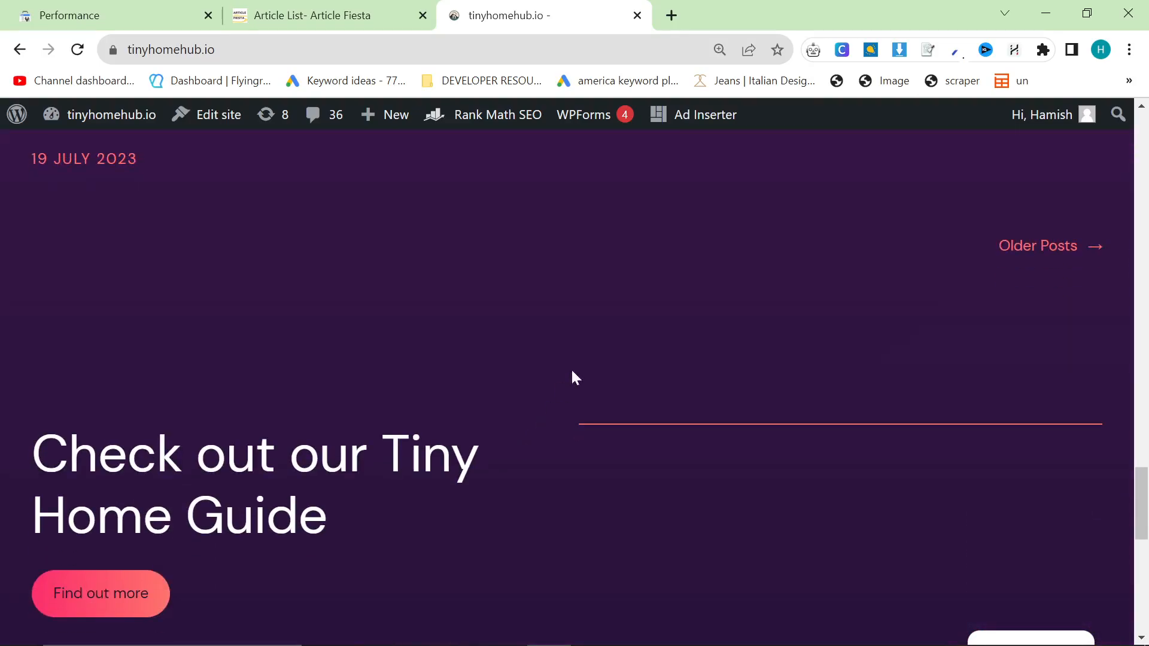
{"action": "scroll", "scroll_direction": "up", "scroll_amount": 3}
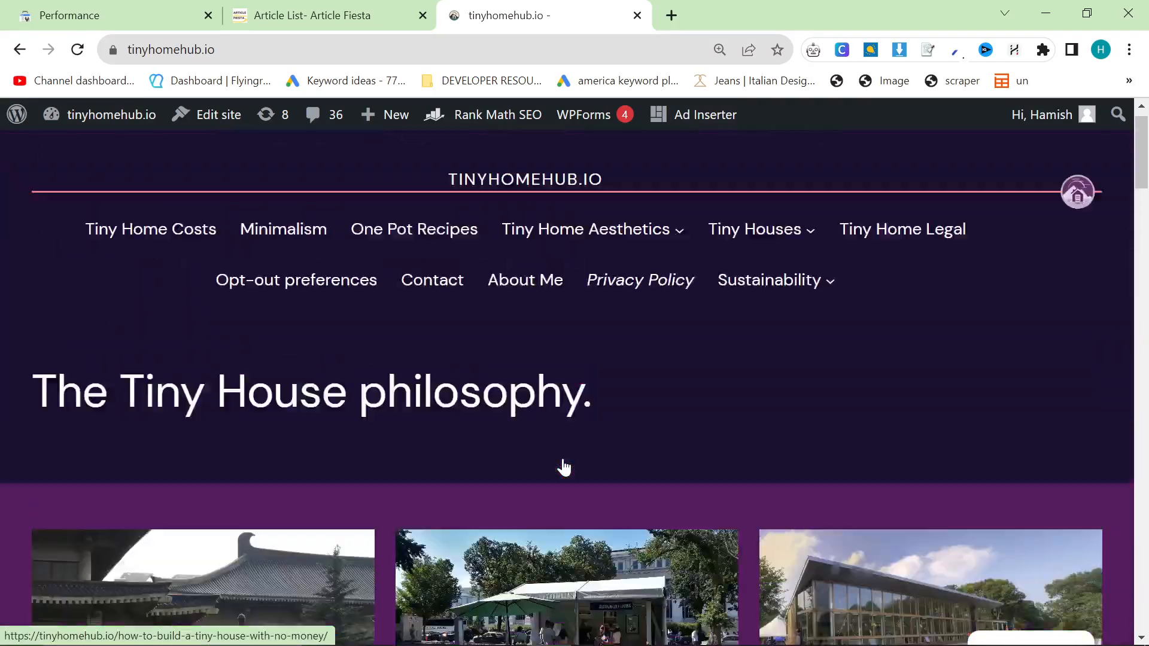
Check the Article Fiesta generated-articles list, then return to the tinyhomehub.io homepage.
{"action": "left_click", "coordinate": [313, 15]}
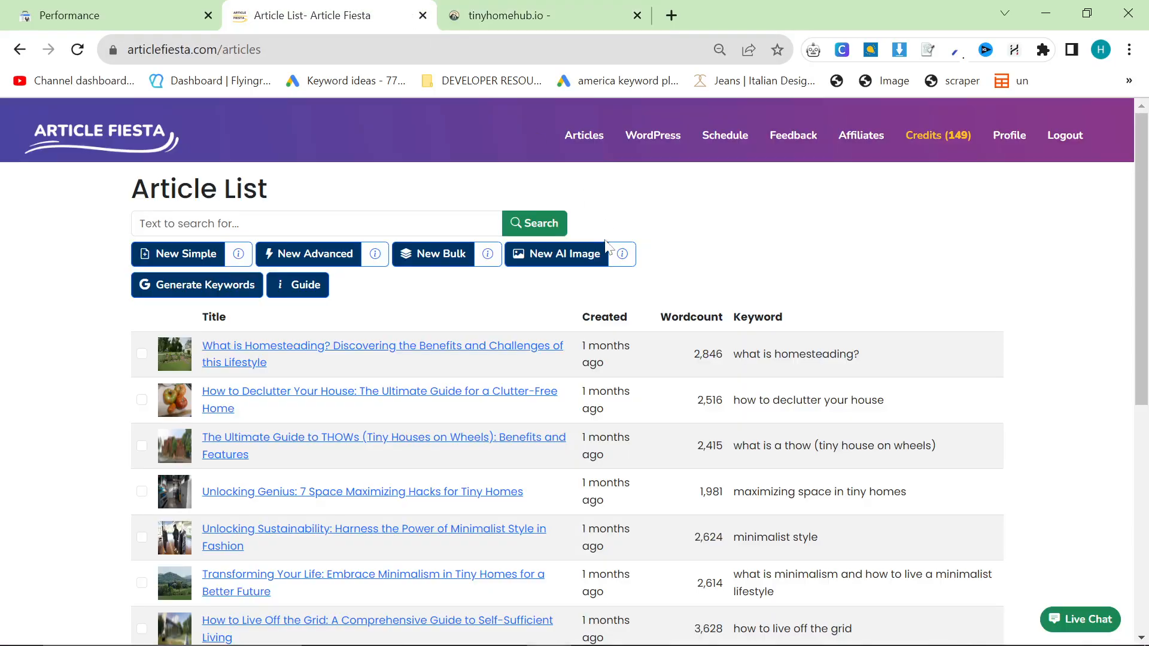
{"action": "scroll", "scroll_direction": "down", "scroll_amount": 3}
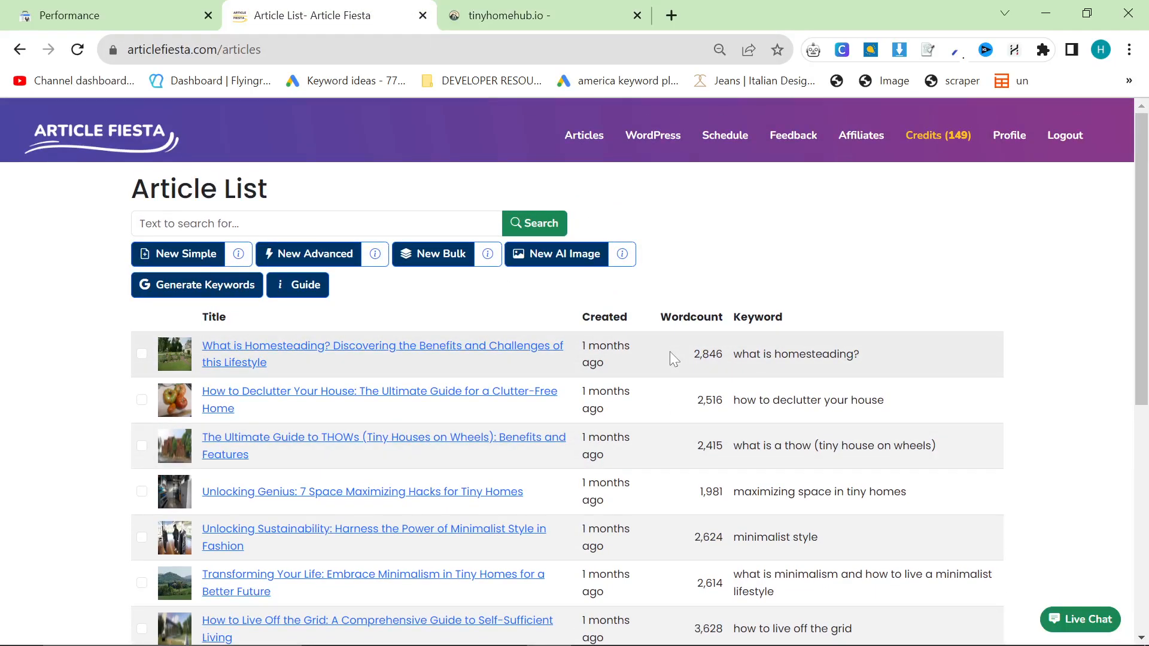
{"action": "left_click", "coordinate": [519, 15]}
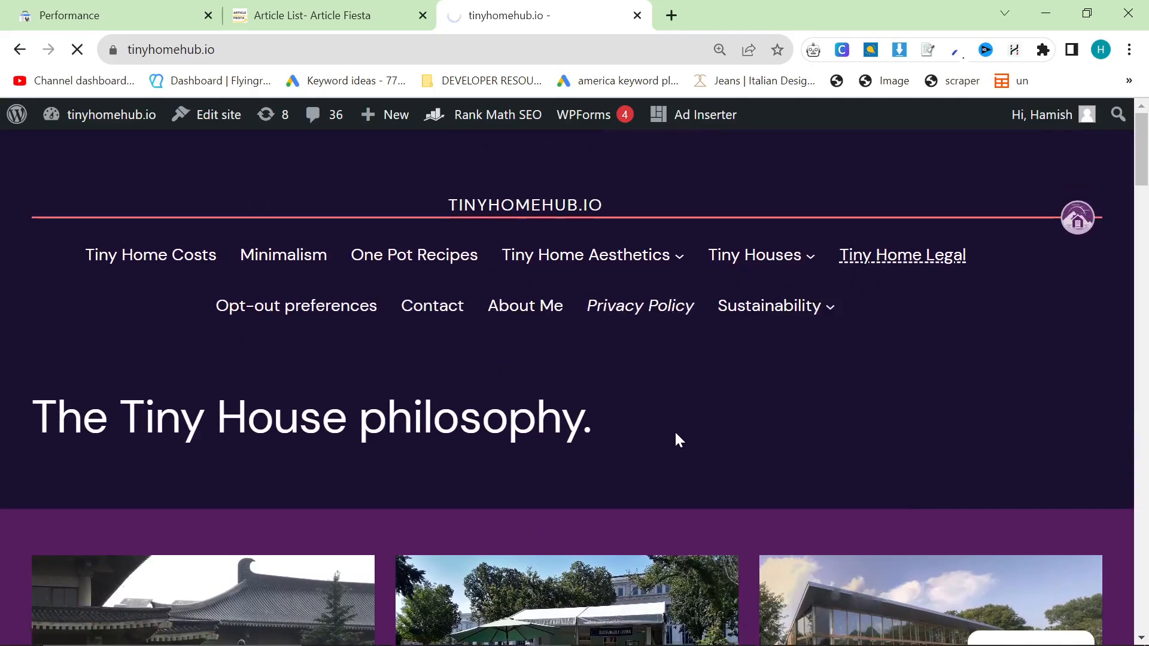
Browse the Tiny Home Legal section and Colorado article, then return to the Article Fiesta list.
{"action": "left_click", "coordinate": [903, 255]}
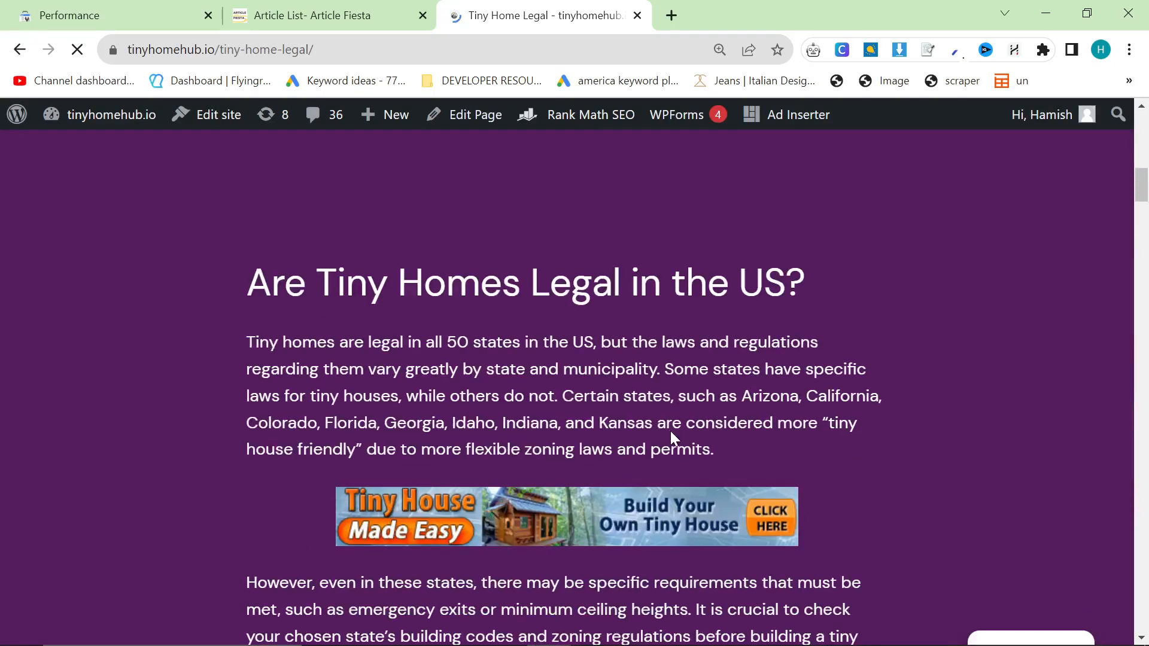
{"action": "scroll", "scroll_direction": "down", "scroll_amount": 3}
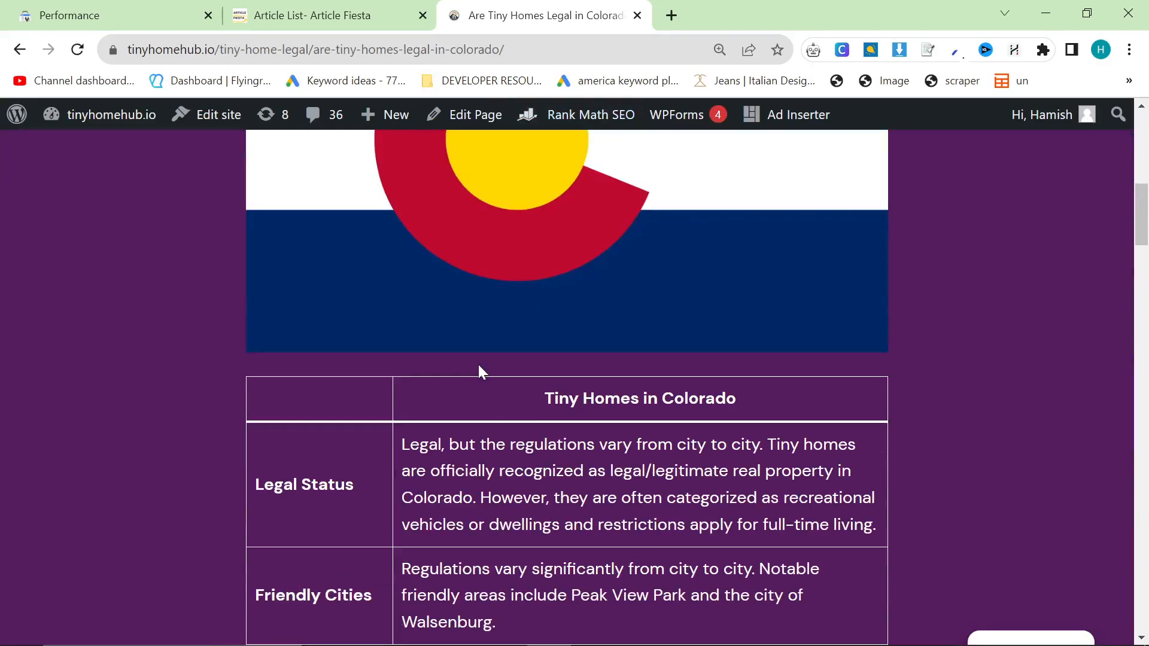
{"action": "scroll", "scroll_direction": "down", "scroll_amount": 3}
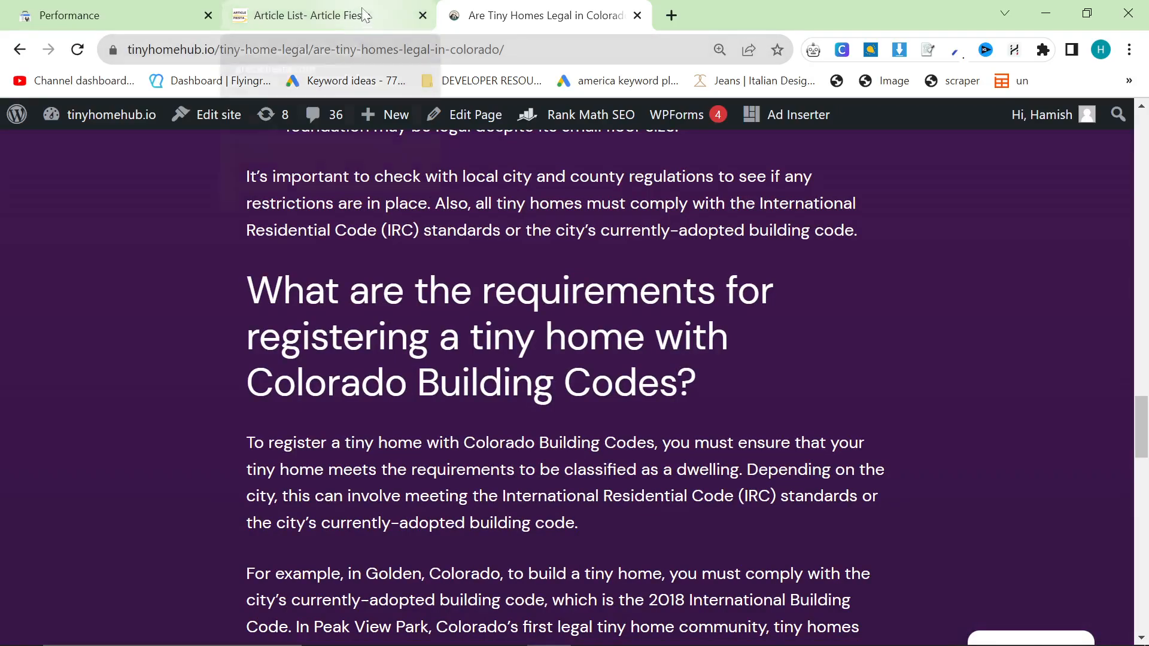
{"action": "left_click", "coordinate": [307, 16]}
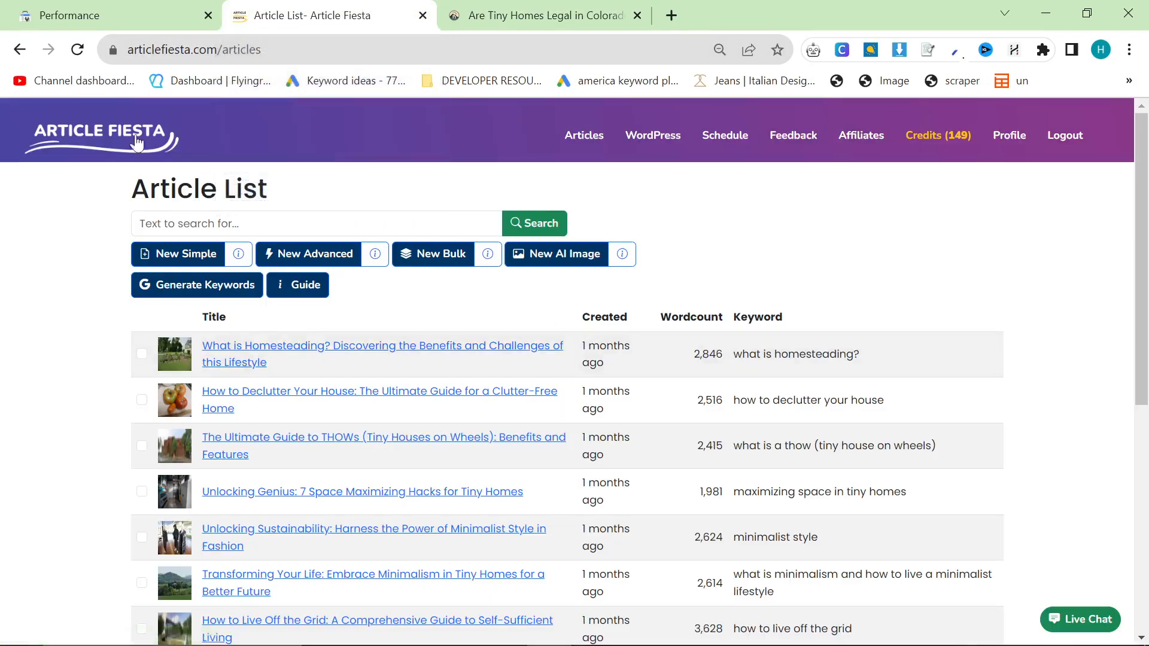
Review tinyhomehub.io's Search Console performance: chart, top queries and top pages led by tiny-home-legal.
{"action": "left_click", "coordinate": [69, 16]}
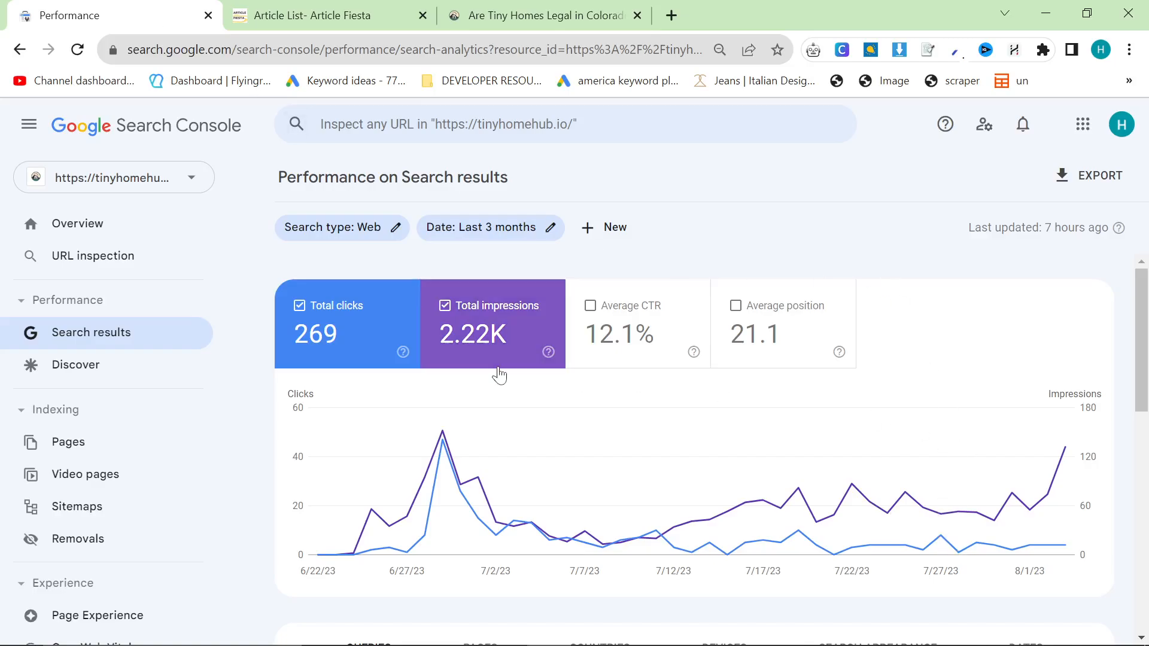
{"action": "mouse_move", "coordinate": [806, 504]}
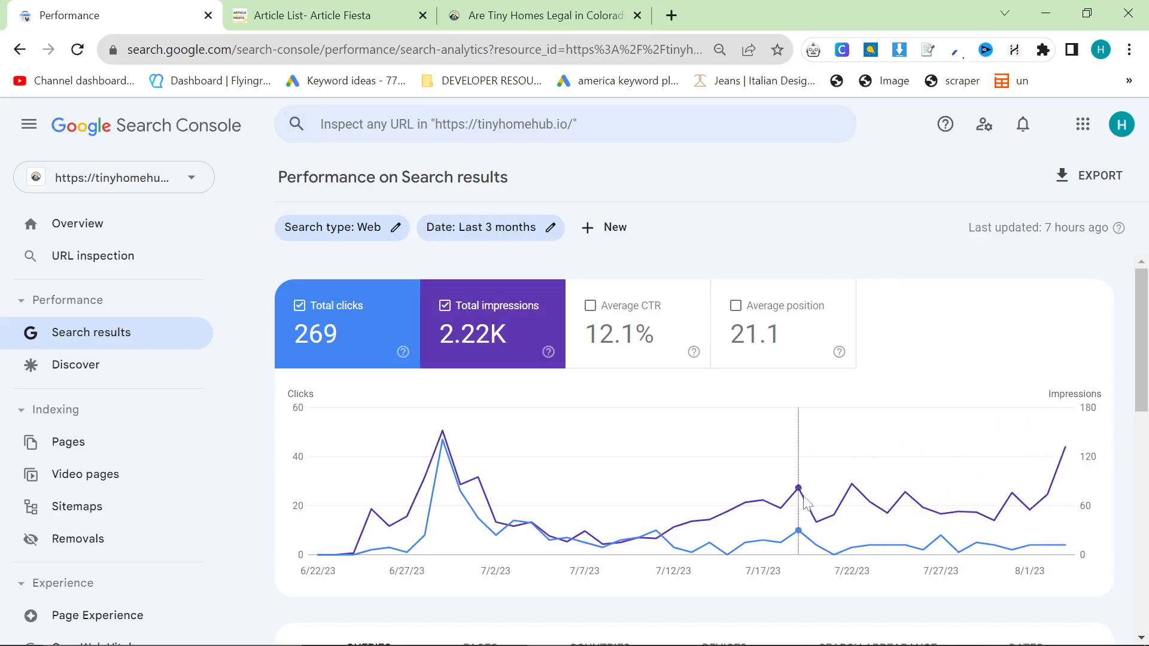
{"action": "mouse_move", "coordinate": [754, 483]}
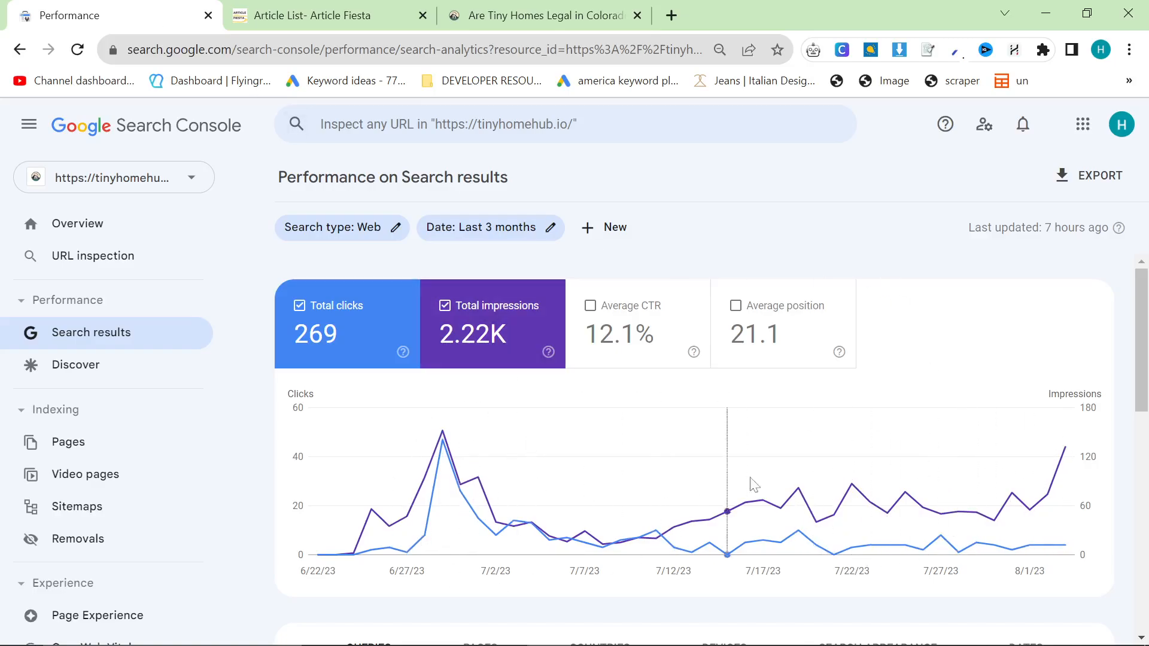
{"action": "mouse_move", "coordinate": [921, 507]}
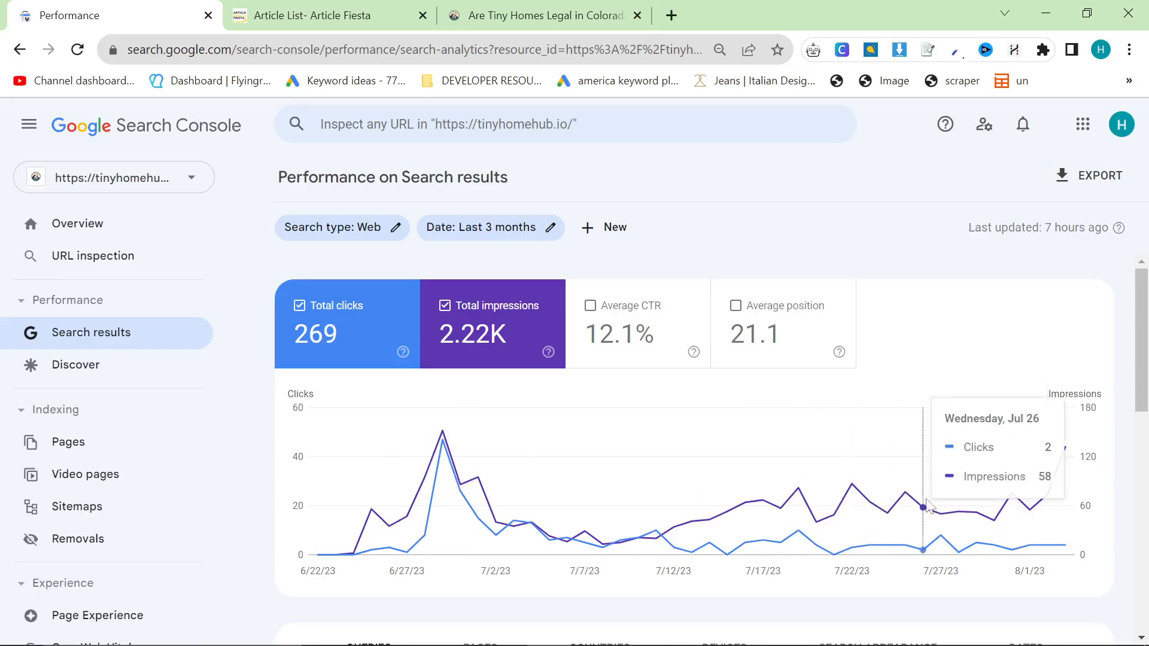
{"action": "mouse_move", "coordinate": [862, 478]}
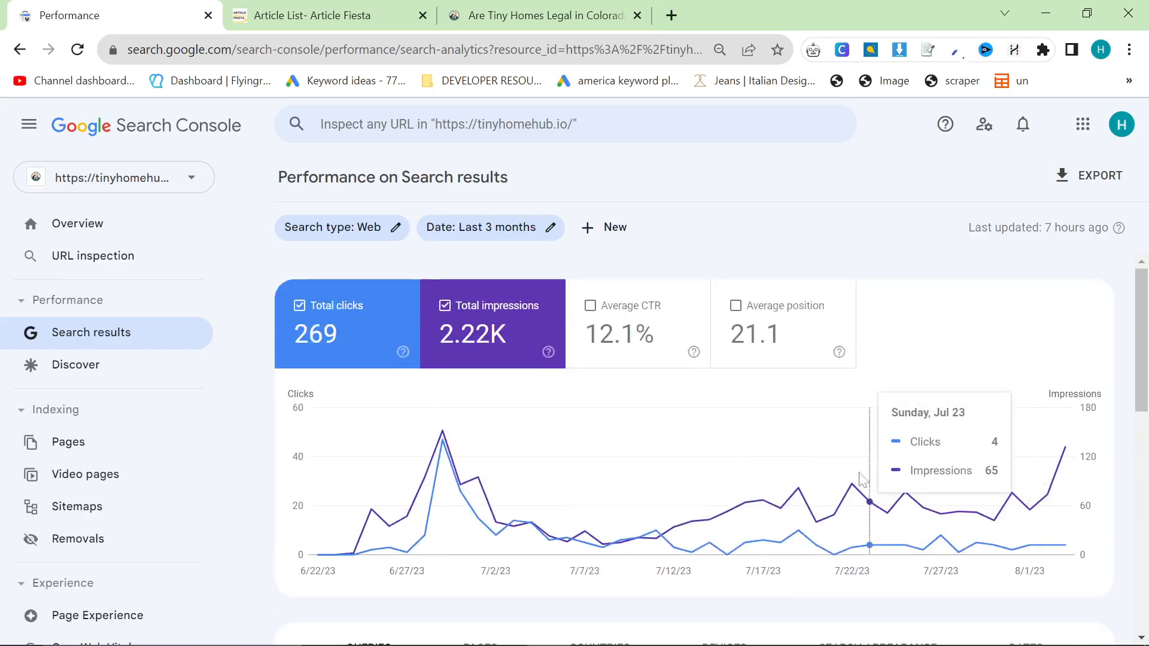
{"action": "scroll", "scroll_direction": "down", "scroll_amount": 3}
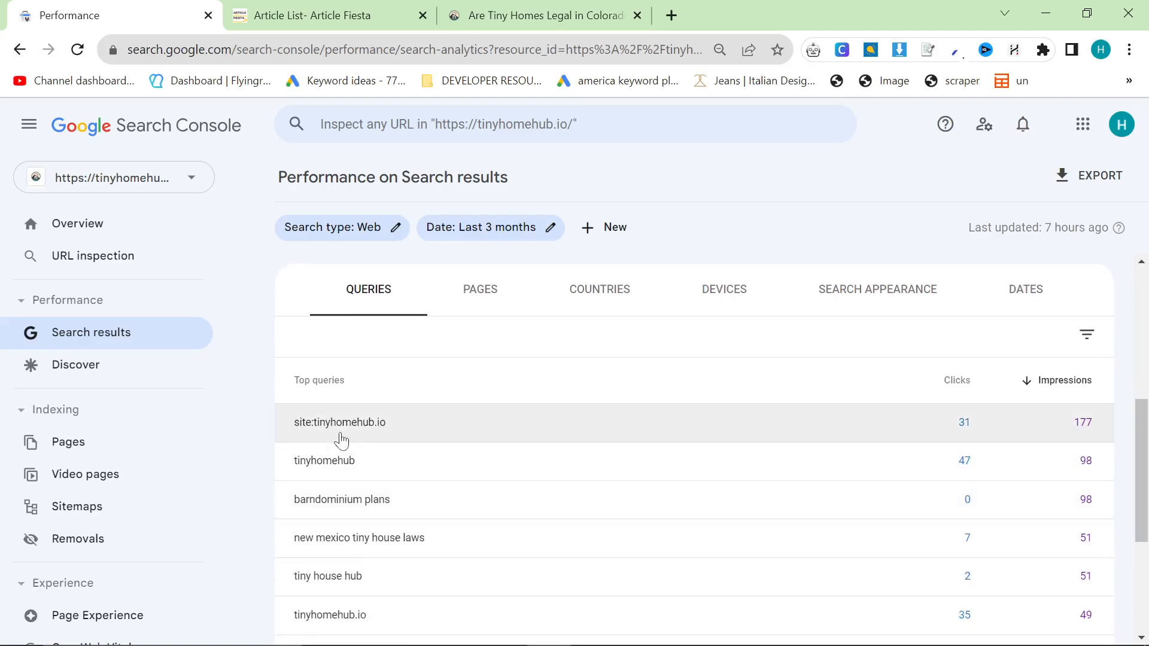
{"action": "mouse_move", "coordinate": [299, 483]}
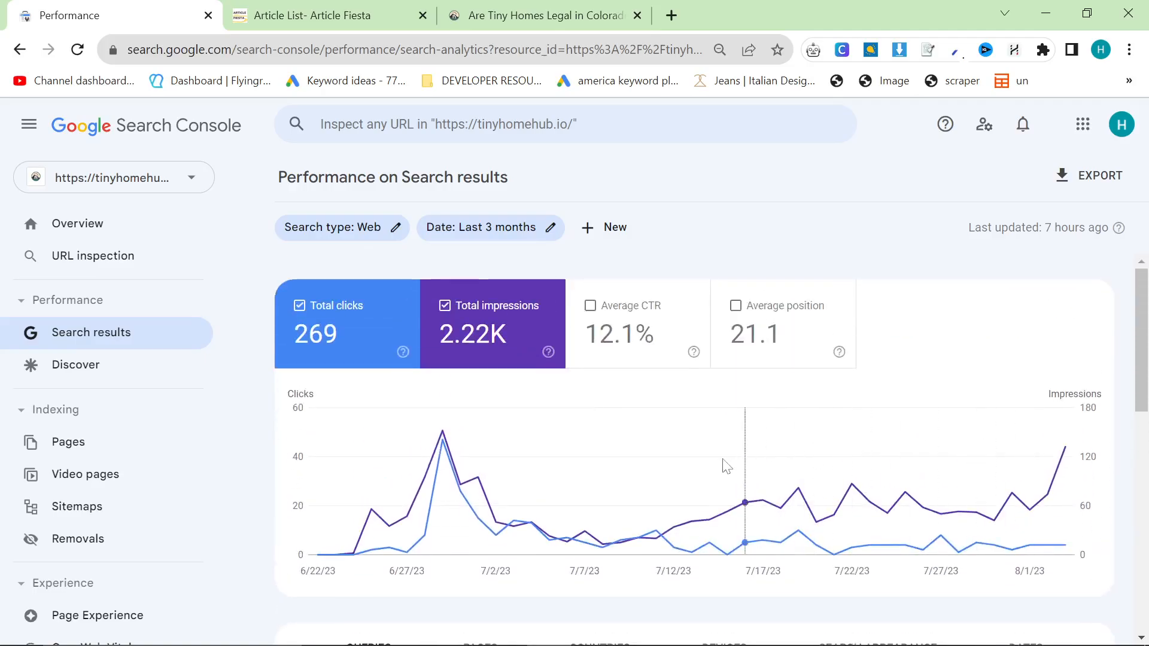
{"action": "scroll", "scroll_direction": "down", "scroll_amount": 3}
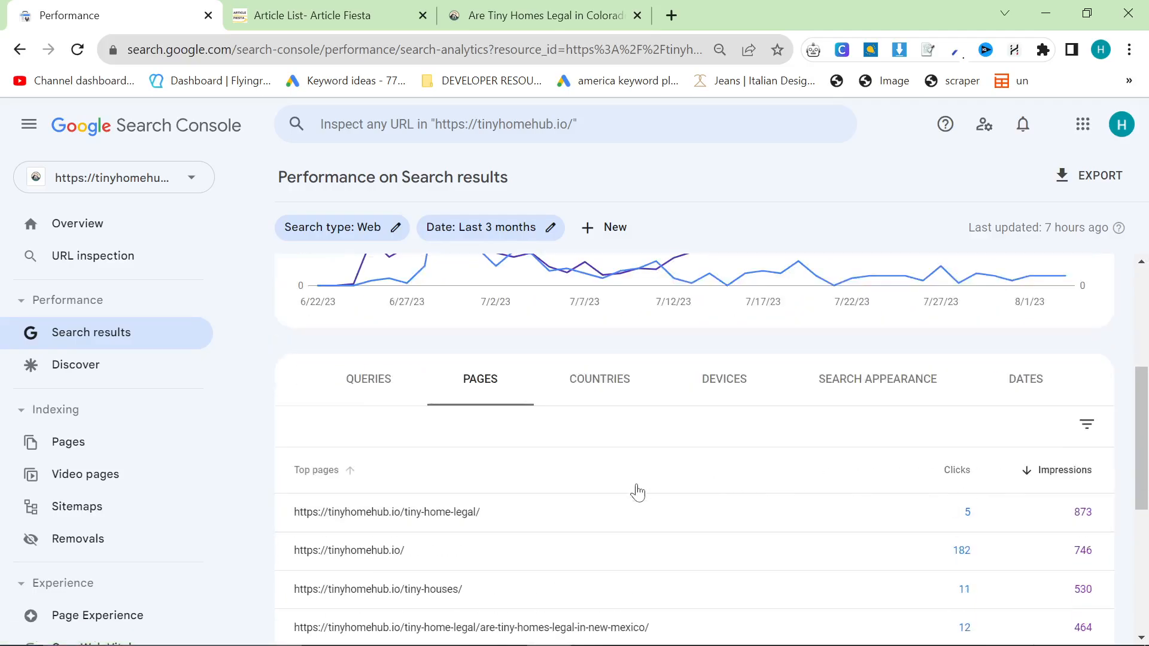
{"action": "scroll", "scroll_direction": "down", "scroll_amount": 3}
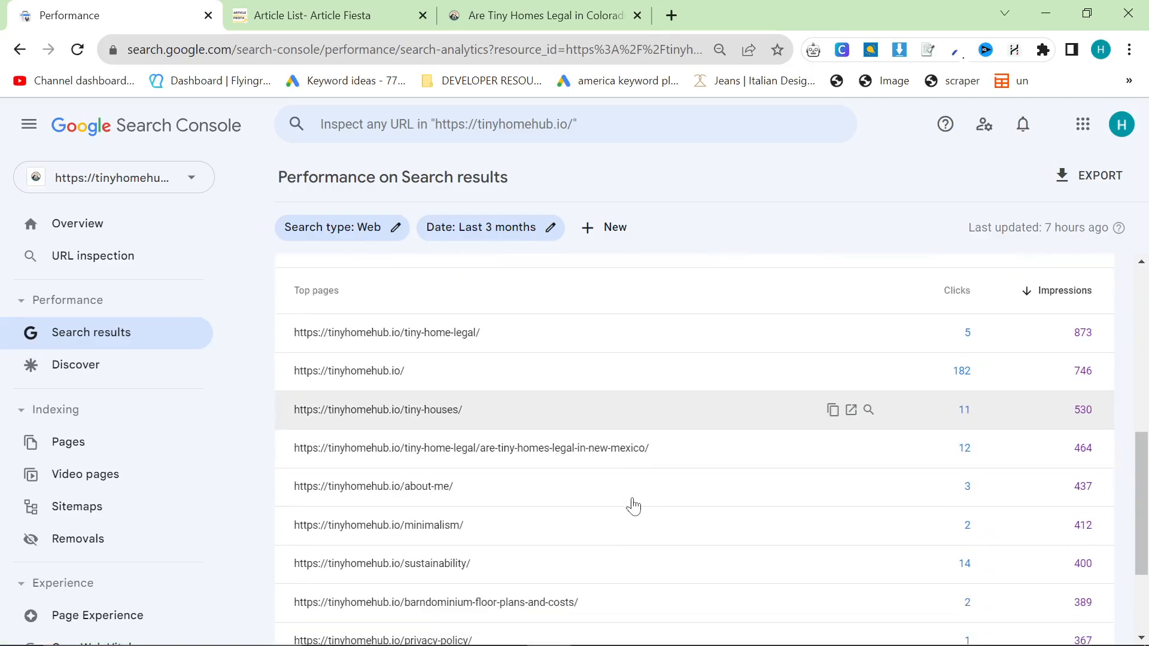
{"action": "scroll", "scroll_direction": "down", "scroll_amount": 3}
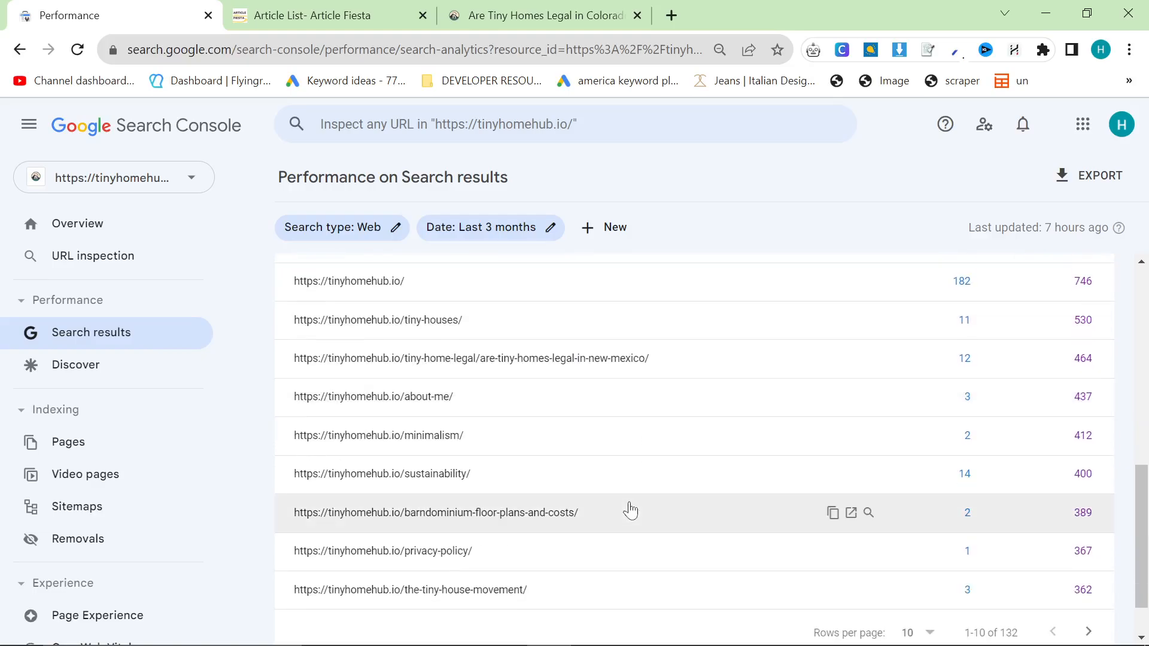
Filter the report to the barndominium-floor-plans-and-costs page and show the most recent date.
{"action": "left_click", "coordinate": [437, 512]}
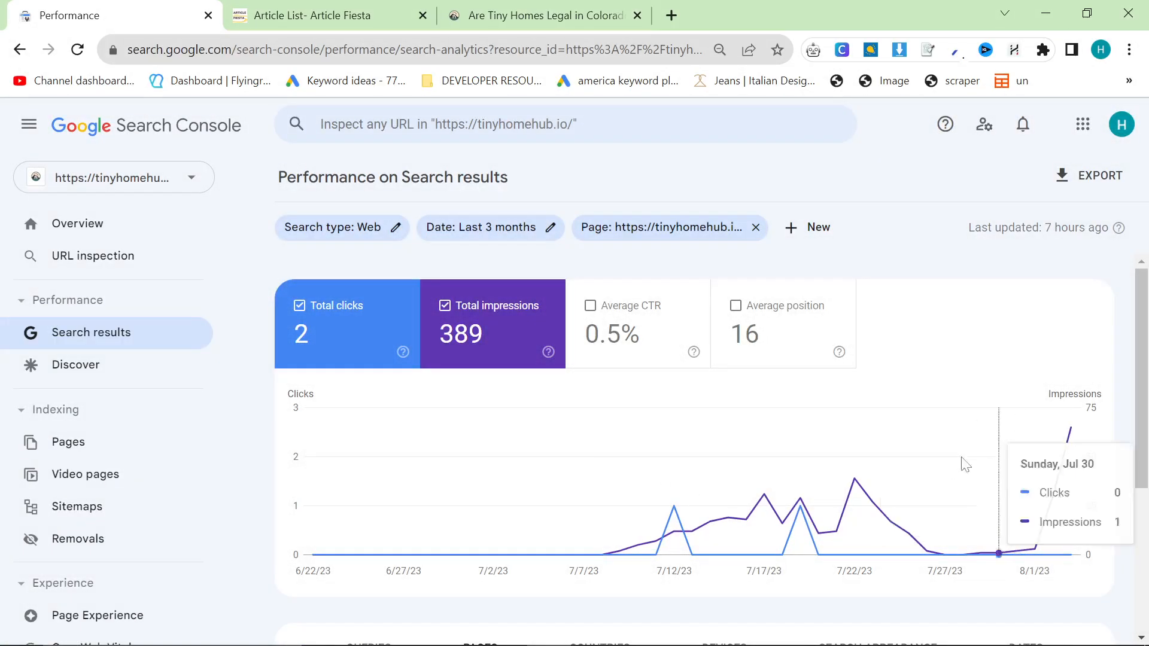
{"action": "left_click", "coordinate": [657, 228]}
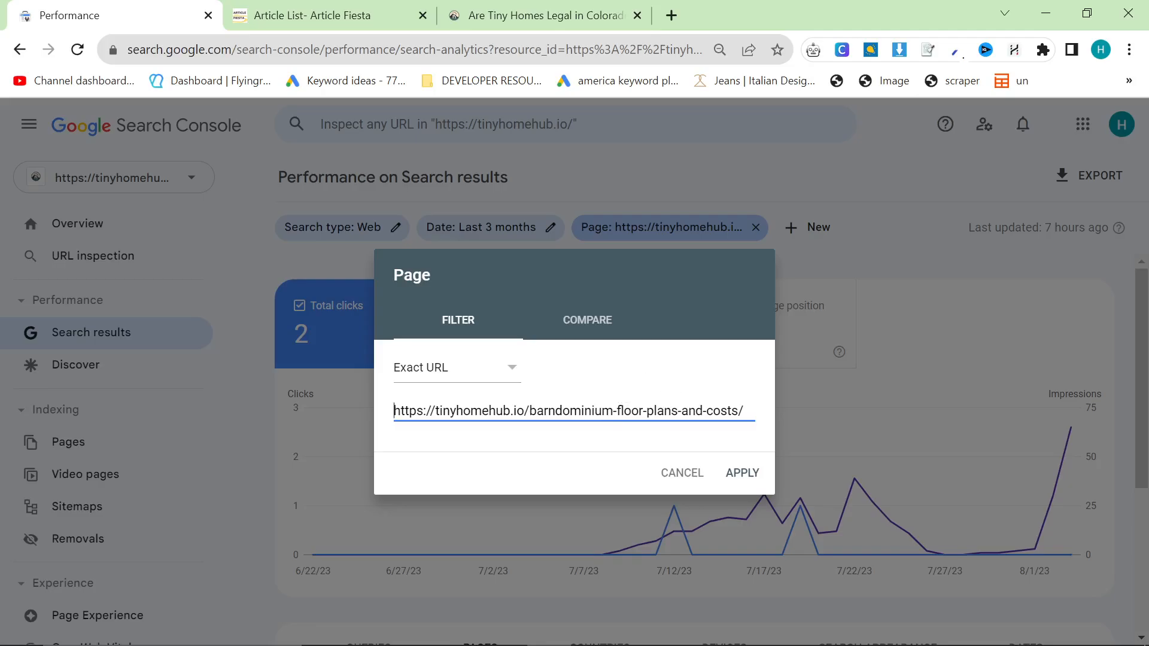
{"action": "mouse_move", "coordinate": [829, 411]}
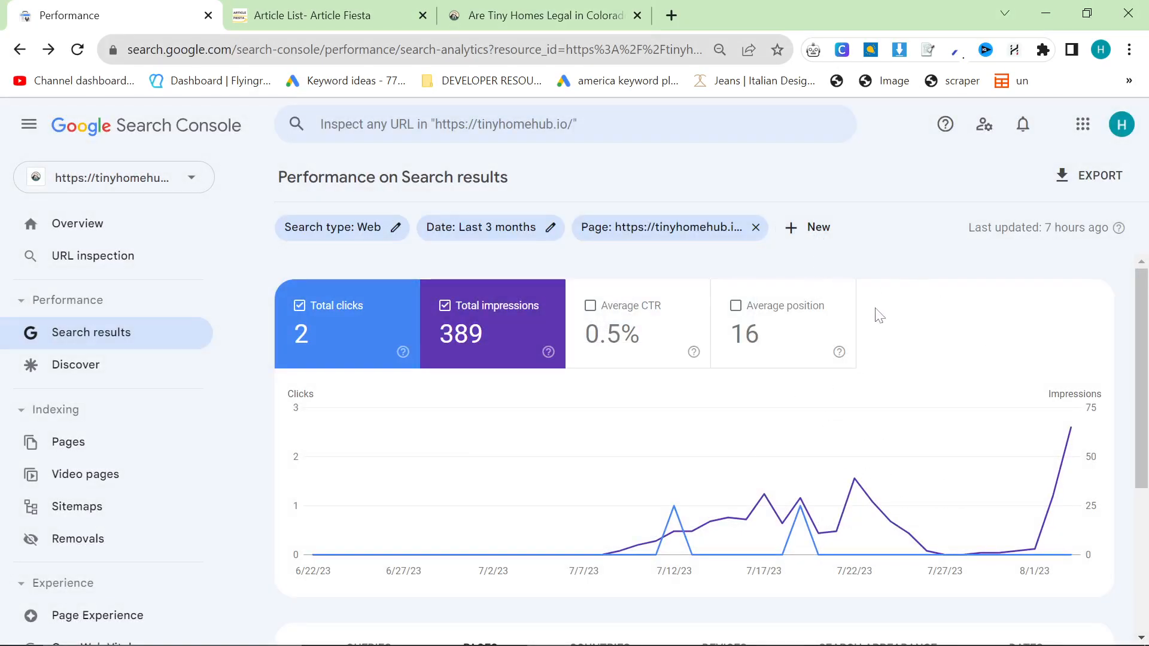
{"action": "mouse_move", "coordinate": [898, 311]}
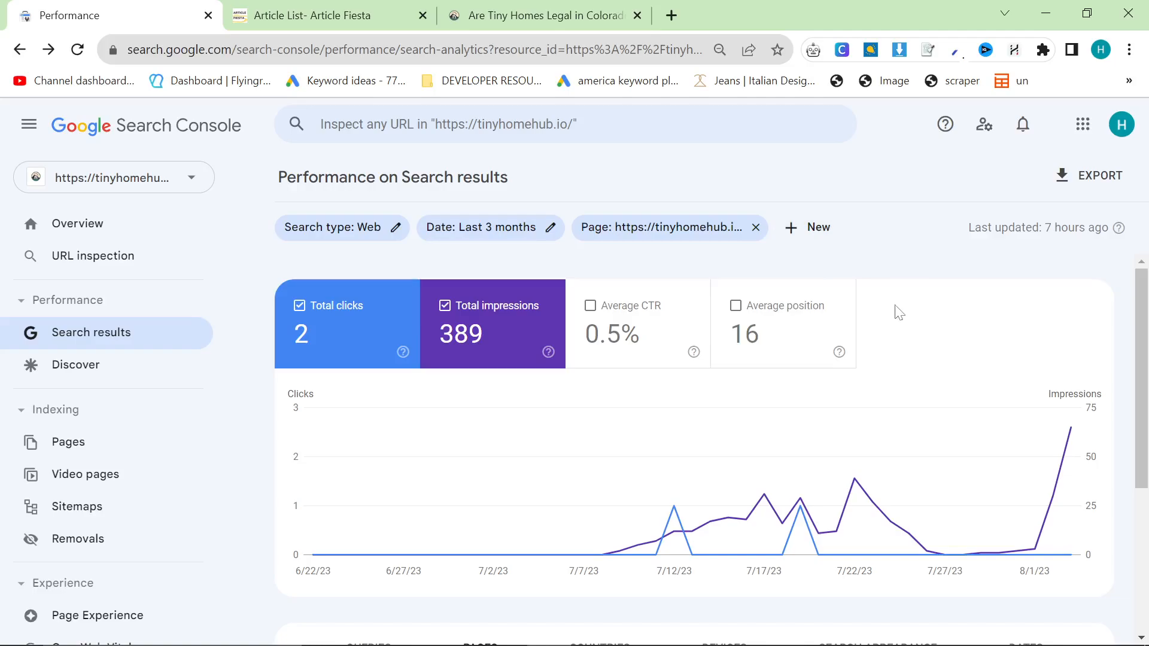
{"action": "mouse_move", "coordinate": [814, 481]}
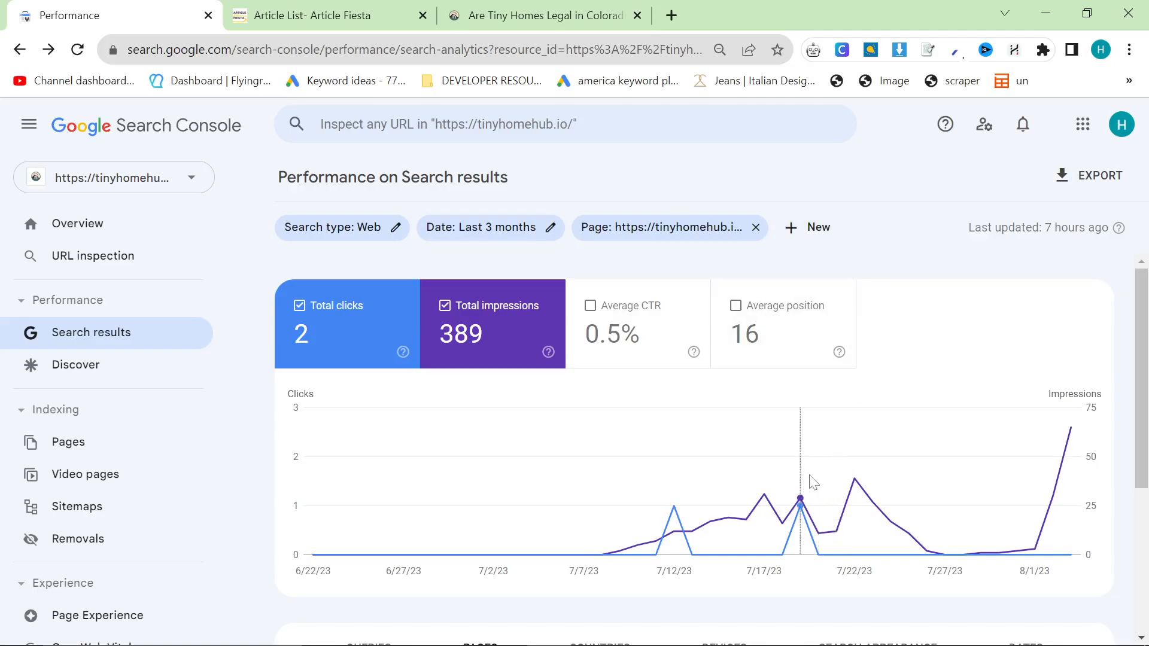
{"action": "mouse_move", "coordinate": [626, 548]}
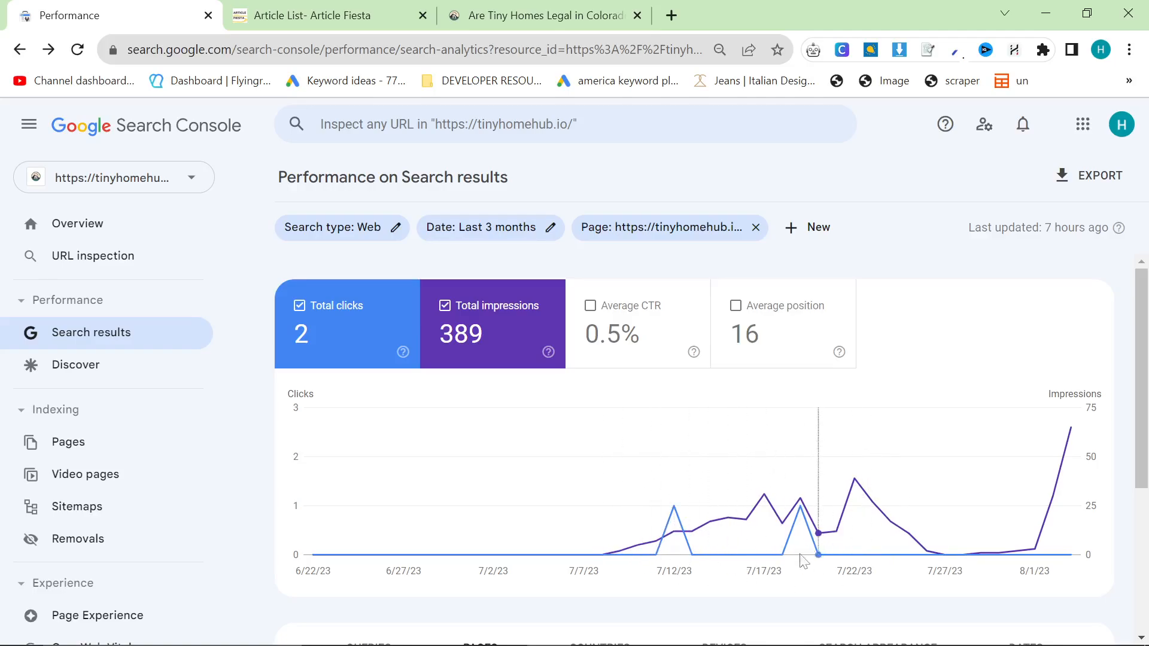
{"action": "mouse_move", "coordinate": [711, 506]}
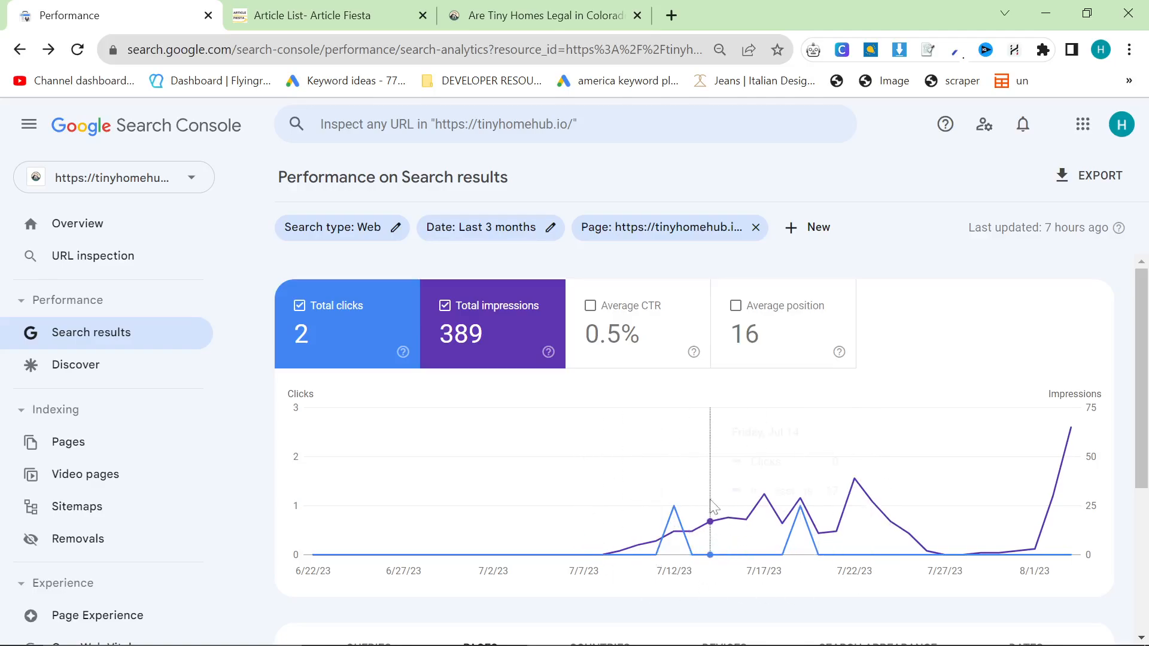
{"action": "mouse_move", "coordinate": [711, 507]}
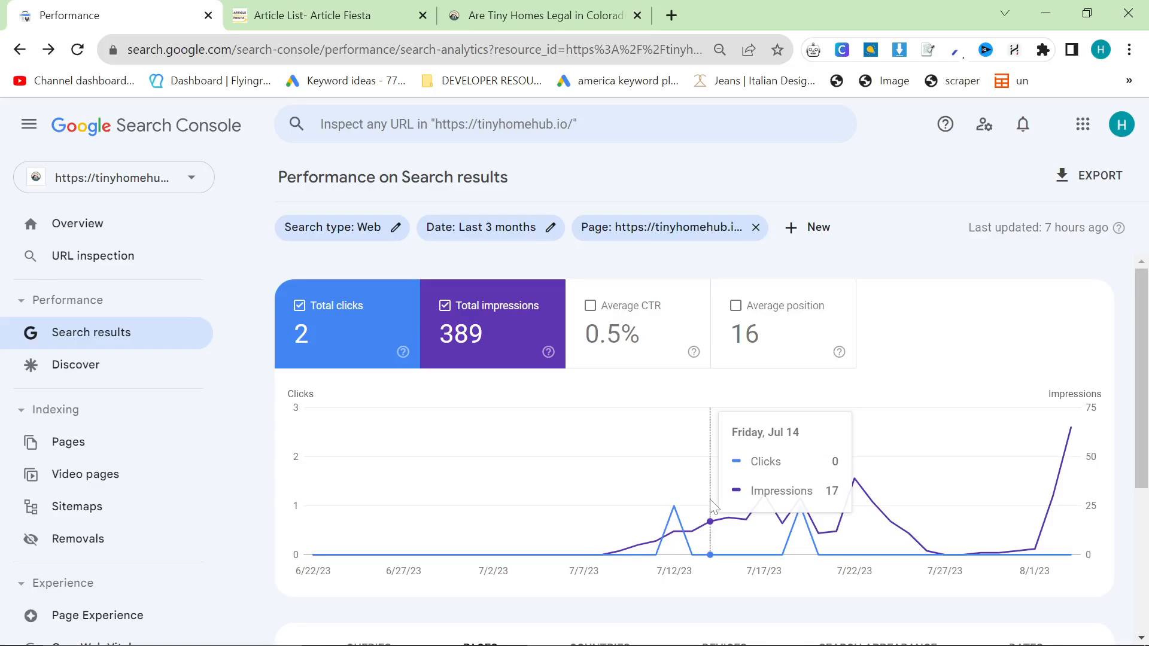
{"action": "mouse_move", "coordinate": [309, 531]}
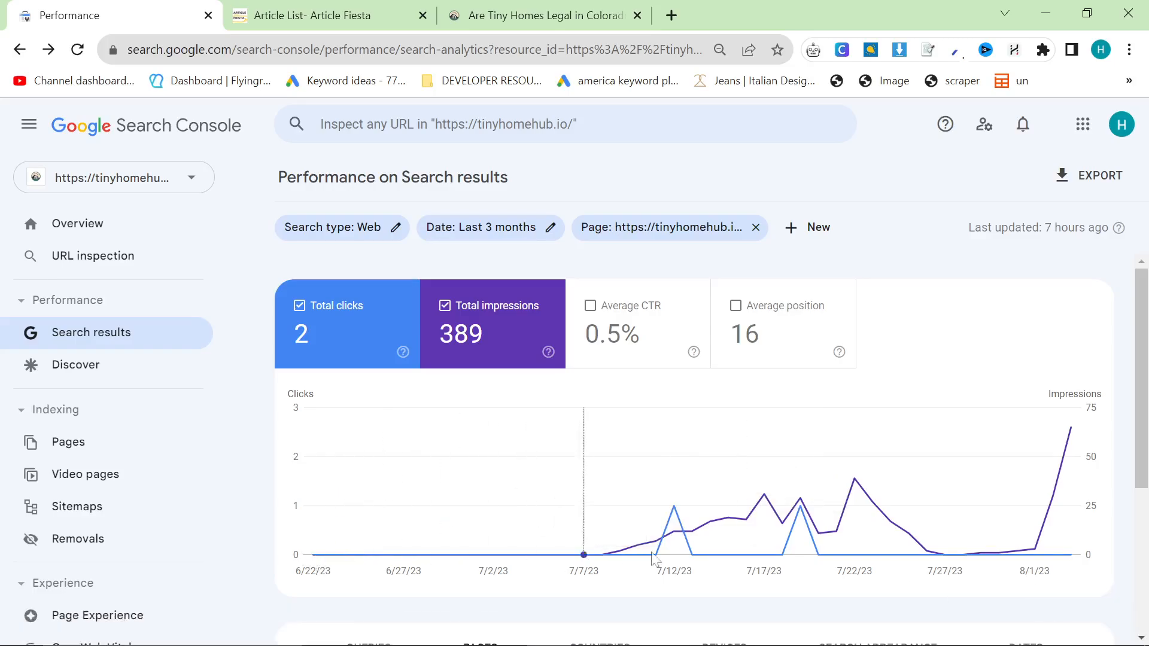
{"action": "mouse_move", "coordinate": [1036, 438]}
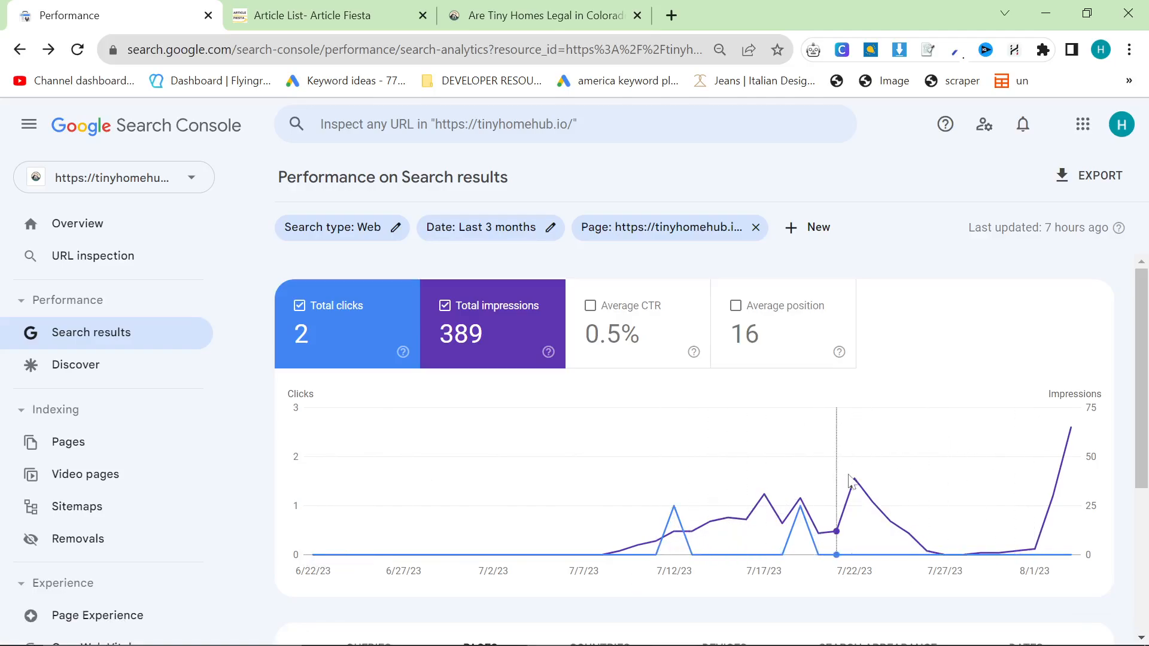
{"action": "mouse_move", "coordinate": [809, 515]}
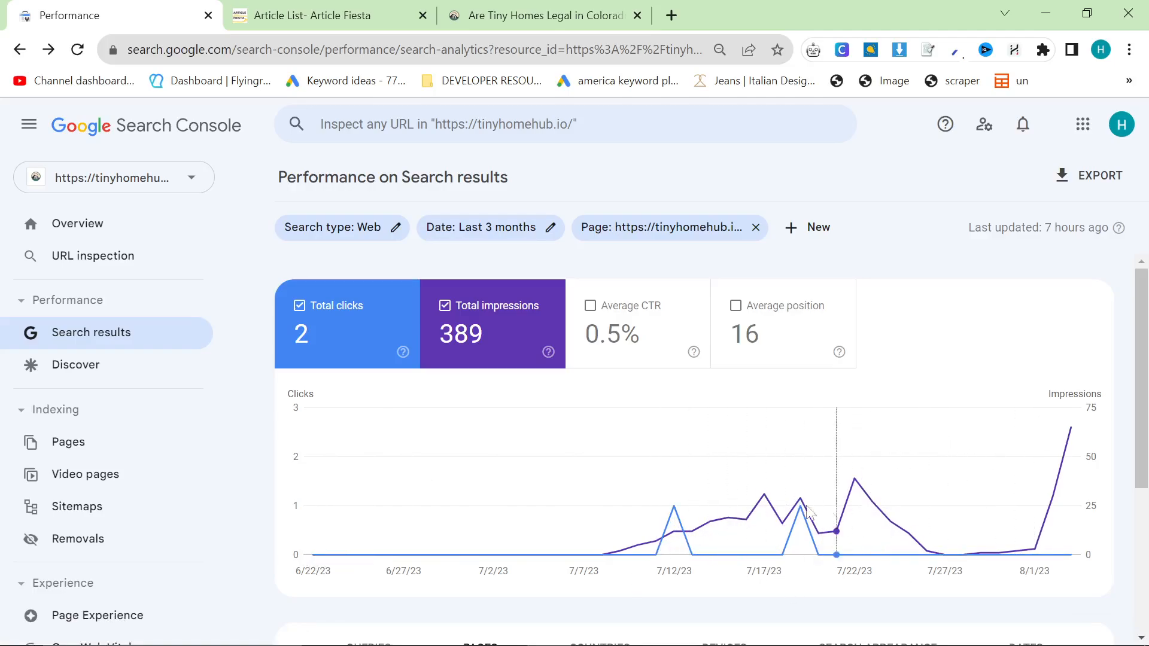
{"action": "mouse_move", "coordinate": [738, 422]}
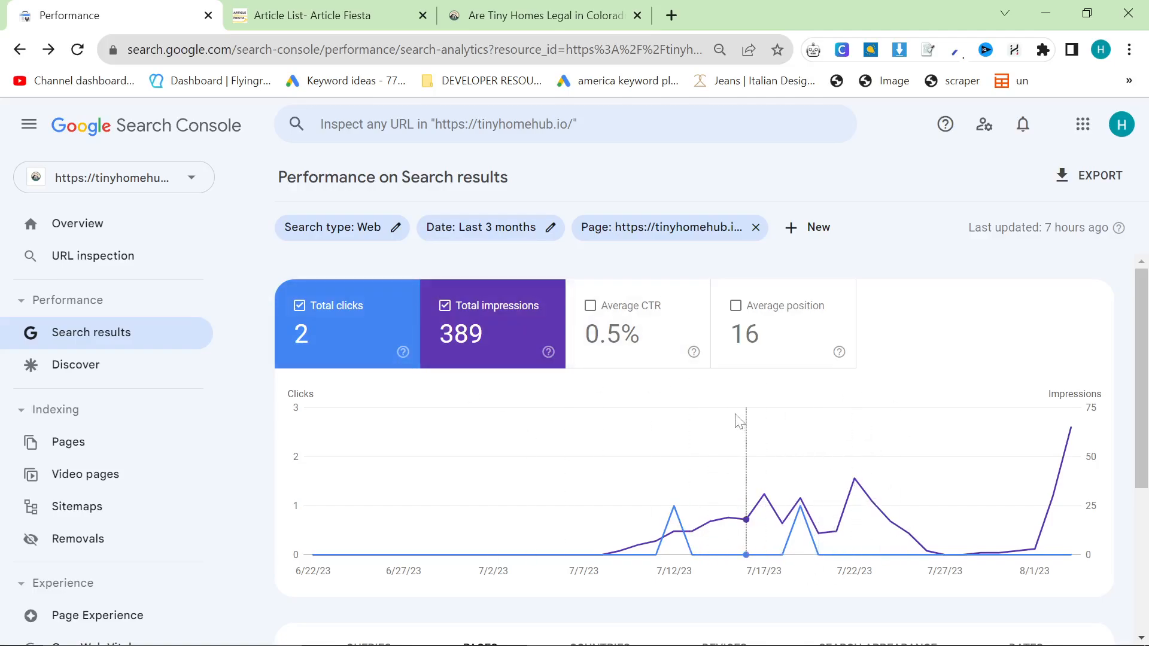
{"action": "mouse_move", "coordinate": [836, 467]}
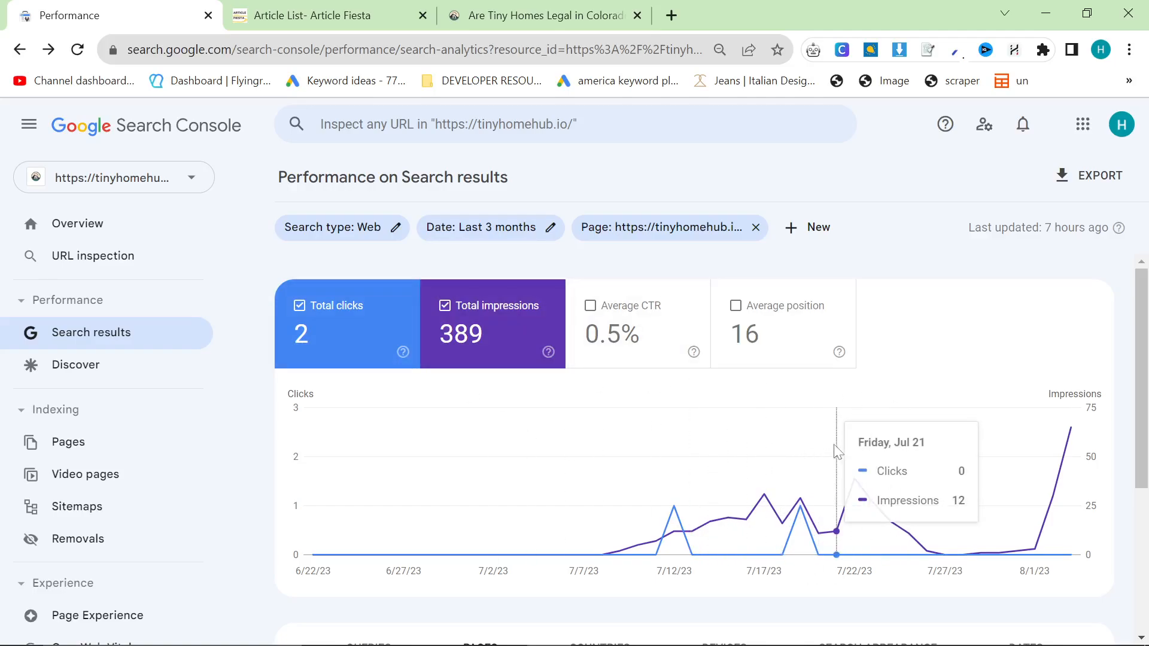
{"action": "mouse_move", "coordinate": [965, 504]}
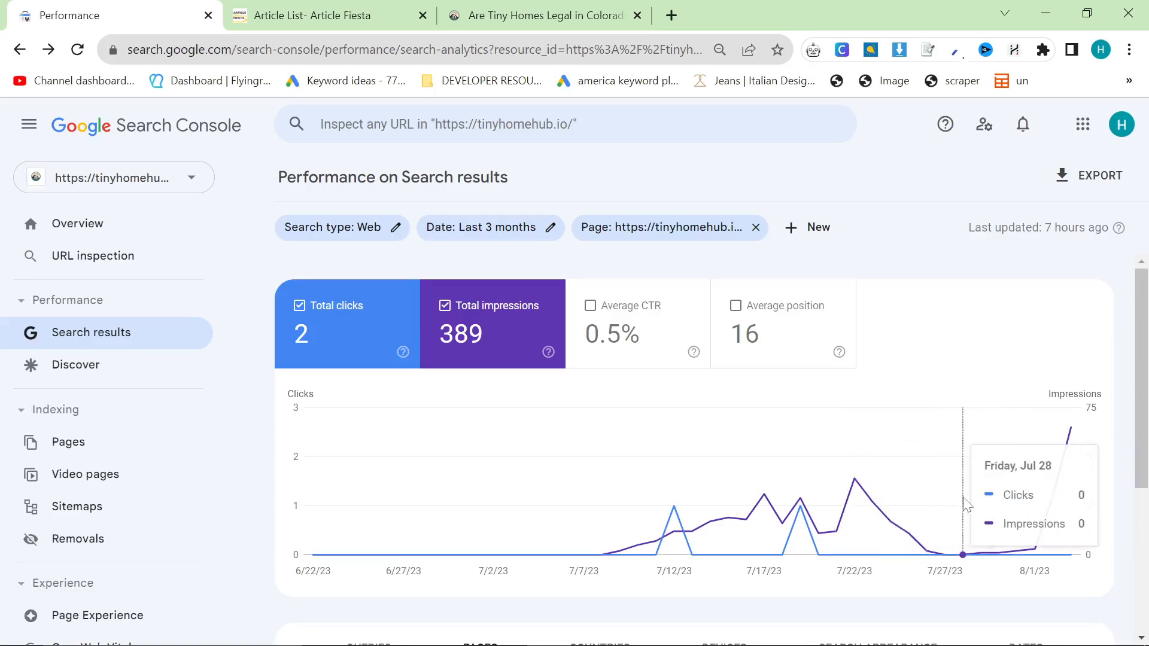
{"action": "mouse_move", "coordinate": [1075, 476]}
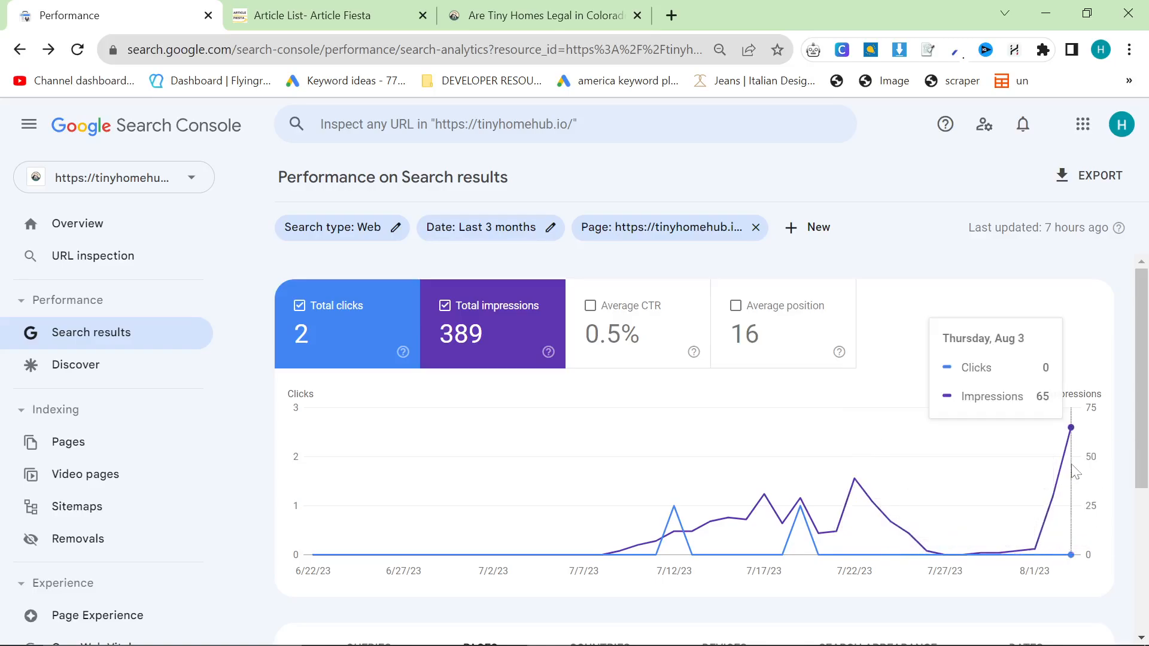
{"action": "left_click", "coordinate": [490, 228]}
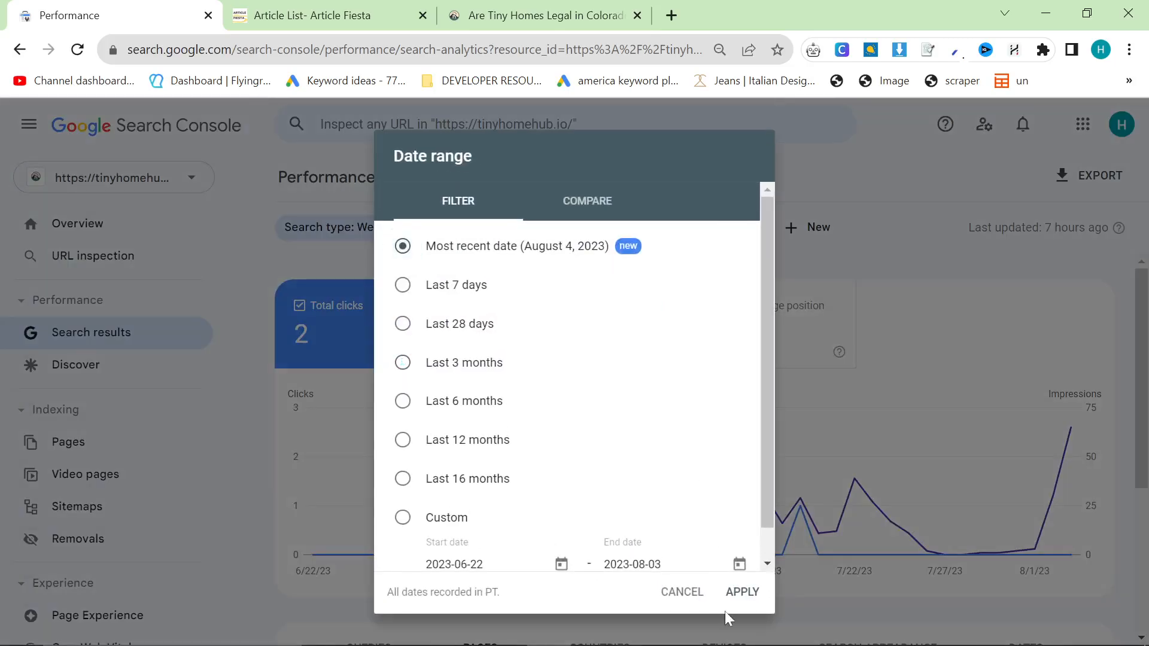
{"action": "left_click", "coordinate": [742, 591]}
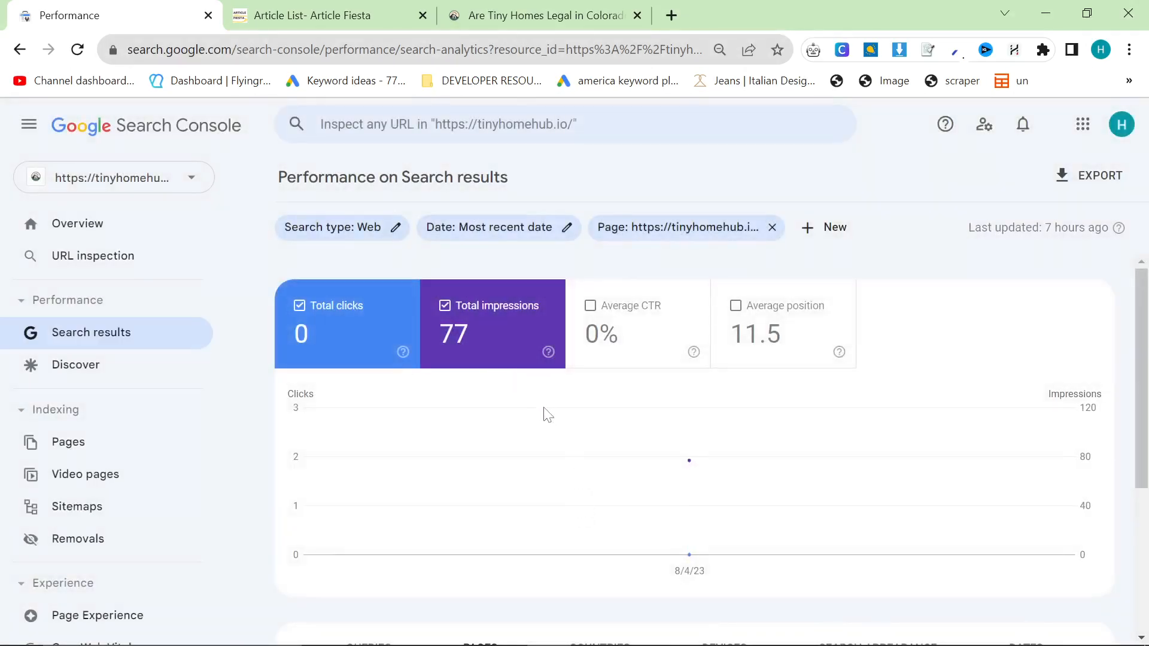
Review the page's queries, return to Last 3 months (389 impressions), then go to Article Fiesta.
{"action": "scroll", "scroll_direction": "down", "scroll_amount": 3}
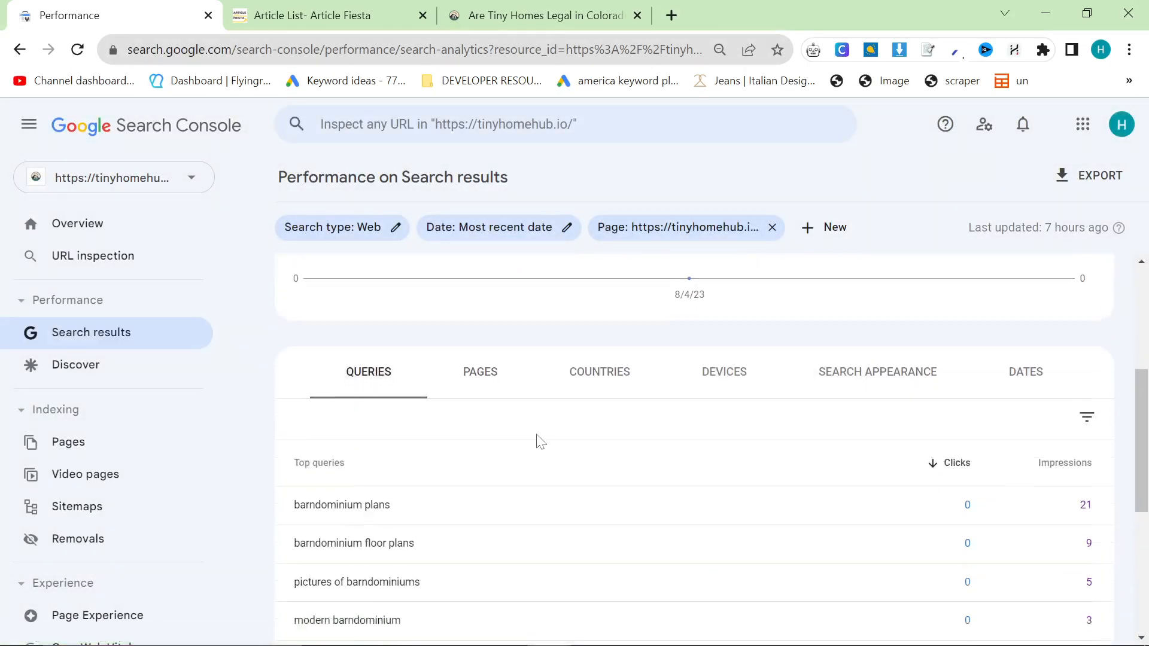
{"action": "scroll", "scroll_direction": "down", "scroll_amount": 3}
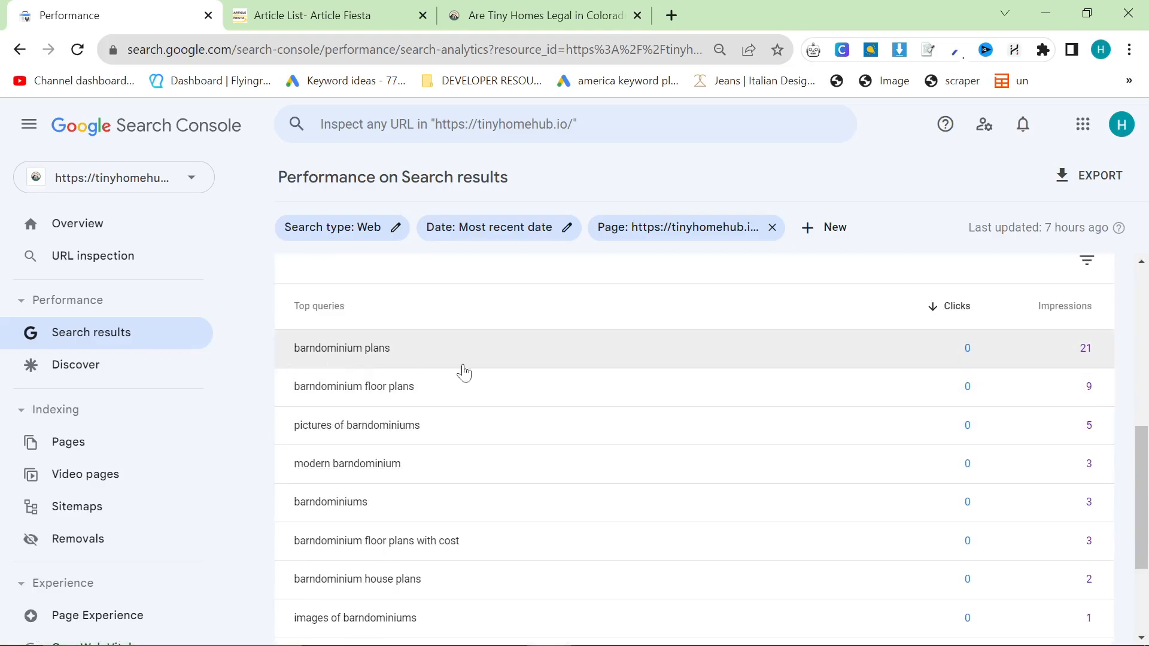
{"action": "left_click", "coordinate": [1065, 306]}
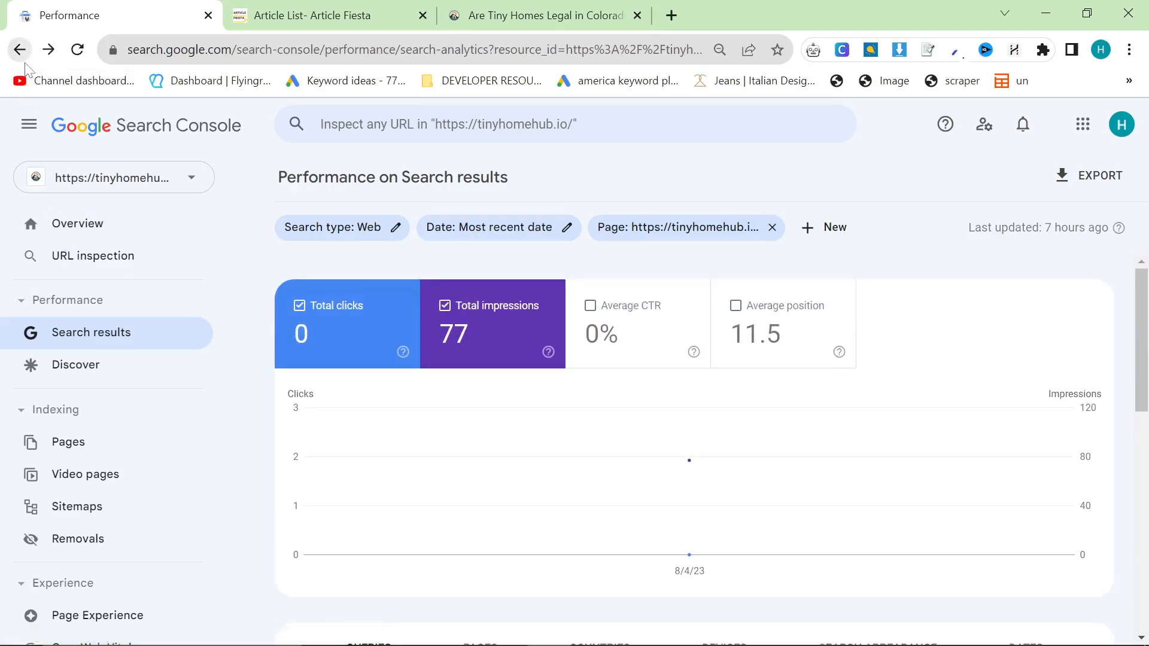
{"action": "left_click", "coordinate": [497, 227]}
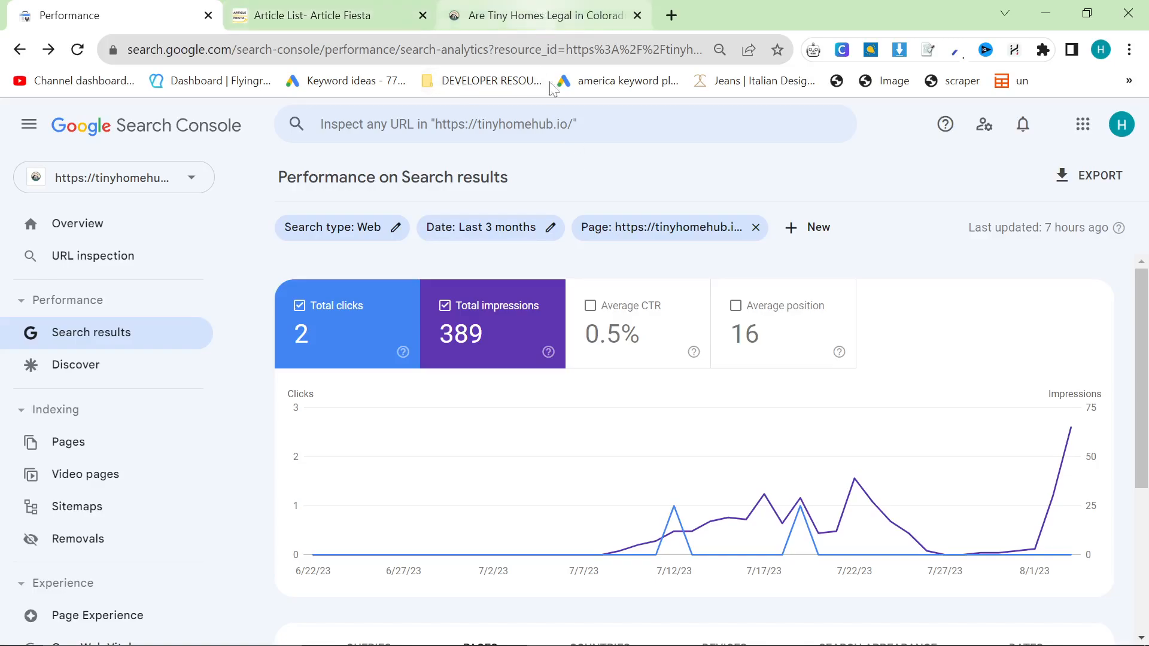
{"action": "mouse_move", "coordinate": [404, 6]}
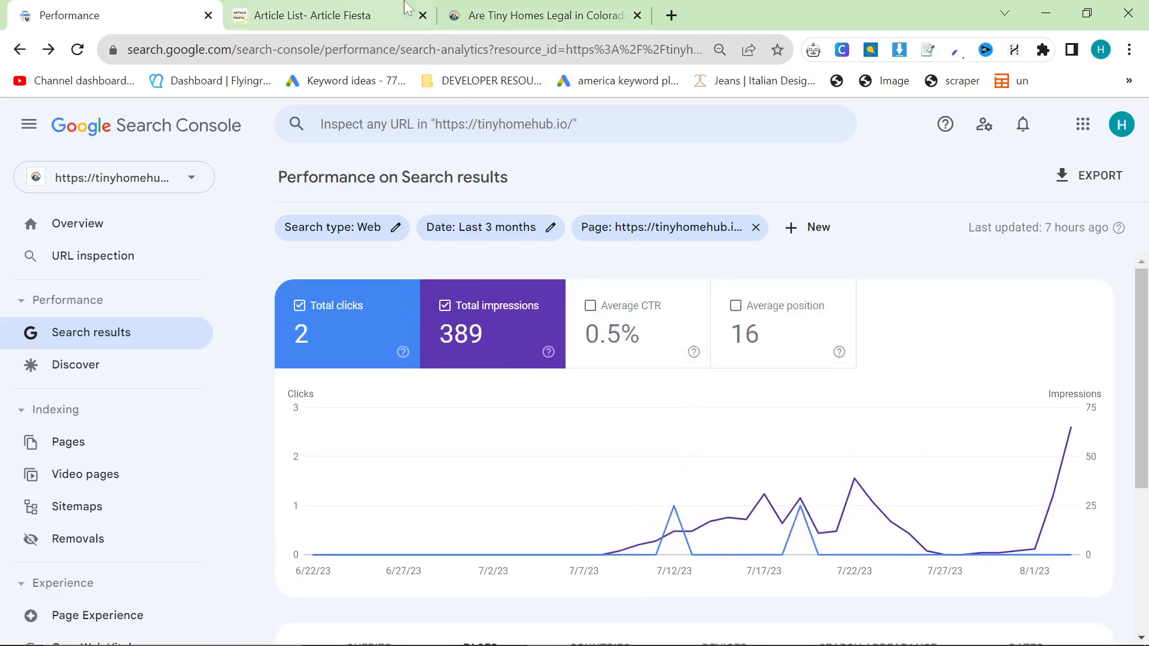
{"action": "scroll", "scroll_direction": "down", "scroll_amount": 3}
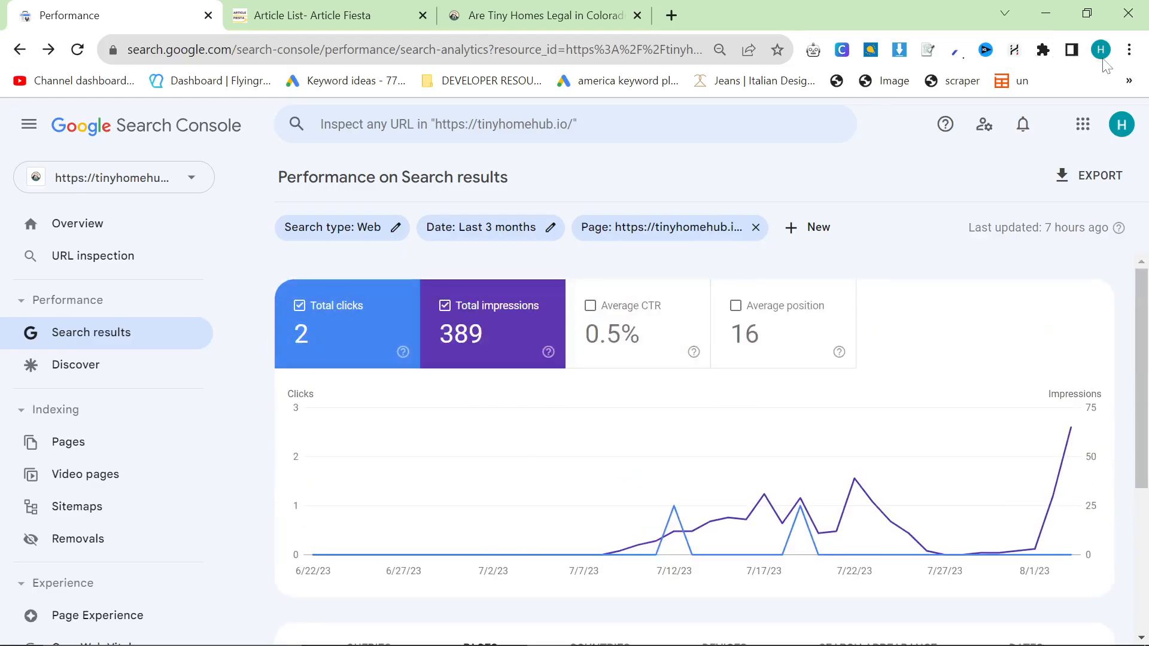
{"action": "mouse_move", "coordinate": [888, 308]}
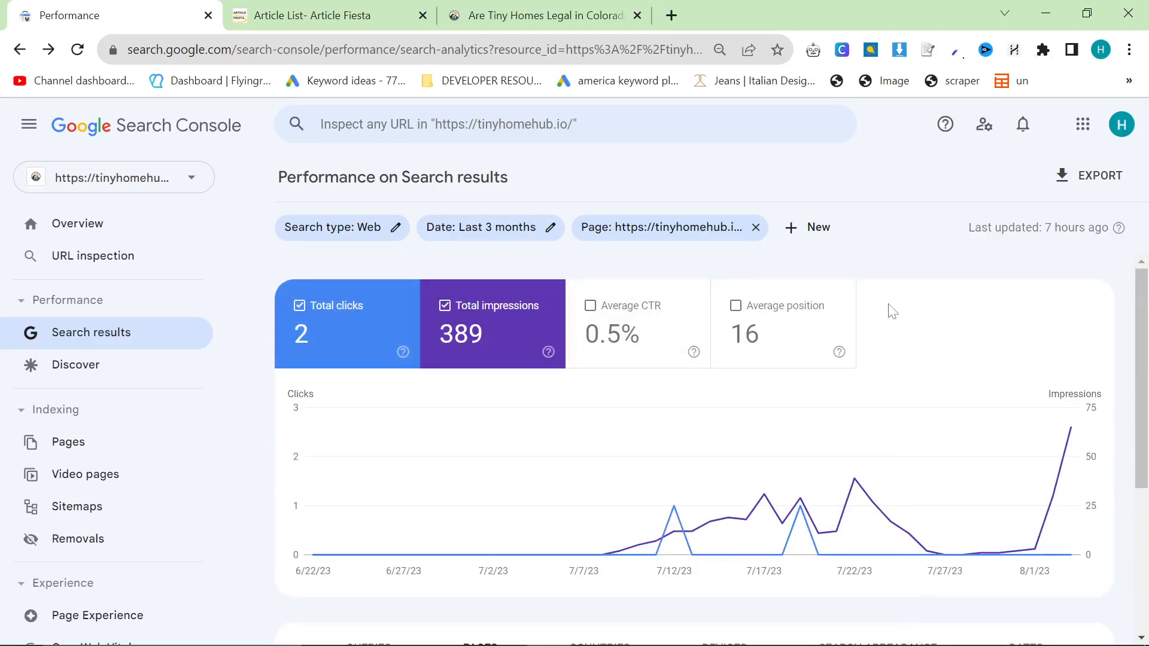
{"action": "left_click", "coordinate": [320, 16]}
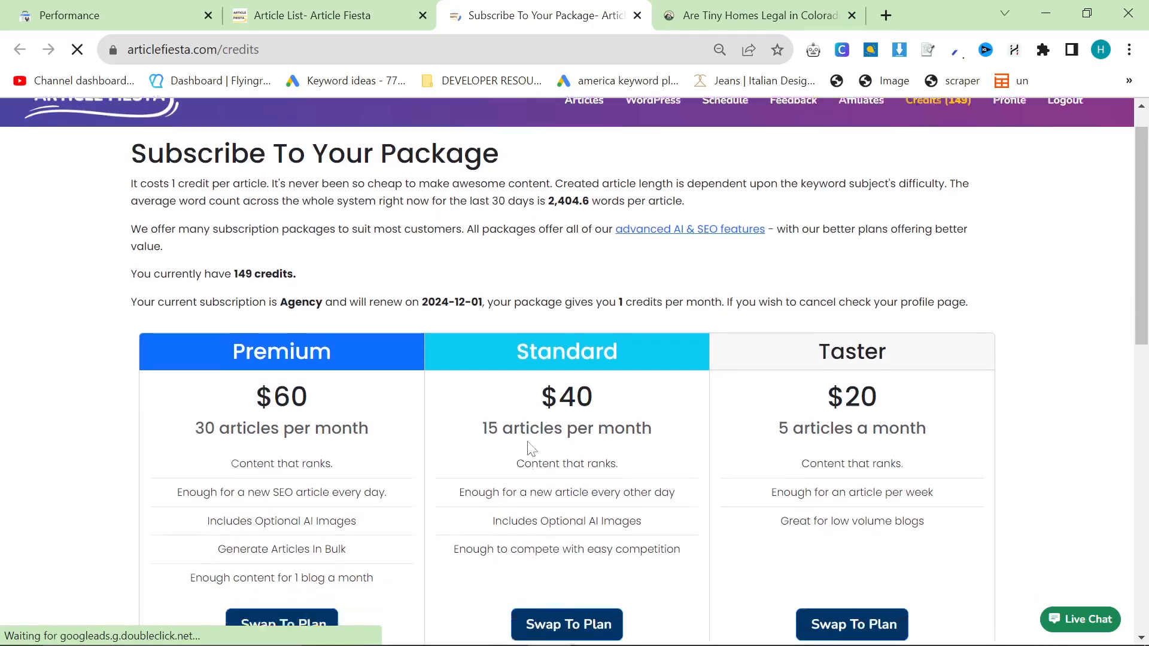
Review Article Fiesta's pricing table, highlighting the $60 Premium plan, then return to the article list.
{"action": "scroll", "scroll_direction": "down", "scroll_amount": 3}
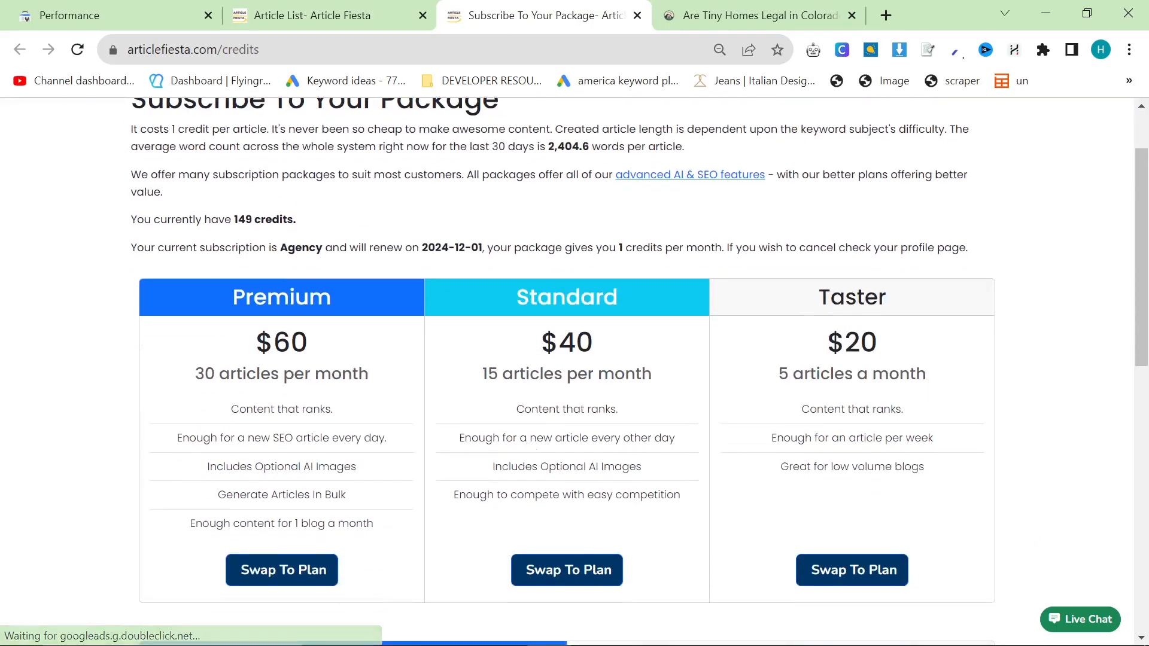
{"action": "scroll", "scroll_direction": "down", "scroll_amount": 3}
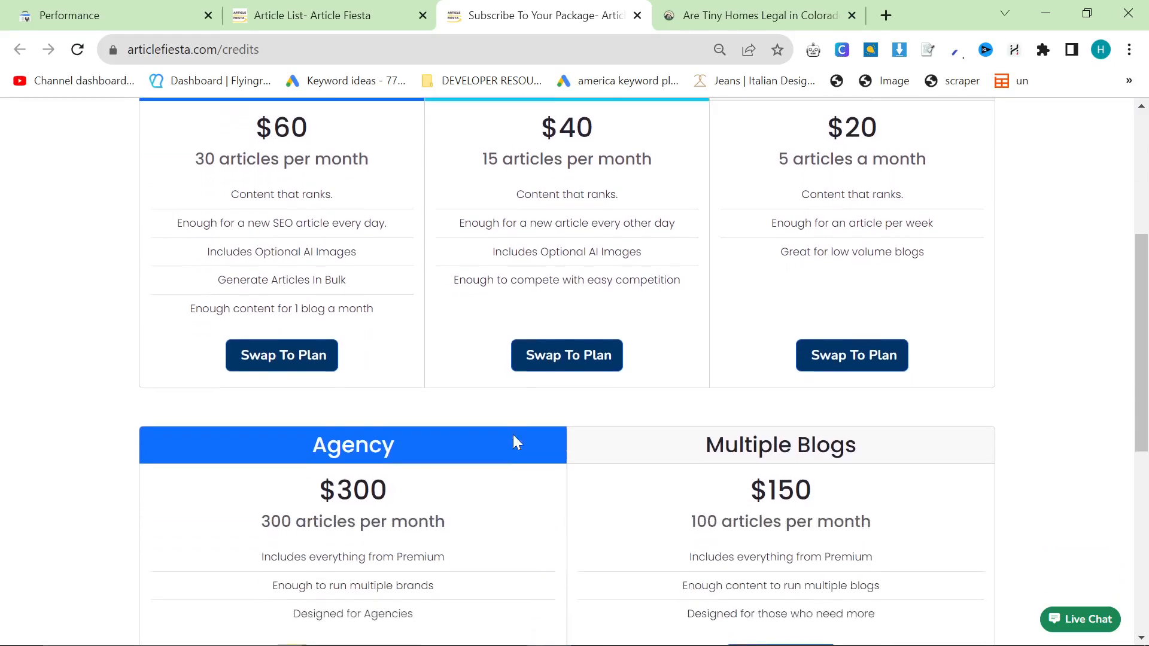
{"action": "scroll", "scroll_direction": "up", "scroll_amount": 3}
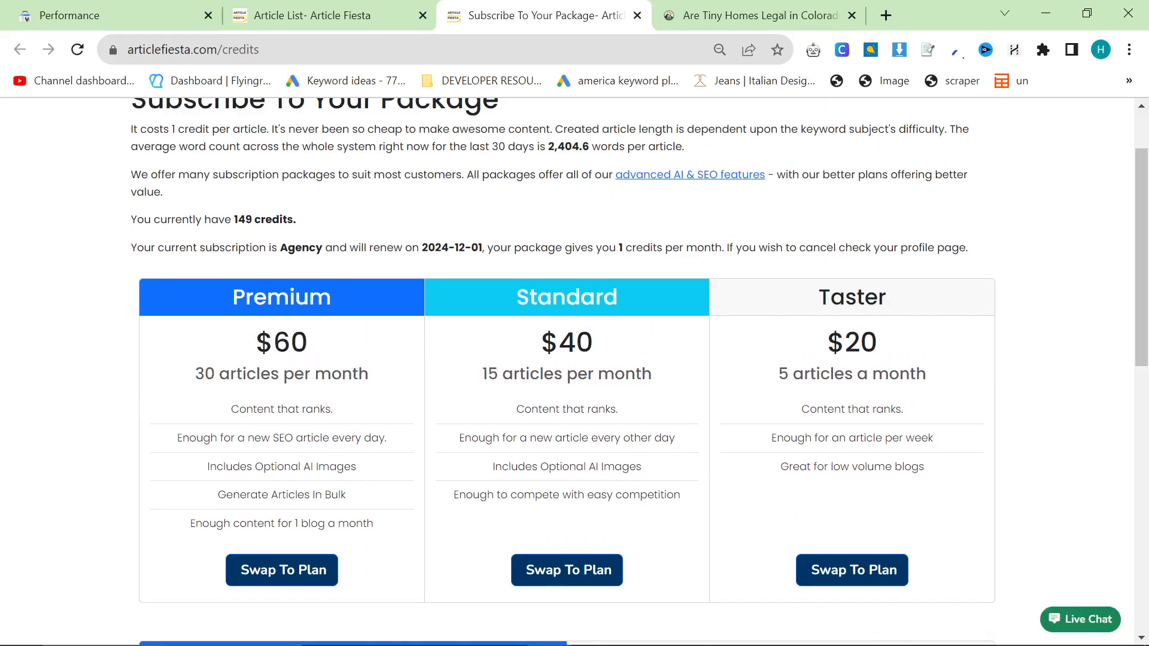
{"action": "double_click", "coordinate": [281, 343]}
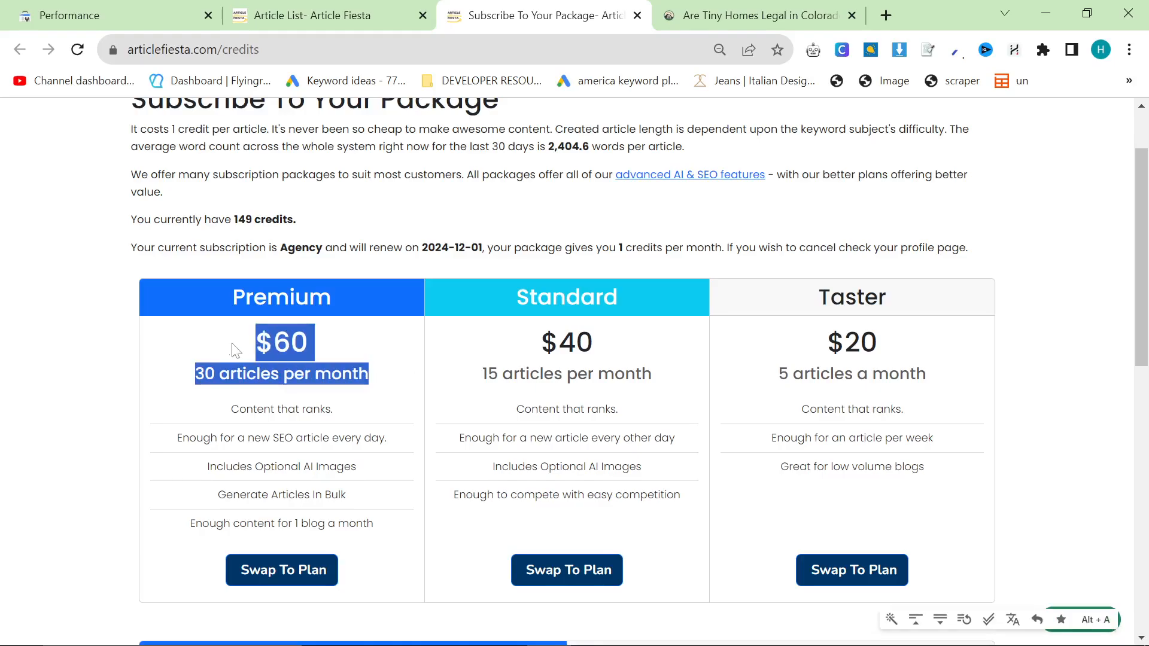
{"action": "left_click", "coordinate": [402, 273]}
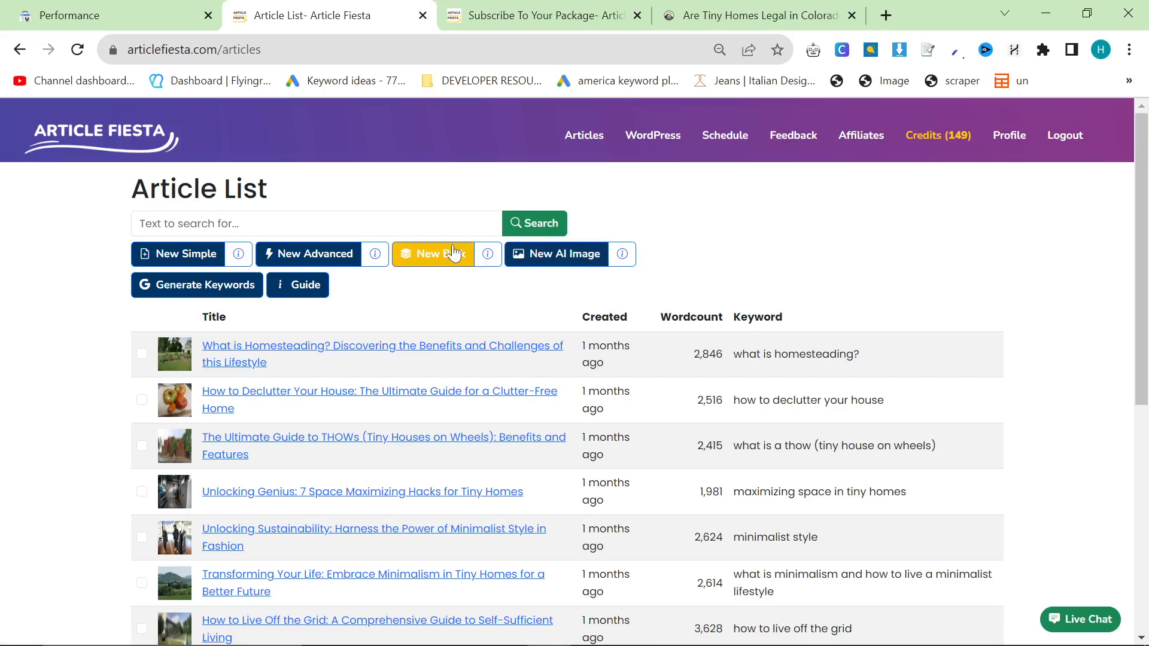
Start a new bulk article creation, then switch to the Google Ads Keyword Planner window.
{"action": "left_click", "coordinate": [433, 254]}
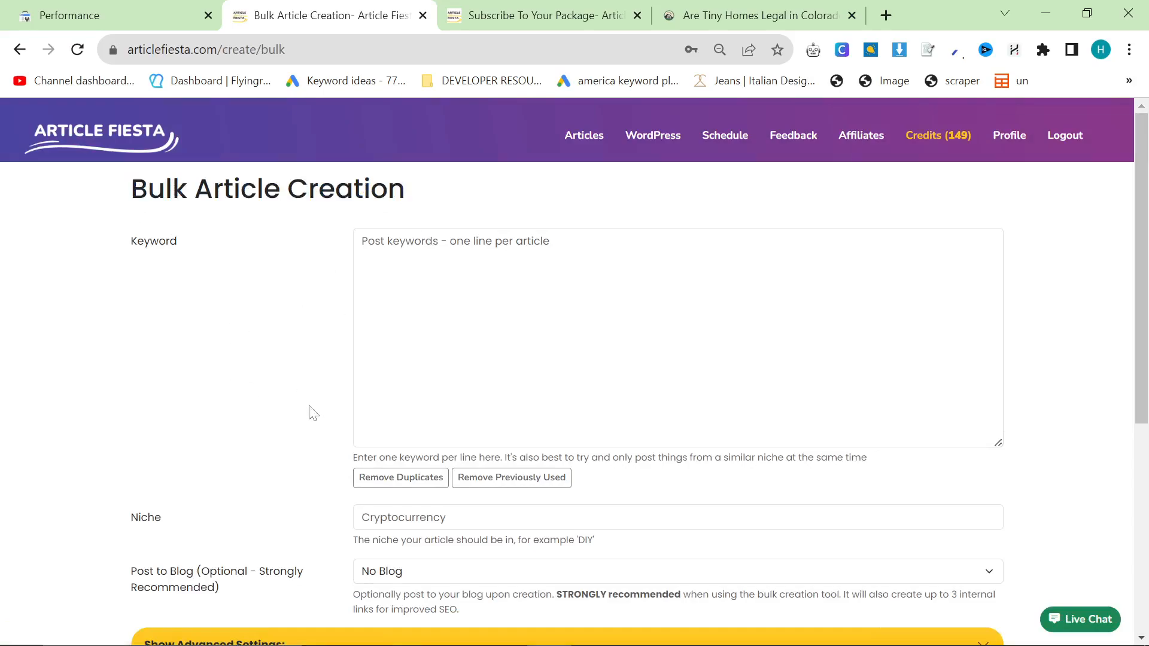
{"action": "mouse_move", "coordinate": [249, 378]}
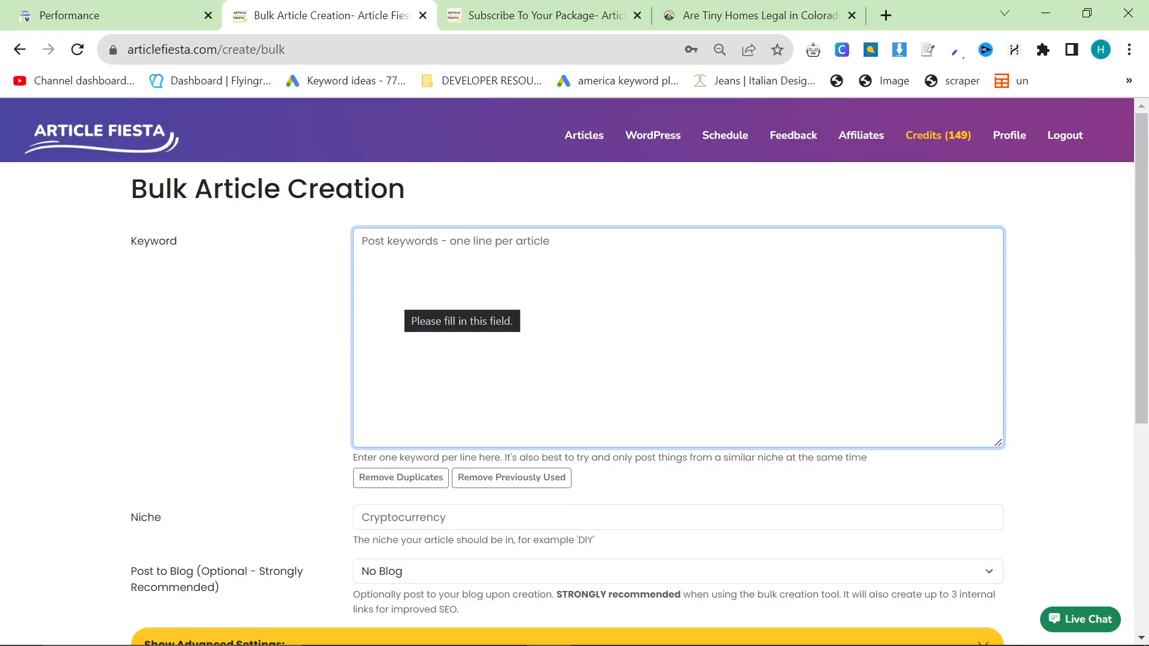
{"action": "key", "text": "alt+tab"}
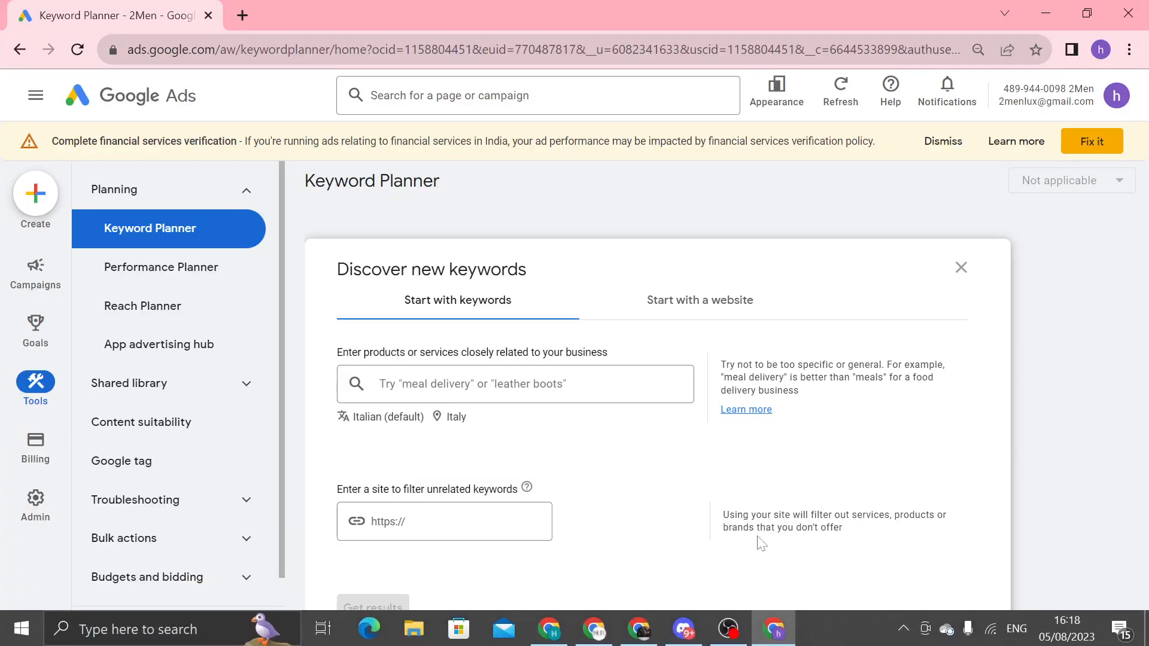
Set the language to English and target Italy plus the United States.
{"action": "left_click", "coordinate": [388, 416]}
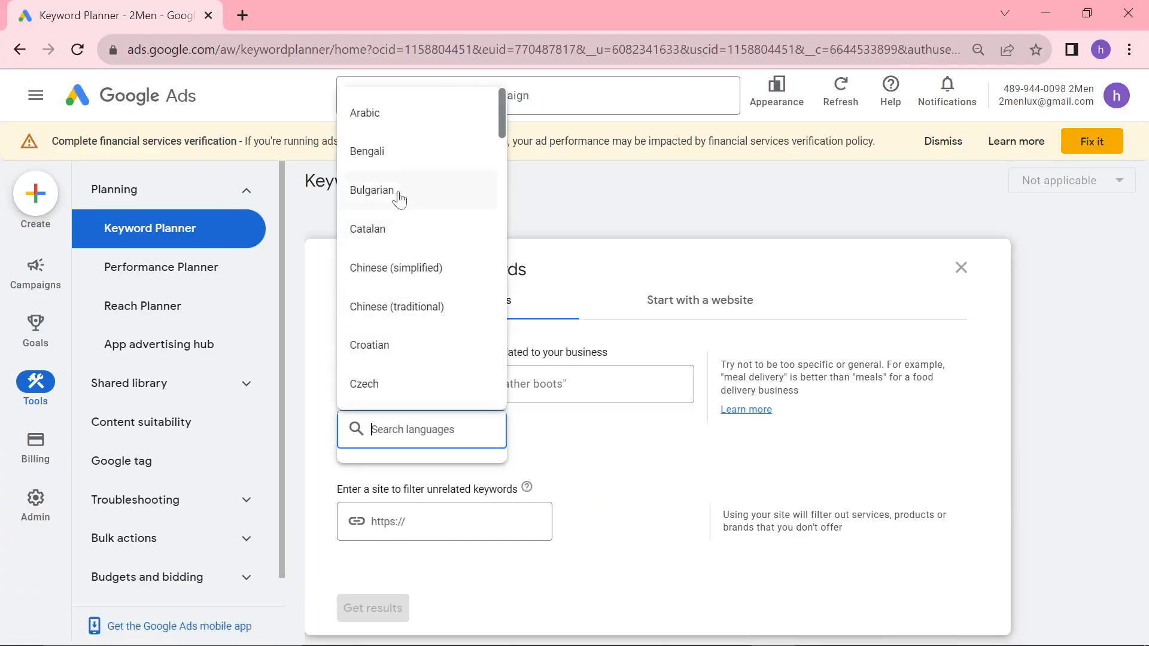
{"action": "type", "text": "eng"}
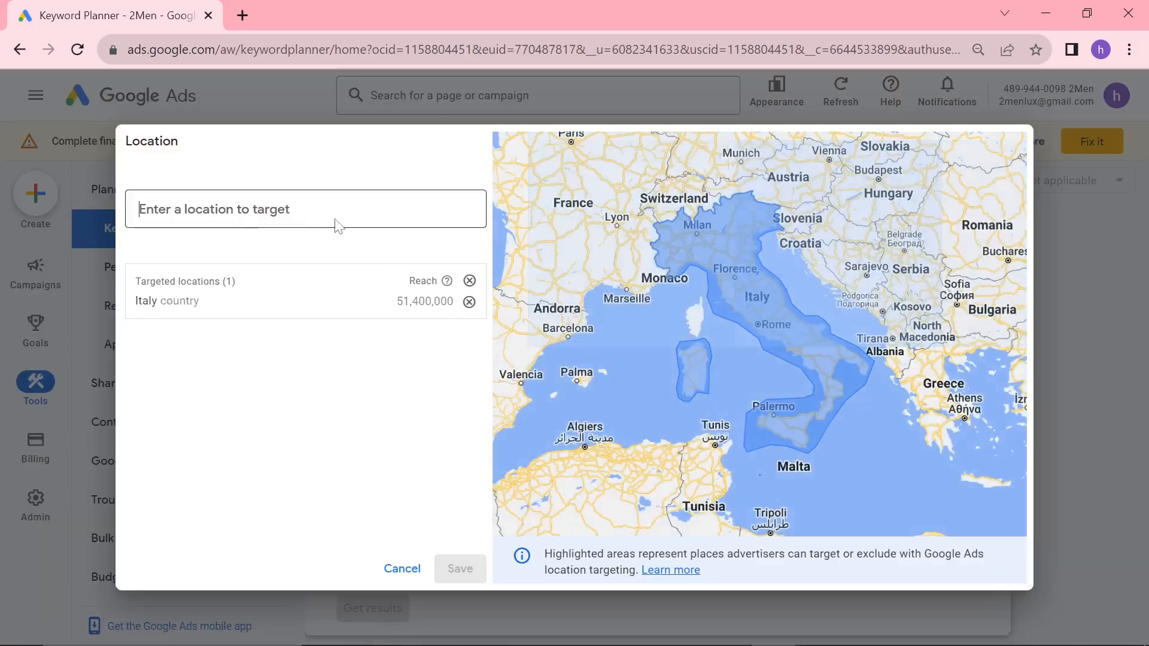
{"action": "type", "text": "united"}
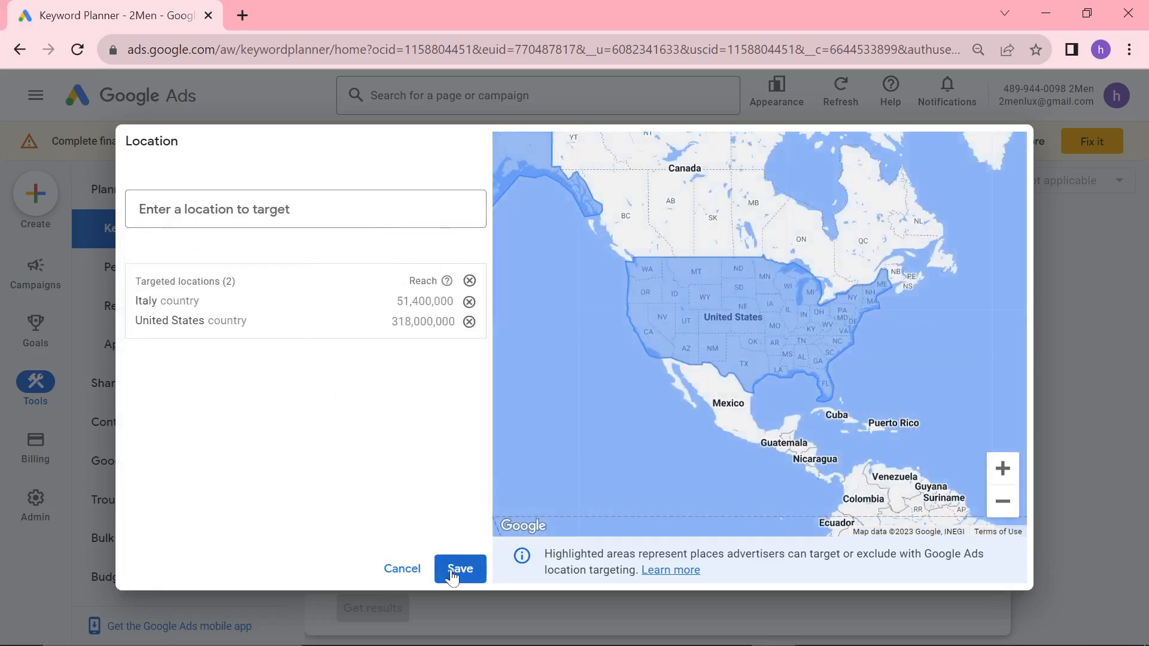
{"action": "left_click", "coordinate": [459, 569]}
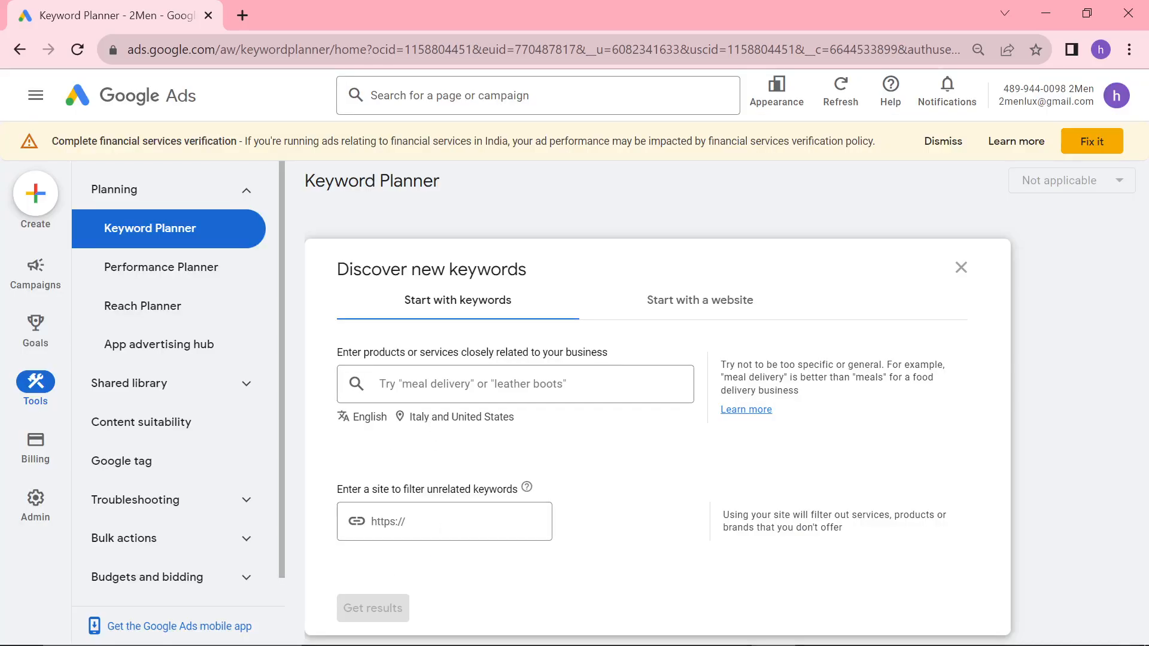
Request keyword ideas for 'tiny home' and 'tiny house'.
{"action": "type", "text": "tiny h"}
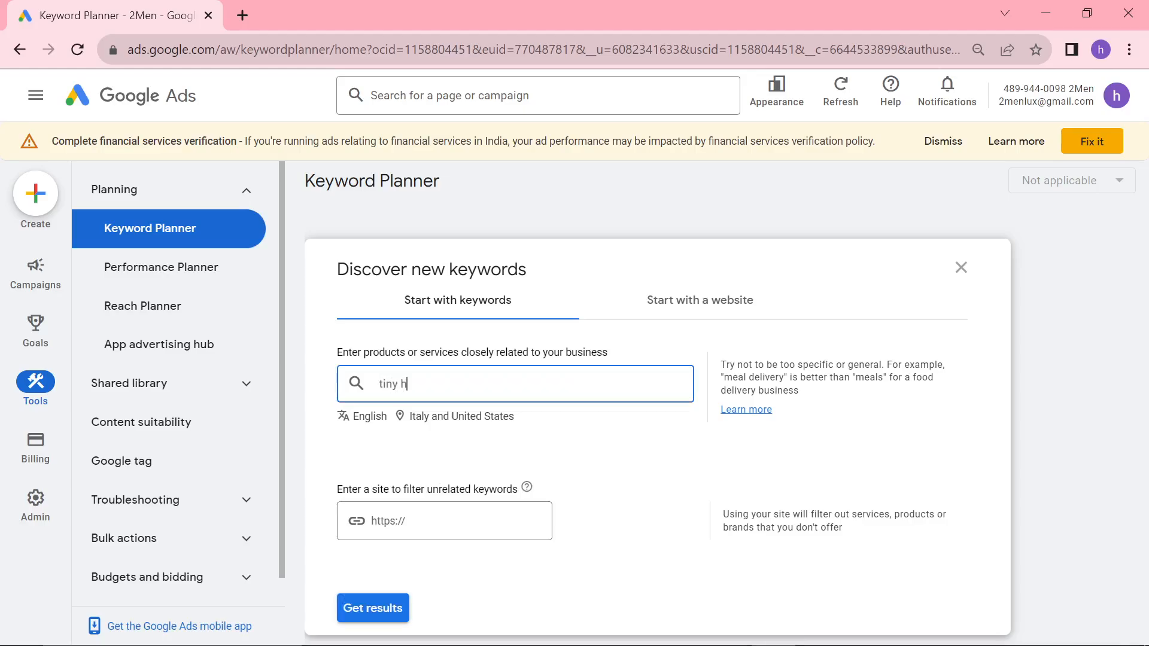
{"action": "type", "text": "ome"}
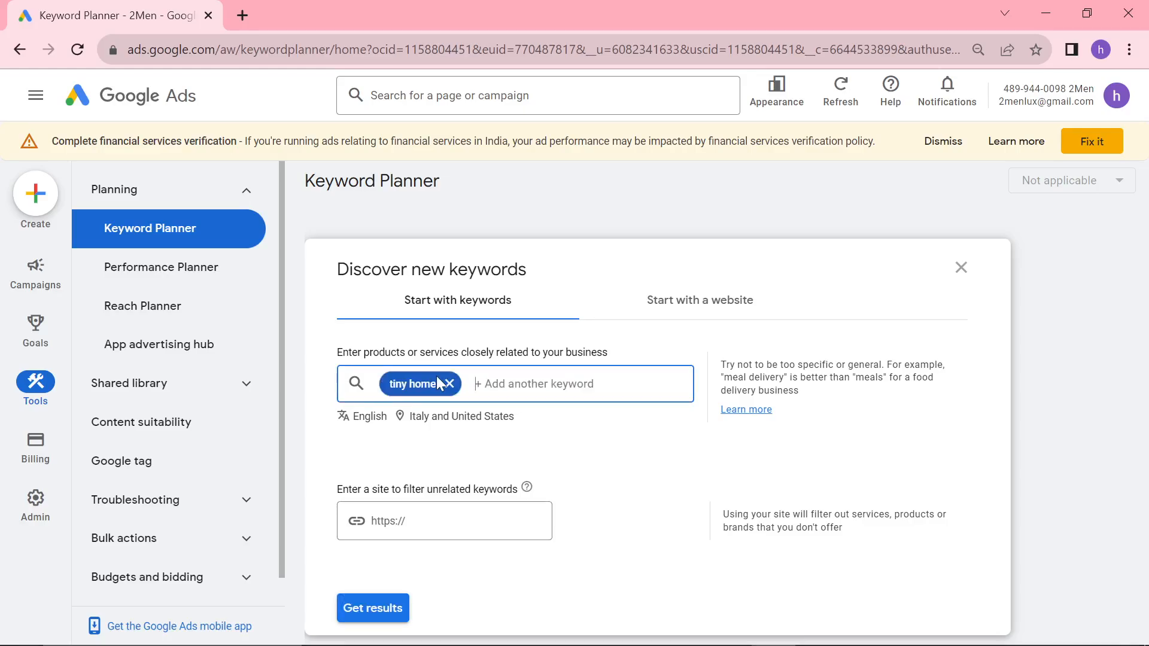
{"action": "type", "text": "tiny house"}
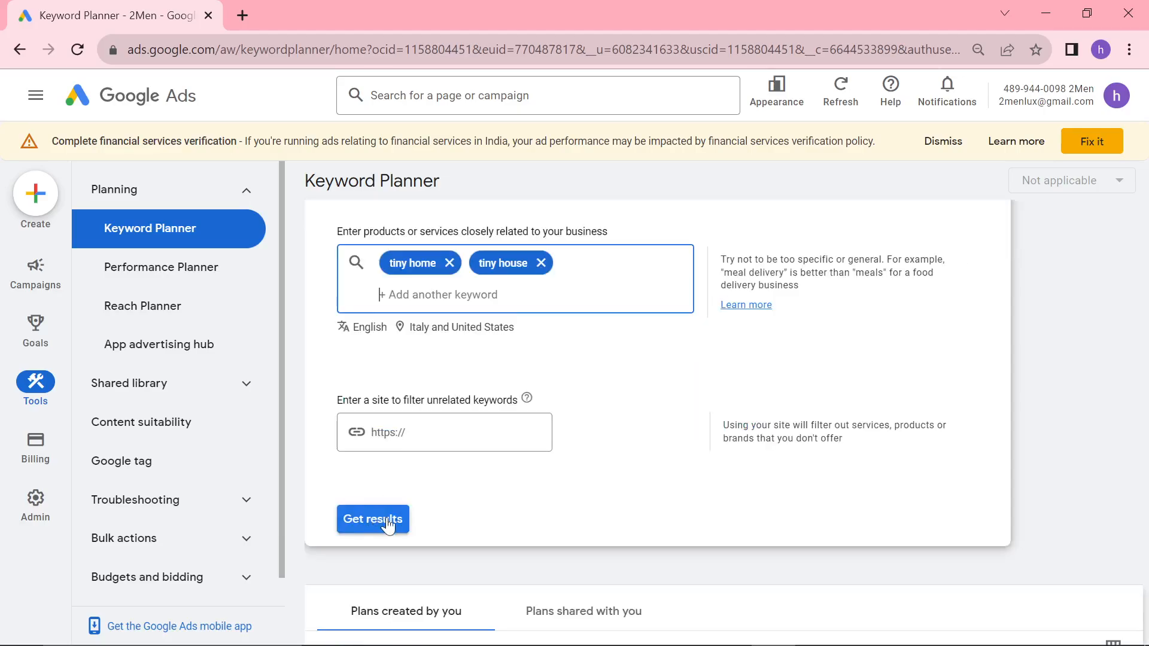
{"action": "left_click", "coordinate": [372, 518]}
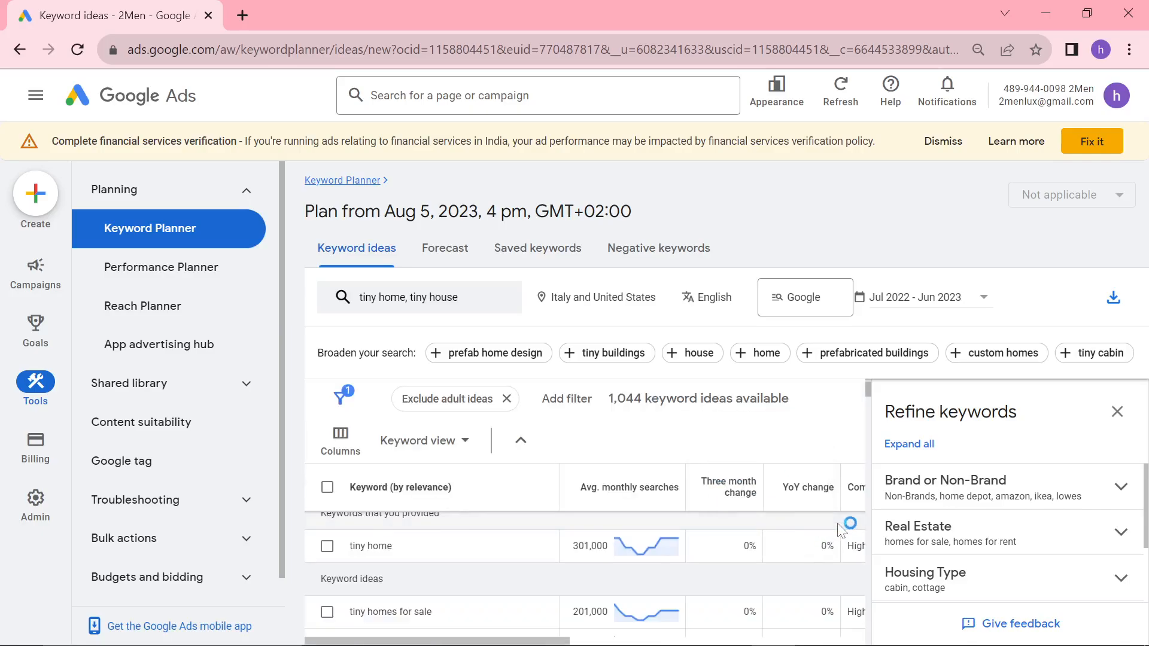
{"action": "mouse_move", "coordinate": [680, 529]}
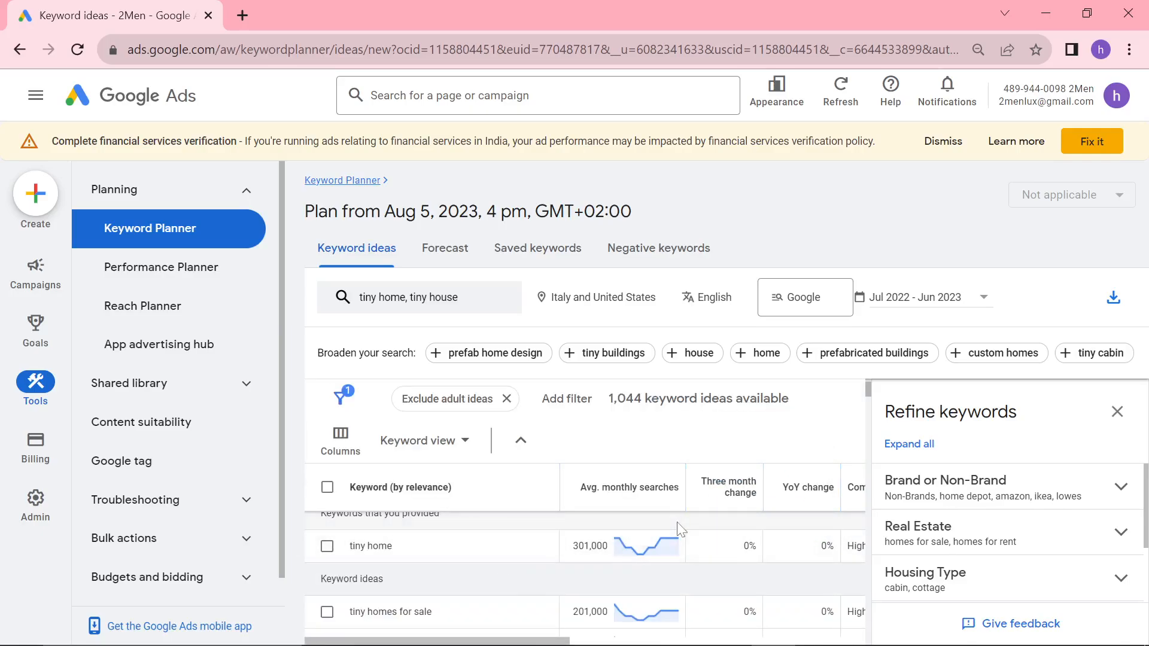
Adjust browser zoom and sort the 1,044 keyword ideas by three-month change, biggest rise first.
{"action": "scroll", "scroll_direction": "down", "scroll_amount": 3}
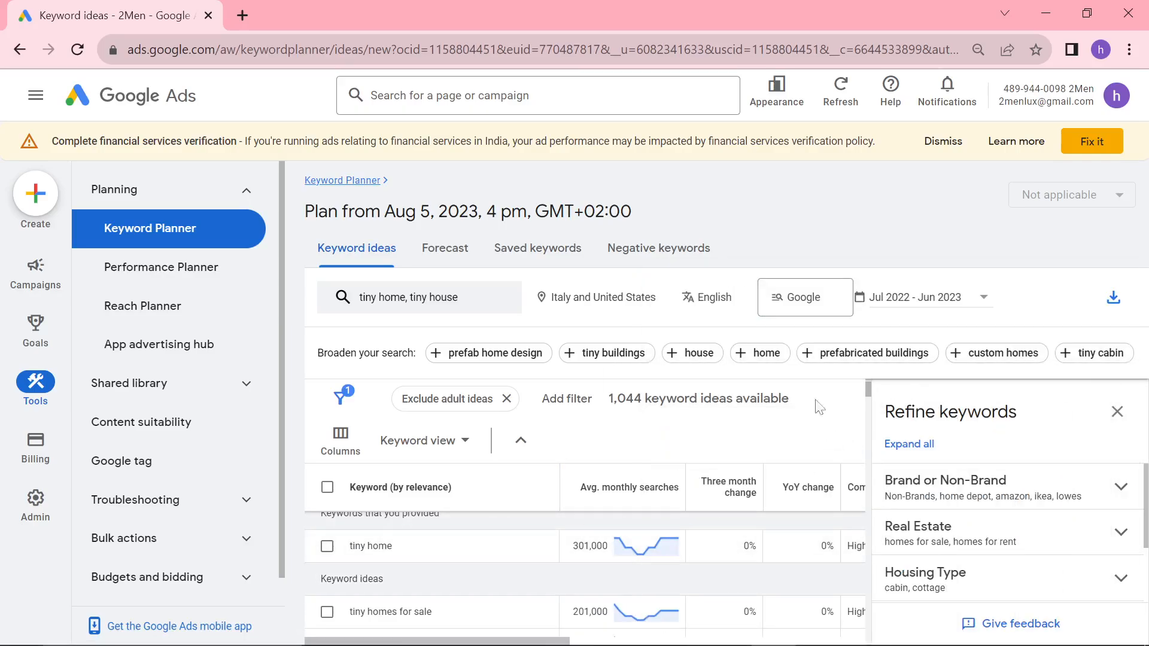
{"action": "mouse_move", "coordinate": [800, 464]}
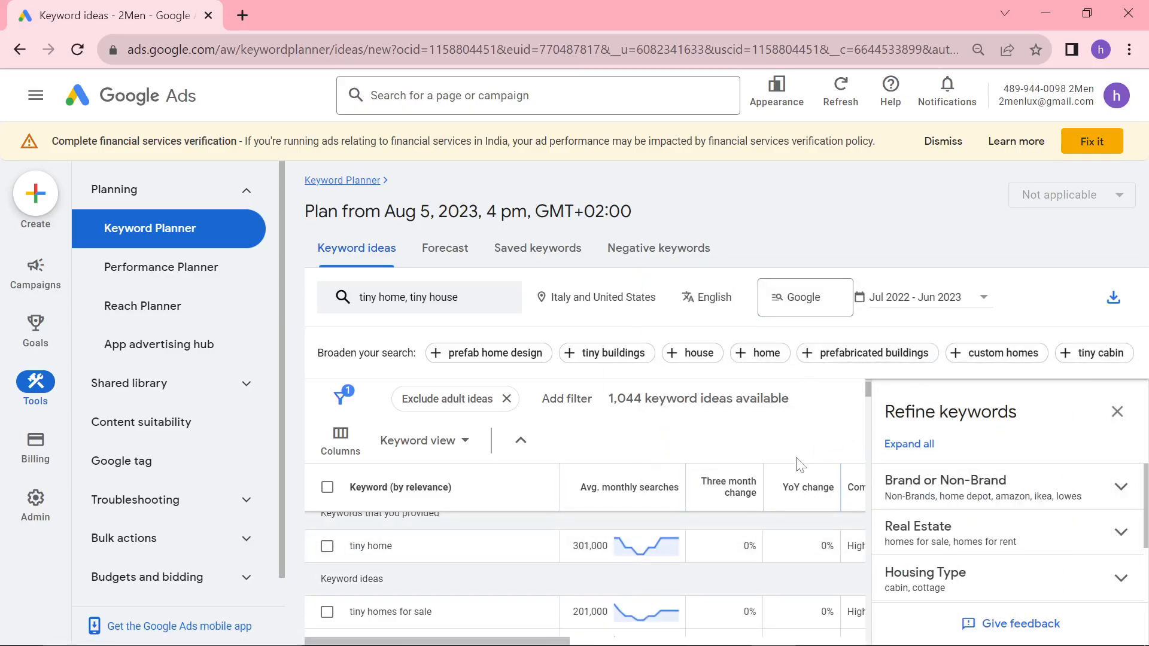
{"action": "mouse_move", "coordinate": [1038, 385]}
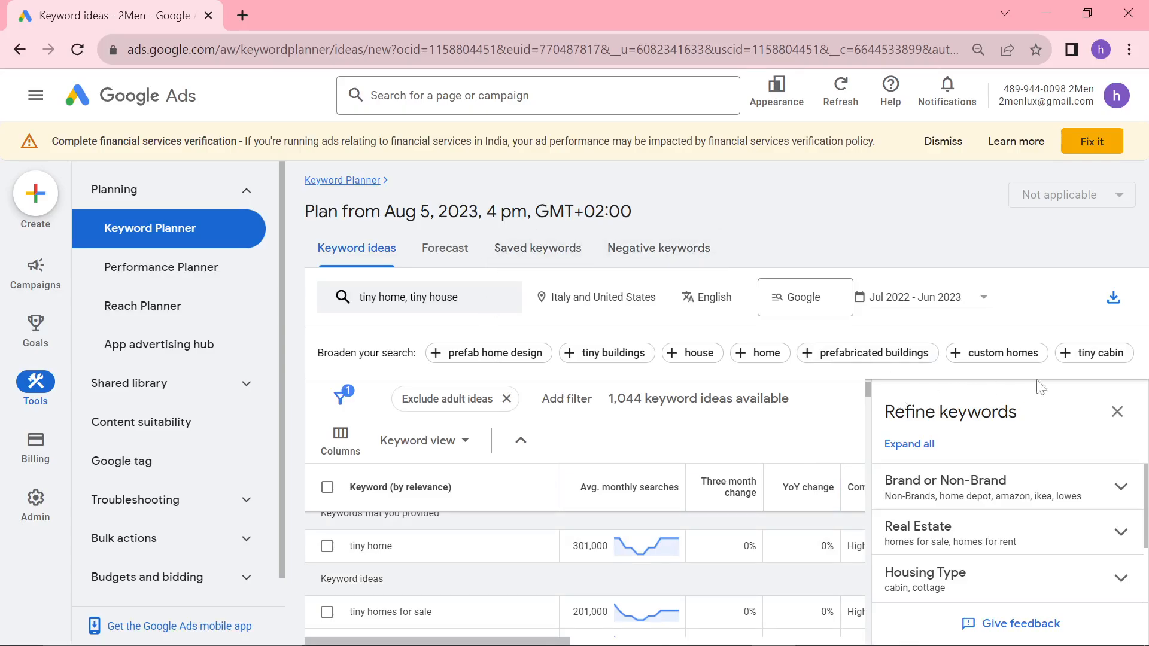
{"action": "mouse_move", "coordinate": [698, 407]}
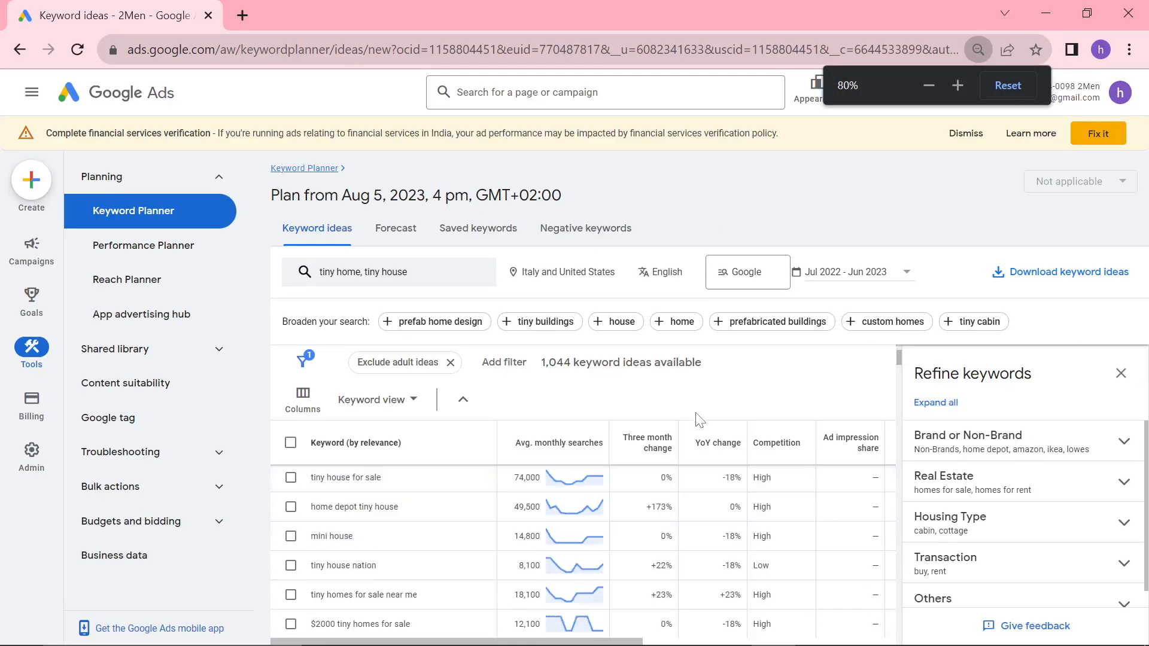
{"action": "left_click", "coordinate": [927, 85]}
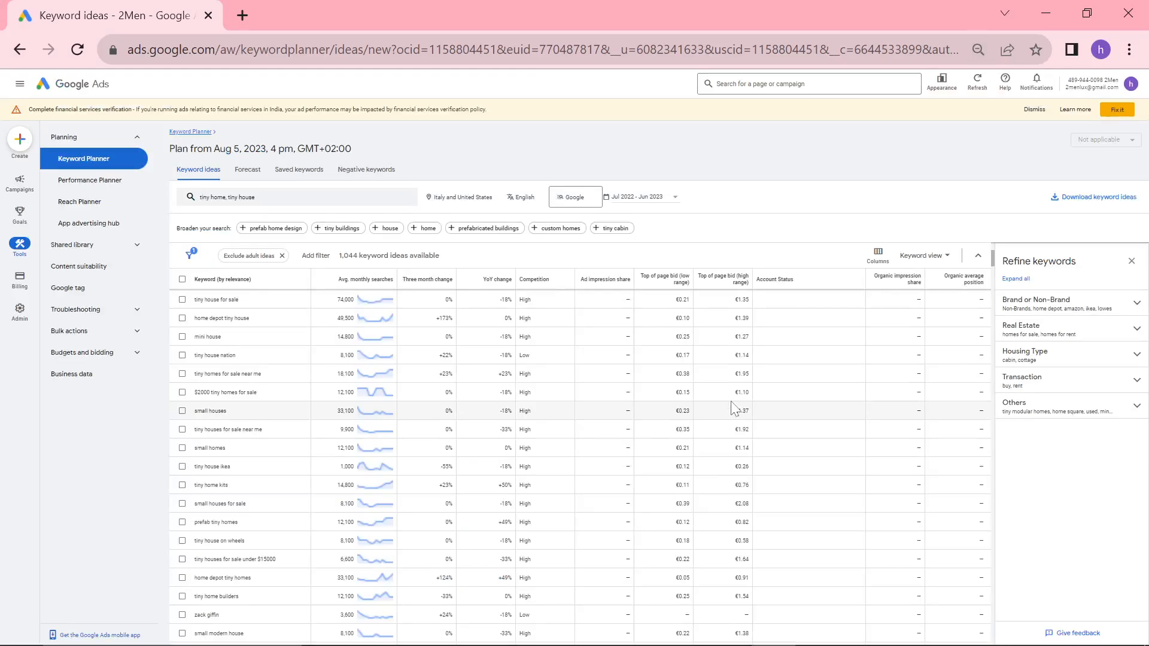
{"action": "key", "text": "ctrl+-"}
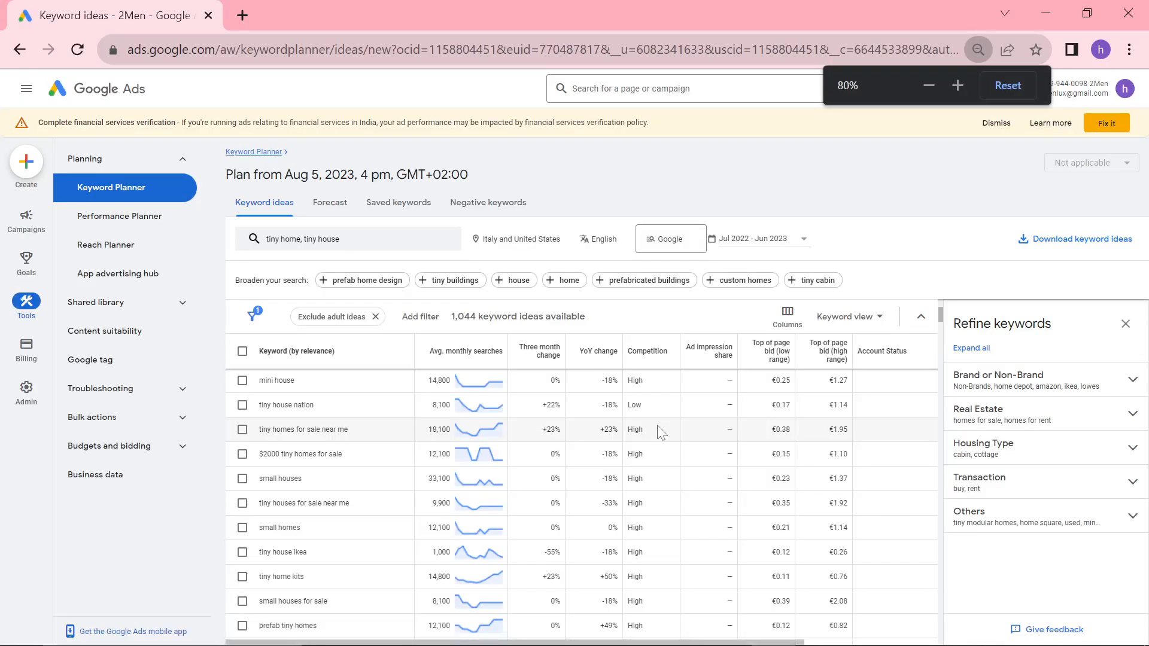
{"action": "left_click", "coordinate": [958, 85]}
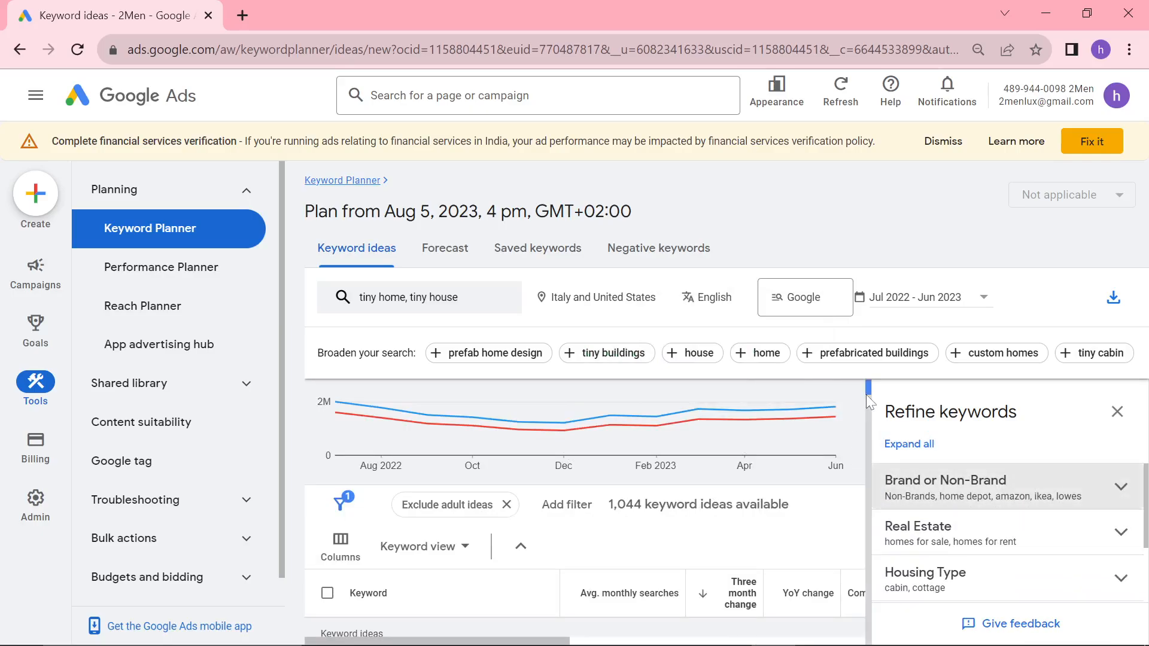
{"action": "scroll", "scroll_direction": "down", "scroll_amount": 3}
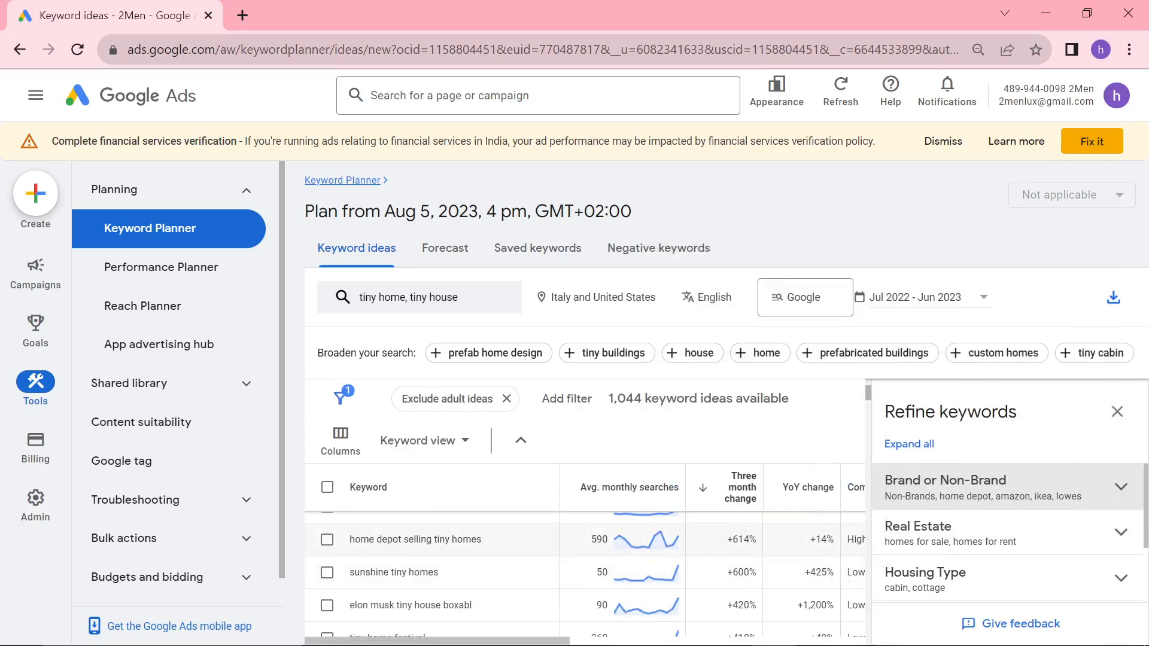
{"action": "mouse_move", "coordinate": [502, 550]}
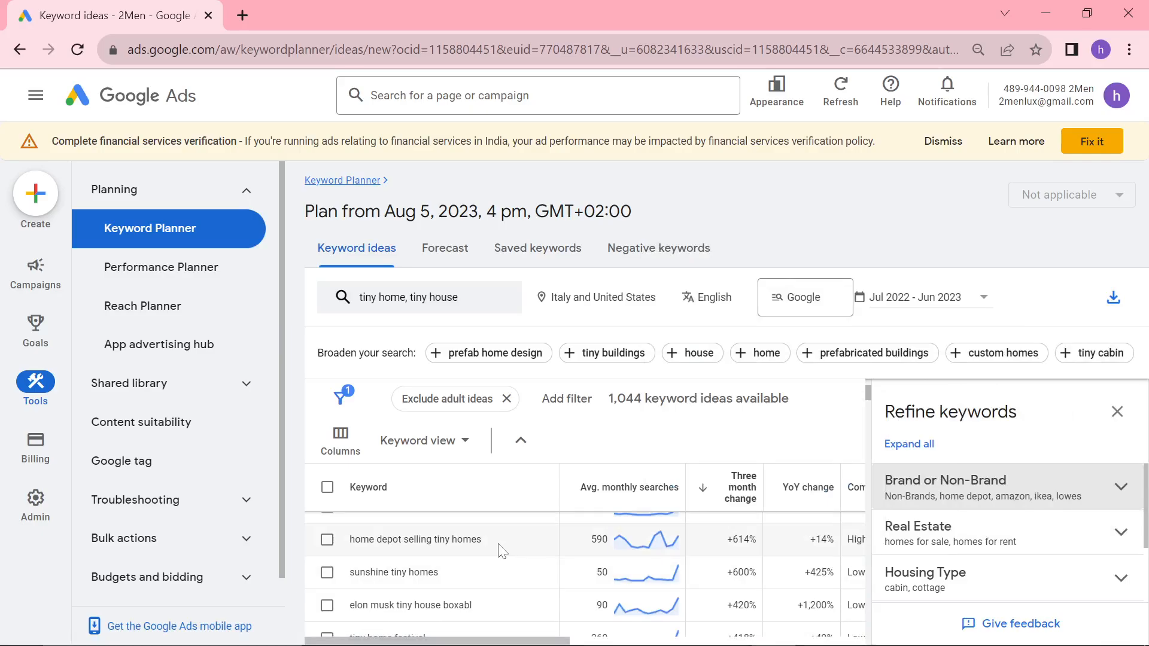
{"action": "mouse_move", "coordinate": [485, 617]}
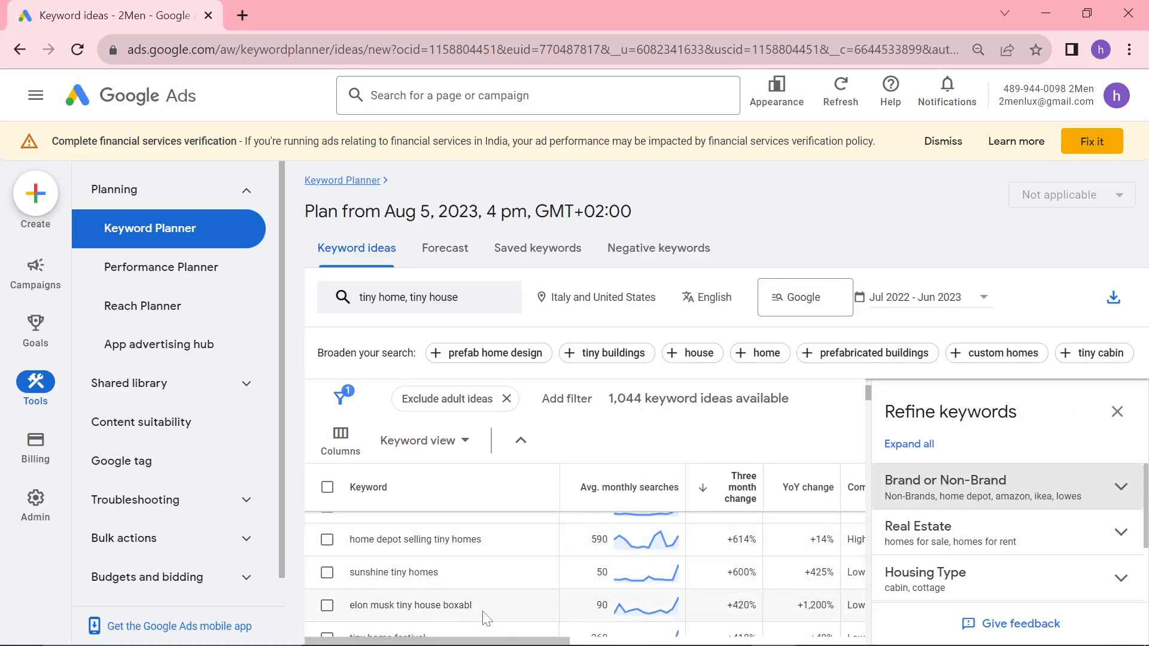
{"action": "mouse_move", "coordinate": [479, 618]}
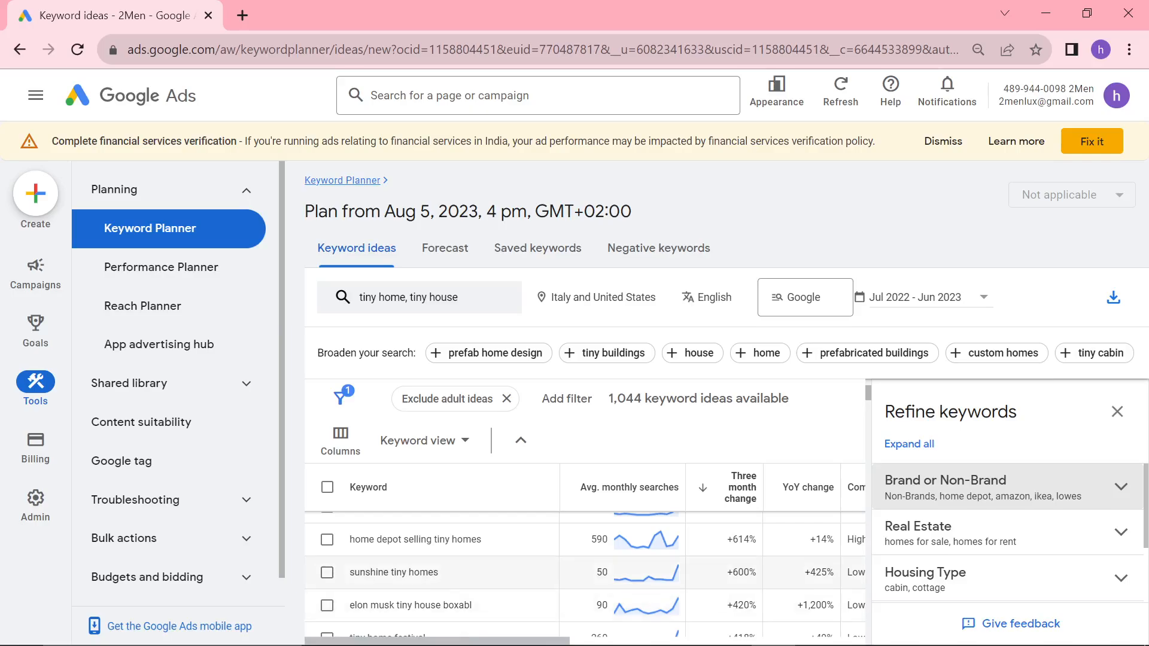
Scroll the sorted ideas to the Home Depot tiny-home keywords with competition and bid figures.
{"action": "scroll", "scroll_direction": "down", "scroll_amount": 3}
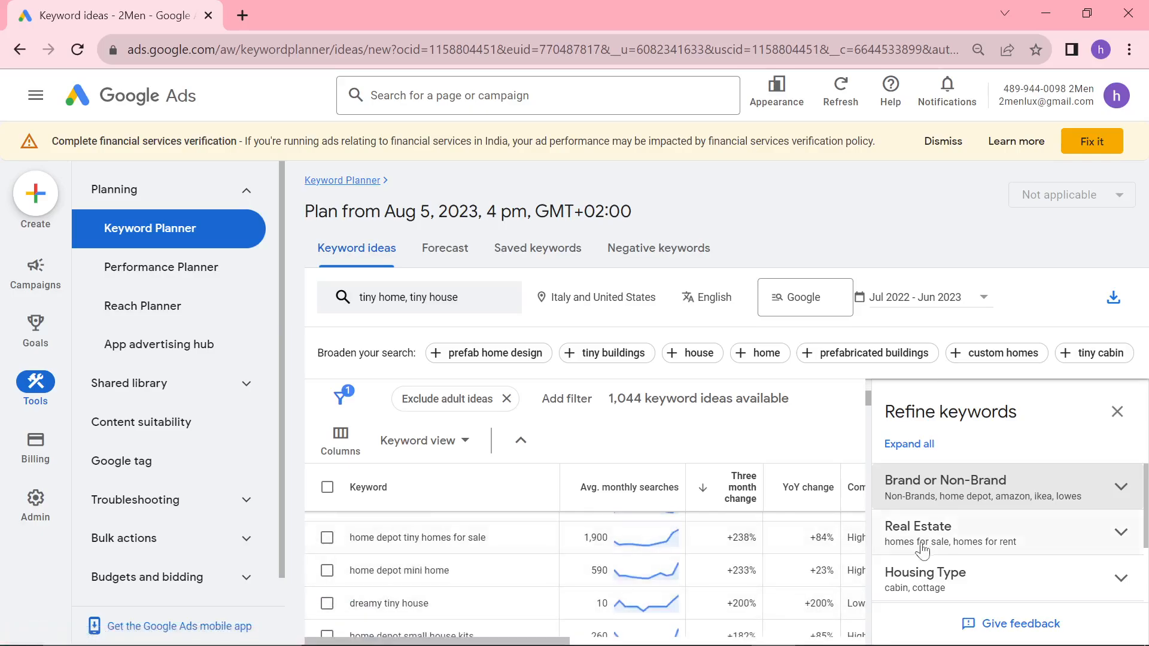
{"action": "mouse_move", "coordinate": [957, 503]}
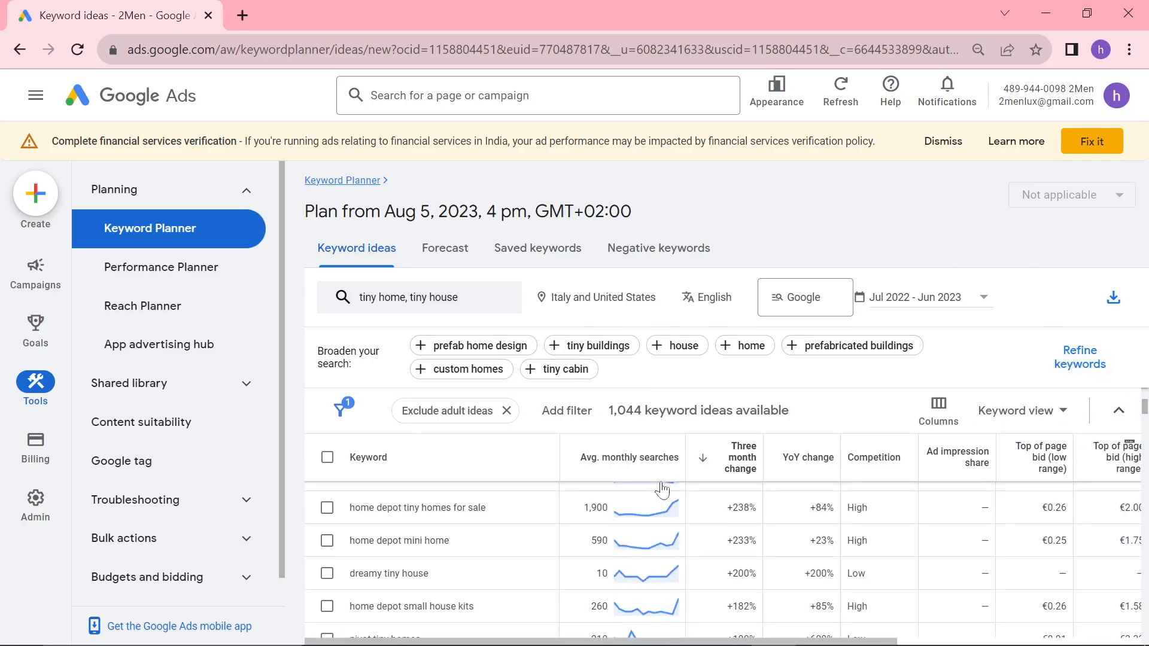
Select all 500 keyword ideas and copy them to the clipboard.
{"action": "scroll", "scroll_direction": "down", "scroll_amount": 3}
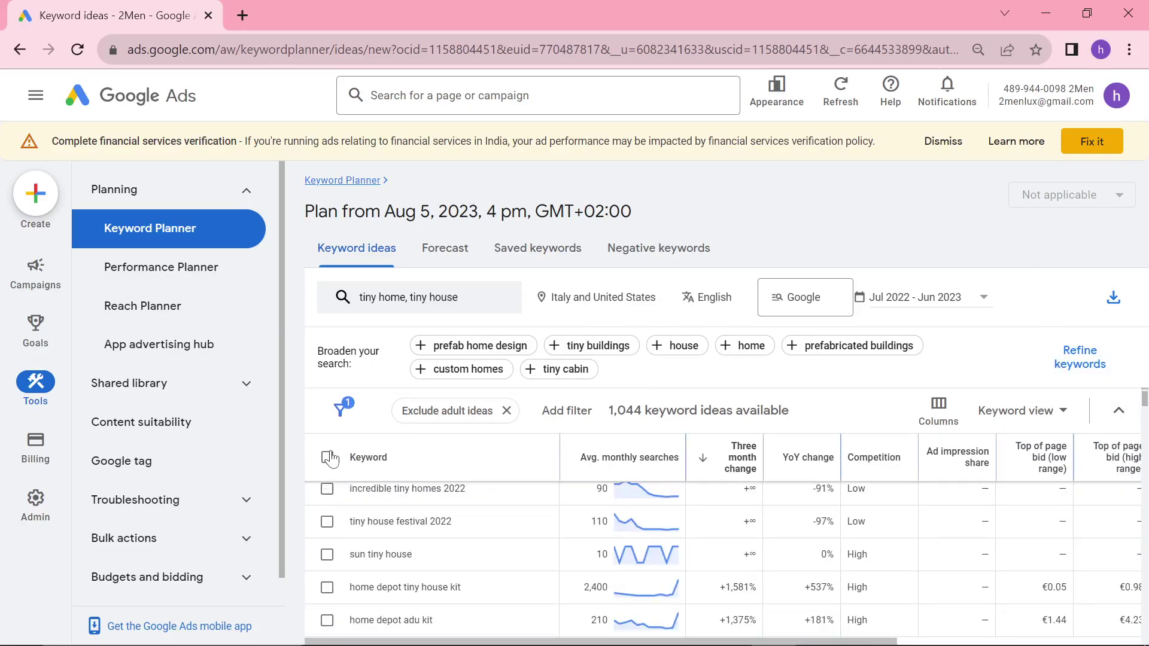
{"action": "left_click", "coordinate": [325, 455]}
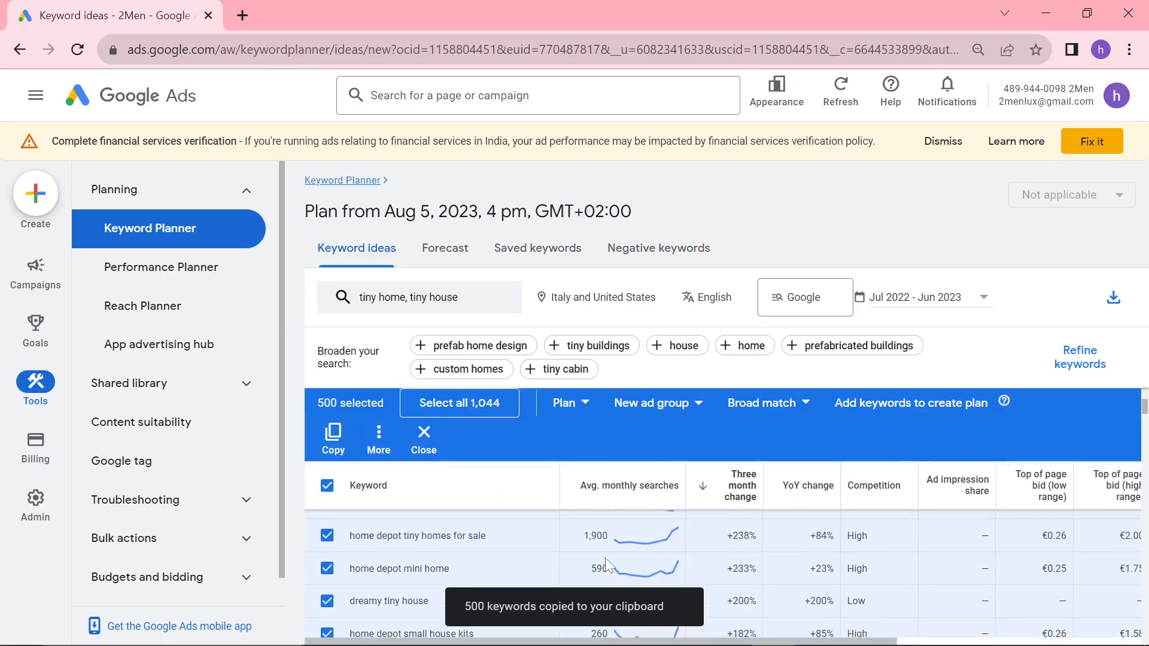
{"action": "scroll", "scroll_direction": "down", "scroll_amount": 3}
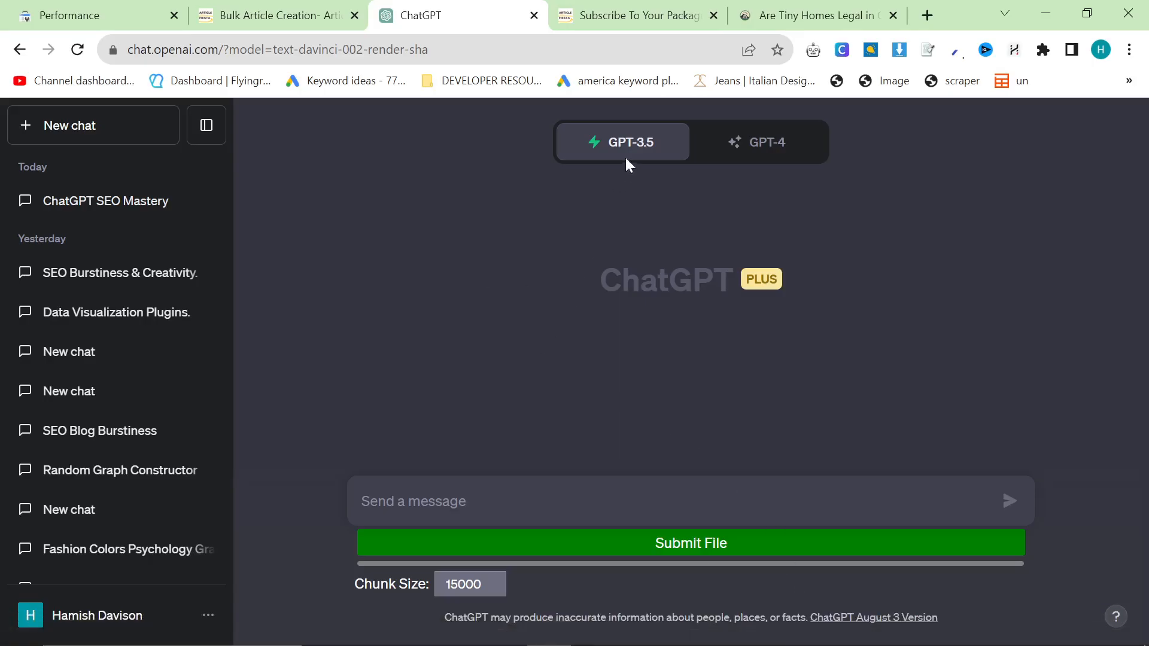
{"action": "mouse_move", "coordinate": [636, 438]}
{"action": "type", "text": "Can you give me"}
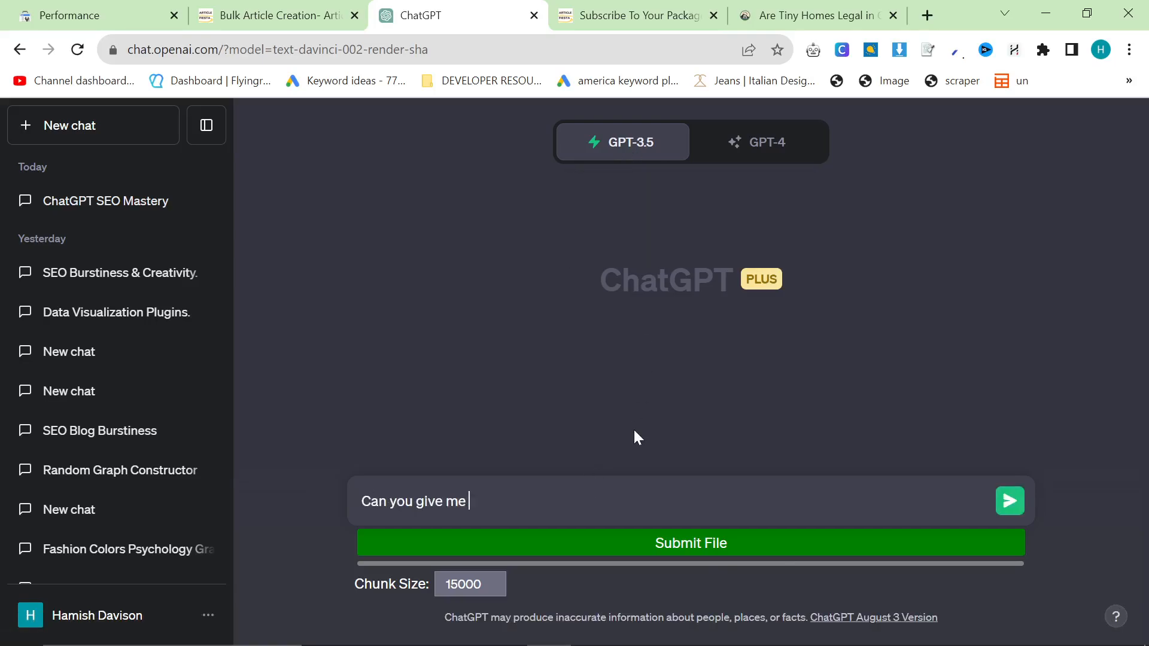
Ask ChatGPT for 50 blog post ideas from the pasted keywords, then clear Article Fiesta's keyword box.
{"action": "type", "text": "50 blog post ideas from t"}
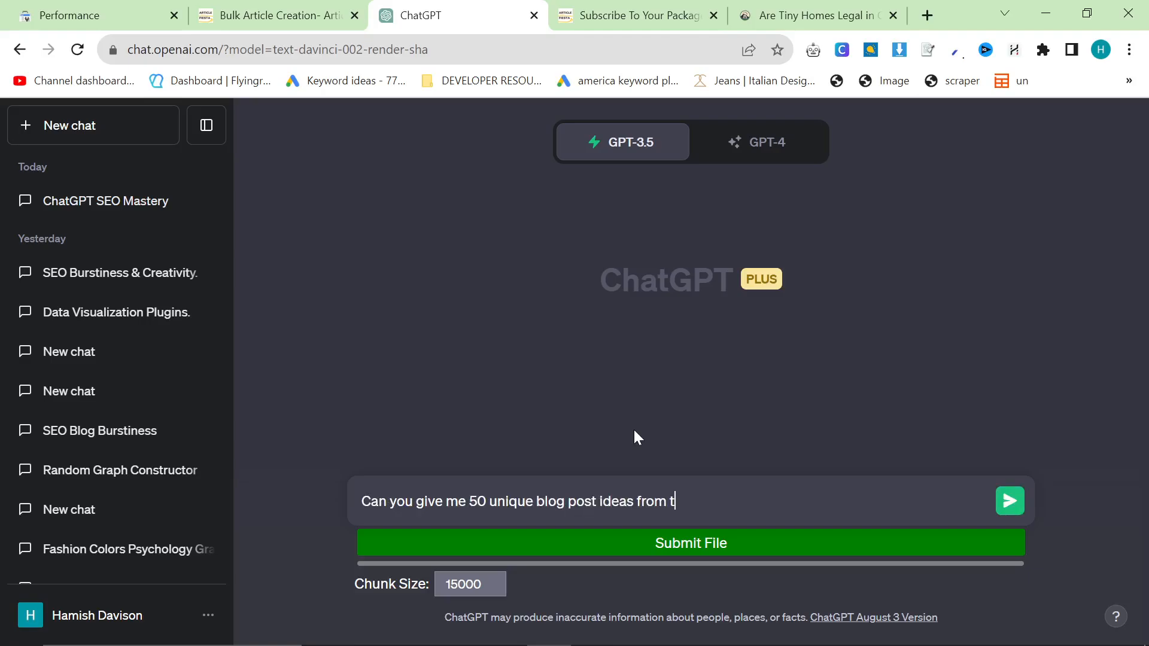
{"action": "type", "text": "his list of keywords?"}
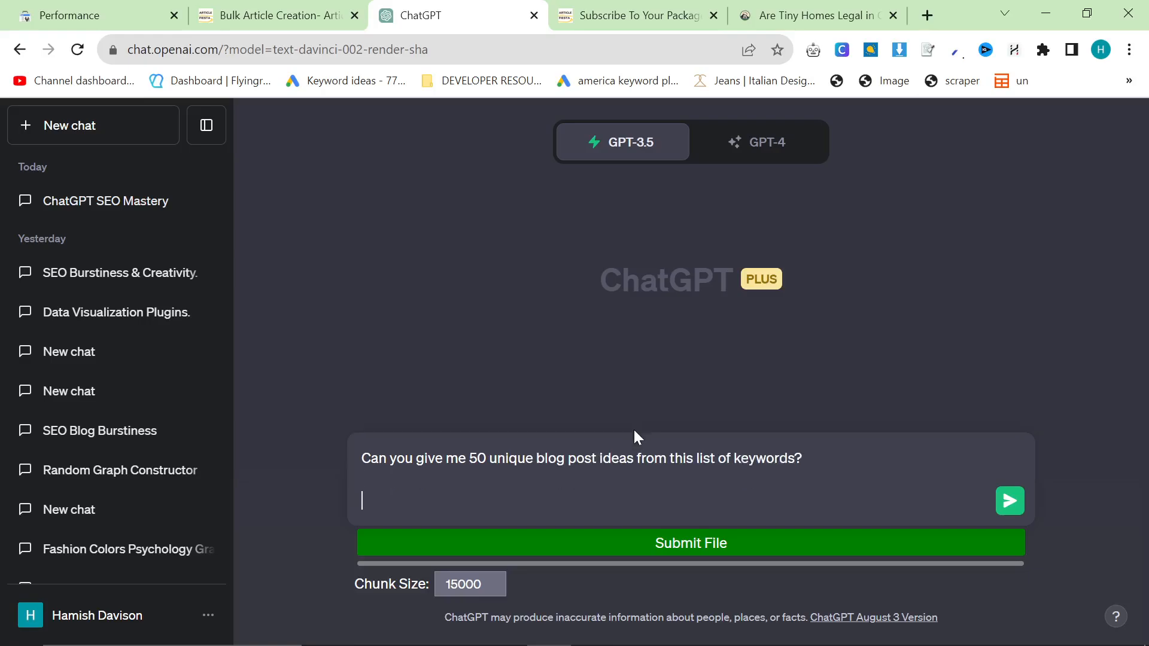
{"action": "left_click", "coordinate": [1010, 500]}
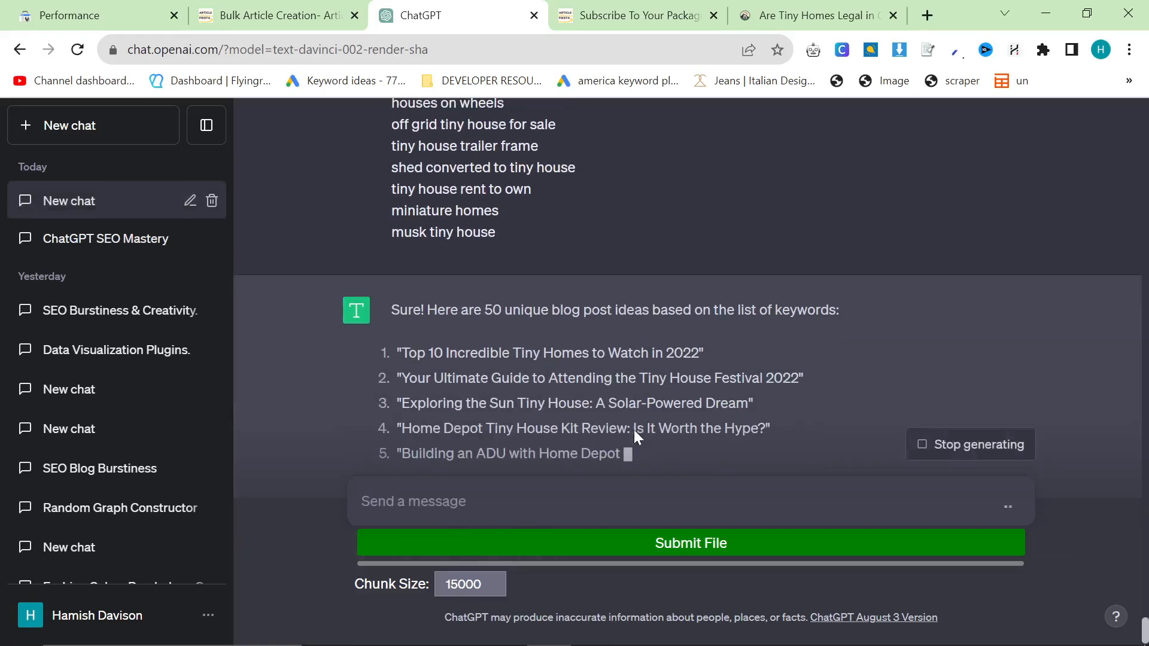
{"action": "scroll", "scroll_direction": "down", "scroll_amount": 3}
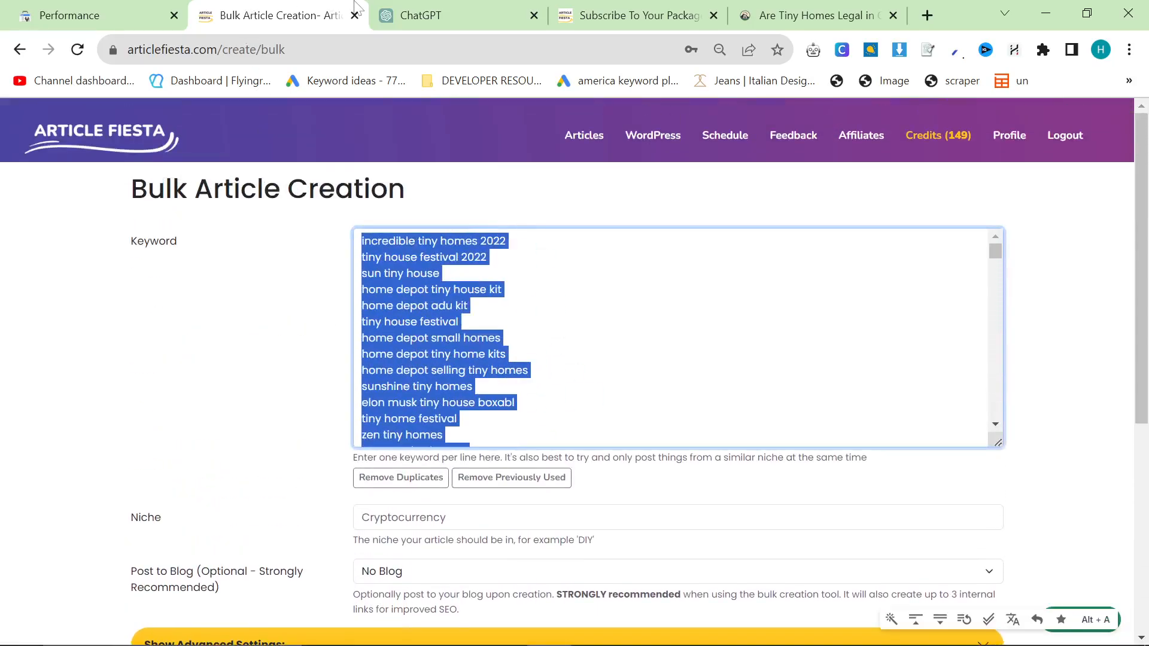
{"action": "key", "text": "Delete"}
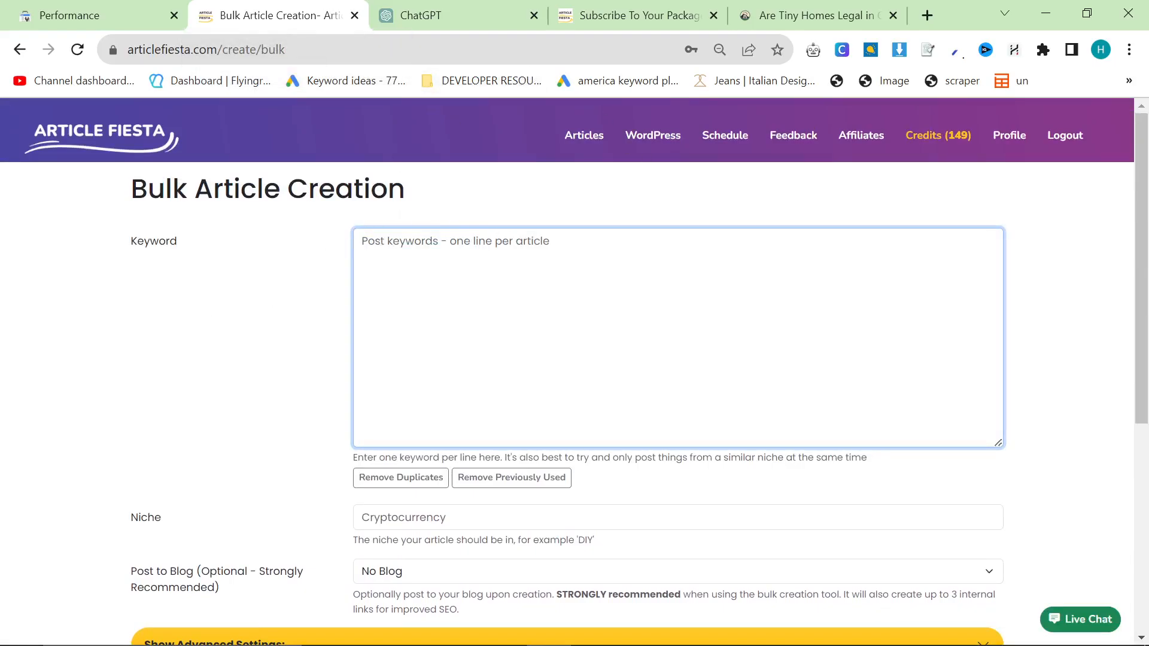
{"action": "left_click", "coordinate": [817, 15]}
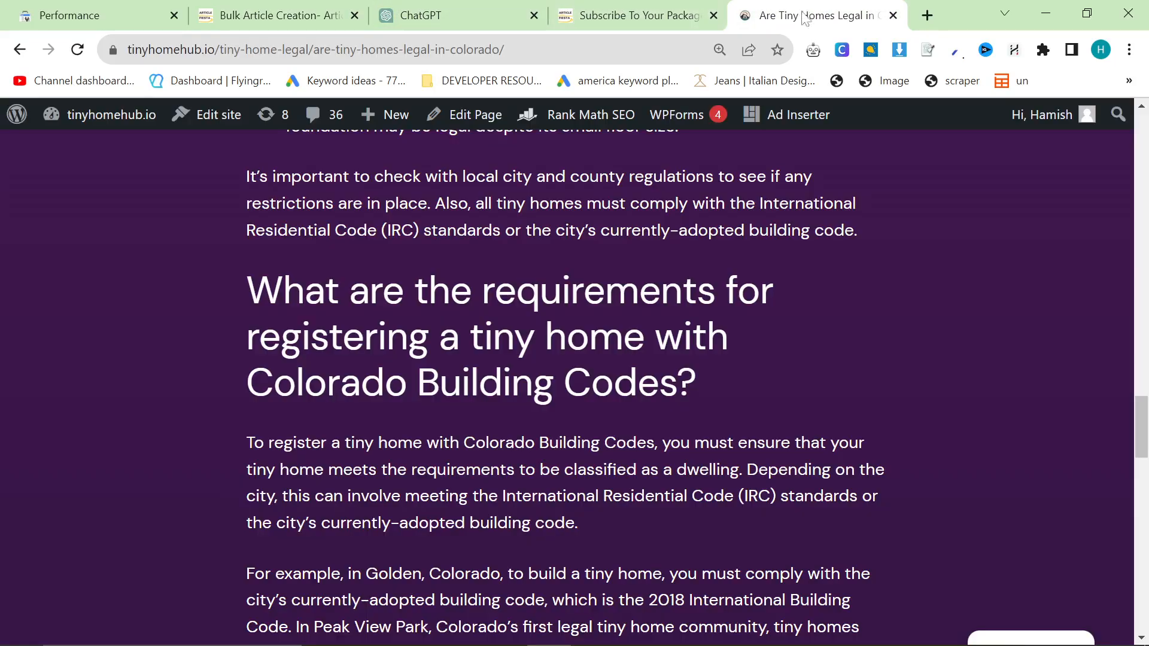
Browse the tinyhomehub.io homepage's grid of tiny-home posts, then return to the Search Console report.
{"action": "scroll", "scroll_direction": "up", "scroll_amount": 3}
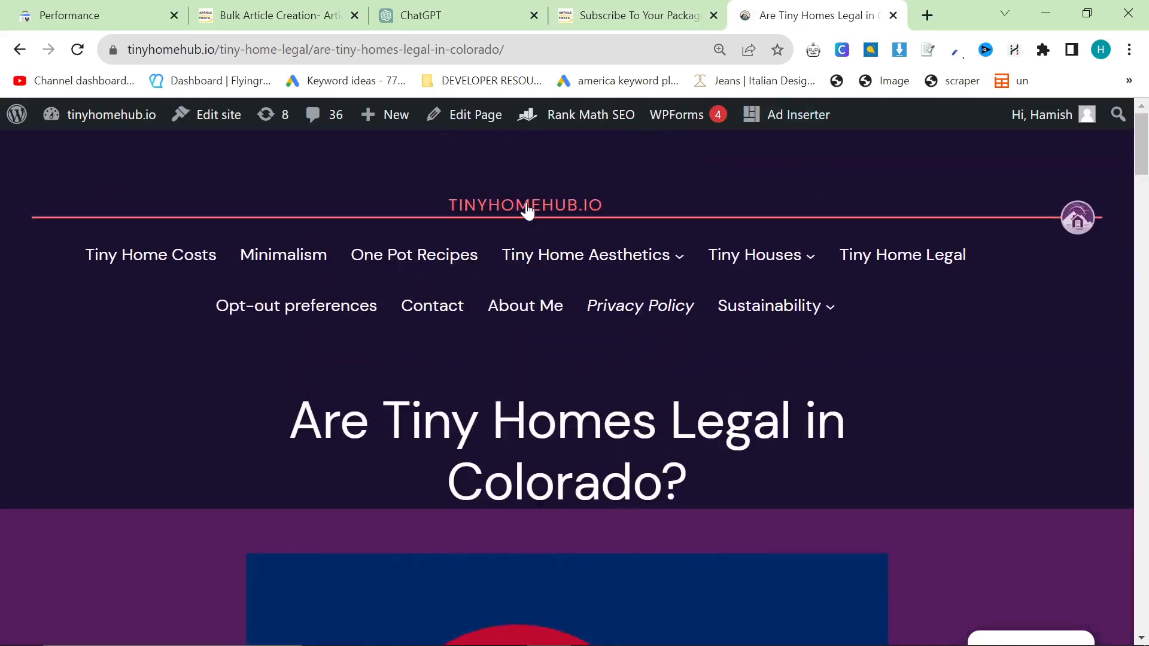
{"action": "left_click", "coordinate": [587, 255]}
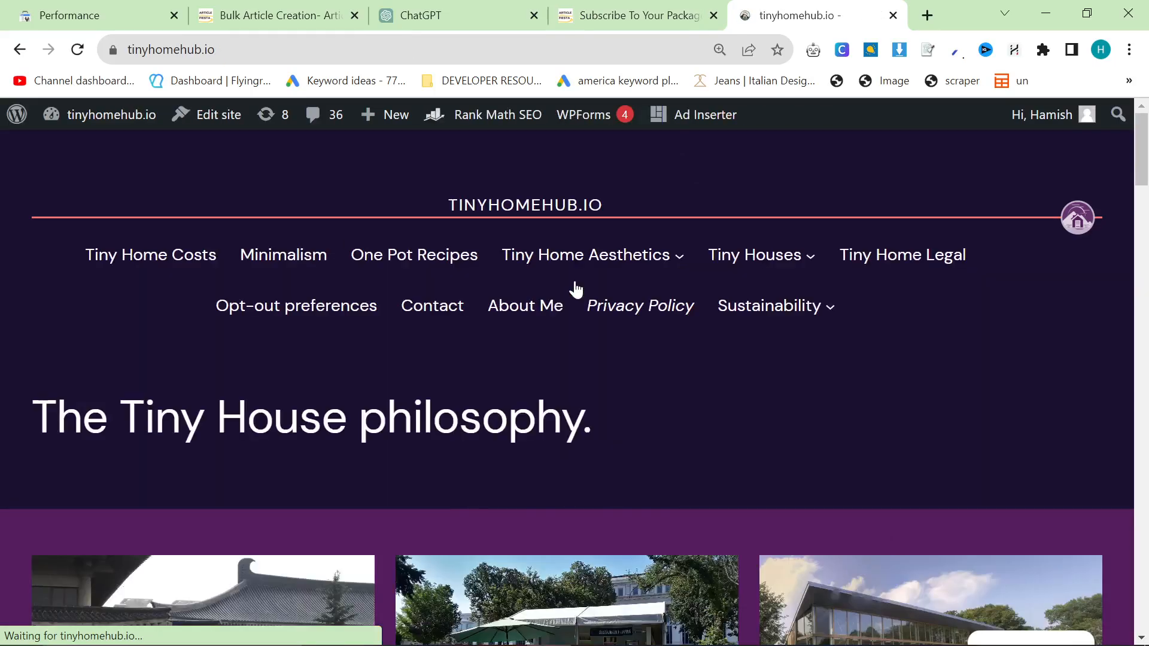
{"action": "scroll", "scroll_direction": "down", "scroll_amount": 3}
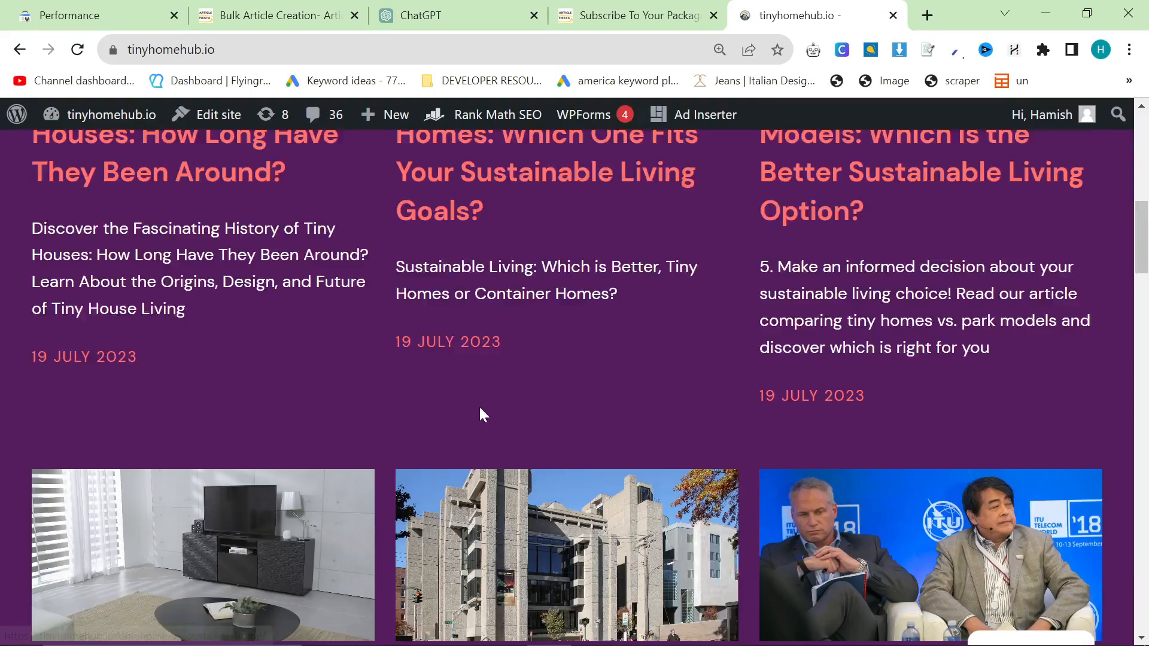
{"action": "scroll", "scroll_direction": "down", "scroll_amount": 3}
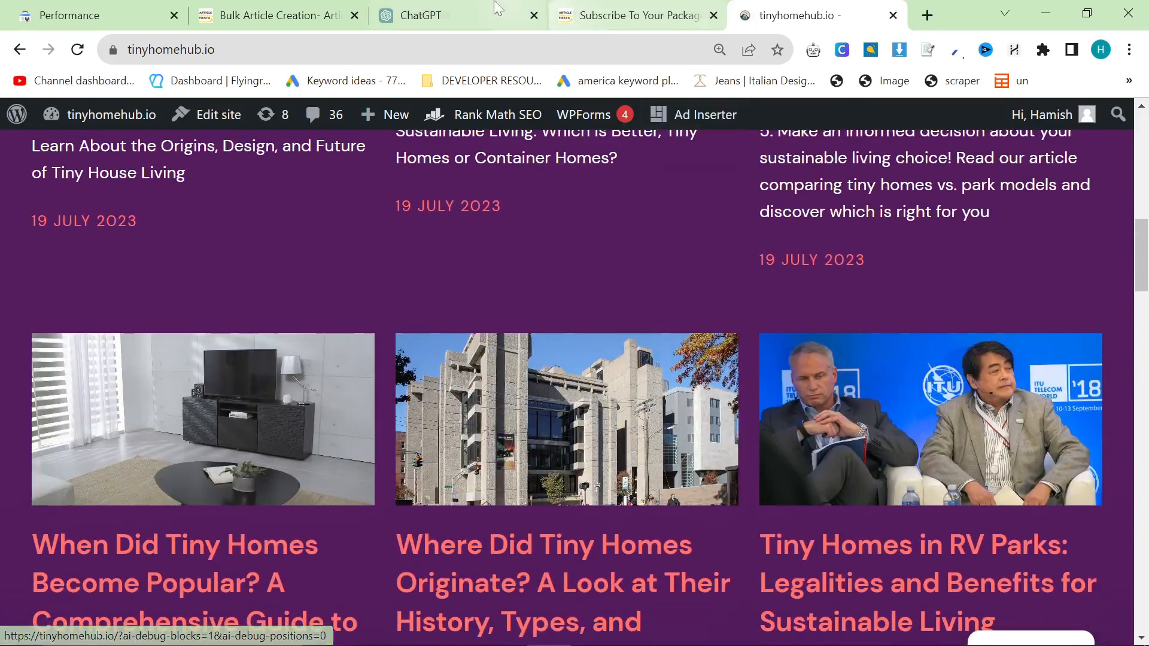
{"action": "left_click", "coordinate": [69, 16]}
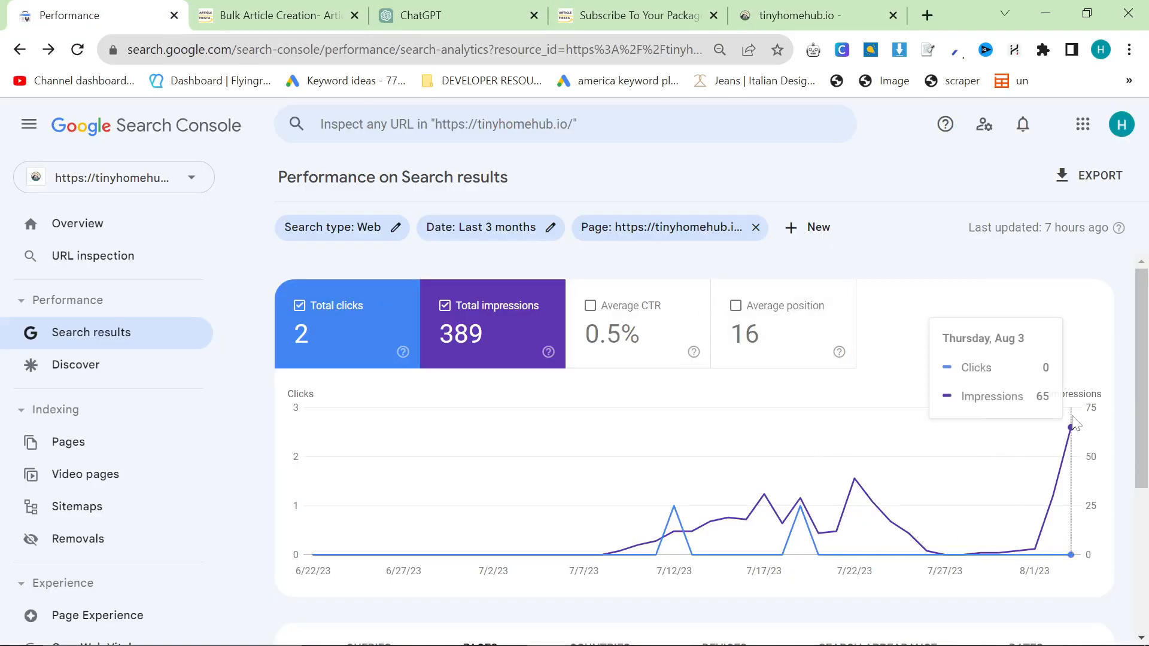
Remove the Page filter so the report shows all tinyhomehub.io pages: 269 clicks, 2.22K impressions.
{"action": "left_click", "coordinate": [756, 227]}
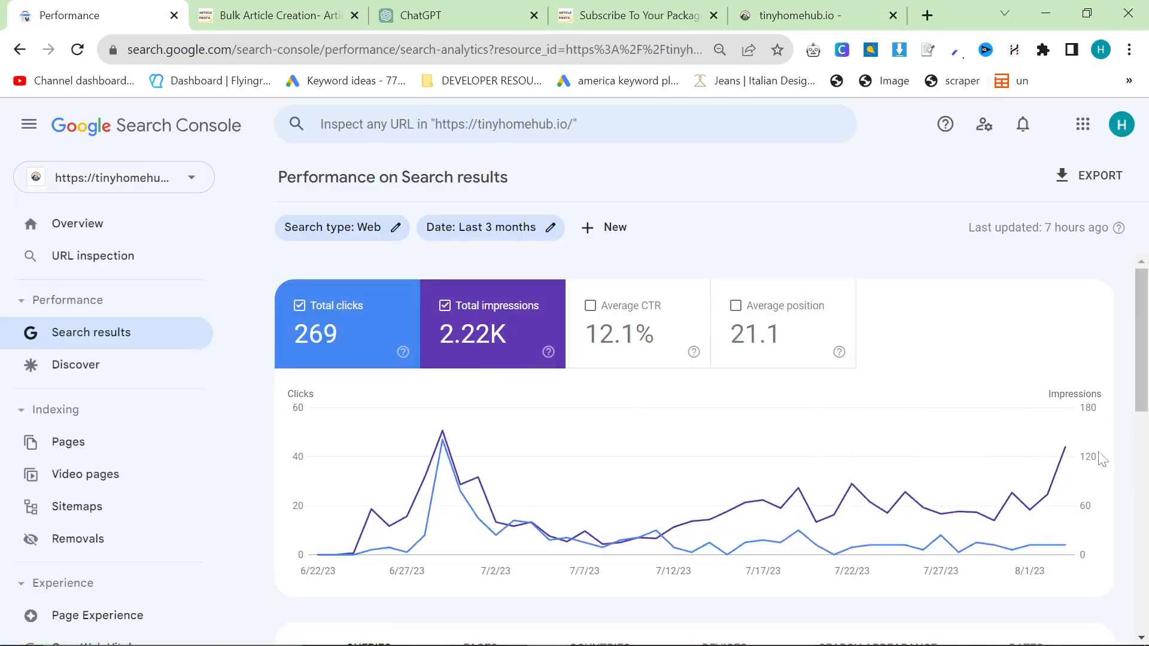
{"action": "mouse_move", "coordinate": [1065, 451]}
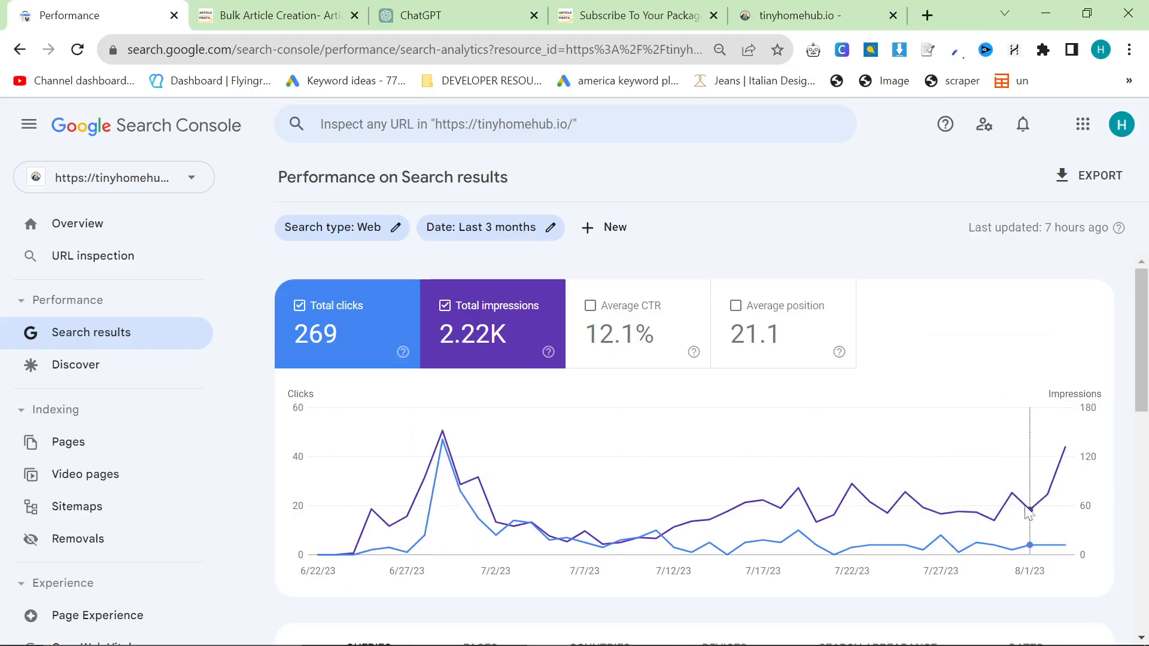
{"action": "mouse_move", "coordinate": [797, 447]}
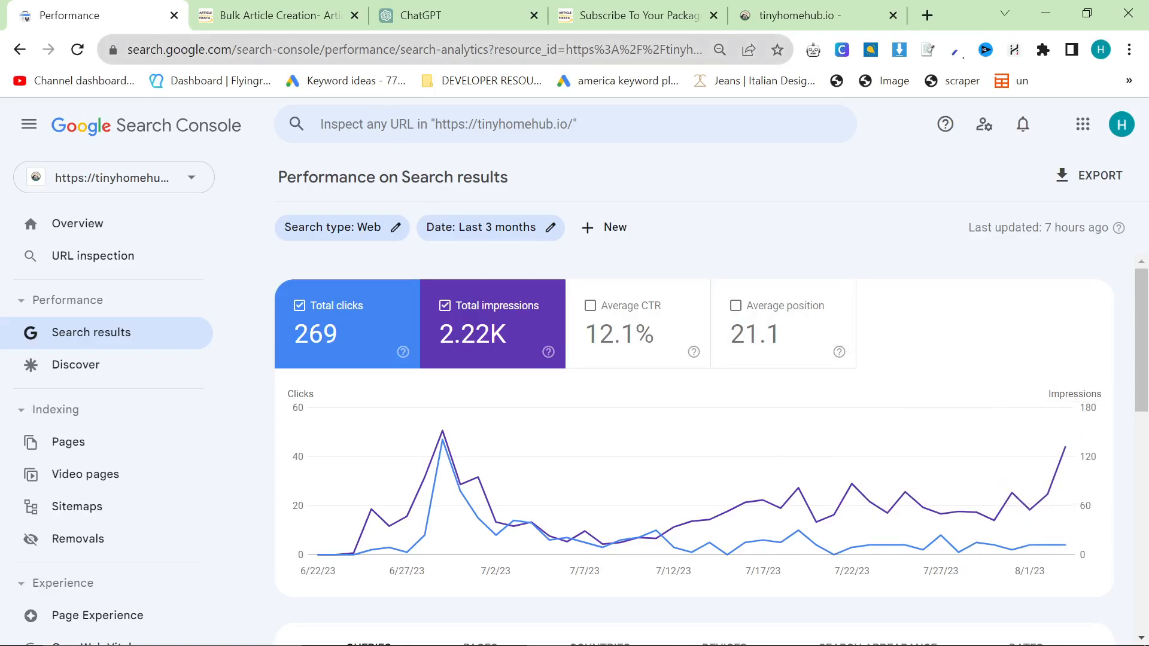
{"action": "mouse_move", "coordinate": [818, 12]}
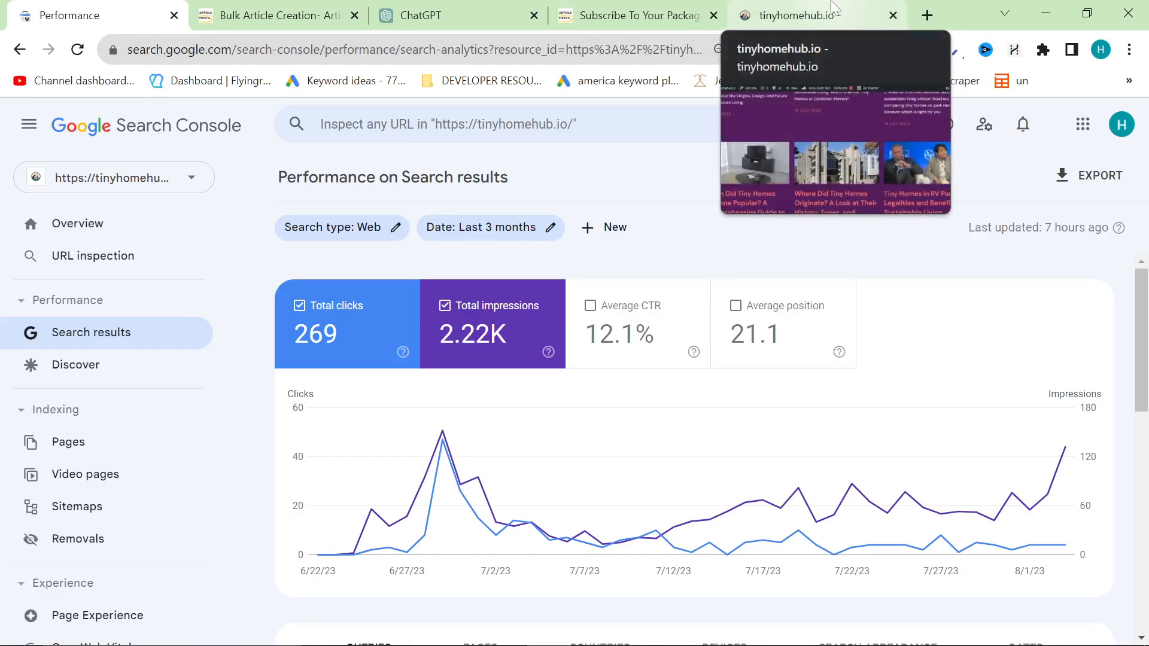
{"action": "mouse_move", "coordinate": [792, 180]}
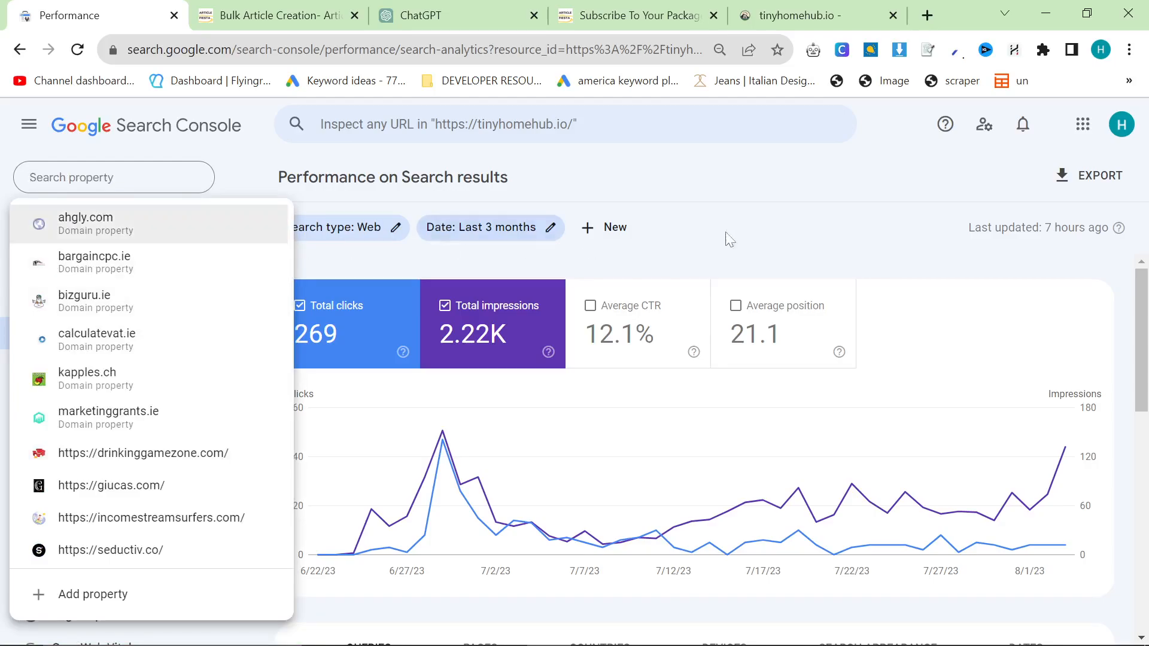
Review the tinyhomehub.io Page Experience report, highlighting the 100% good URLs mobile and desktop summary.
{"action": "left_click", "coordinate": [113, 177]}
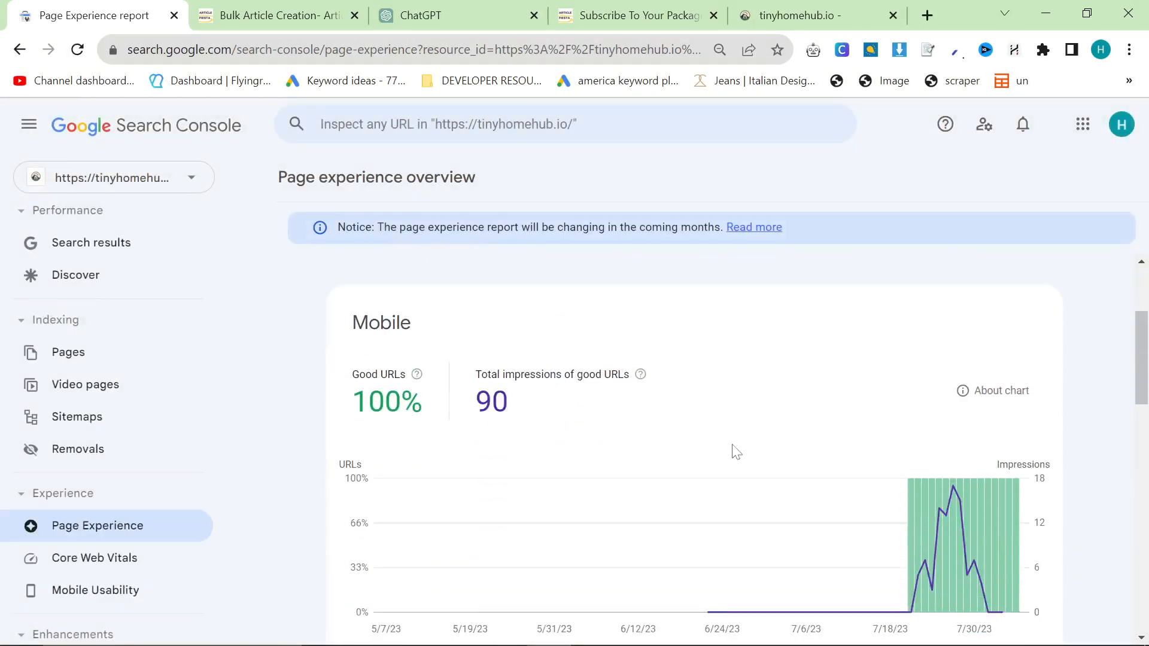
{"action": "mouse_move", "coordinate": [749, 532]}
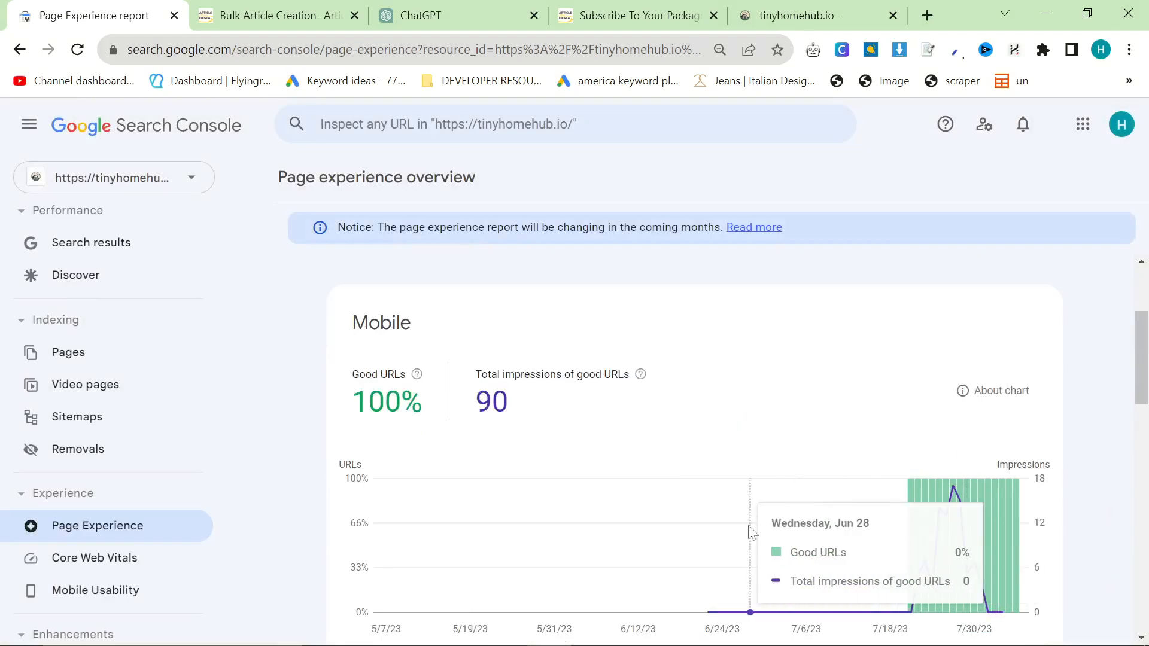
{"action": "scroll", "scroll_direction": "down", "scroll_amount": 3}
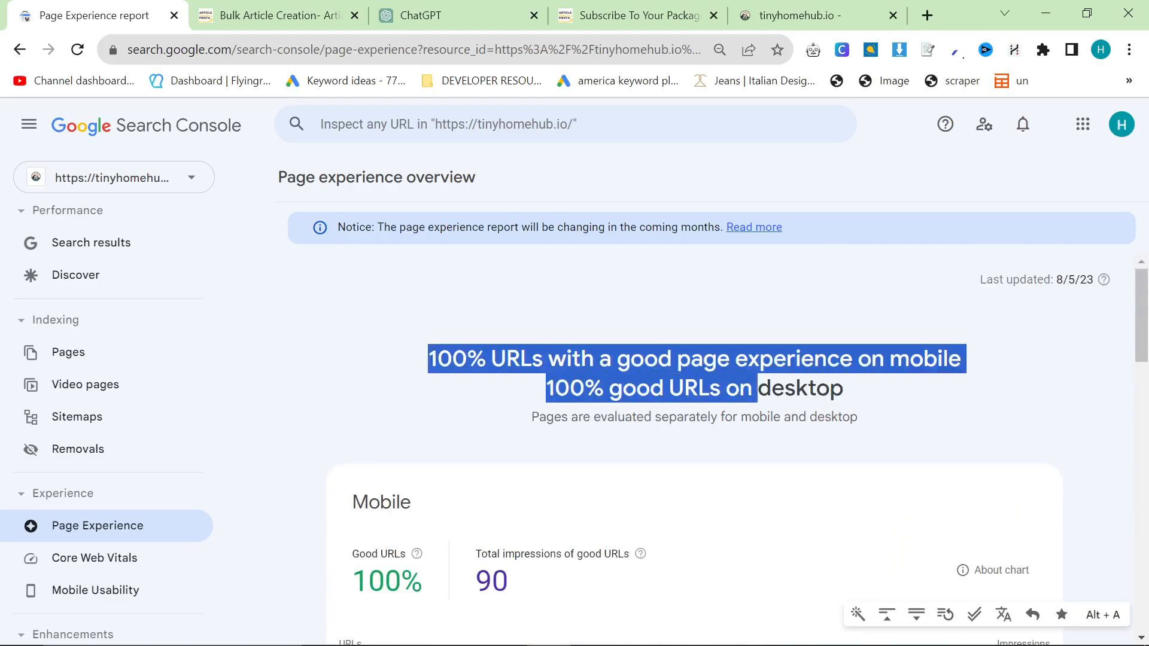
{"action": "scroll", "scroll_direction": "down", "scroll_amount": 3}
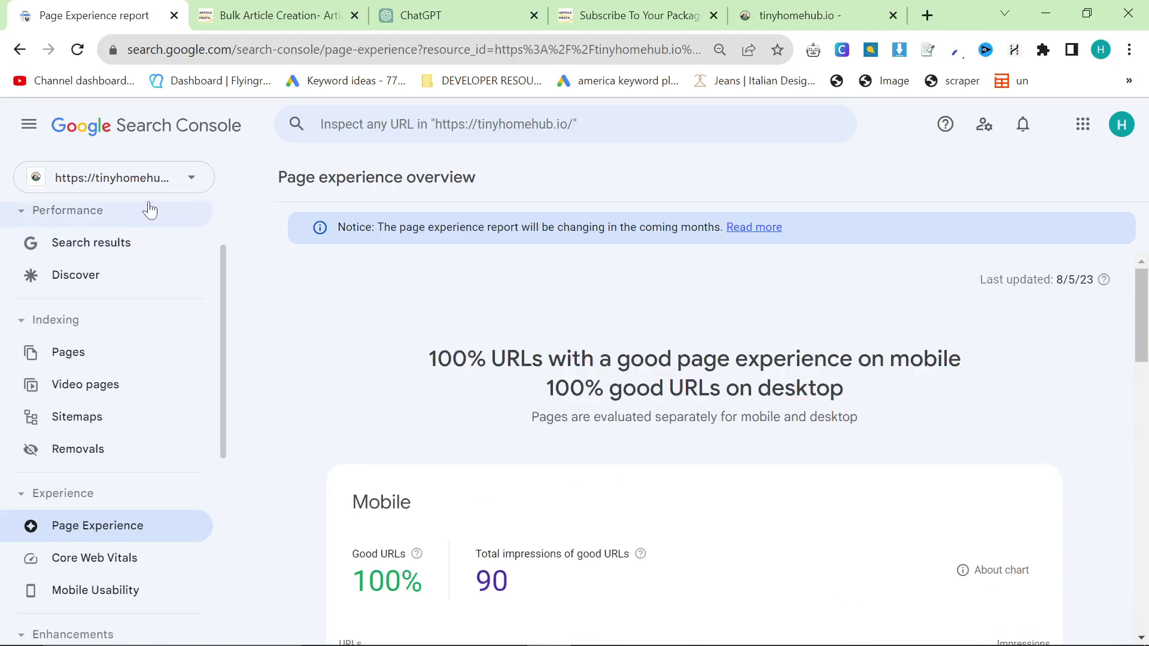
{"action": "left_click_drag", "start_coordinate": [429, 358], "coordinate": [708, 388]}
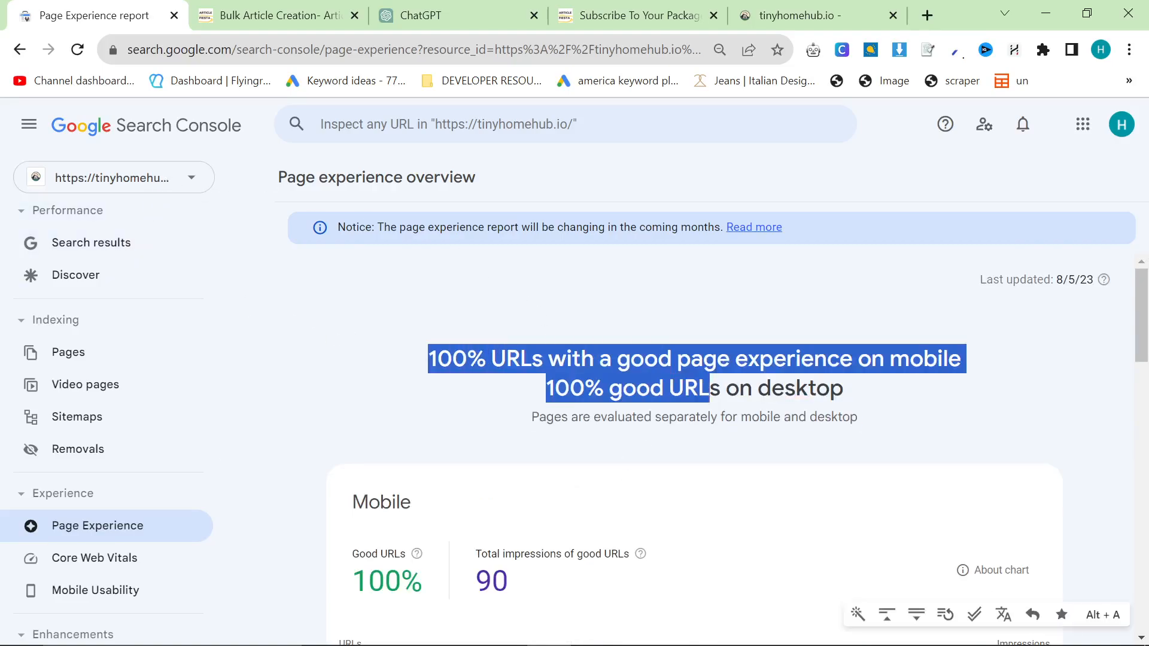
{"action": "left_click_drag", "start_coordinate": [711, 387], "coordinate": [860, 427]}
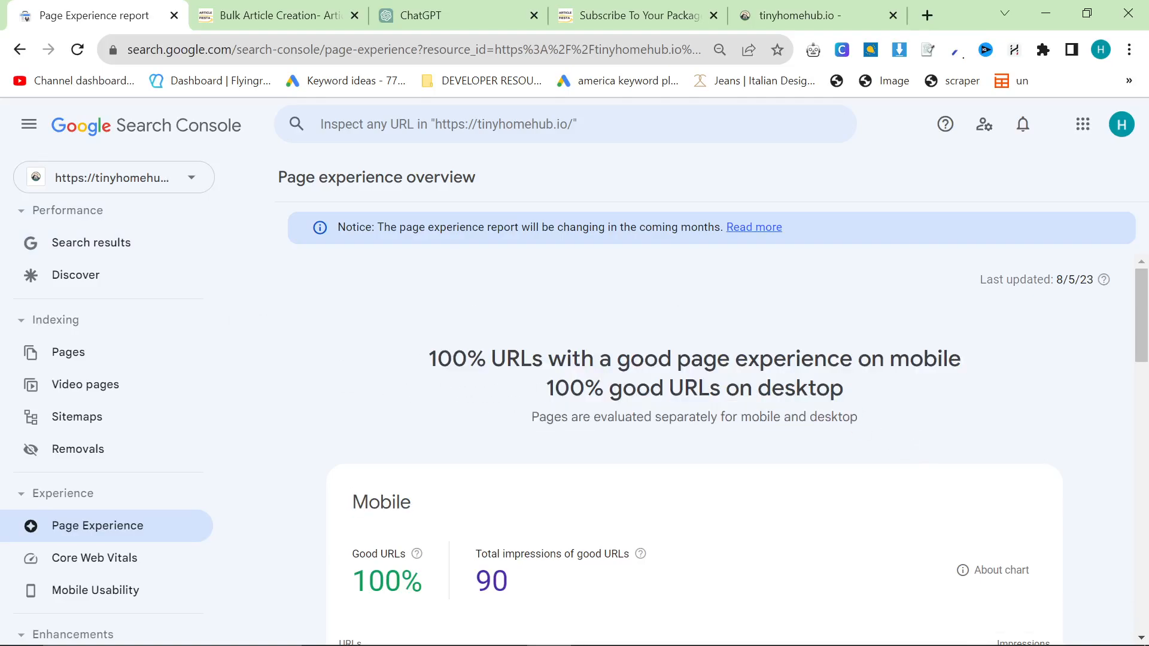
{"action": "mouse_move", "coordinate": [266, 211]}
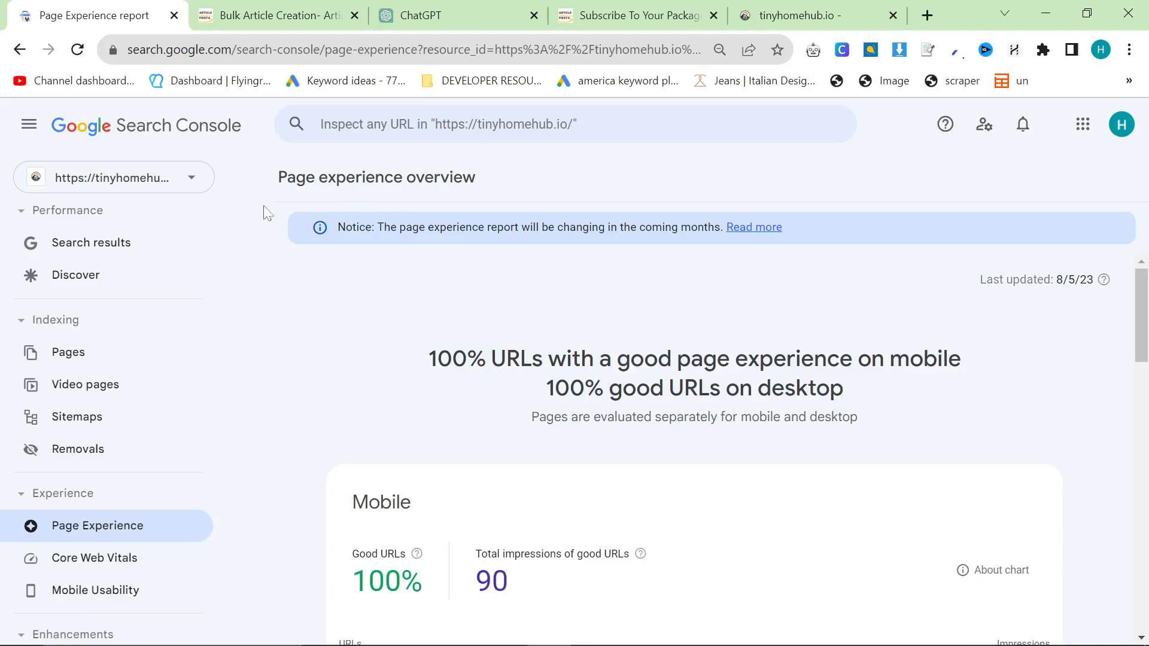
{"action": "left_click", "coordinate": [113, 177]}
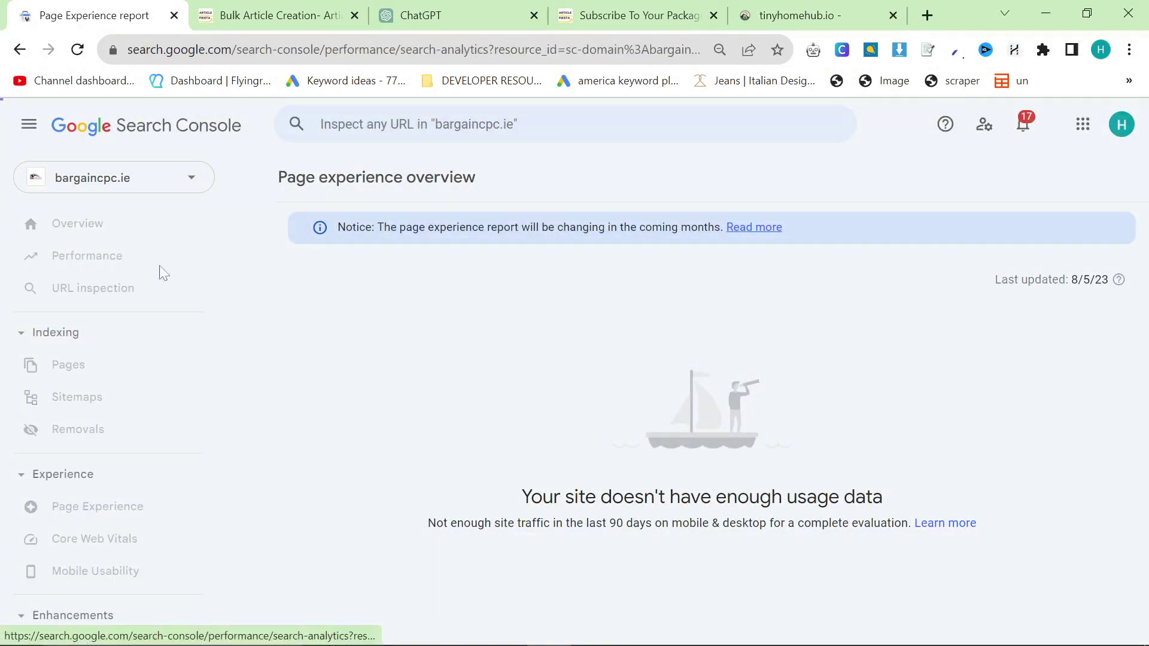
Show bargaincpc.ie performance for the last 12 months (201 clicks, 9.26K impressions), charting impressions only.
{"action": "left_click", "coordinate": [86, 256]}
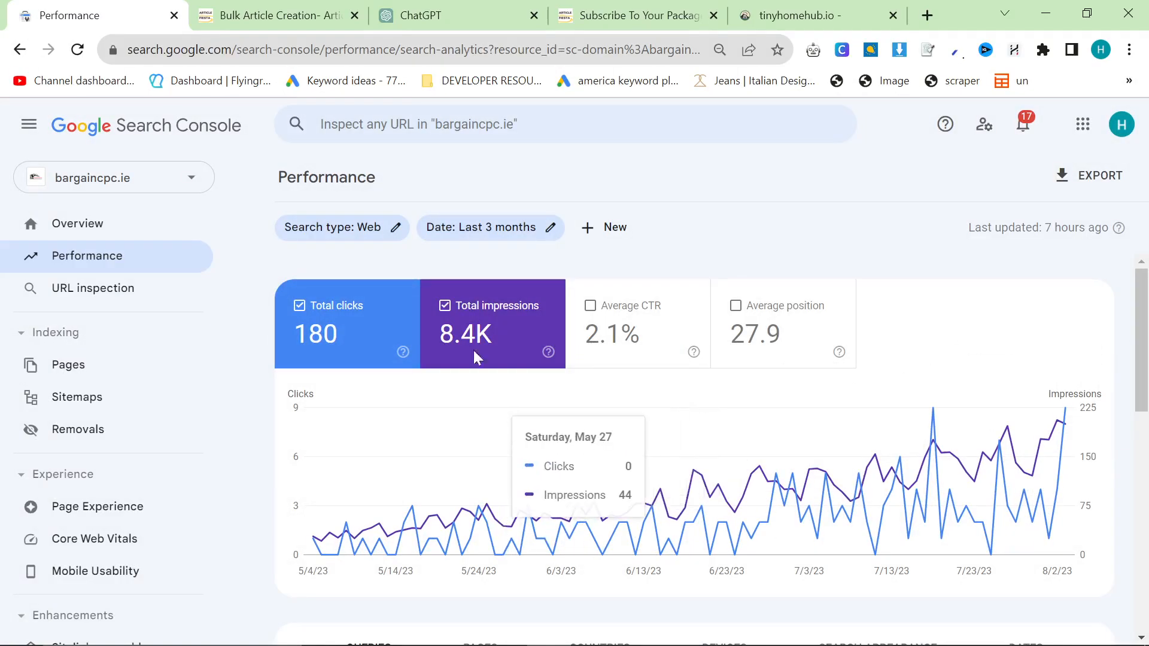
{"action": "left_click", "coordinate": [490, 227]}
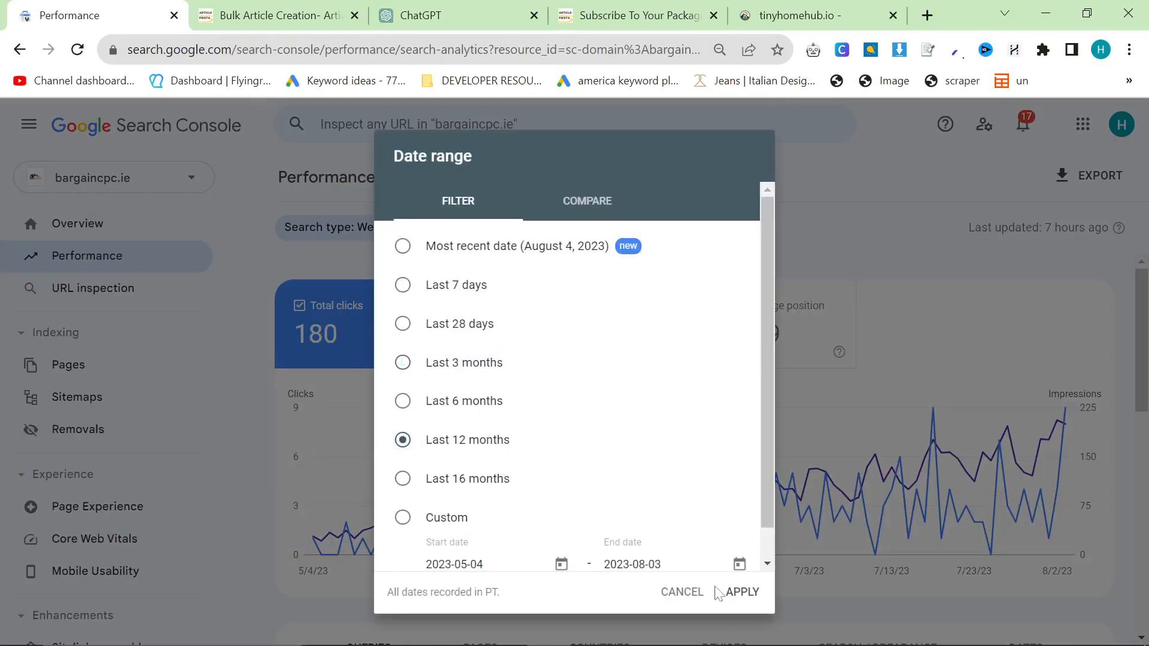
{"action": "left_click", "coordinate": [742, 592]}
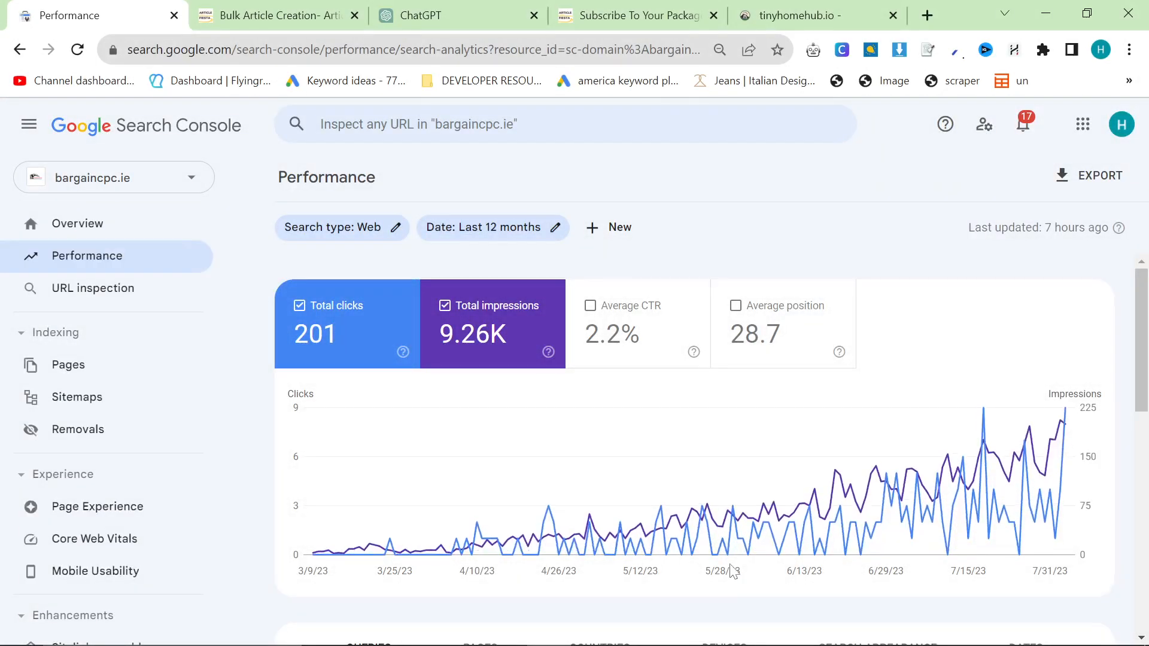
{"action": "mouse_move", "coordinate": [396, 529]}
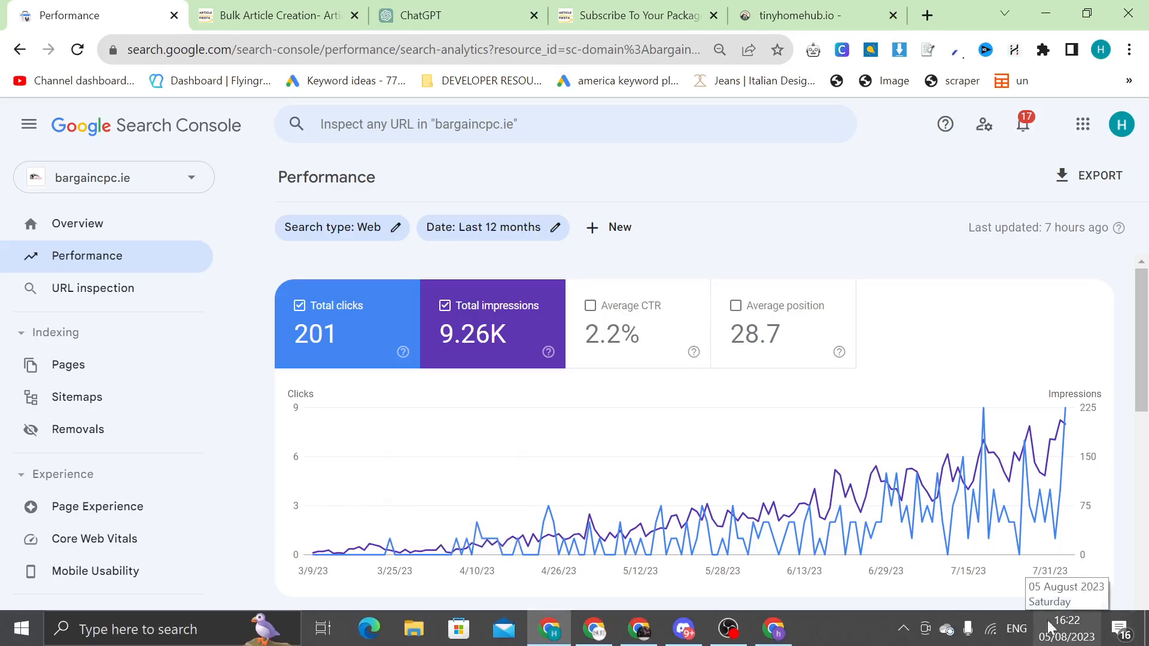
{"action": "mouse_move", "coordinate": [624, 355]}
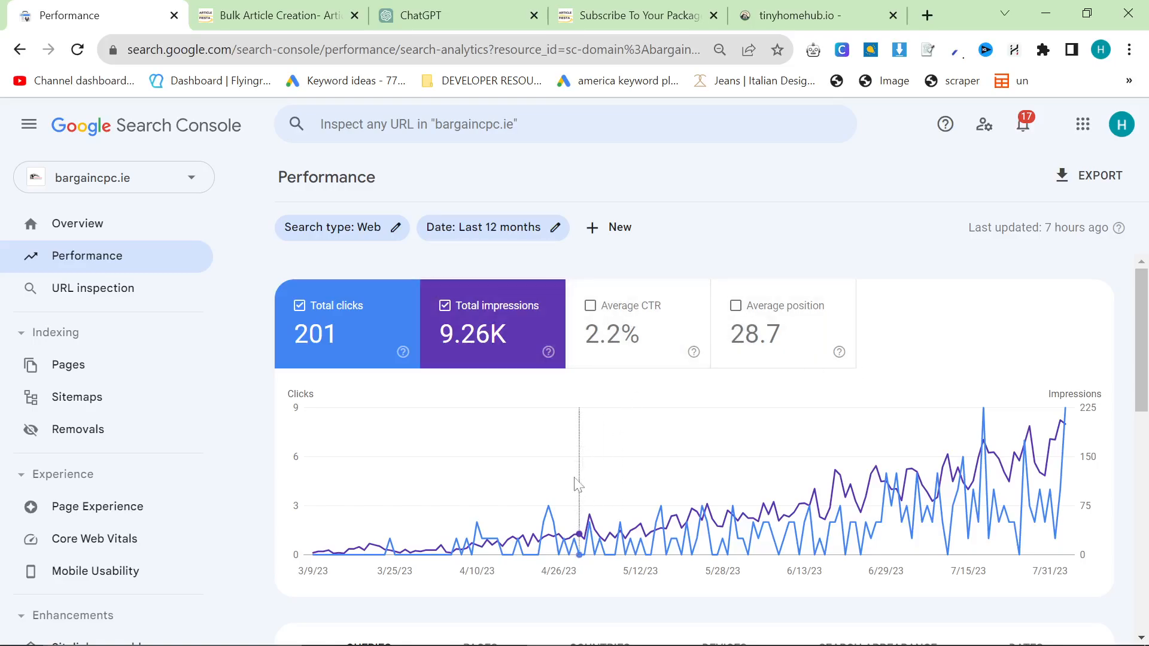
{"action": "mouse_move", "coordinate": [899, 475]}
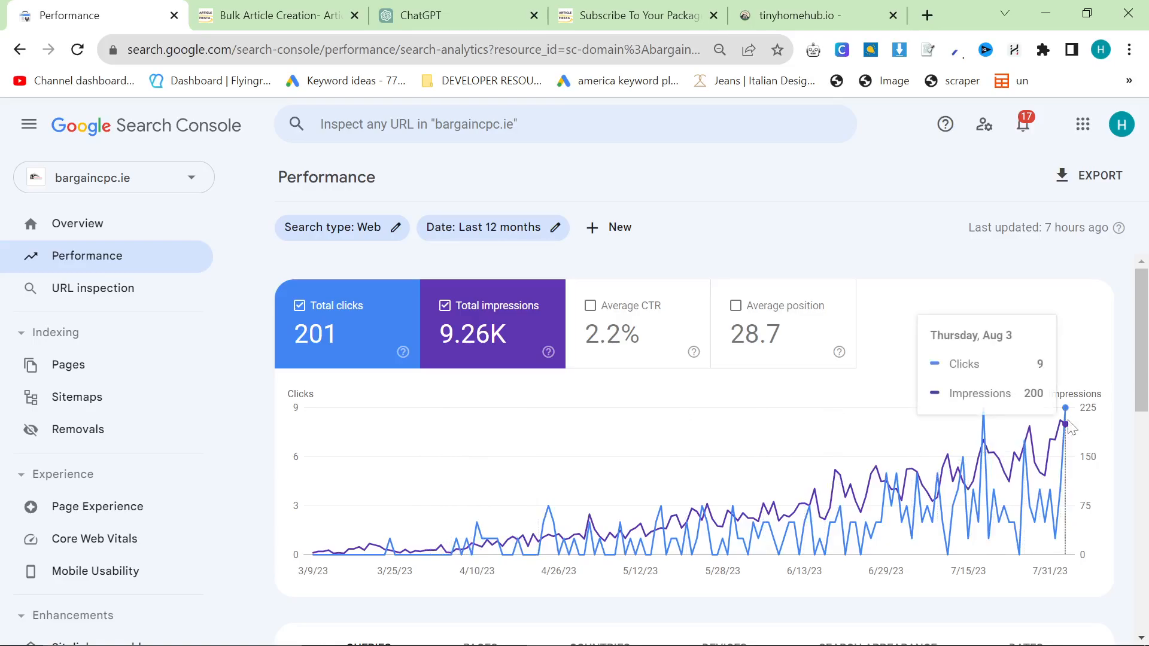
{"action": "mouse_move", "coordinate": [1077, 427]}
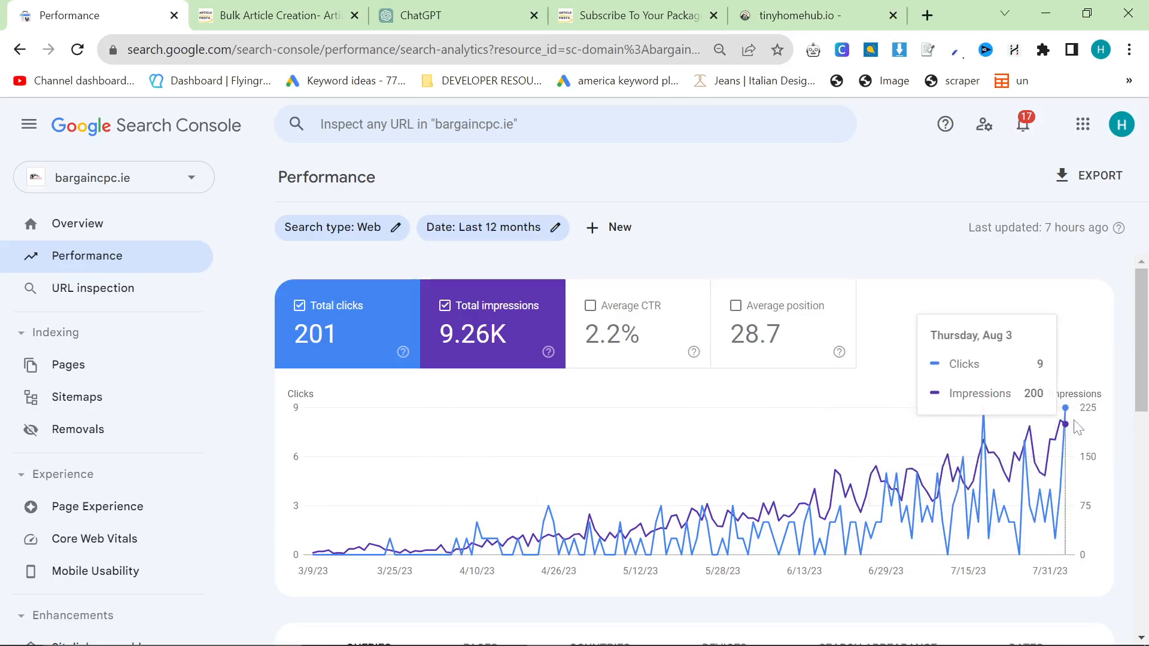
{"action": "mouse_move", "coordinate": [1069, 429]}
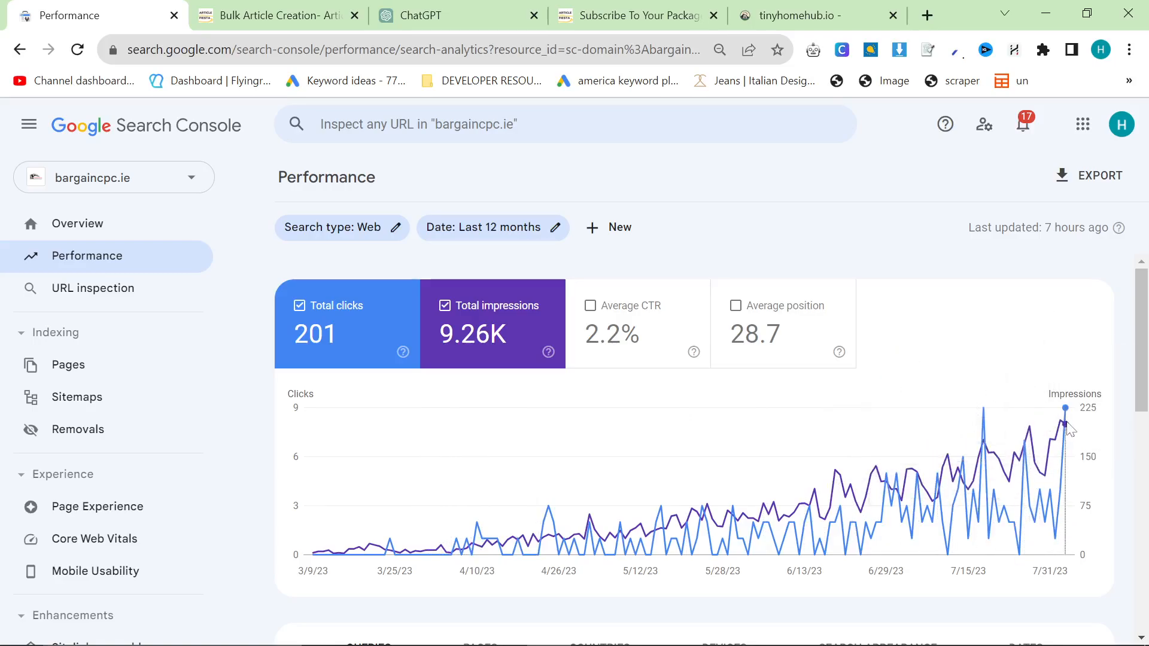
{"action": "key", "text": "Alt+Tab"}
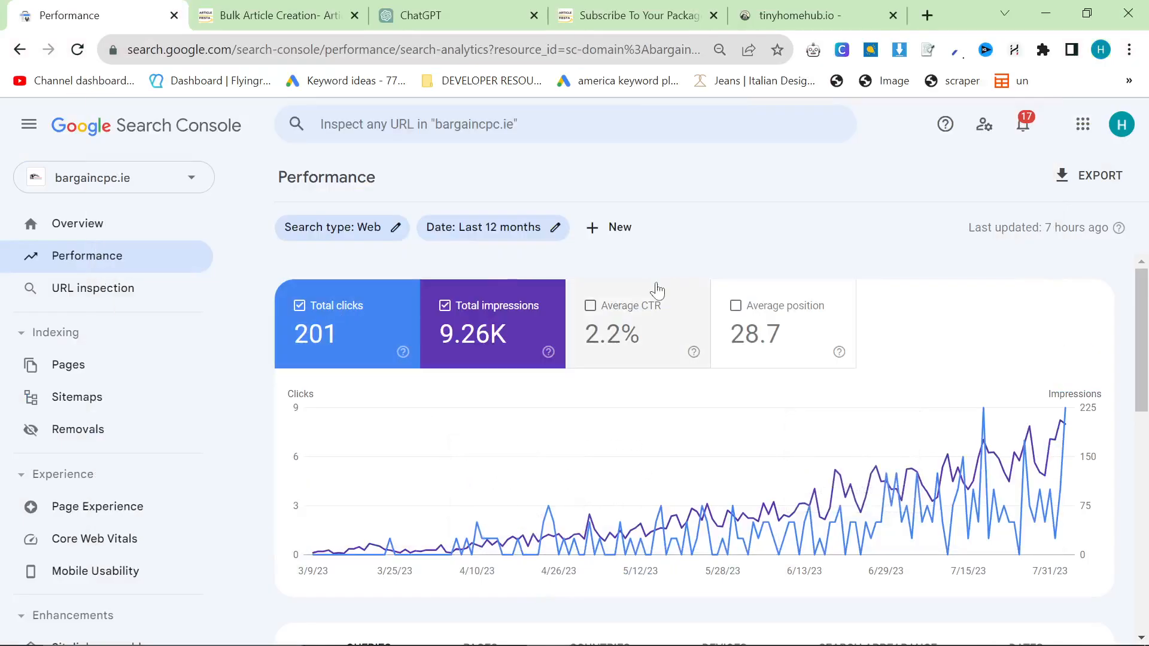
{"action": "scroll", "scroll_direction": "down", "scroll_amount": 3}
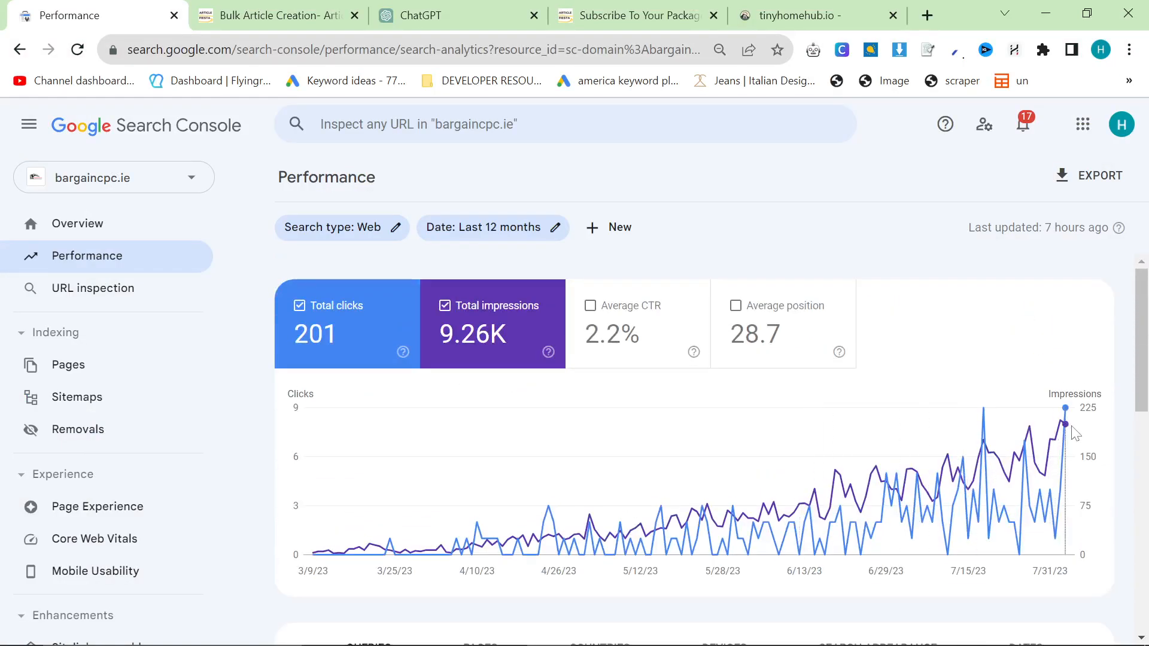
{"action": "left_click", "coordinate": [298, 305]}
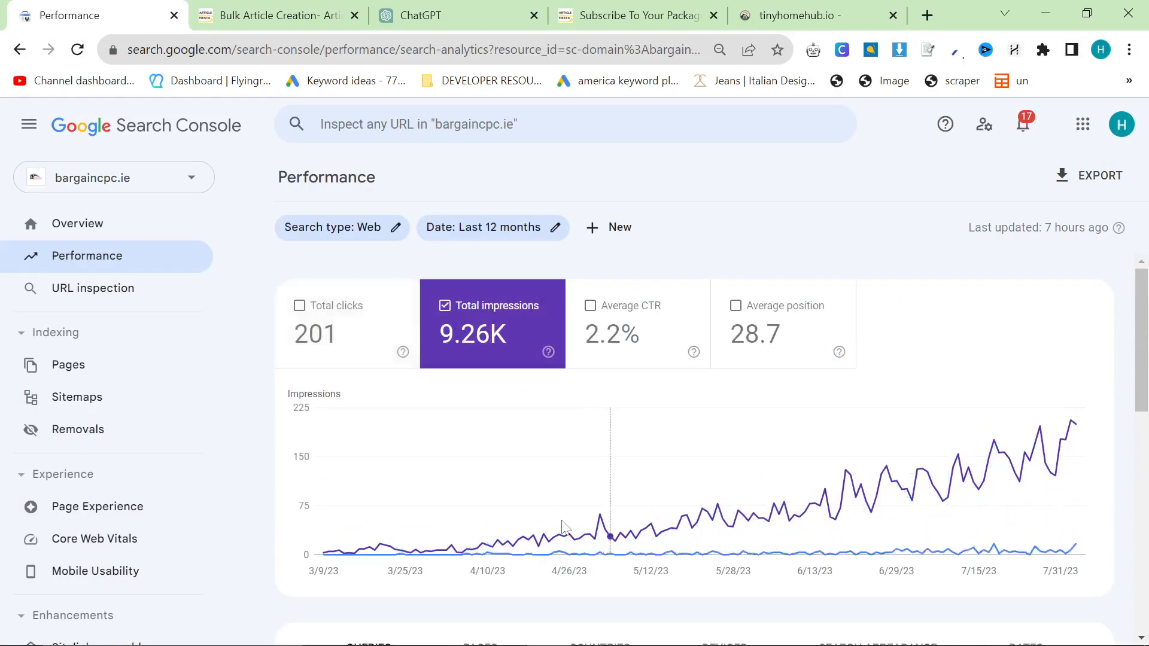
{"action": "mouse_move", "coordinate": [532, 535]}
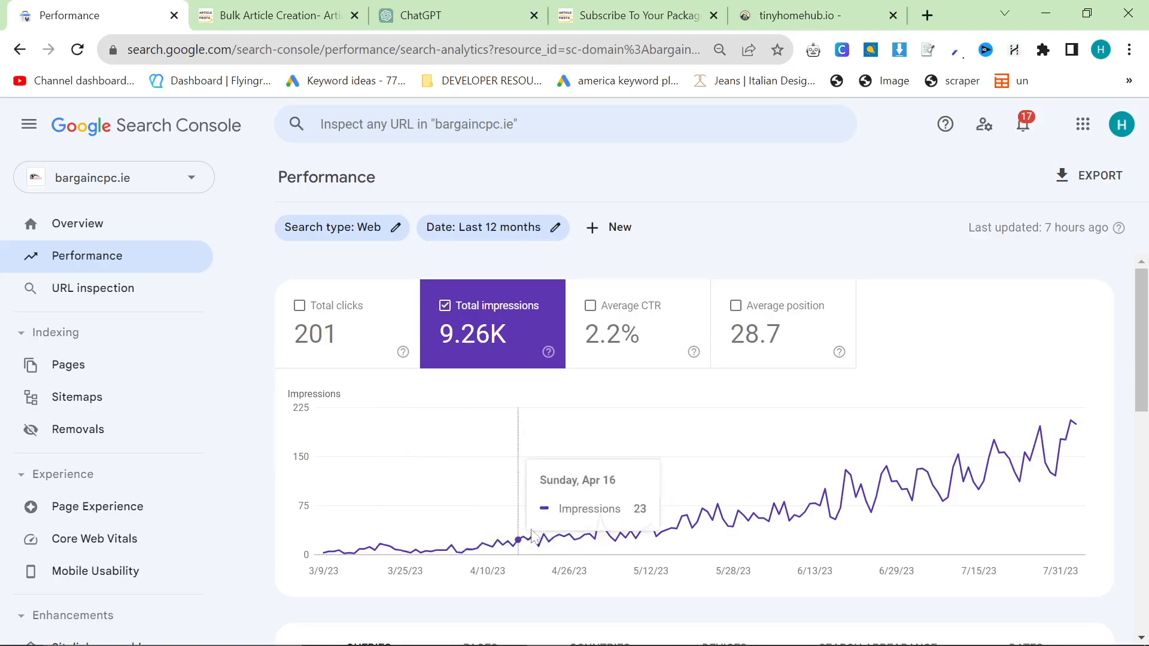
{"action": "mouse_move", "coordinate": [1082, 426]}
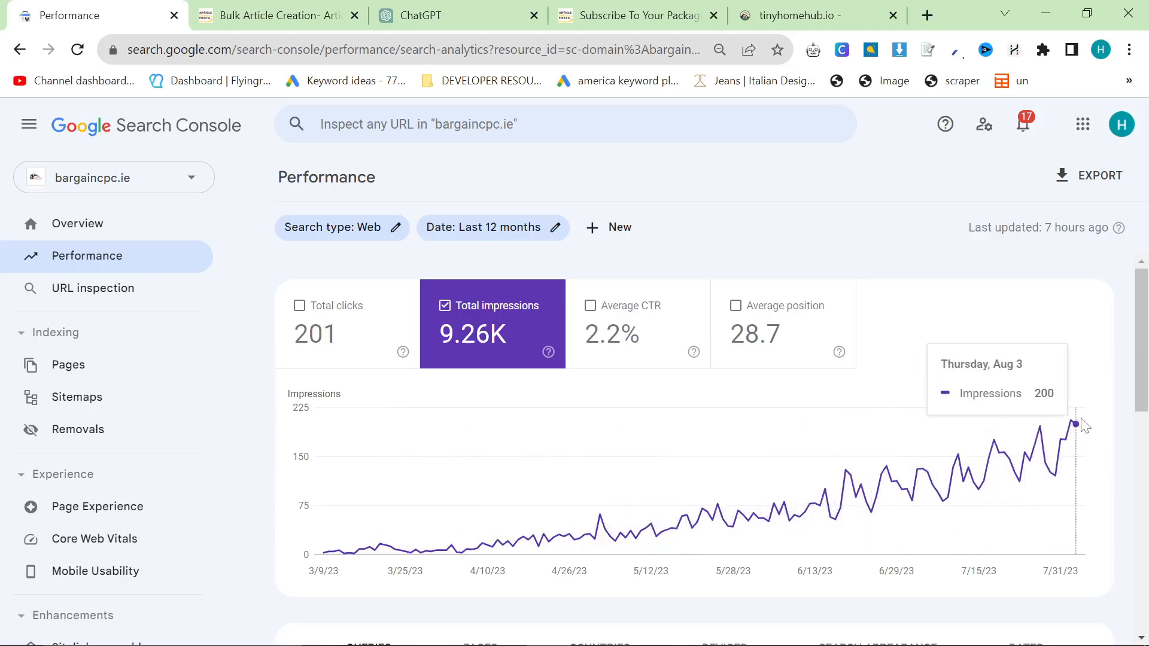
{"action": "mouse_move", "coordinate": [804, 496]}
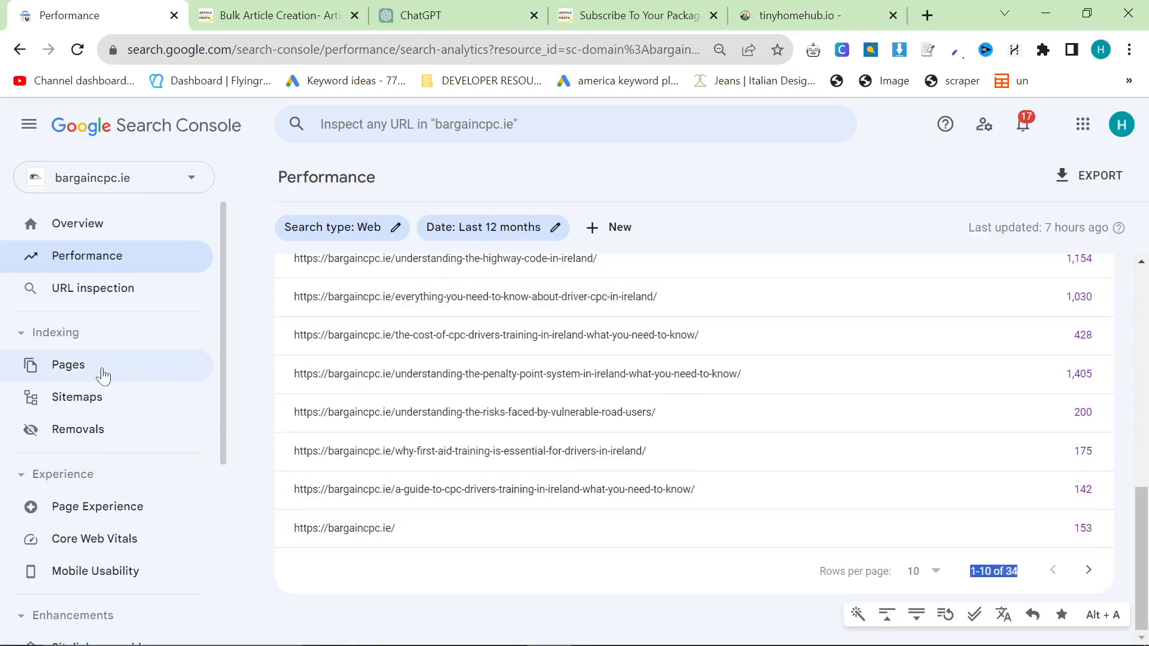
Check bargaincpc.ie page indexing (33 indexed), then review its 3-month performance of 180 clicks, 8.4K impressions.
{"action": "left_click", "coordinate": [68, 365]}
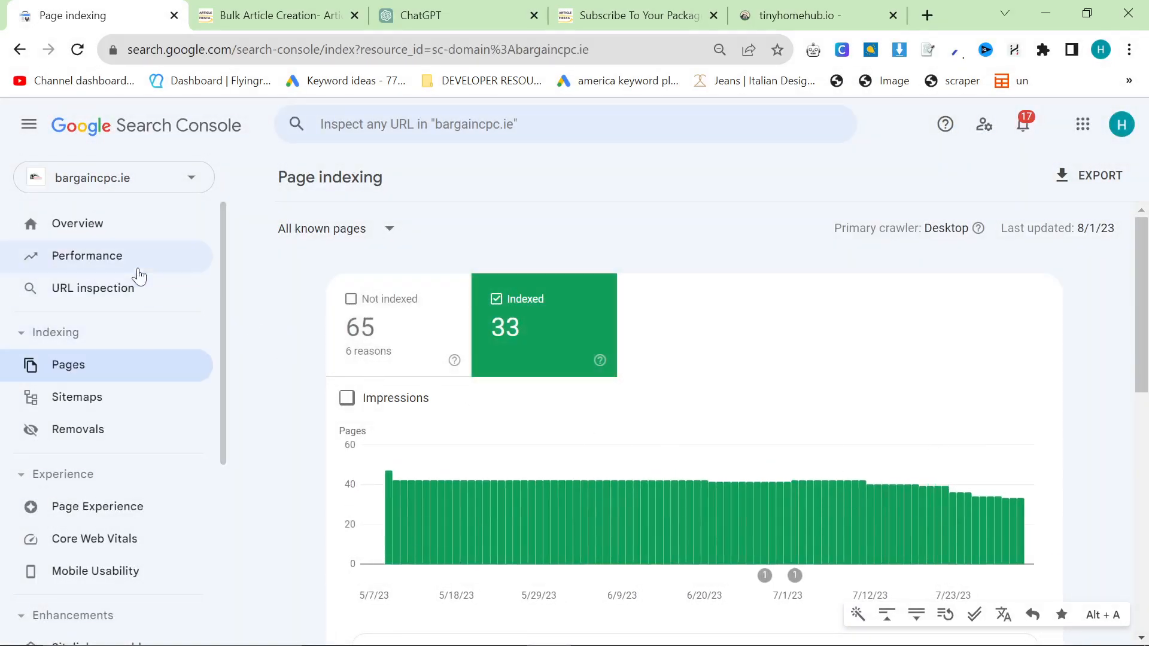
{"action": "left_click", "coordinate": [86, 256]}
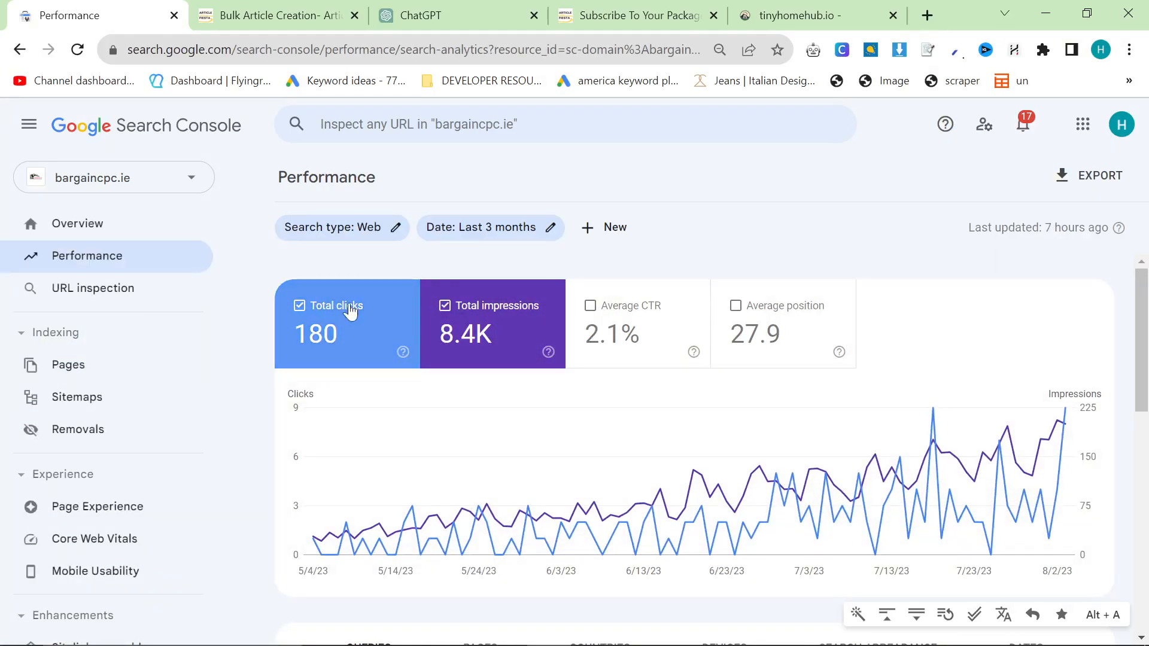
{"action": "mouse_move", "coordinate": [1065, 426]}
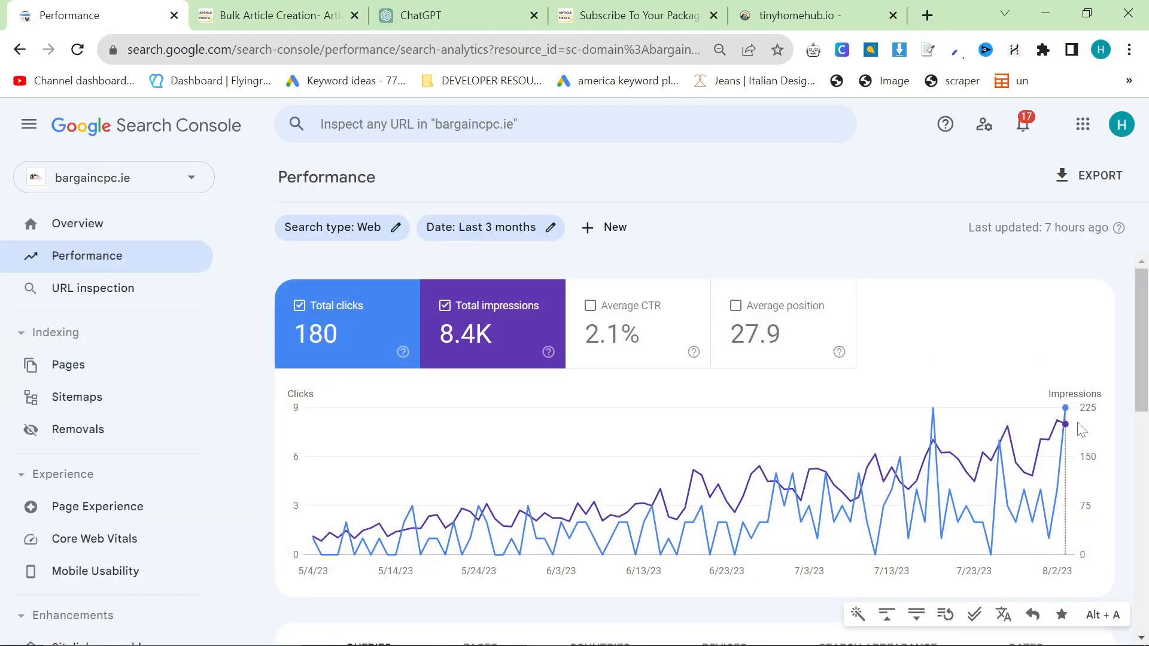
{"action": "mouse_move", "coordinate": [1065, 426]}
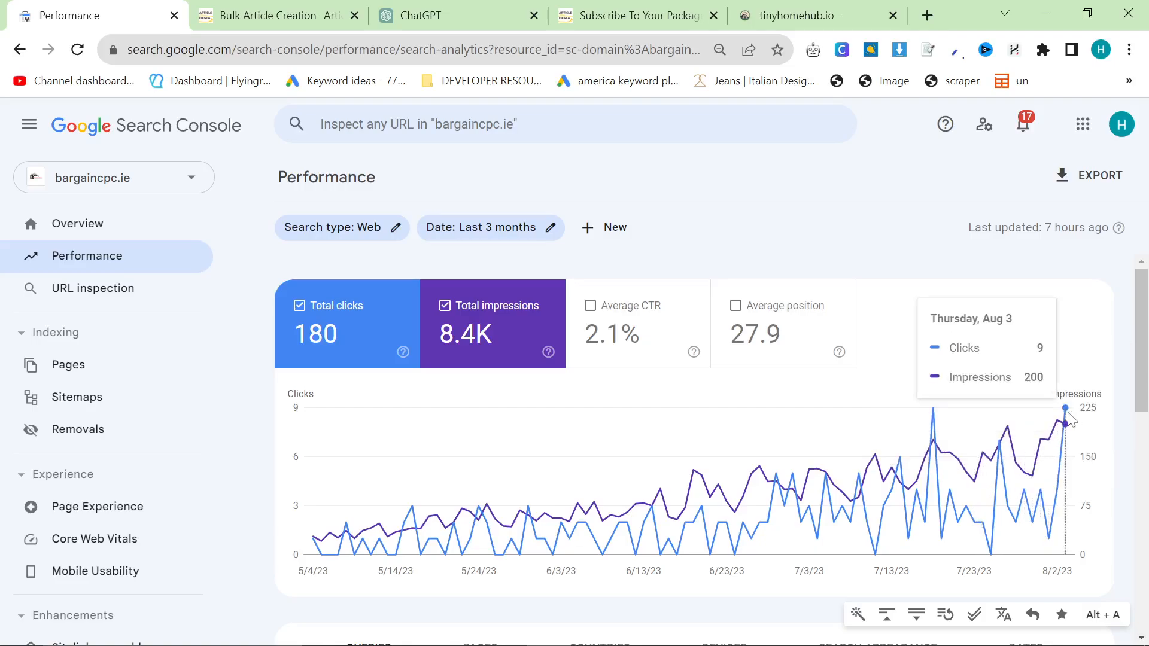
{"action": "mouse_move", "coordinate": [998, 494]}
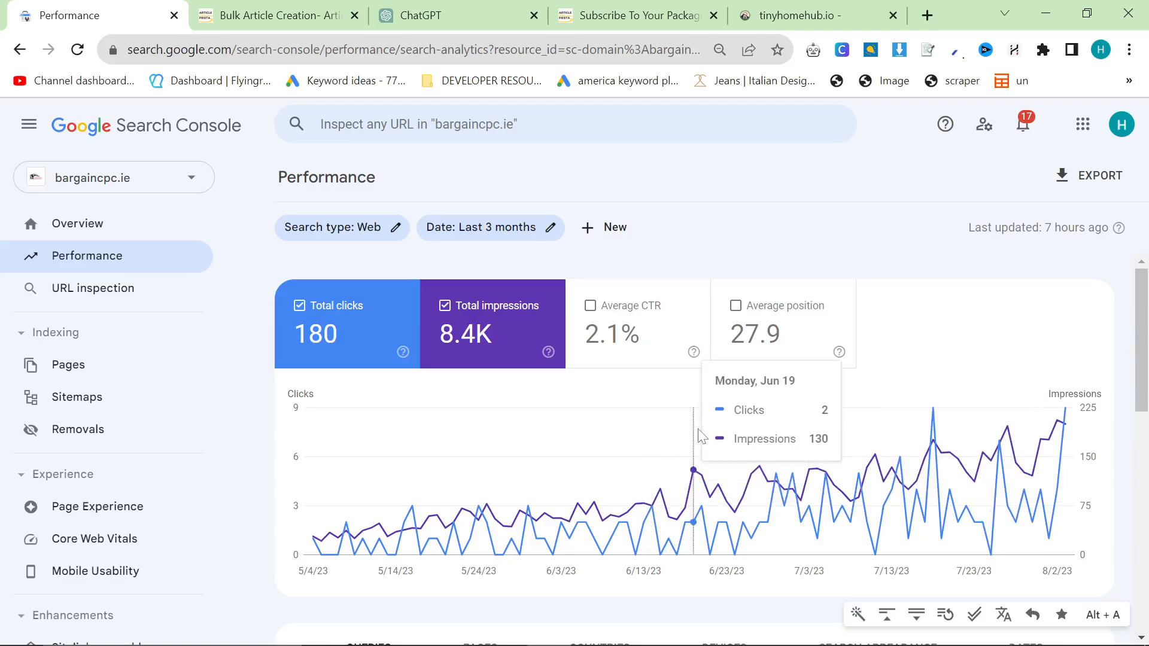
{"action": "scroll", "scroll_direction": "down", "scroll_amount": 3}
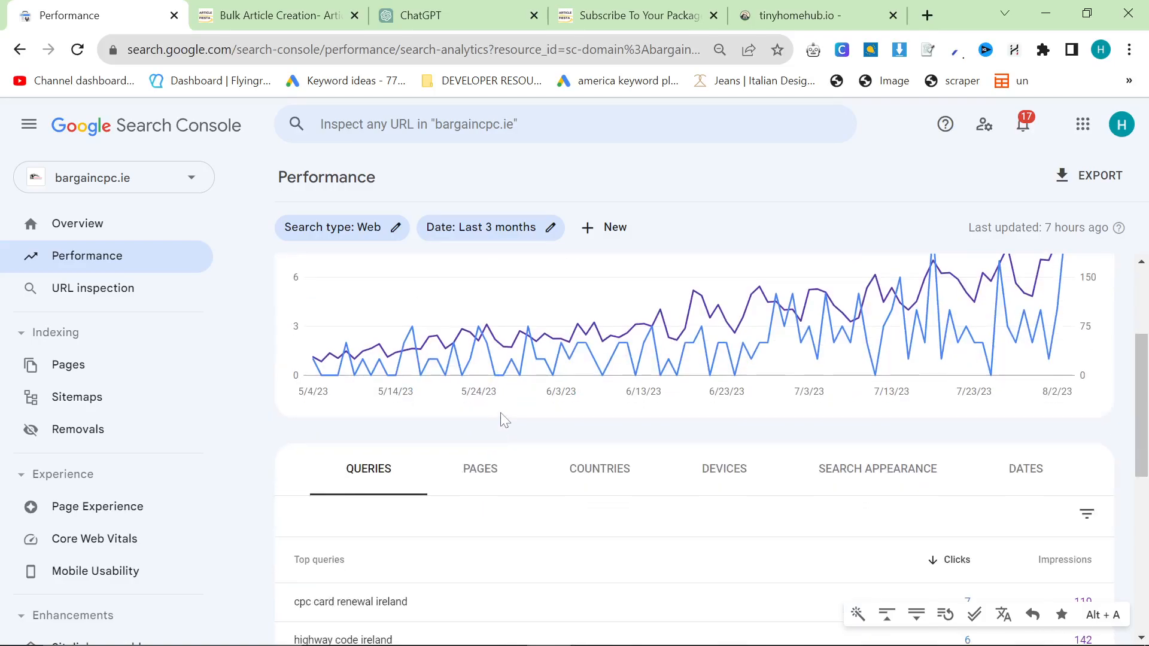
{"action": "scroll", "scroll_direction": "down", "scroll_amount": 3}
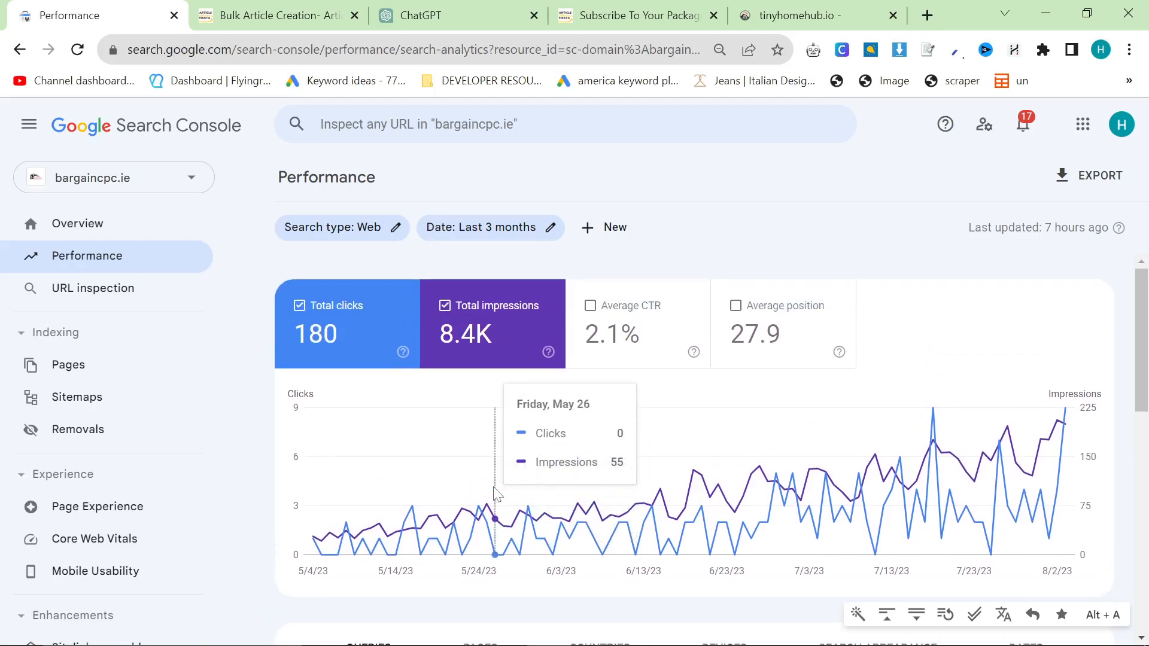
{"action": "mouse_move", "coordinate": [883, 431]}
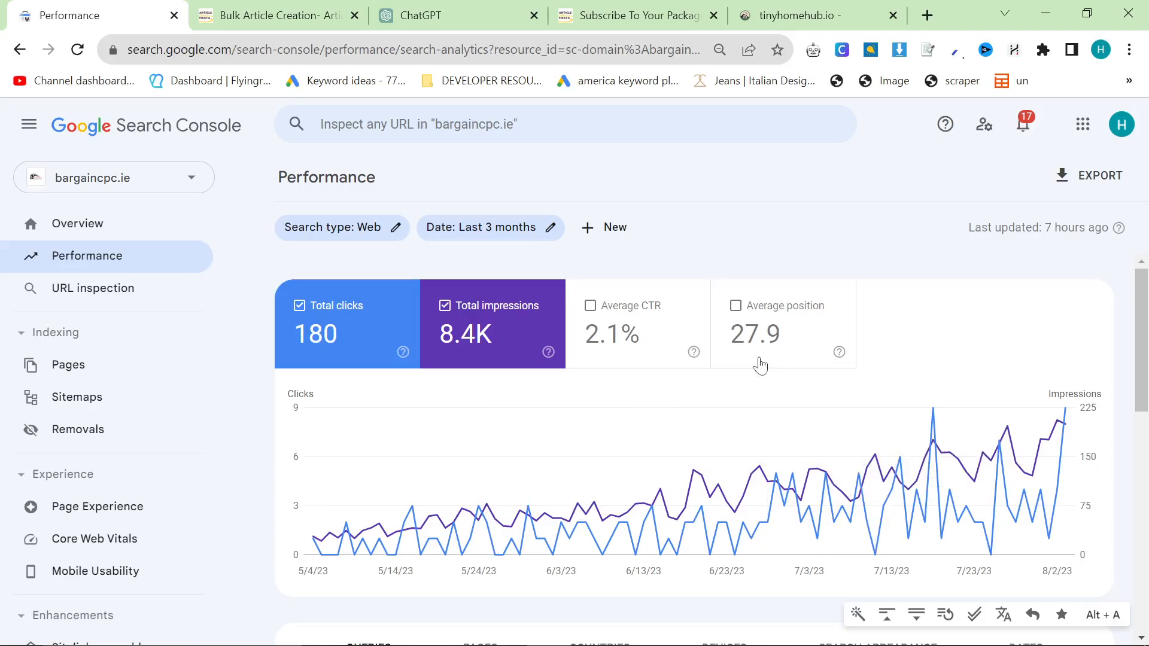
{"action": "mouse_move", "coordinate": [856, 268]}
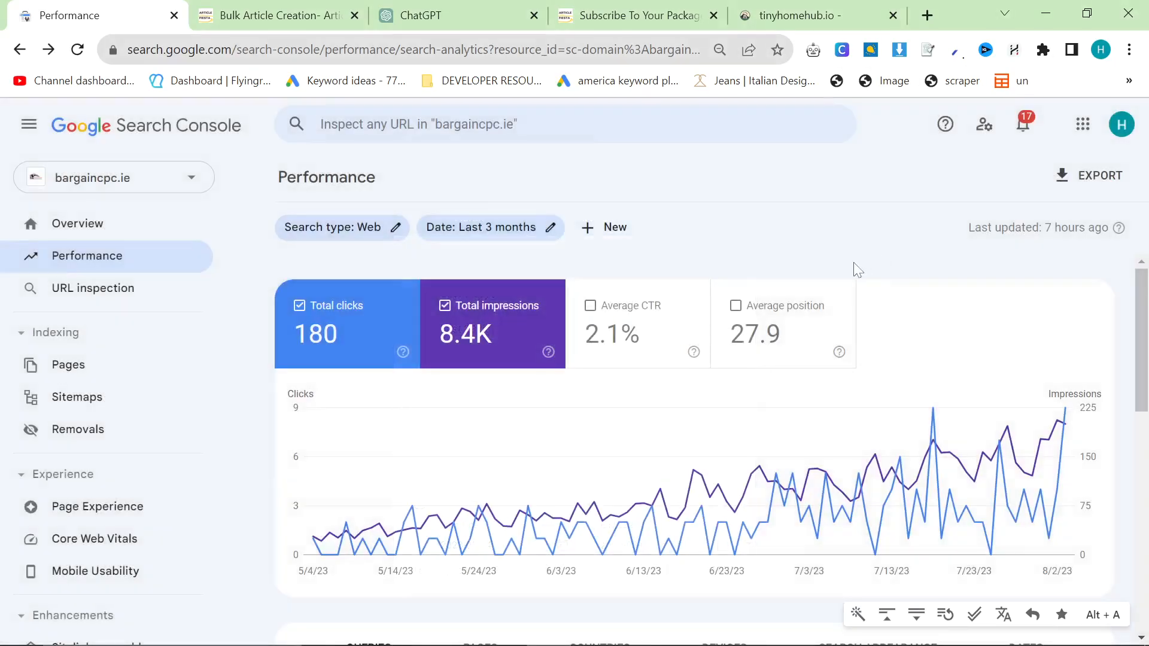
{"action": "mouse_move", "coordinate": [838, 248]}
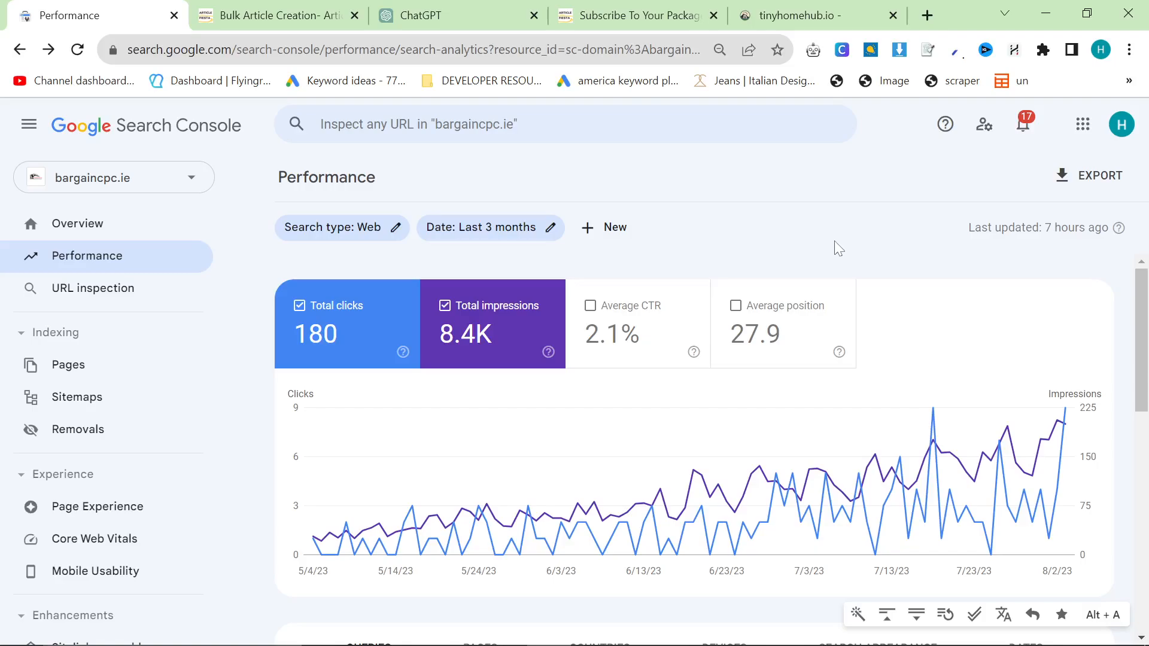
{"action": "mouse_move", "coordinate": [830, 258]}
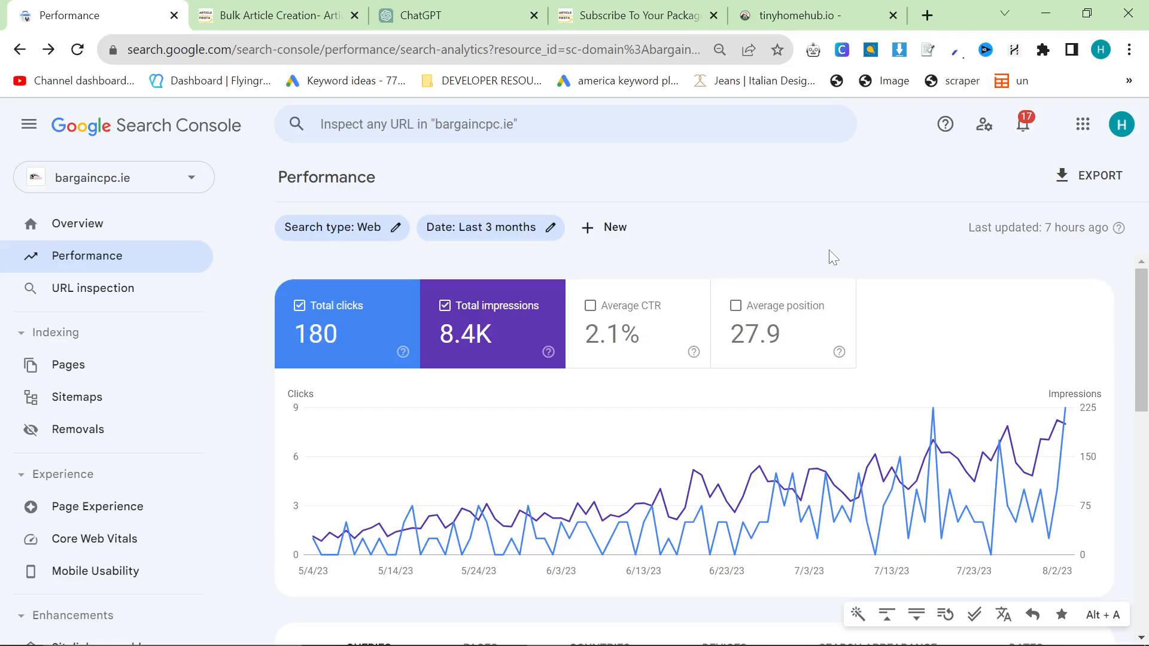
{"action": "mouse_move", "coordinate": [1068, 438]}
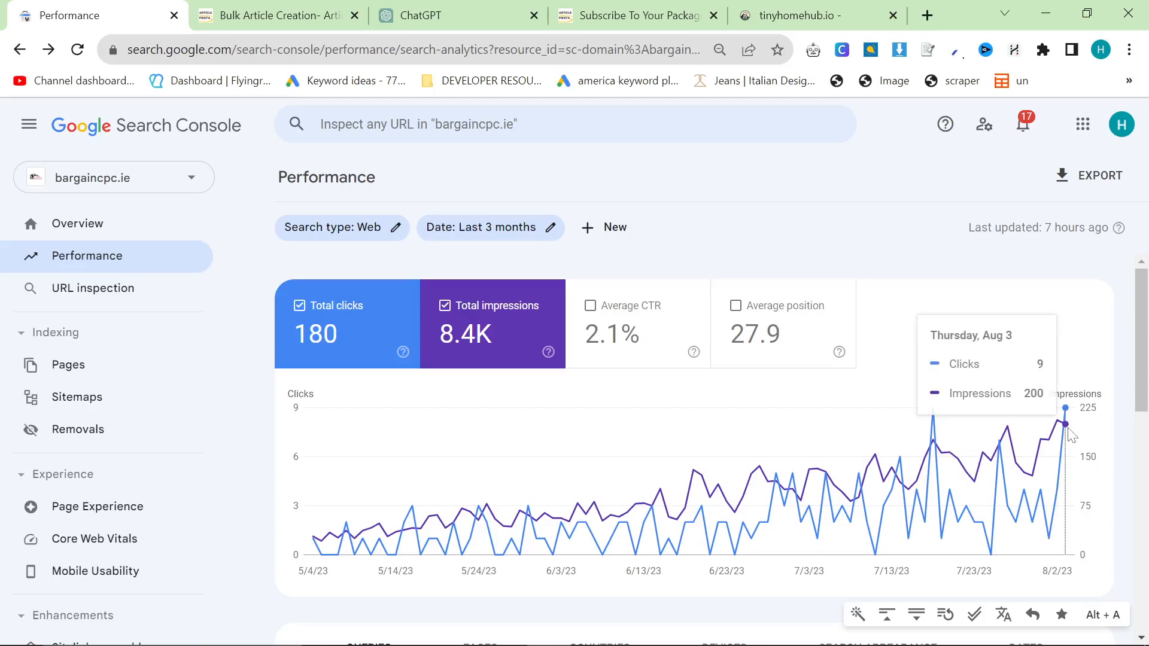
Check bargaincpc.ie's most recent day (2 clicks, 200 impressions), then return to the 3-month view.
{"action": "left_click", "coordinate": [483, 228]}
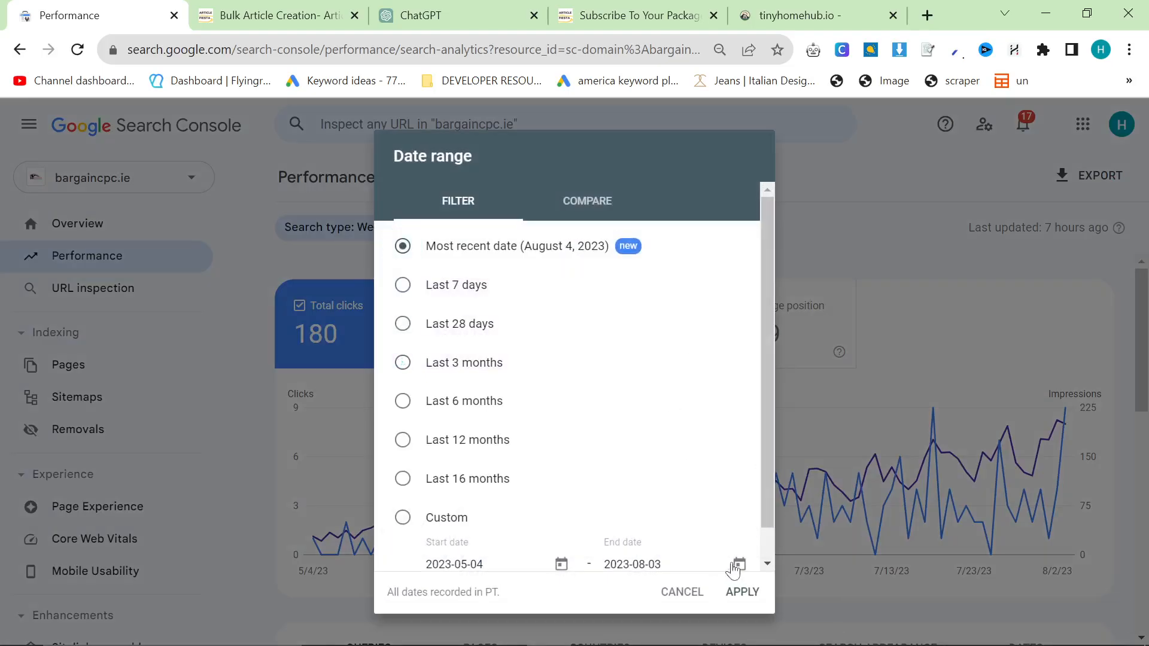
{"action": "left_click", "coordinate": [742, 592]}
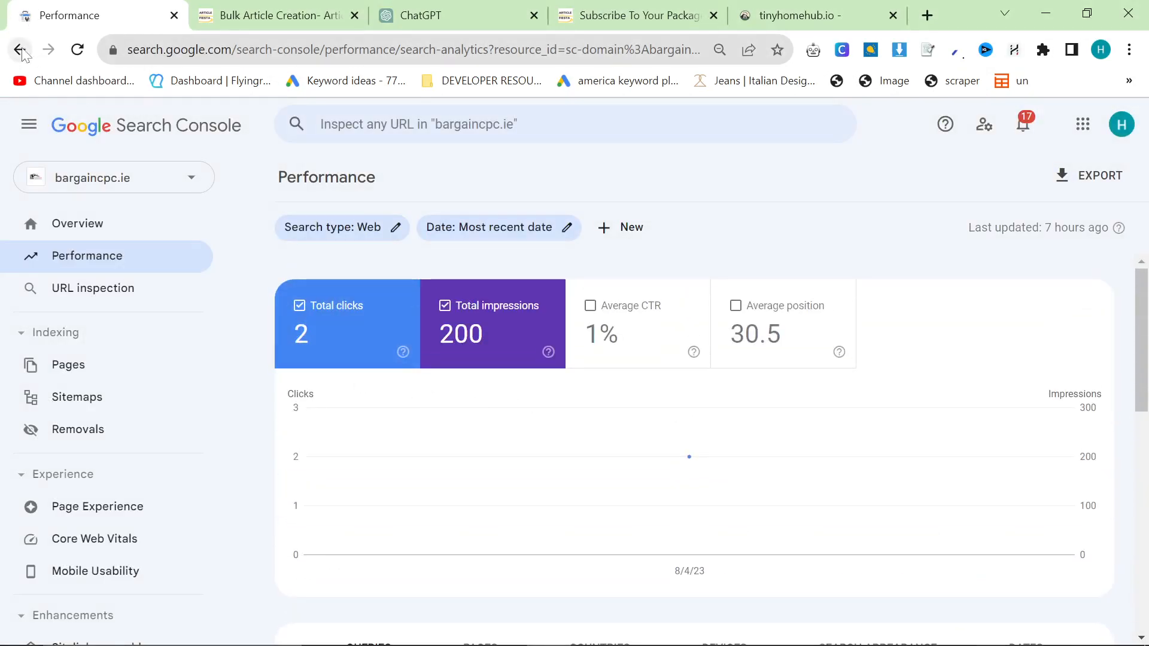
{"action": "left_click", "coordinate": [490, 228]}
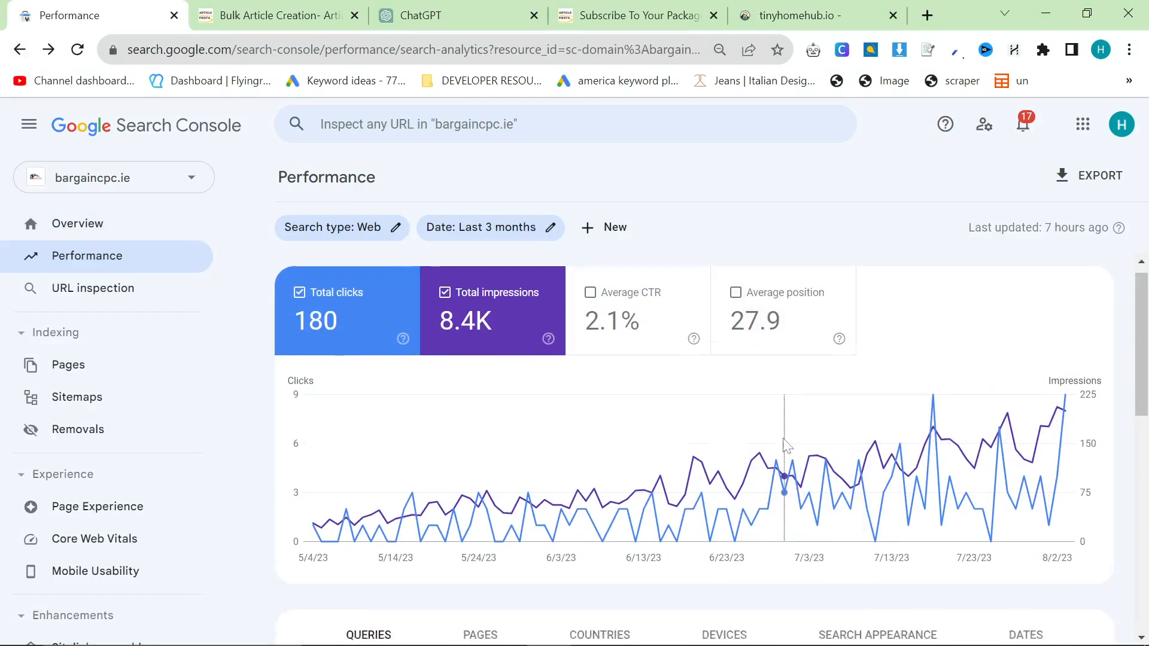
{"action": "scroll", "scroll_direction": "down", "scroll_amount": 3}
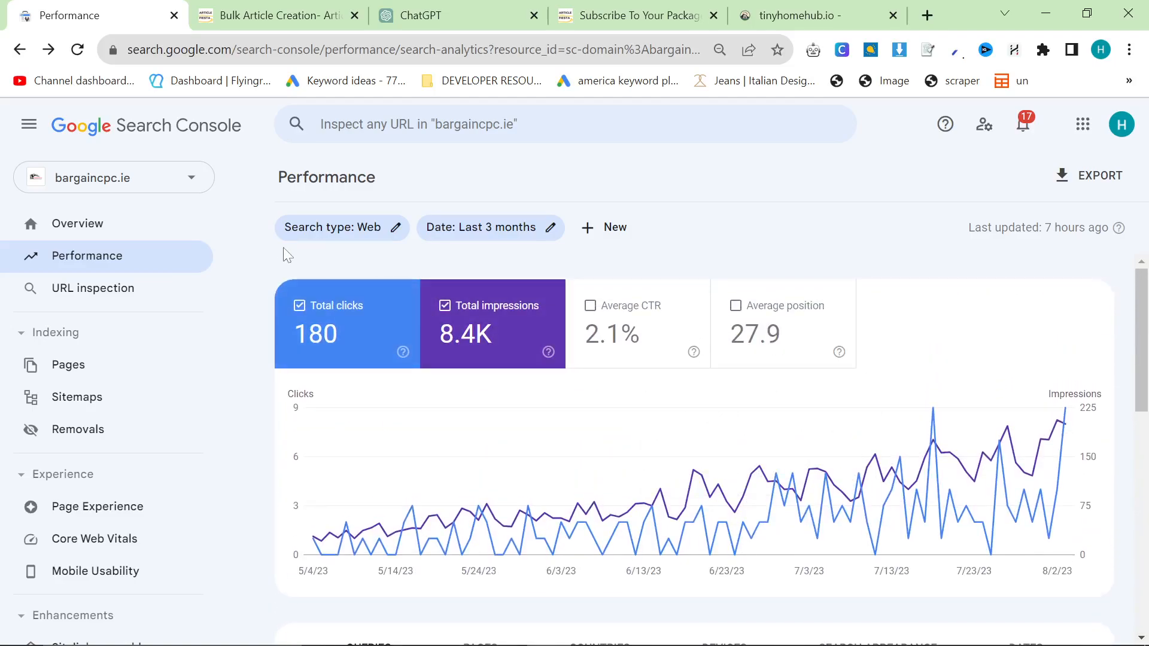
{"action": "mouse_move", "coordinate": [987, 338]}
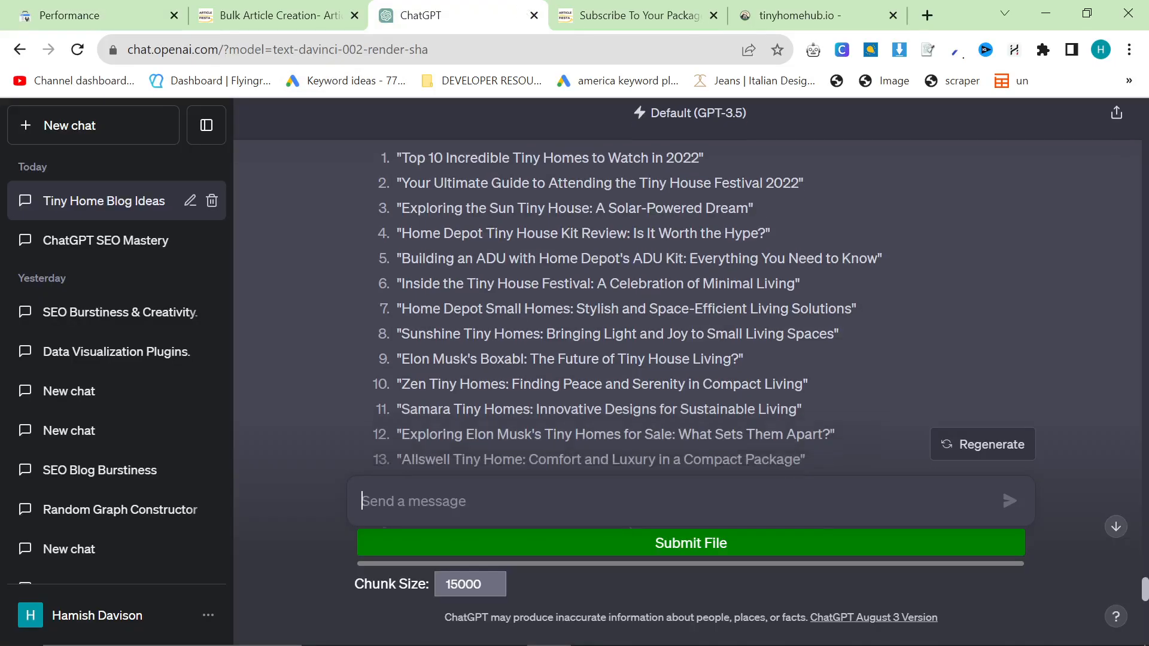
{"action": "scroll", "scroll_direction": "down", "scroll_amount": 3}
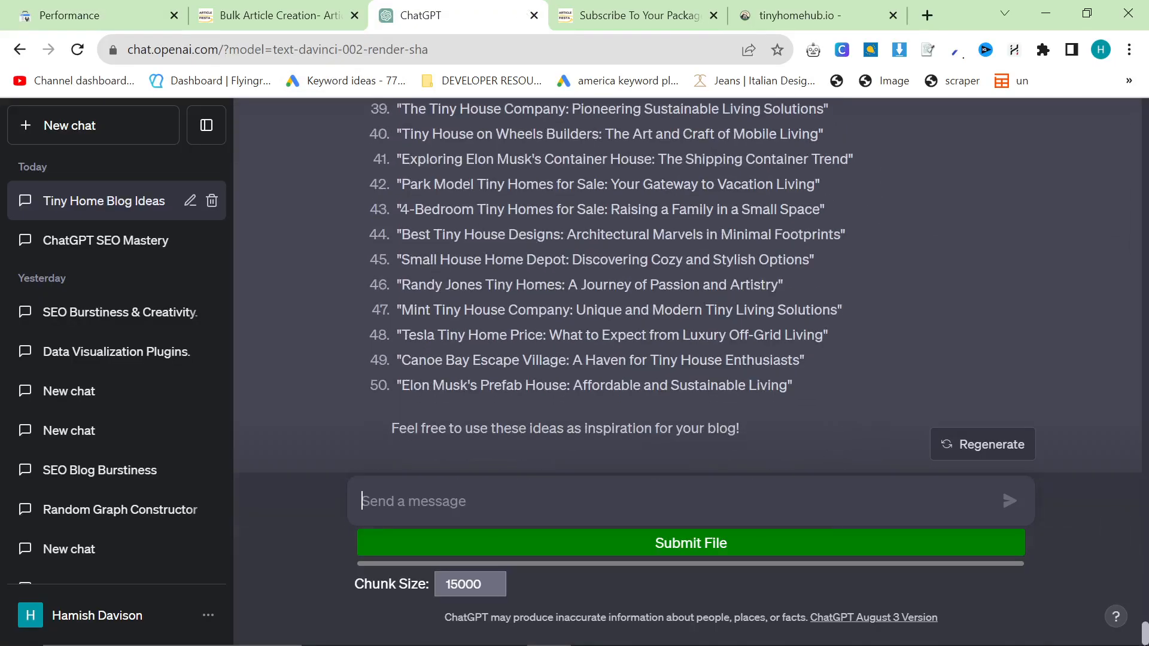
{"action": "left_click", "coordinate": [65, 15]}
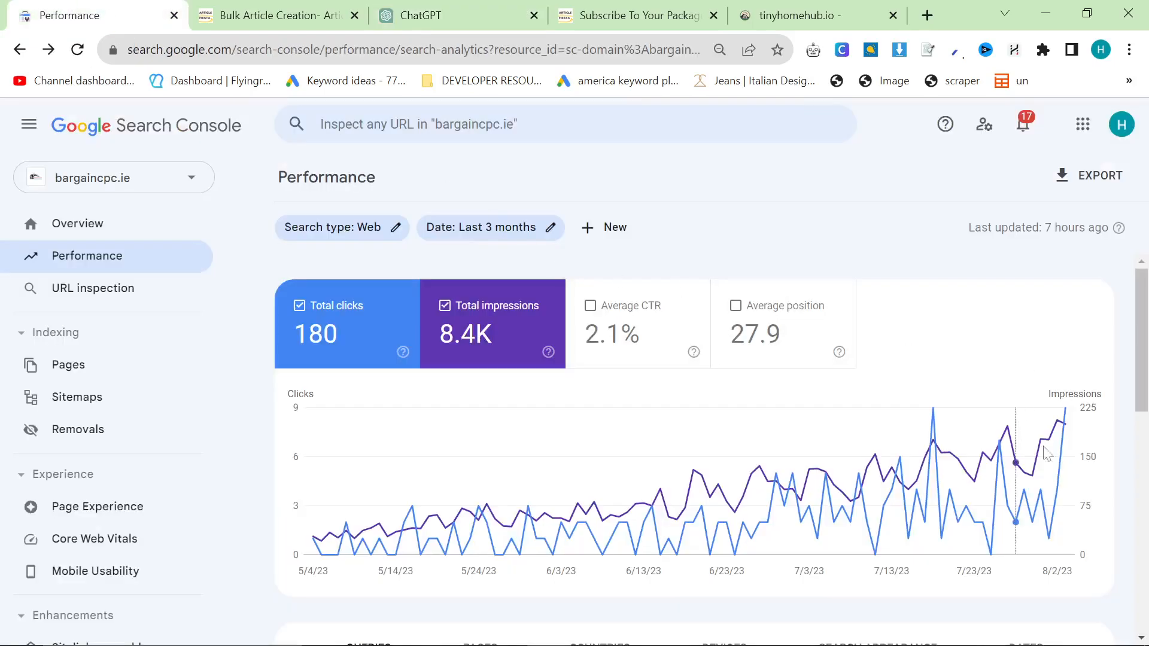
Review bizguru.ie's 3-month report (84 clicks, 5.68K impressions), then switch the property to calculatevat.ie.
{"action": "left_click", "coordinate": [114, 177]}
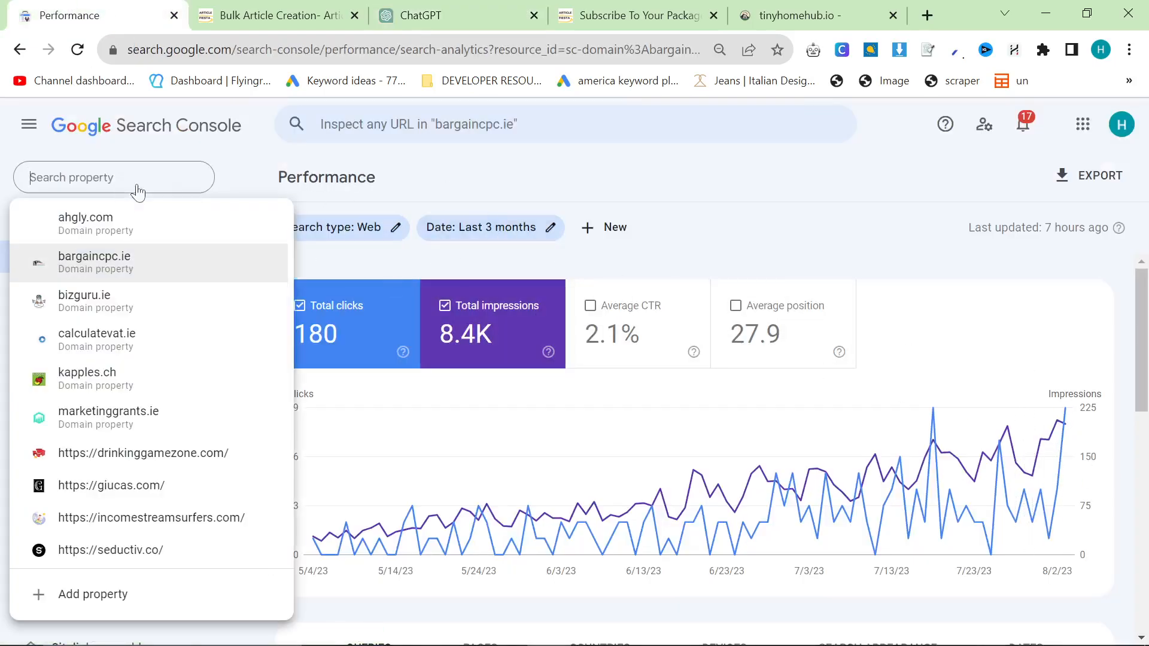
{"action": "left_click", "coordinate": [83, 294]}
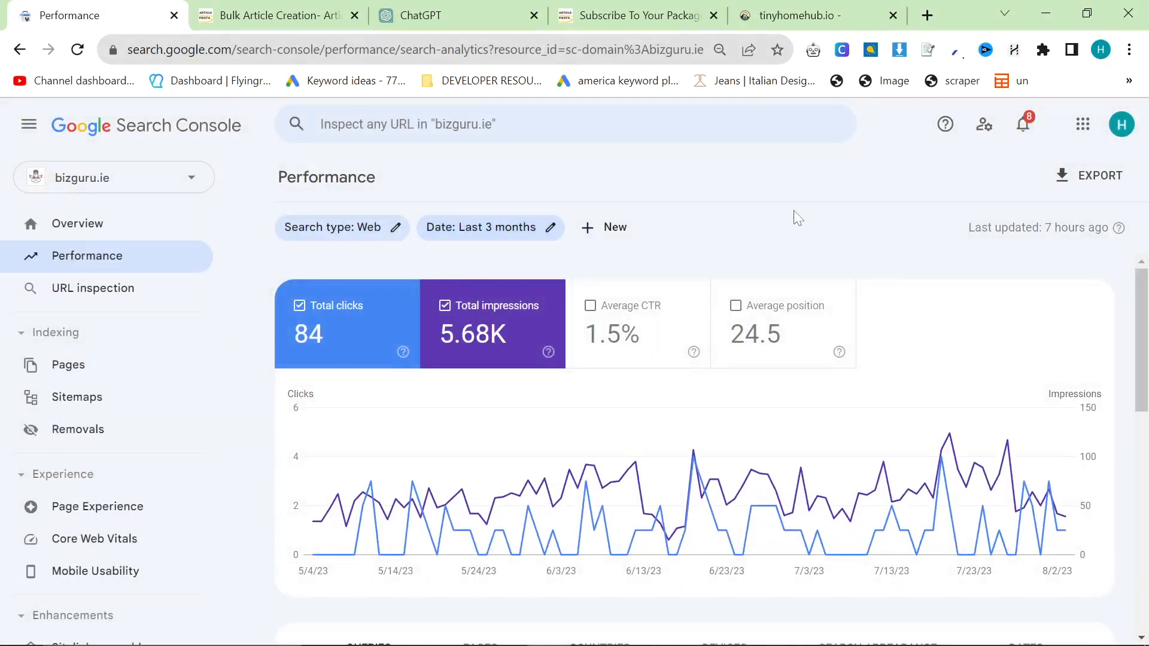
{"action": "mouse_move", "coordinate": [1063, 531]}
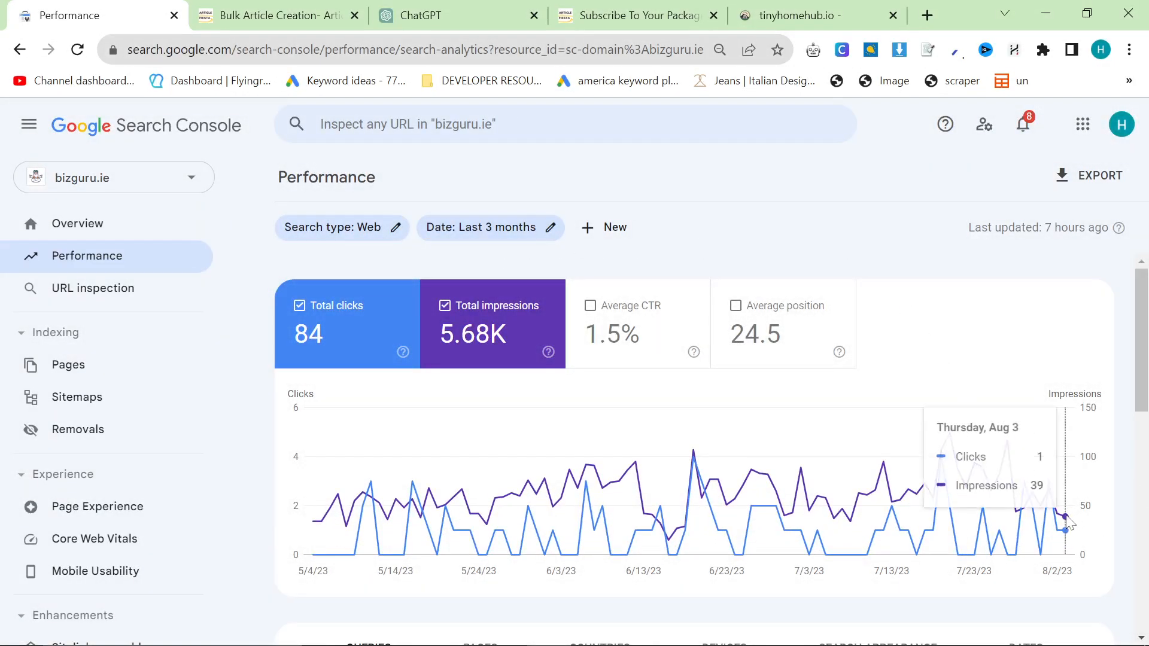
{"action": "mouse_move", "coordinate": [771, 409]}
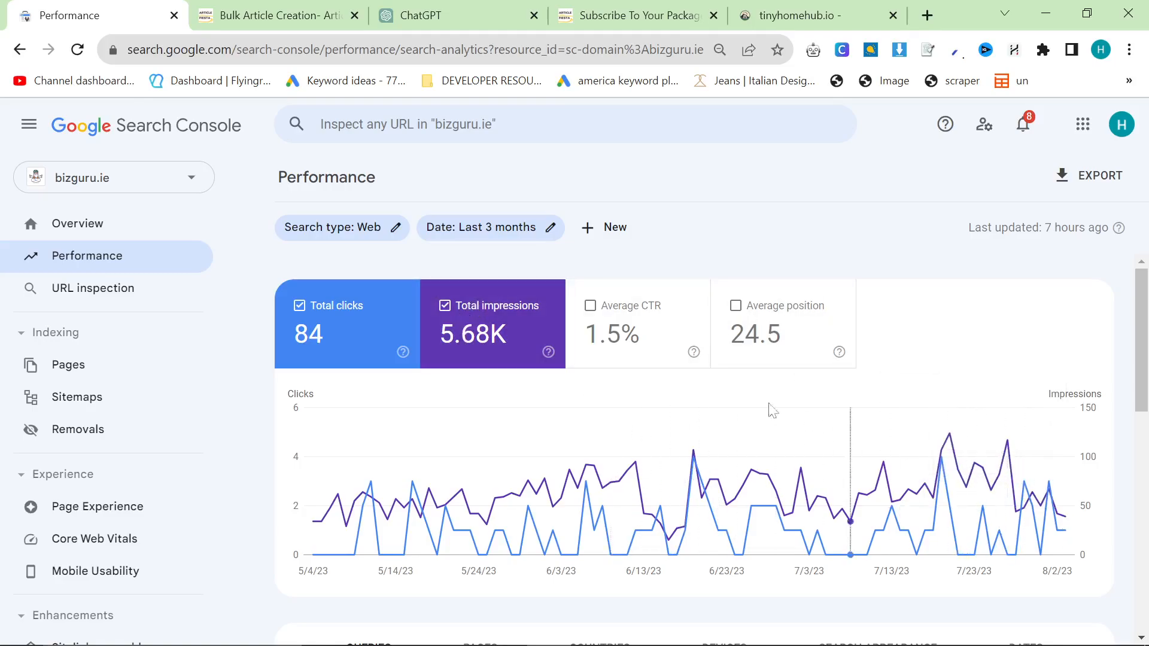
{"action": "mouse_move", "coordinate": [740, 237]}
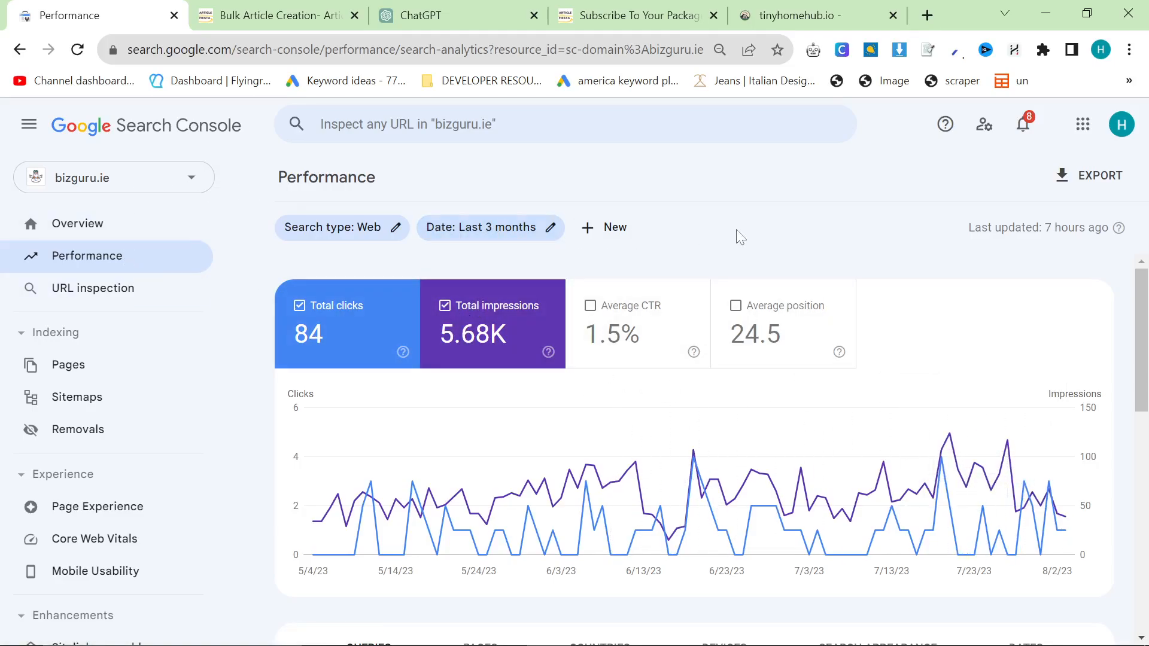
{"action": "mouse_move", "coordinate": [504, 245]}
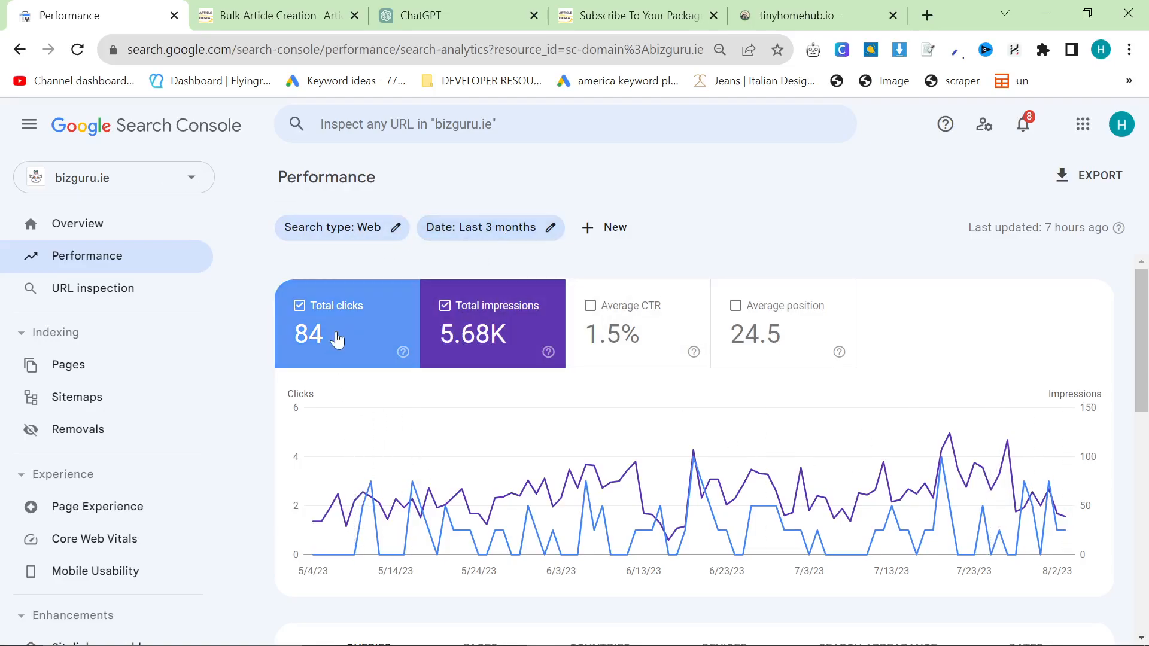
{"action": "left_click", "coordinate": [113, 177]}
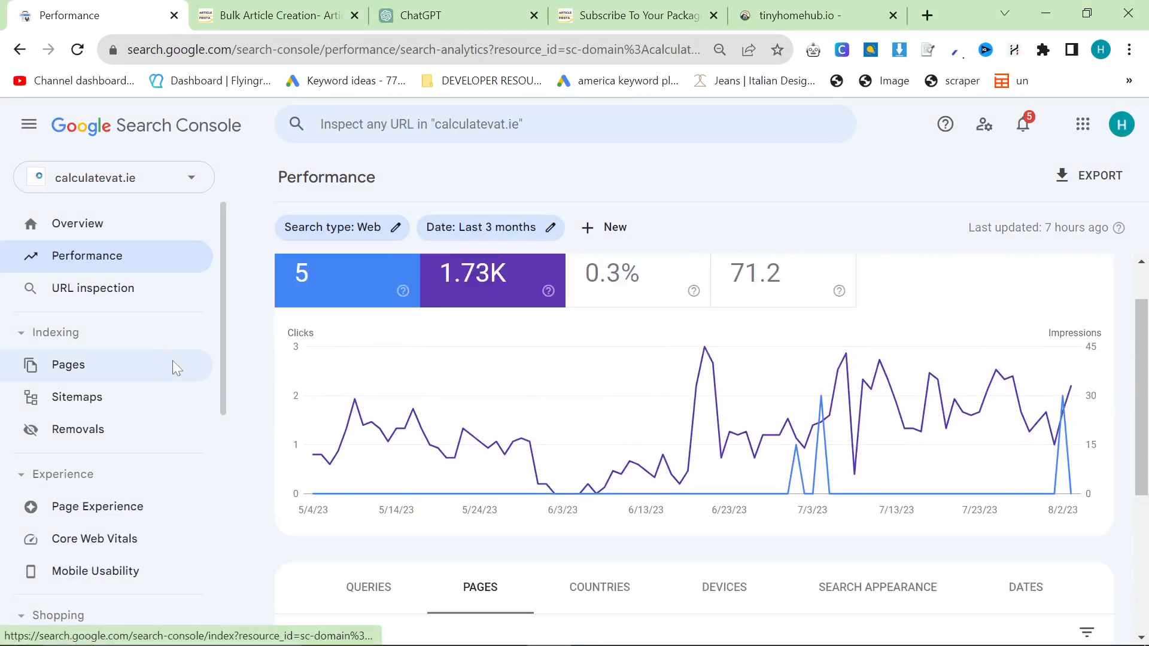
Review calculatevat.ie page indexing: 6 indexed vs 13.7K not indexed, with 9.14K crawled but not indexed.
{"action": "left_click", "coordinate": [68, 363]}
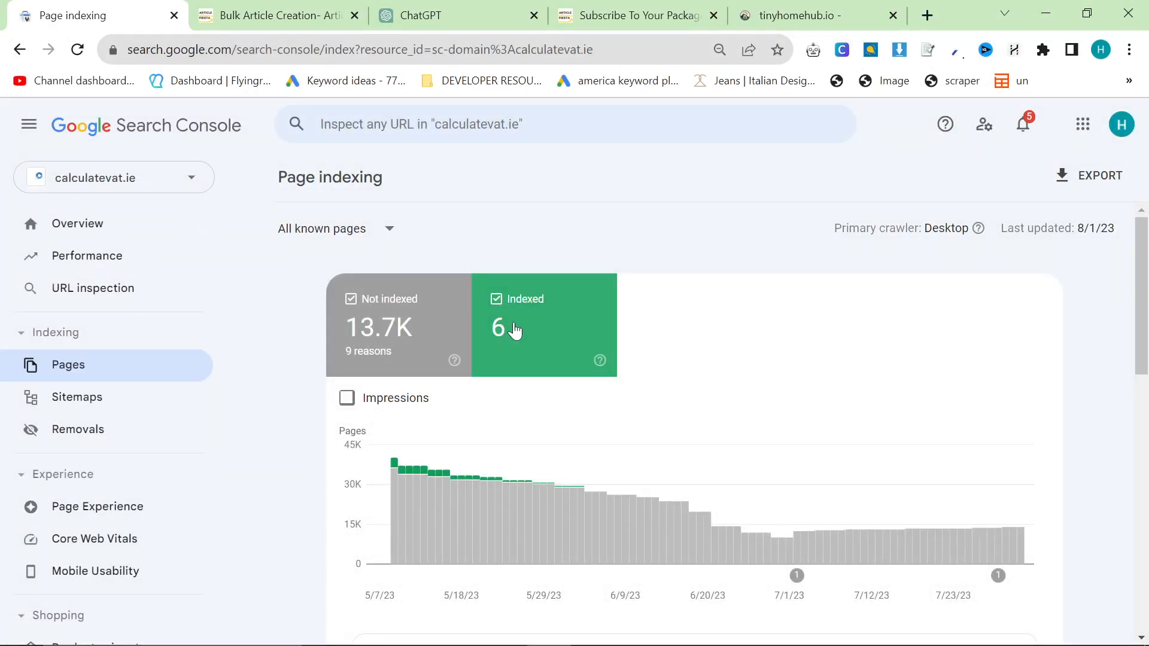
{"action": "left_click", "coordinate": [495, 299]}
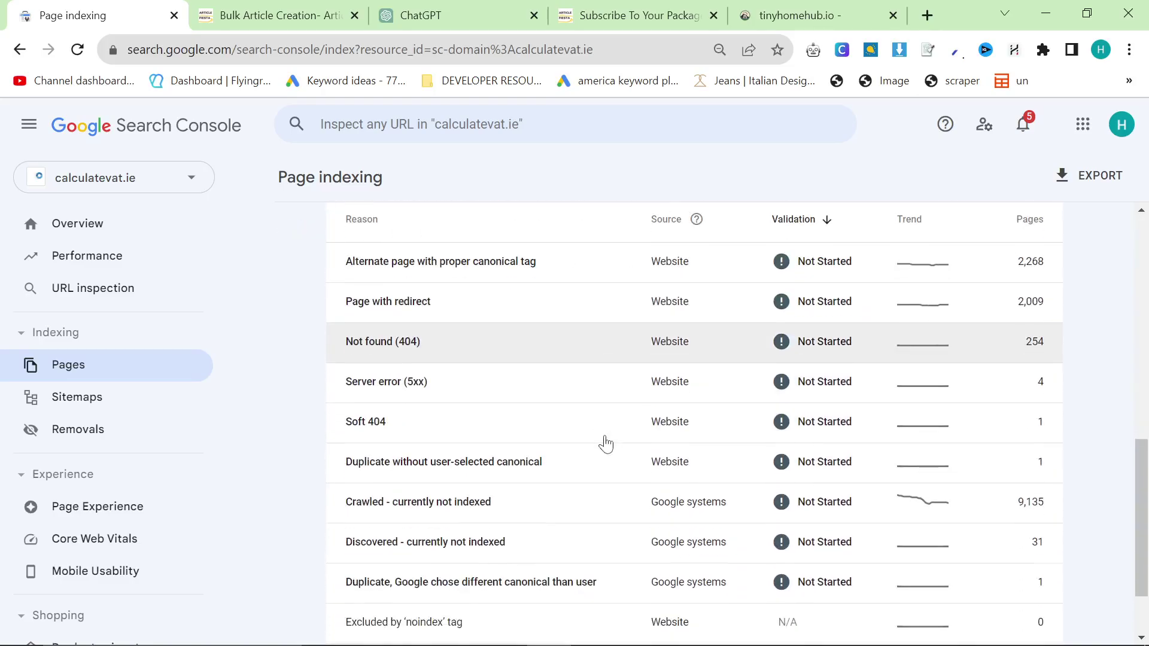
{"action": "mouse_move", "coordinate": [508, 503]}
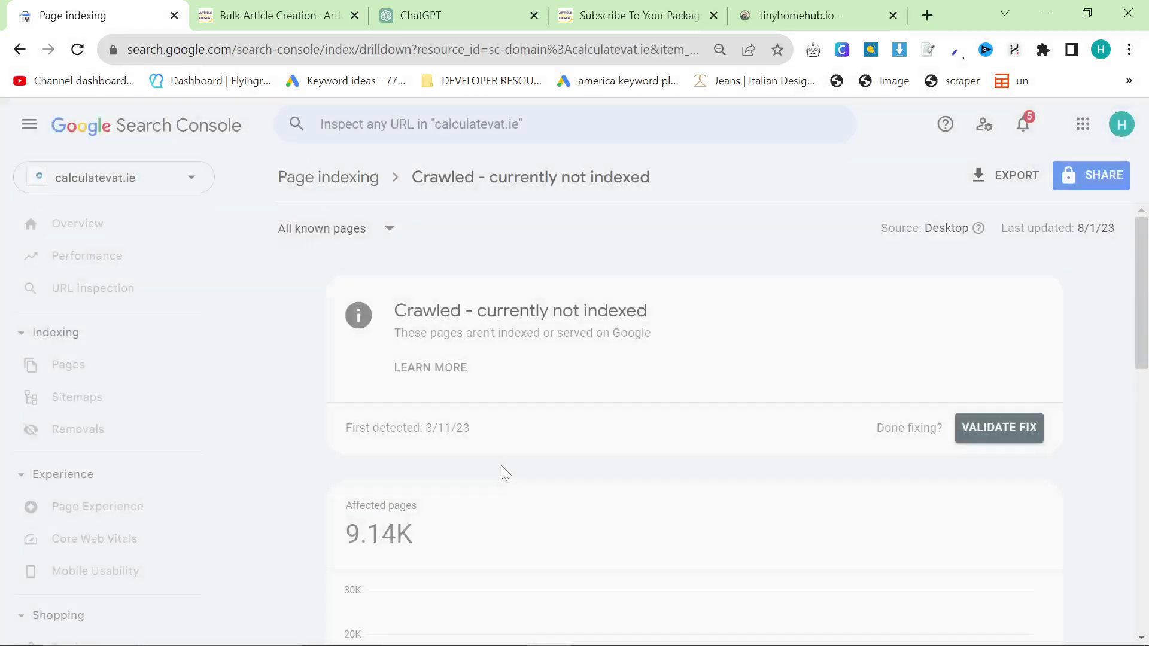
{"action": "scroll", "scroll_direction": "down", "scroll_amount": 3}
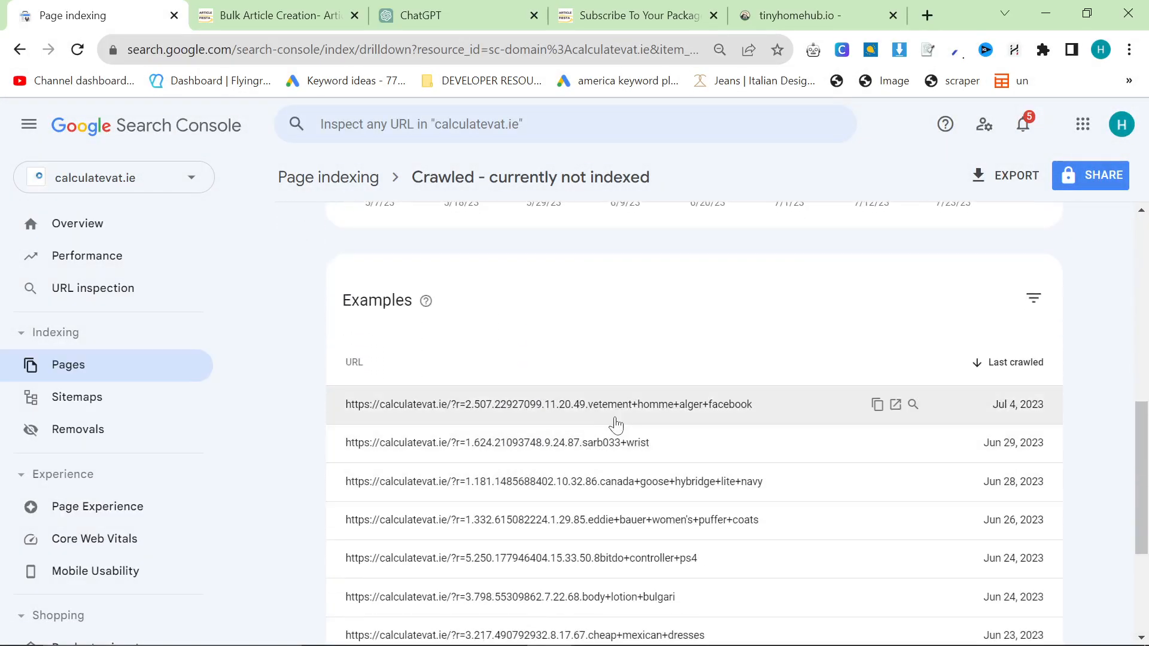
{"action": "scroll", "scroll_direction": "down", "scroll_amount": 3}
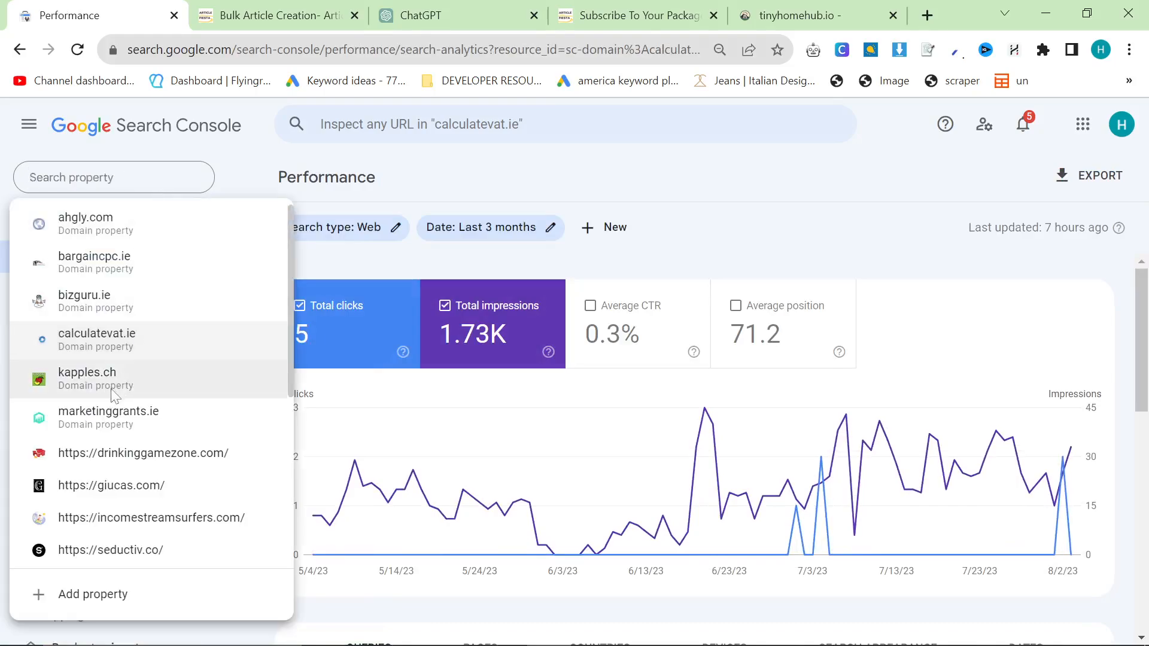
Switch to marketinggrants.ie (27 clicks, 2.84K impressions) and browse down through its Queries table.
{"action": "left_click", "coordinate": [108, 412]}
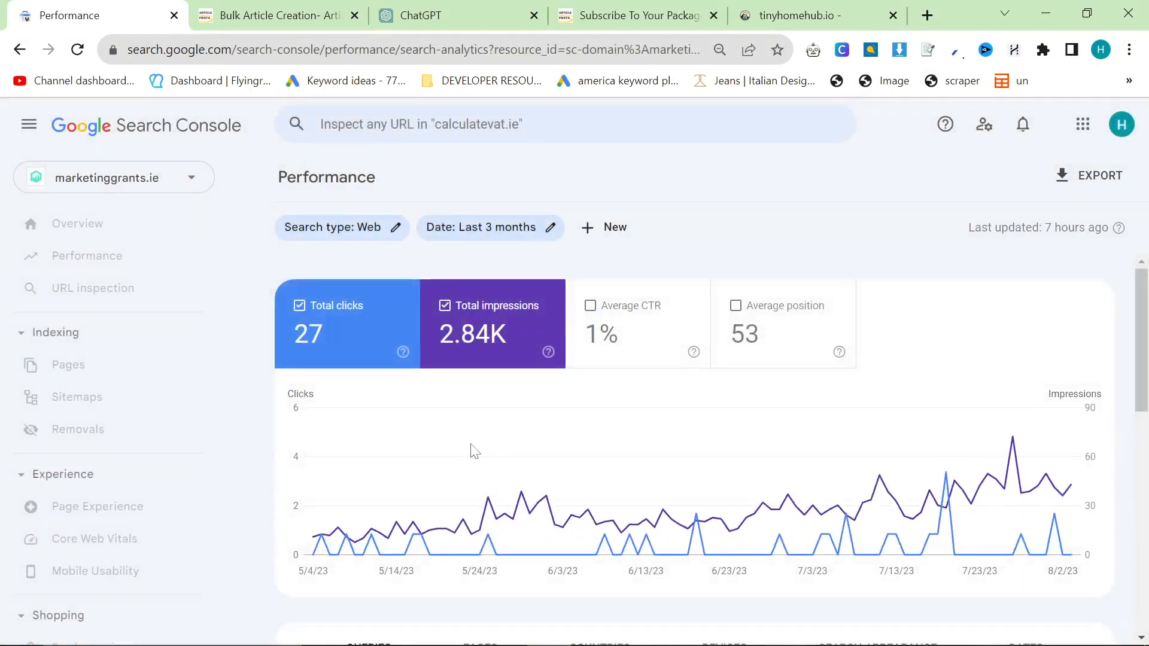
{"action": "mouse_move", "coordinate": [1069, 474]}
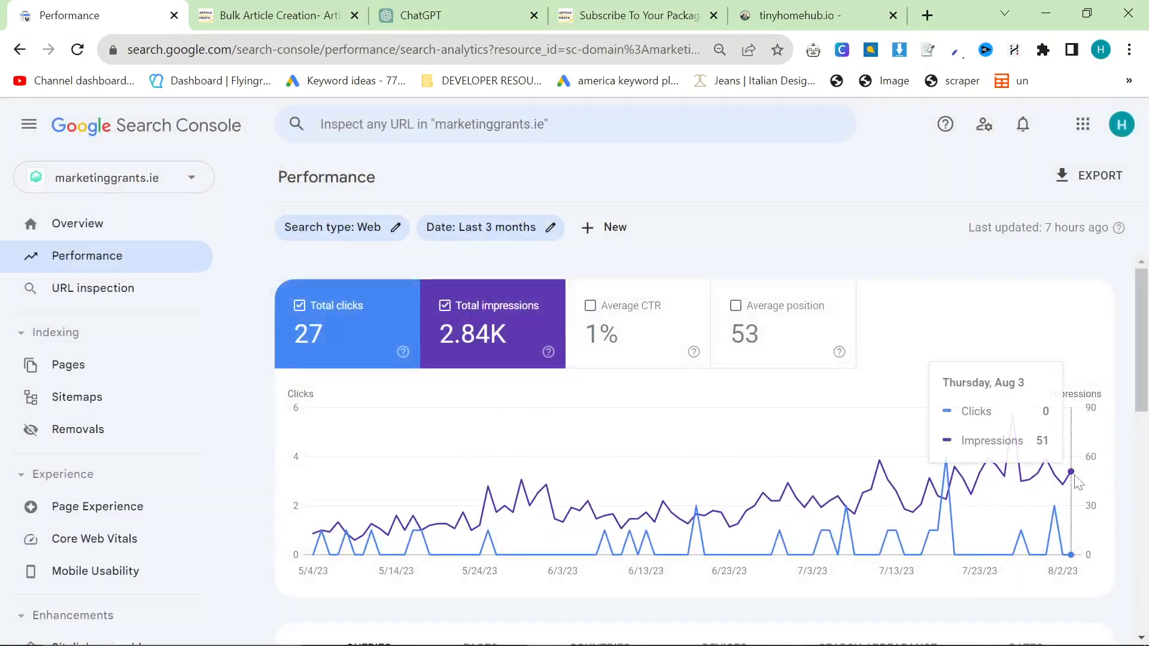
{"action": "scroll", "scroll_direction": "down", "scroll_amount": 3}
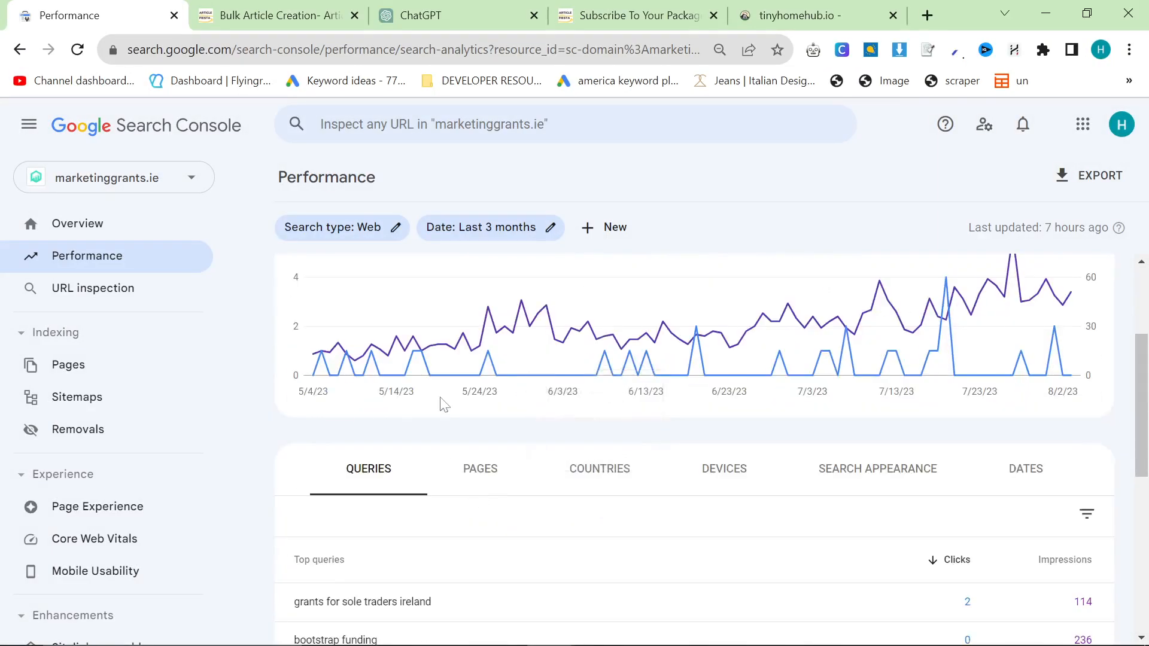
{"action": "scroll", "scroll_direction": "down", "scroll_amount": 3}
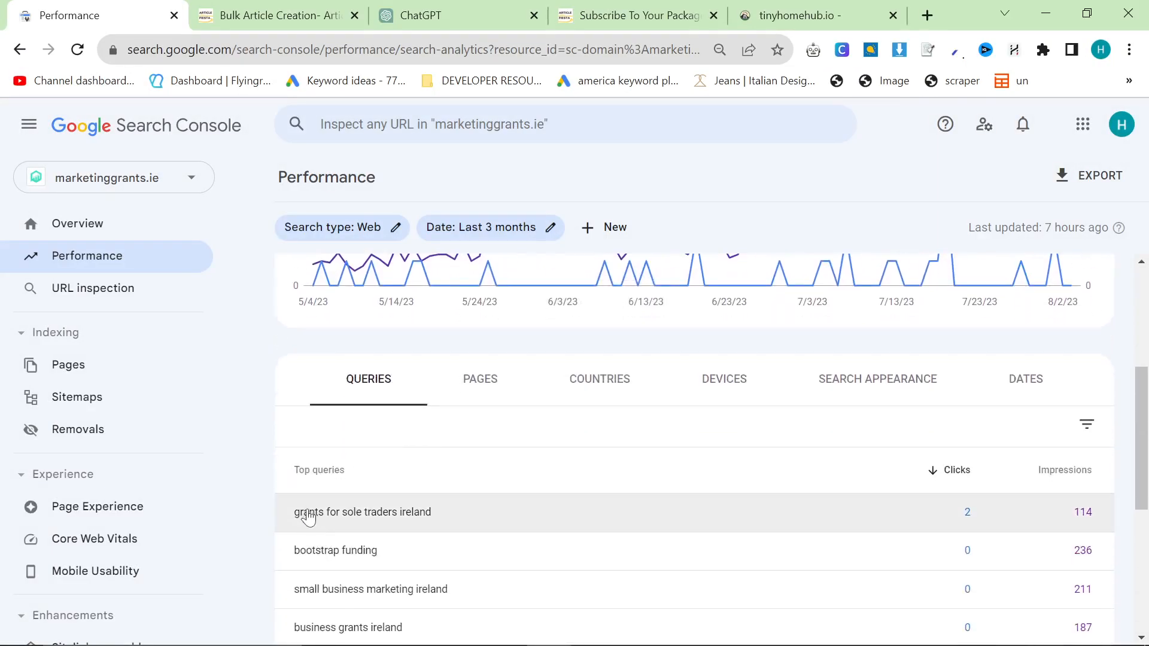
{"action": "scroll", "scroll_direction": "down", "scroll_amount": 3}
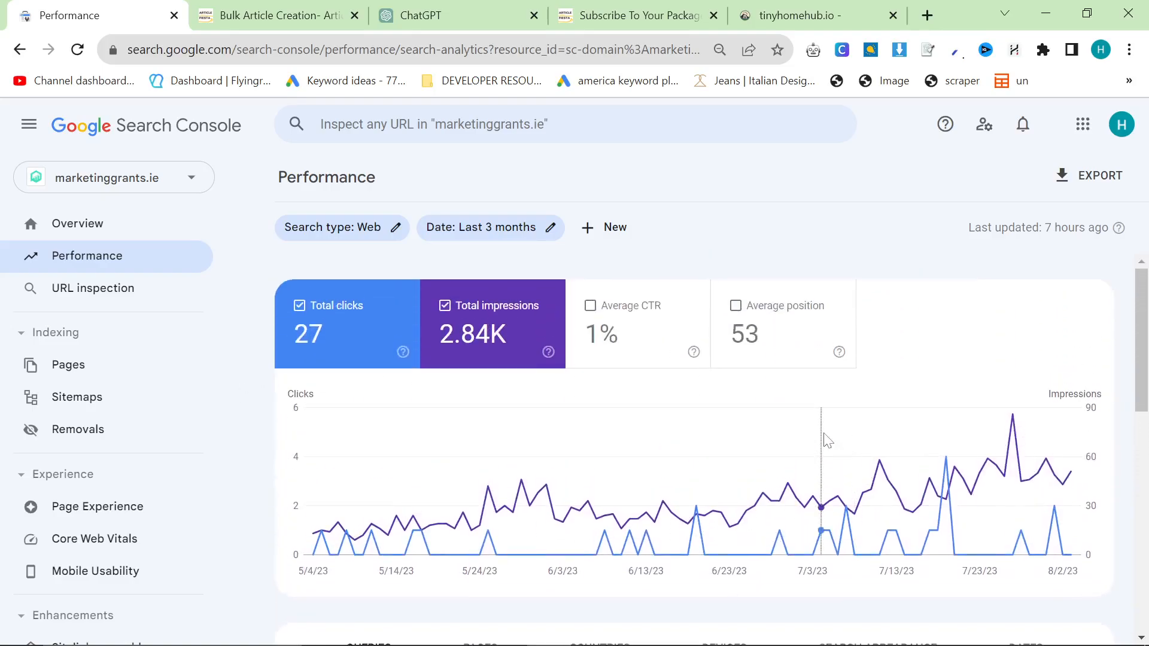
{"action": "scroll", "scroll_direction": "down", "scroll_amount": 3}
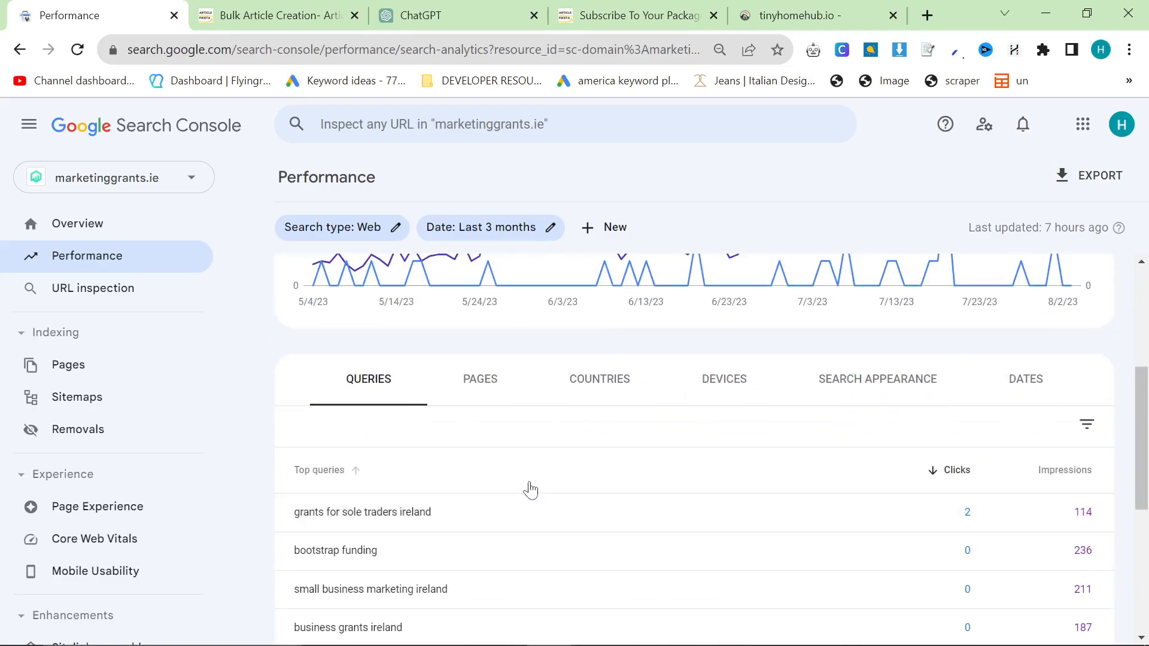
{"action": "scroll", "scroll_direction": "down", "scroll_amount": 3}
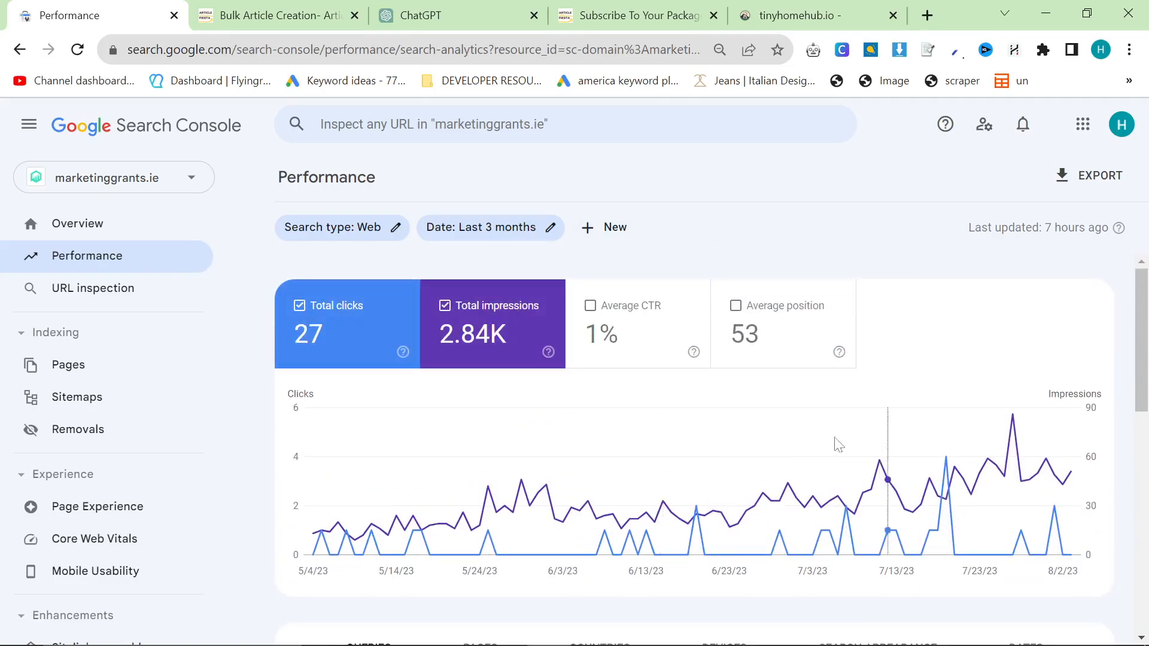
Check marketinggrants.ie page indexing (33 indexed, 28 not indexed), then return to its performance report.
{"action": "left_click", "coordinate": [68, 363]}
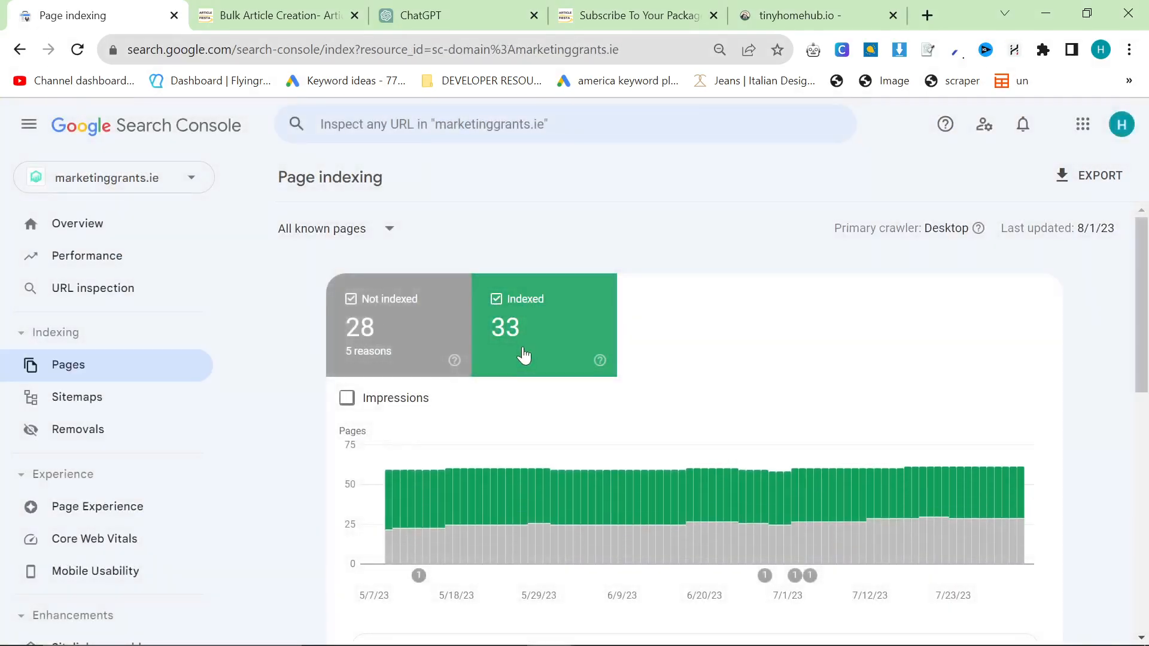
{"action": "left_click", "coordinate": [351, 300]}
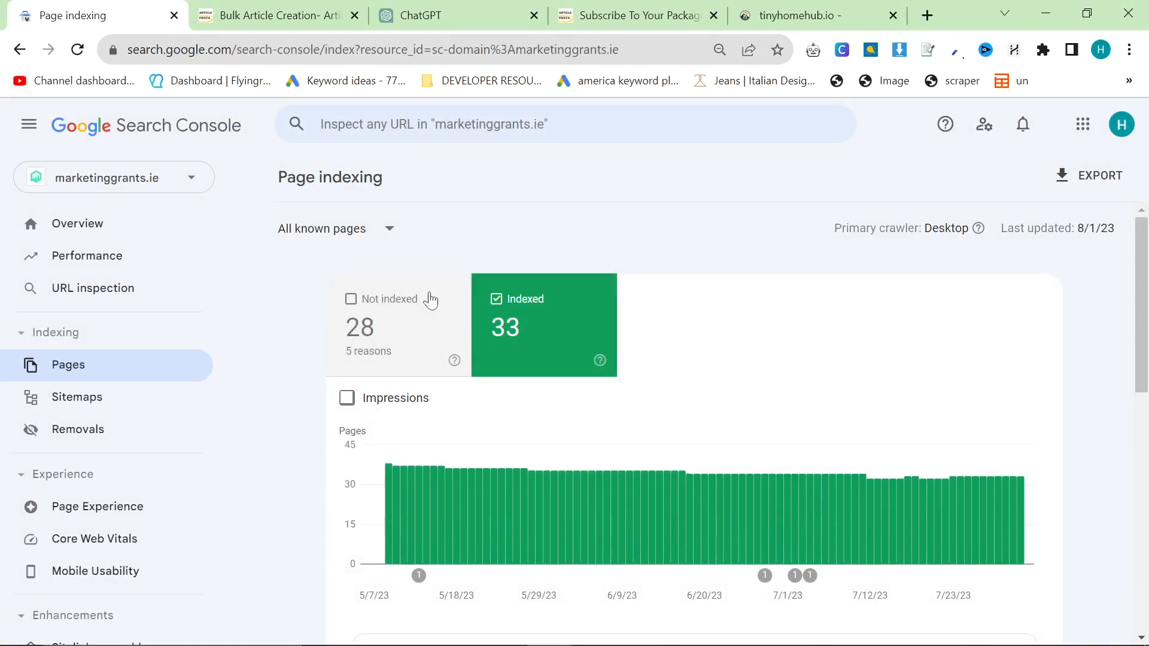
{"action": "mouse_move", "coordinate": [550, 281]}
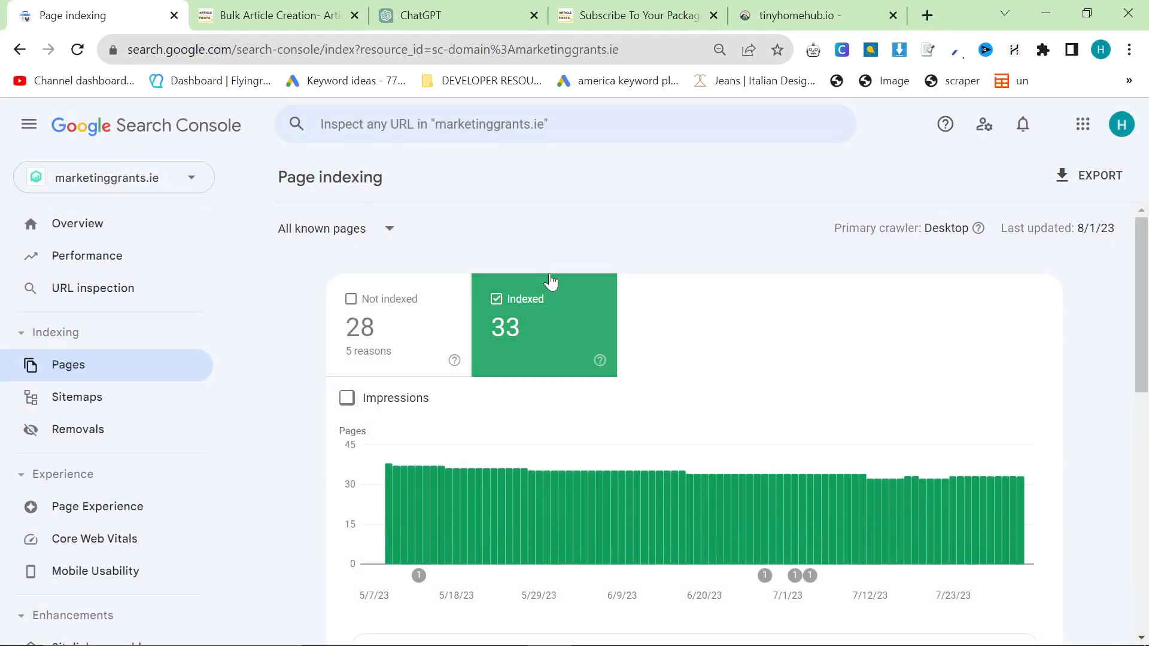
{"action": "mouse_move", "coordinate": [404, 222]}
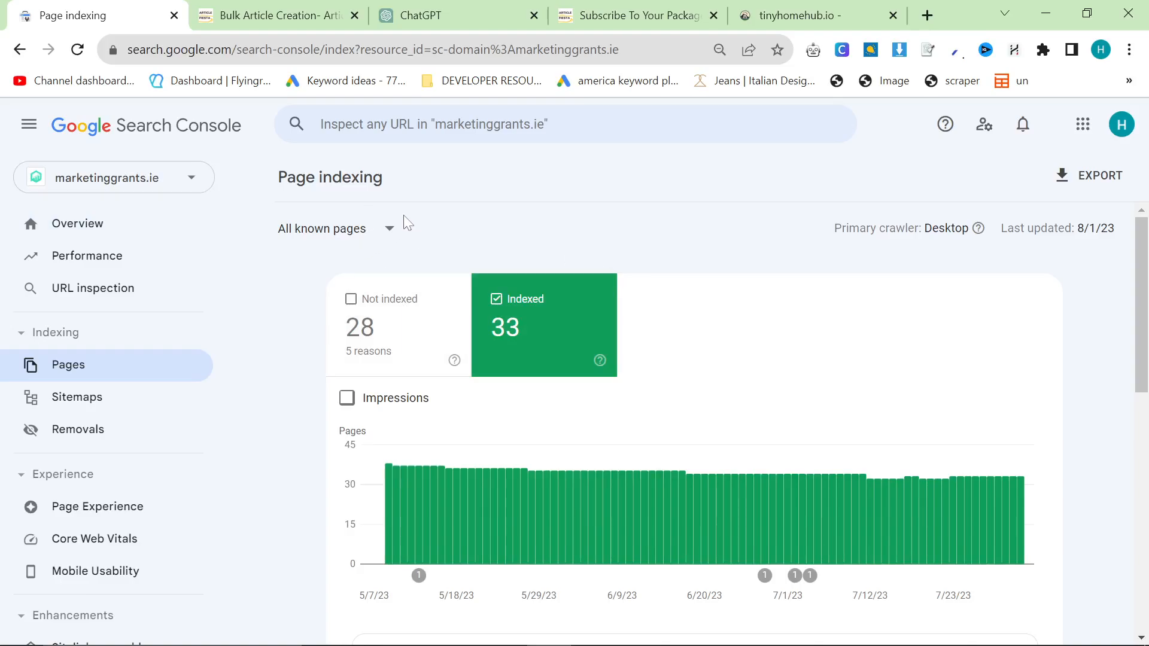
{"action": "scroll", "scroll_direction": "down", "scroll_amount": 3}
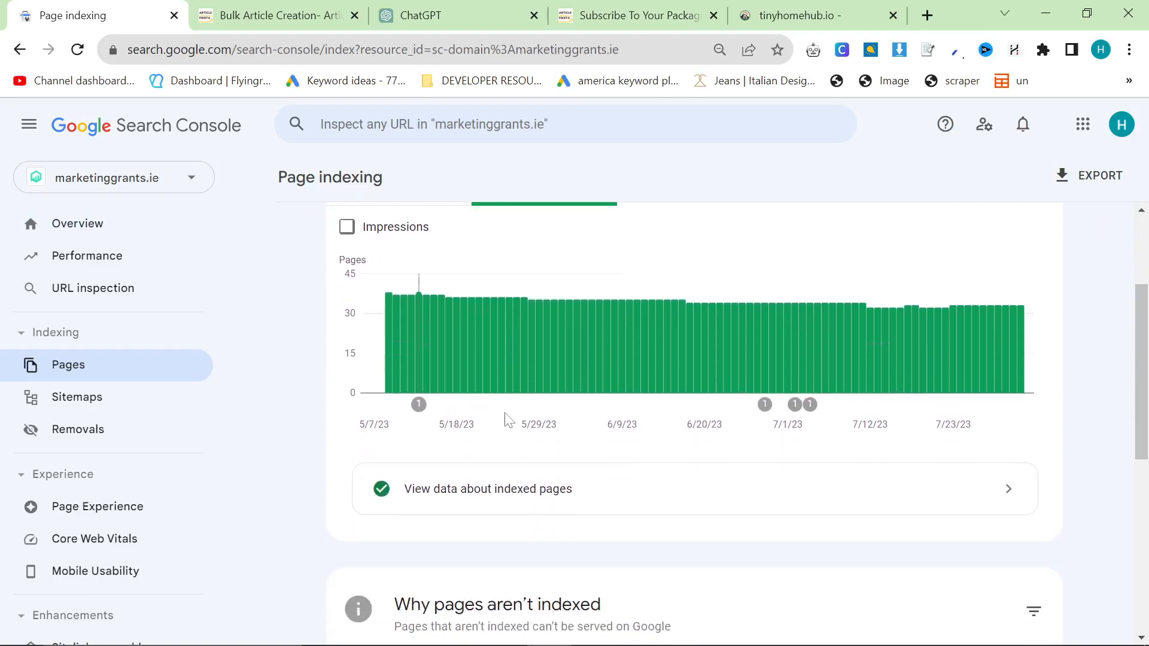
{"action": "scroll", "scroll_direction": "down", "scroll_amount": 3}
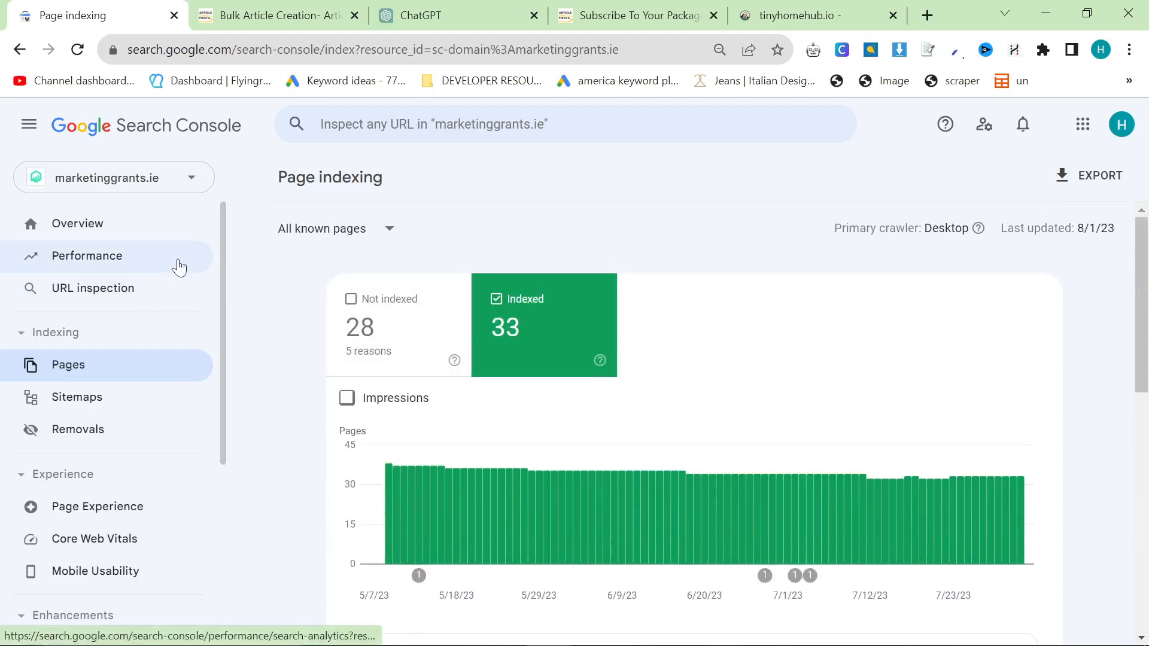
{"action": "mouse_move", "coordinate": [194, 276]}
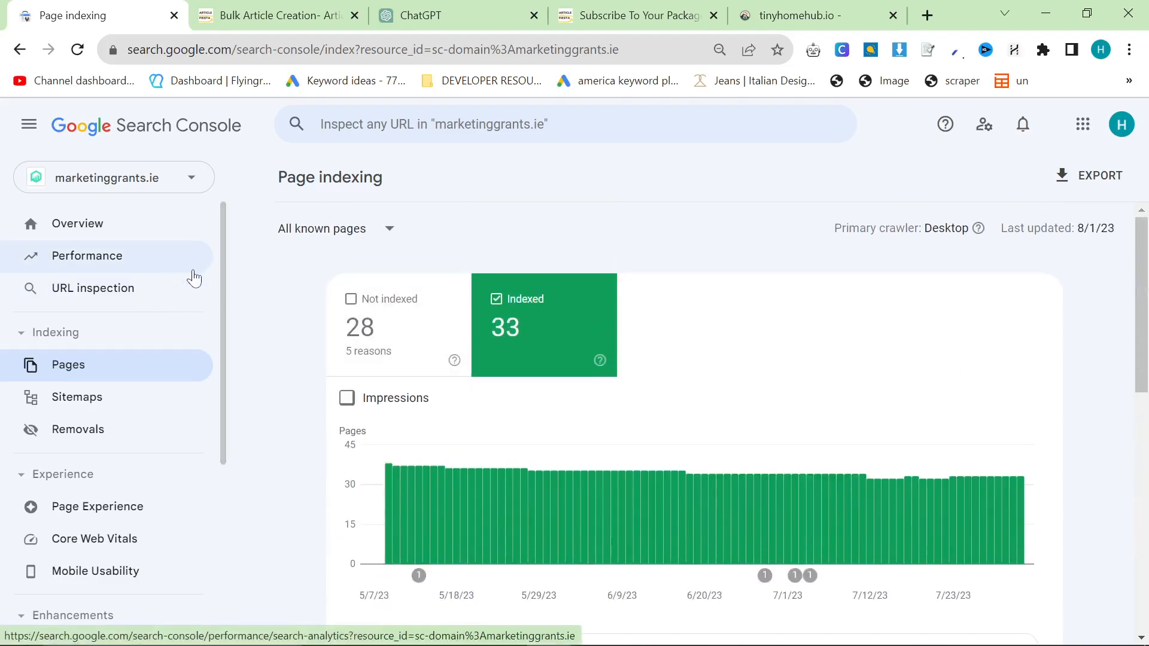
{"action": "left_click", "coordinate": [87, 256]}
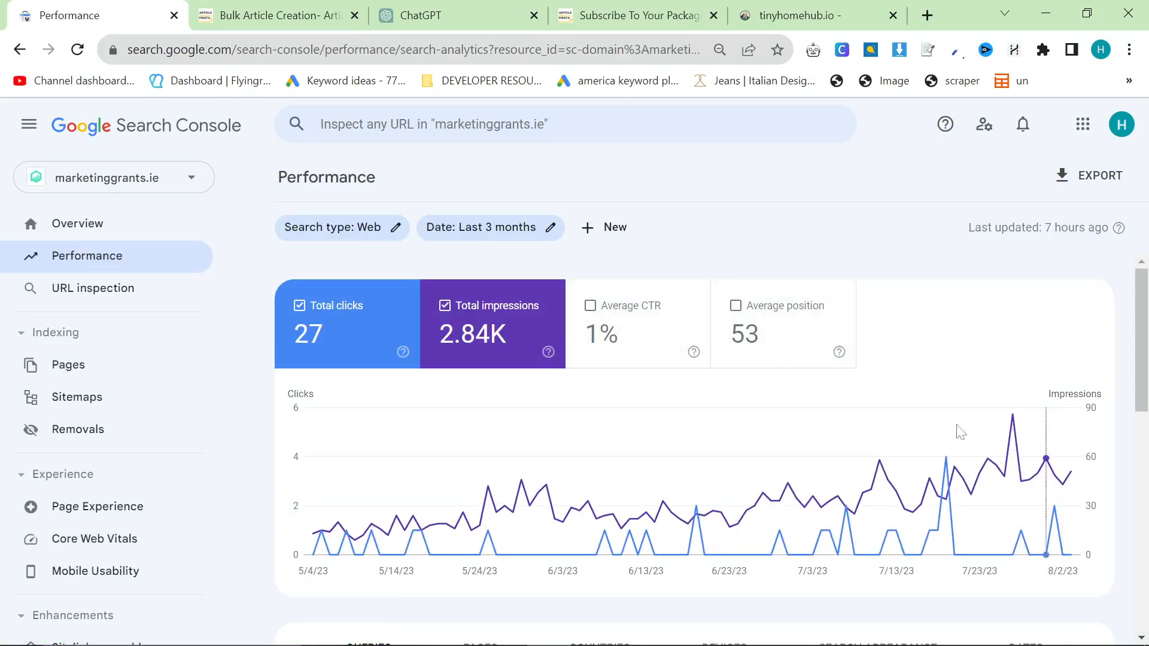
Switch to the bargaincpc.ie property and review its 3-month performance: 180 clicks, 8.4K impressions.
{"action": "left_click", "coordinate": [114, 177]}
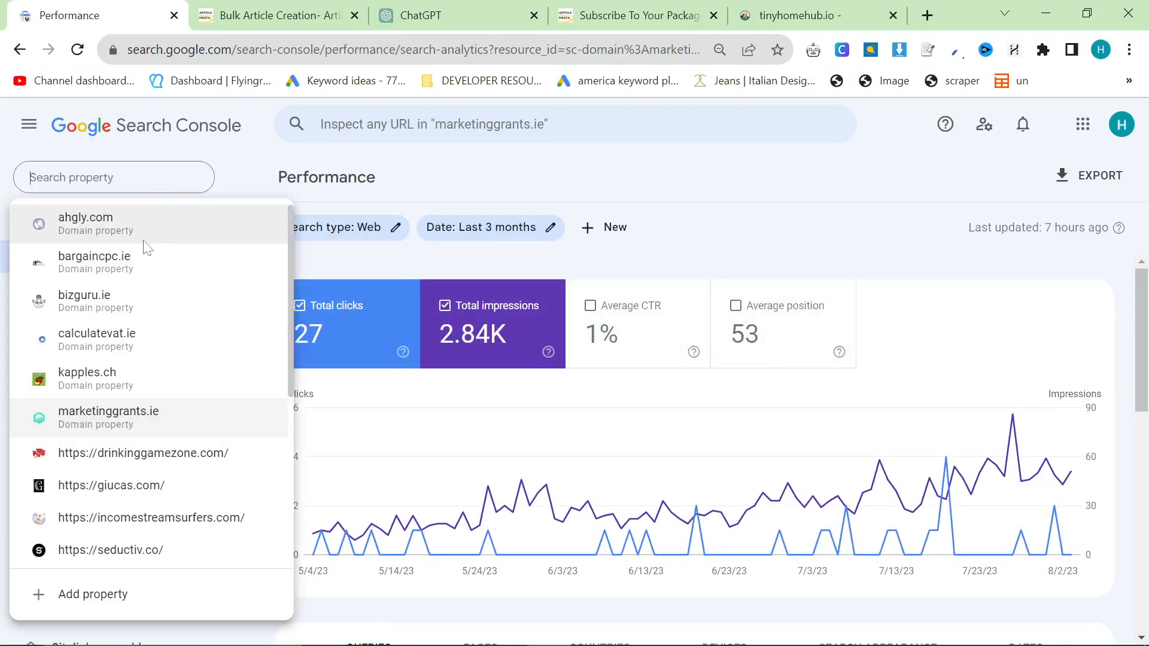
{"action": "left_click", "coordinate": [94, 256]}
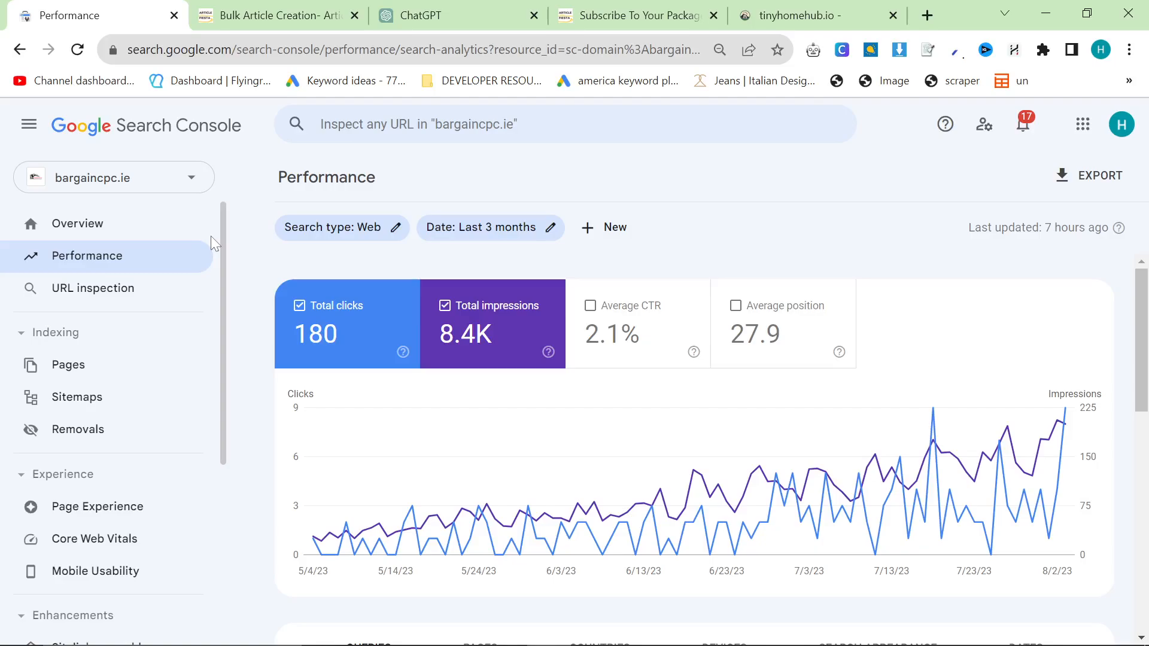
{"action": "mouse_move", "coordinate": [580, 402]}
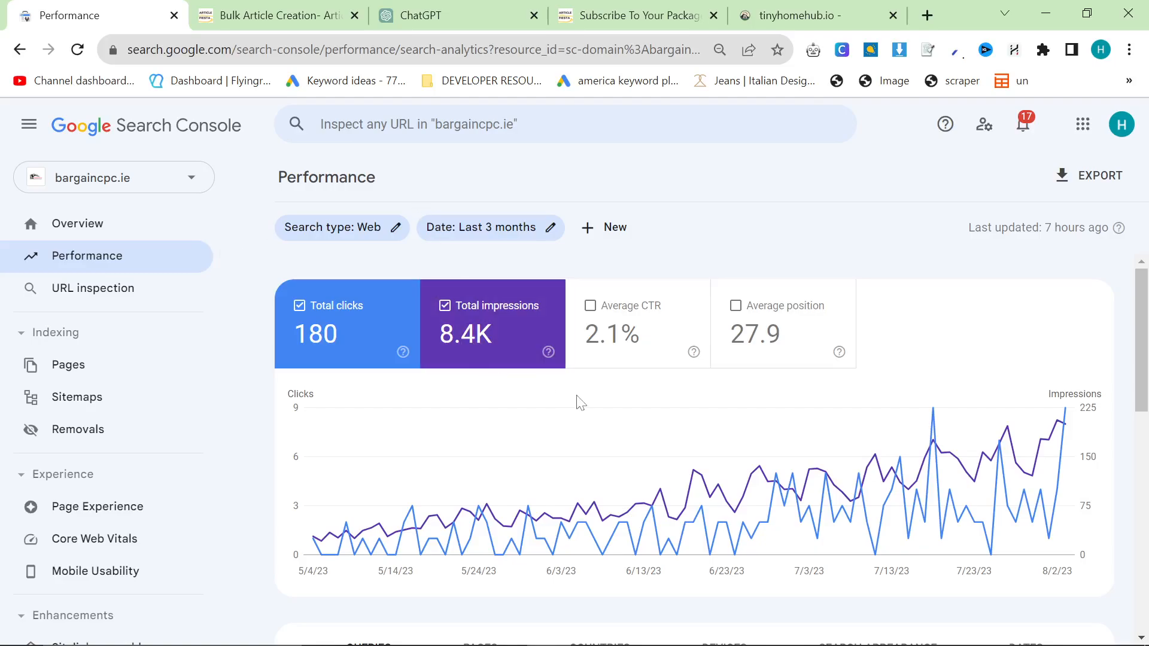
{"action": "mouse_move", "coordinate": [563, 391]}
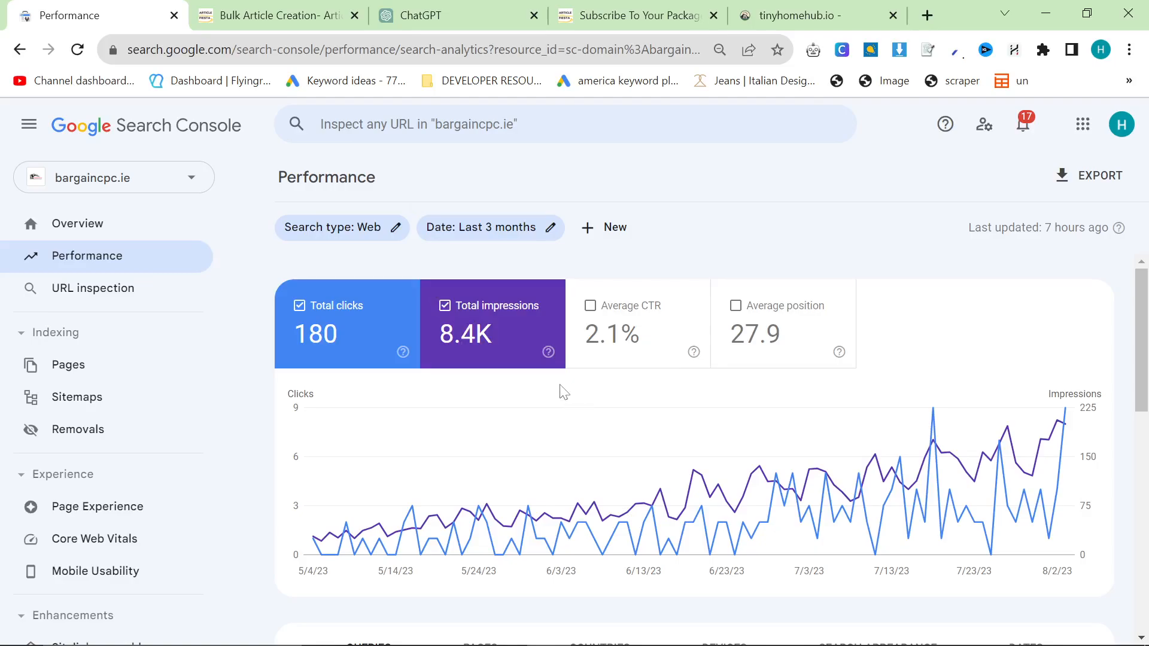
{"action": "mouse_move", "coordinate": [586, 354]}
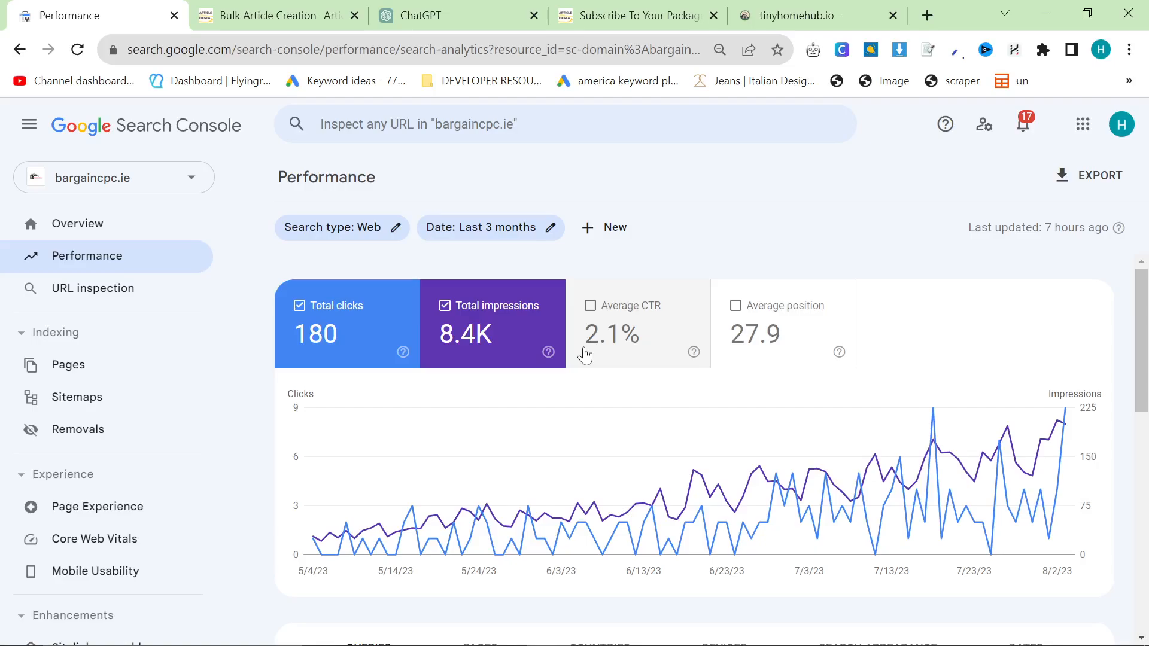
{"action": "left_click", "coordinate": [114, 177]}
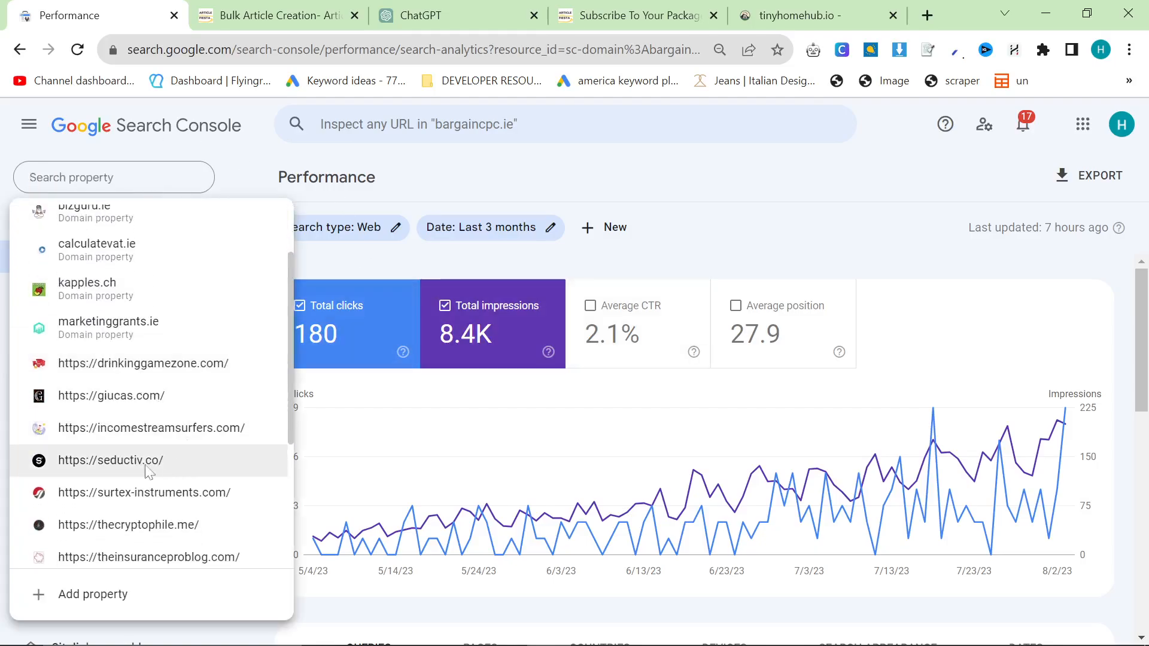
Switch to giucas.com, check its indexed pages (237), and return to Performance.
{"action": "left_click", "coordinate": [110, 395]}
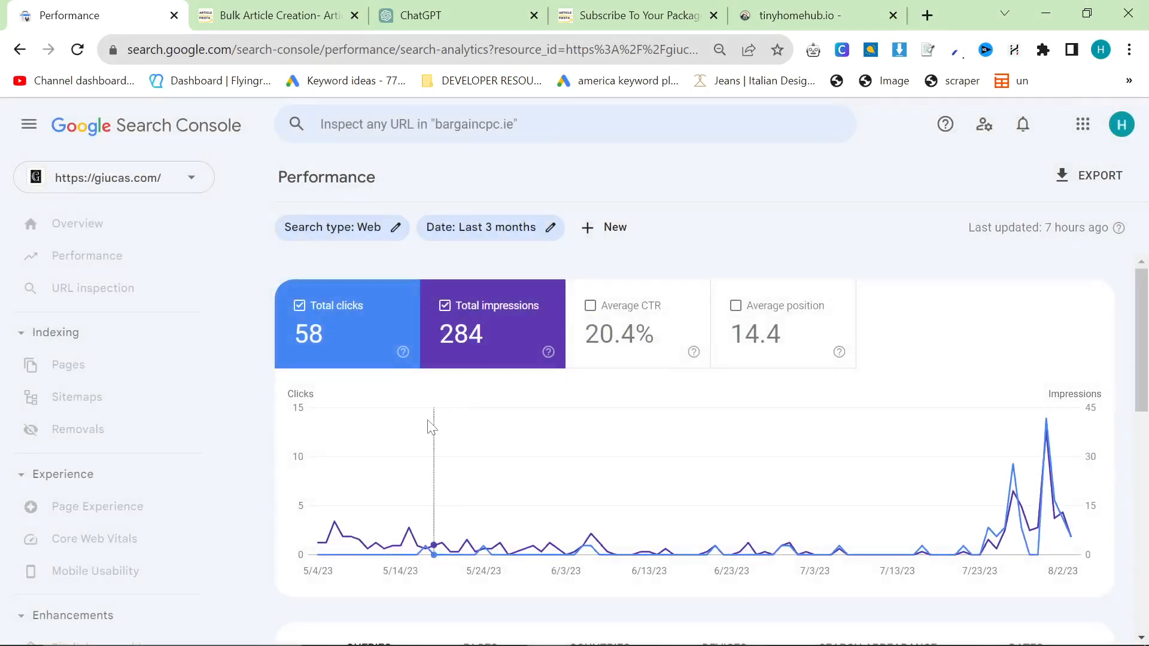
{"action": "left_click", "coordinate": [68, 364]}
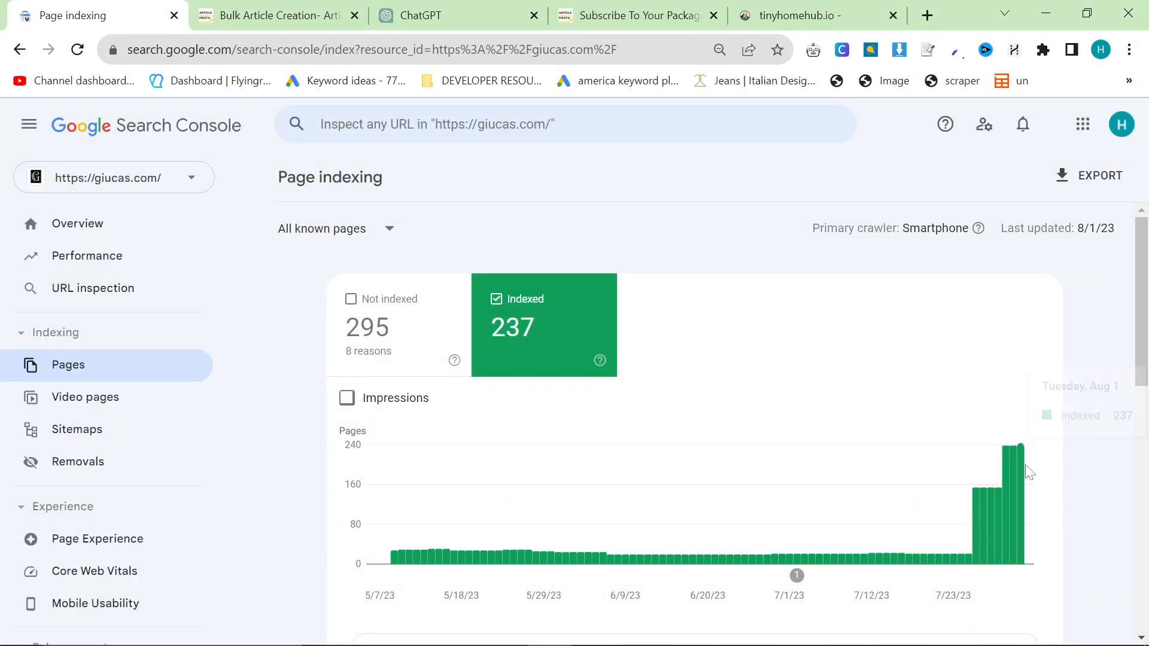
{"action": "left_click", "coordinate": [86, 256]}
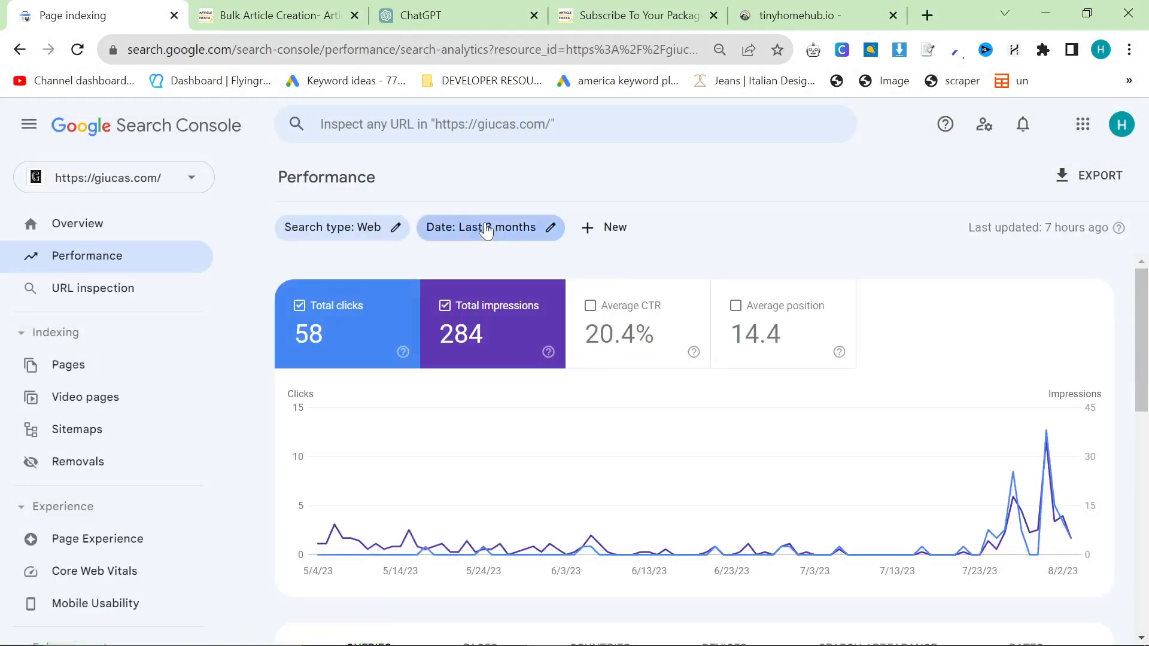
Limit giucas.com's report to the most recent date and show top pages: 1 click, 5 impressions.
{"action": "left_click", "coordinate": [488, 227]}
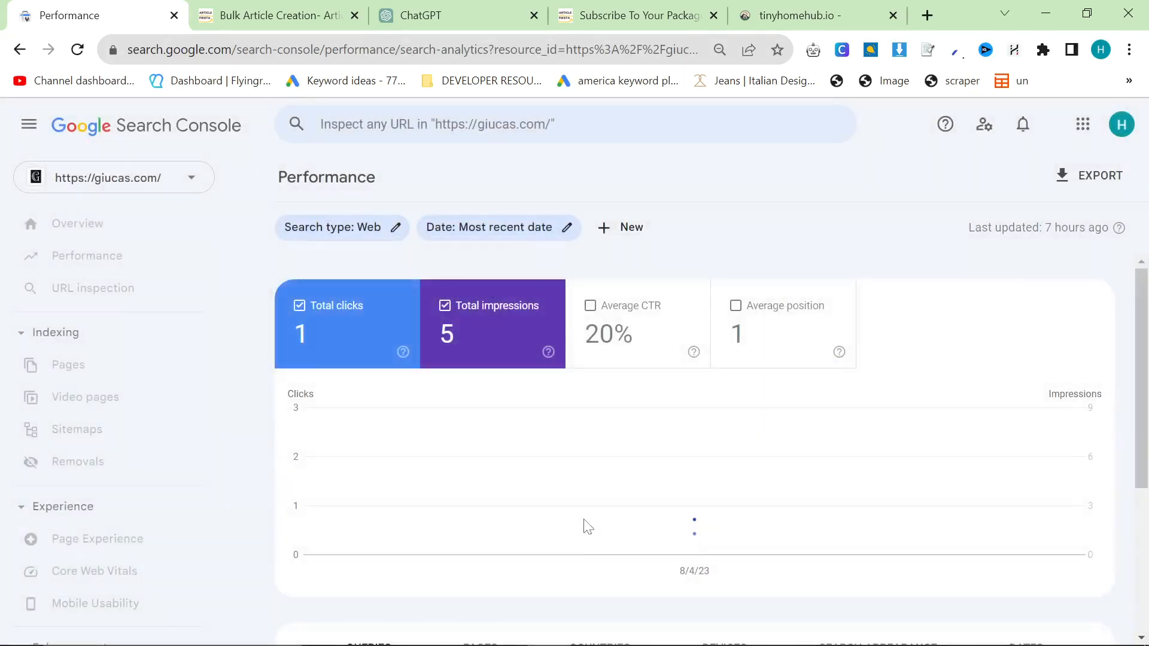
{"action": "scroll", "scroll_direction": "down", "scroll_amount": 3}
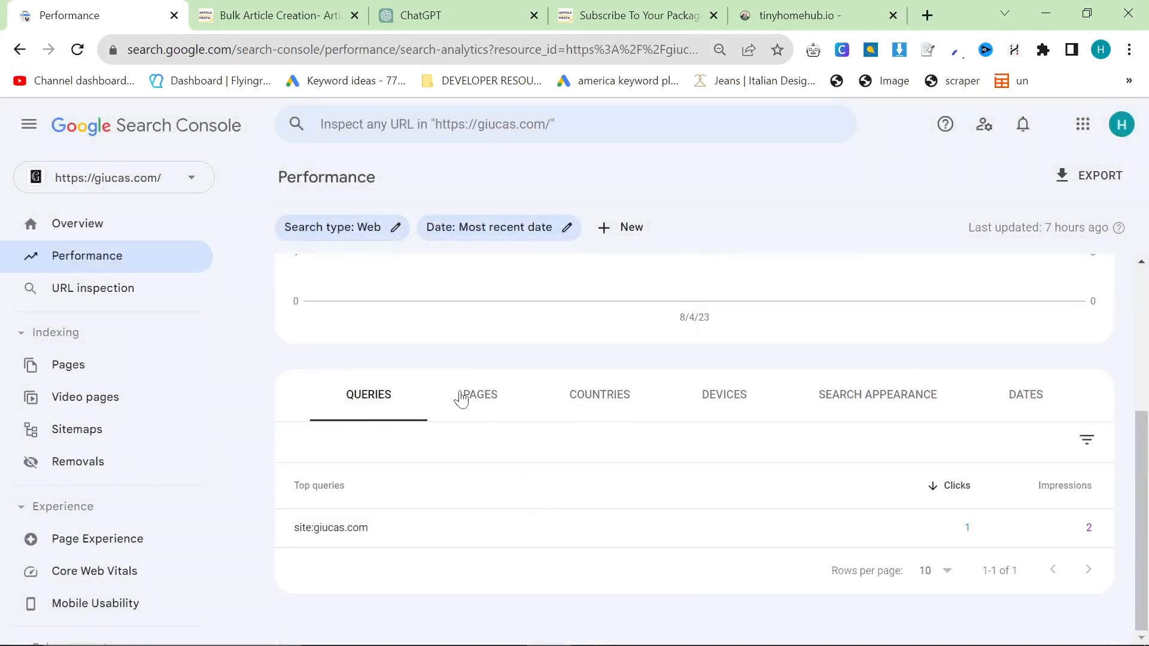
{"action": "left_click", "coordinate": [480, 395]}
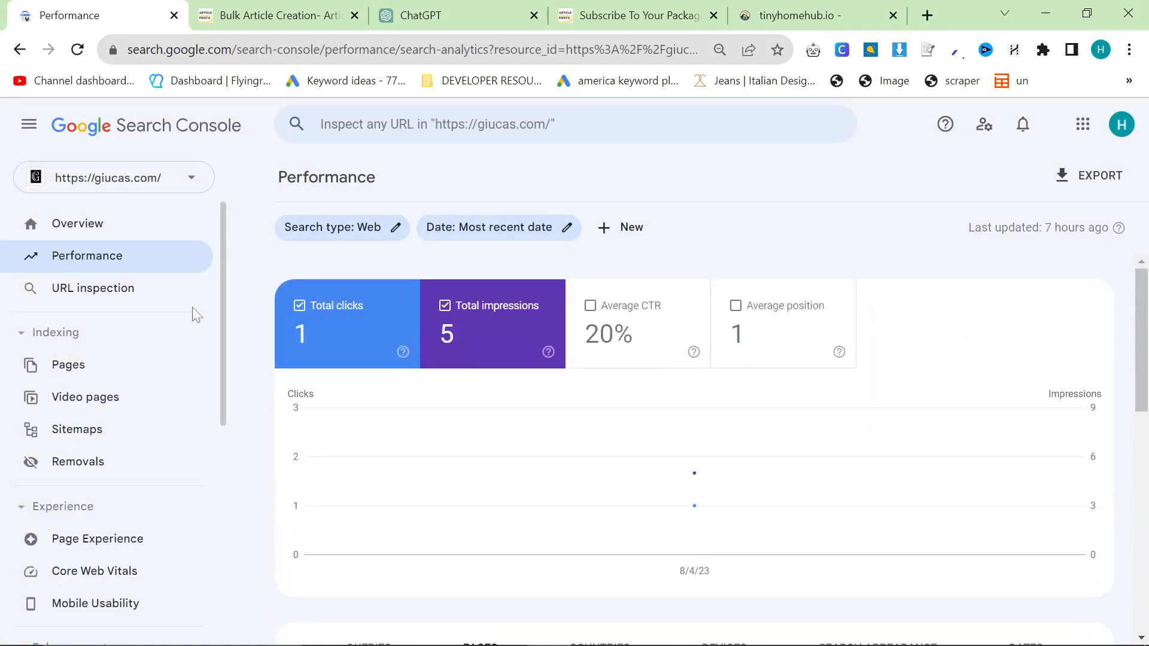
{"action": "left_click", "coordinate": [113, 177]}
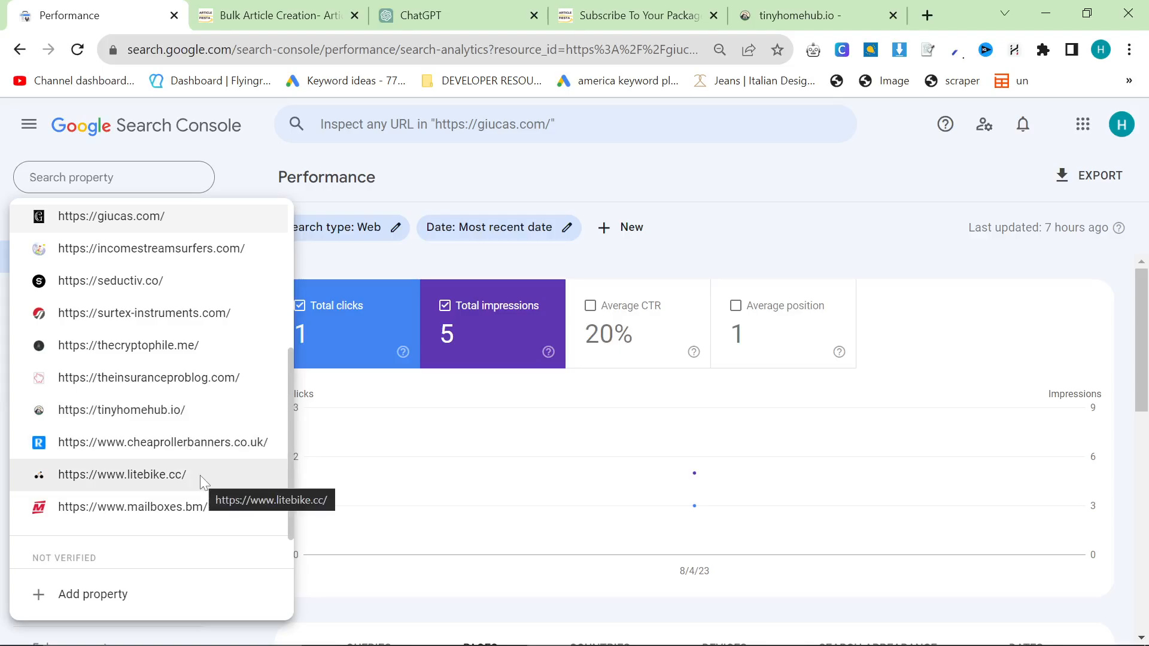
Switch to litebike.cc, view its performance (1.79K clicks, 49.1K impressions) and indexed pages (61).
{"action": "left_click", "coordinate": [122, 474]}
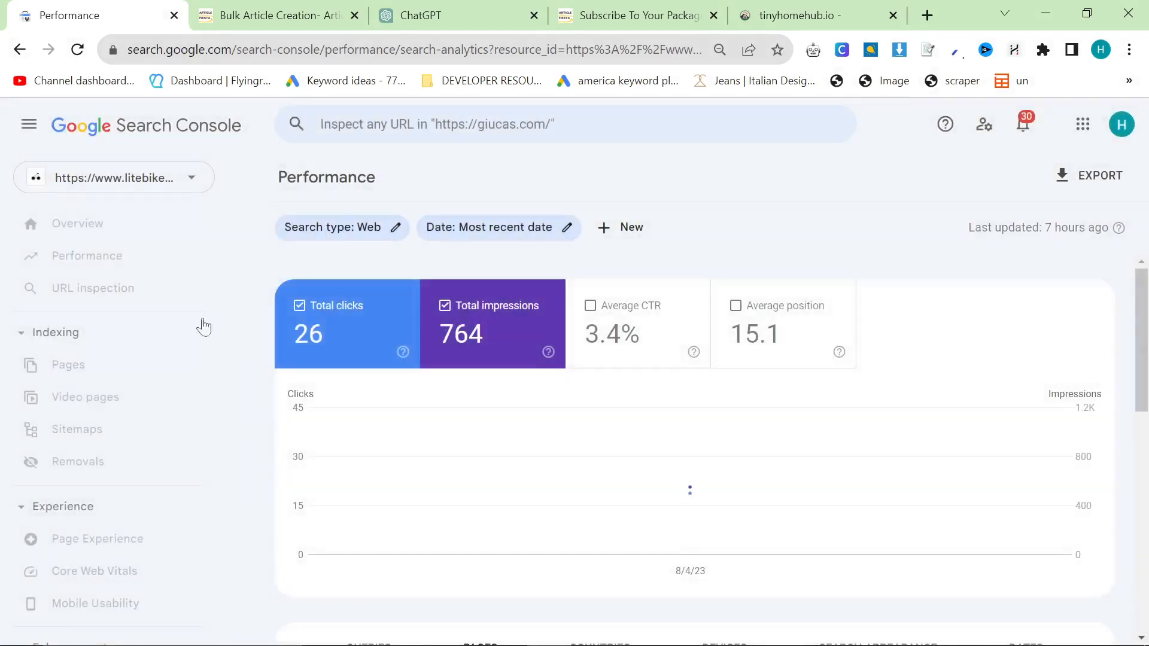
{"action": "left_click", "coordinate": [490, 227]}
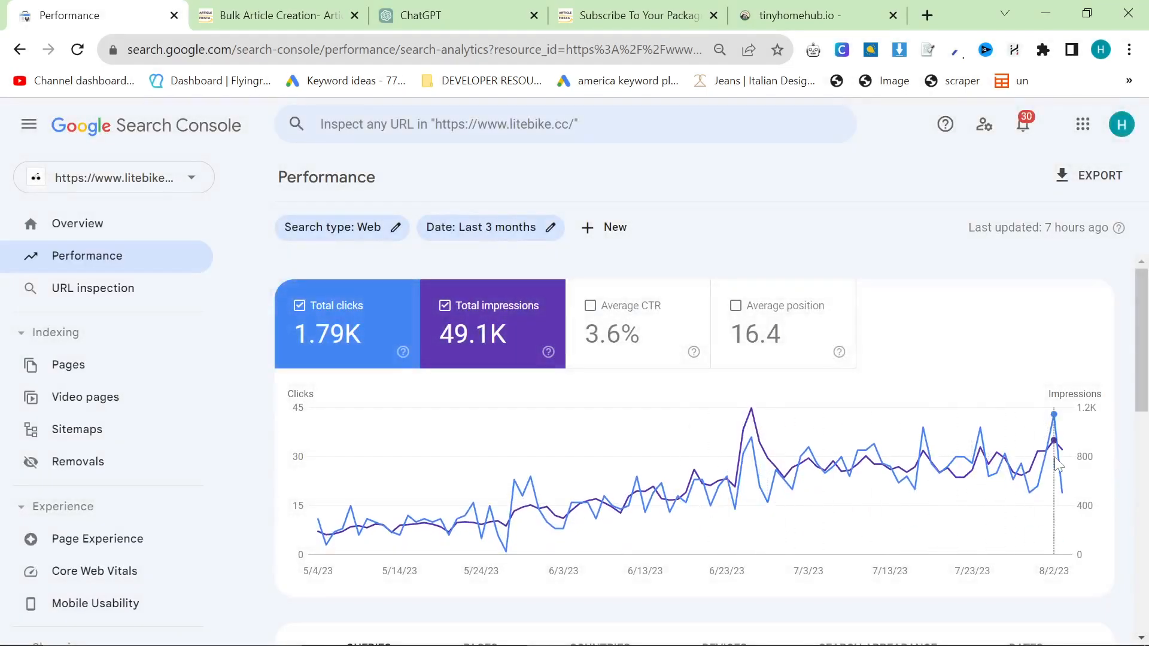
{"action": "mouse_move", "coordinate": [77, 362]}
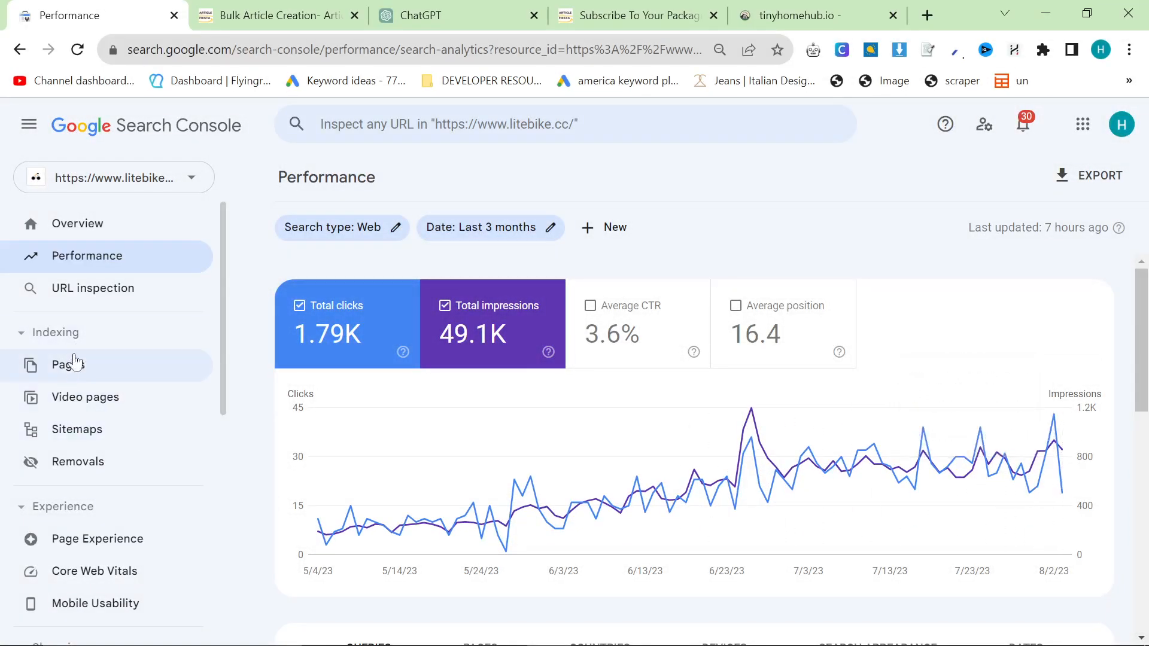
{"action": "left_click", "coordinate": [66, 364]}
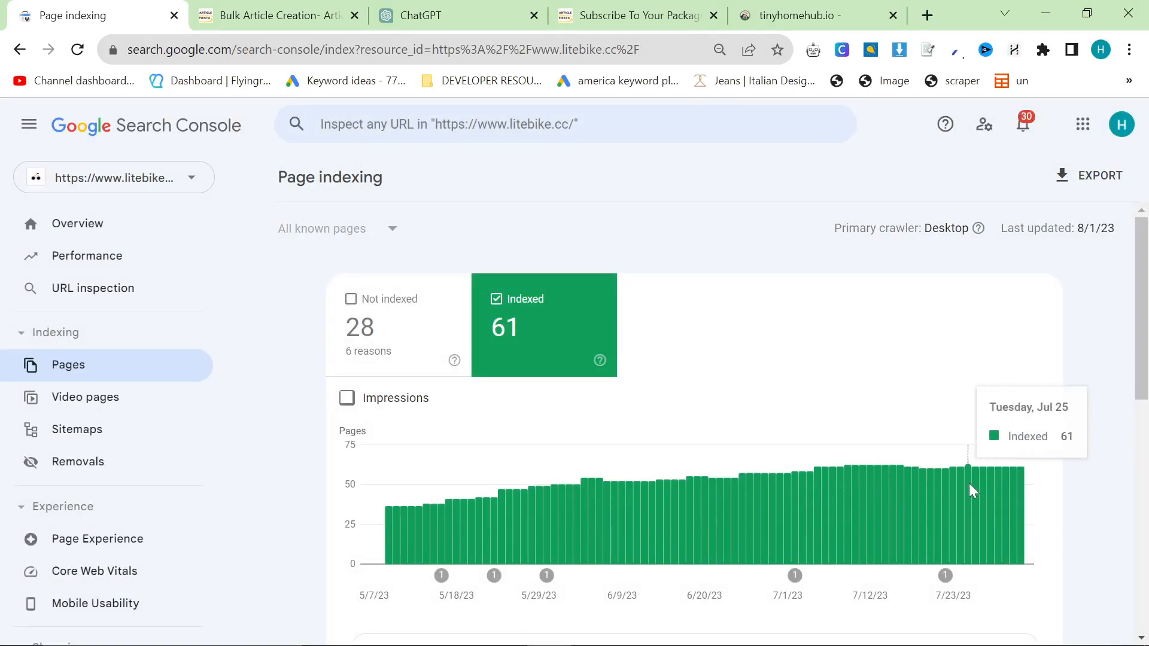
{"action": "mouse_move", "coordinate": [816, 500]}
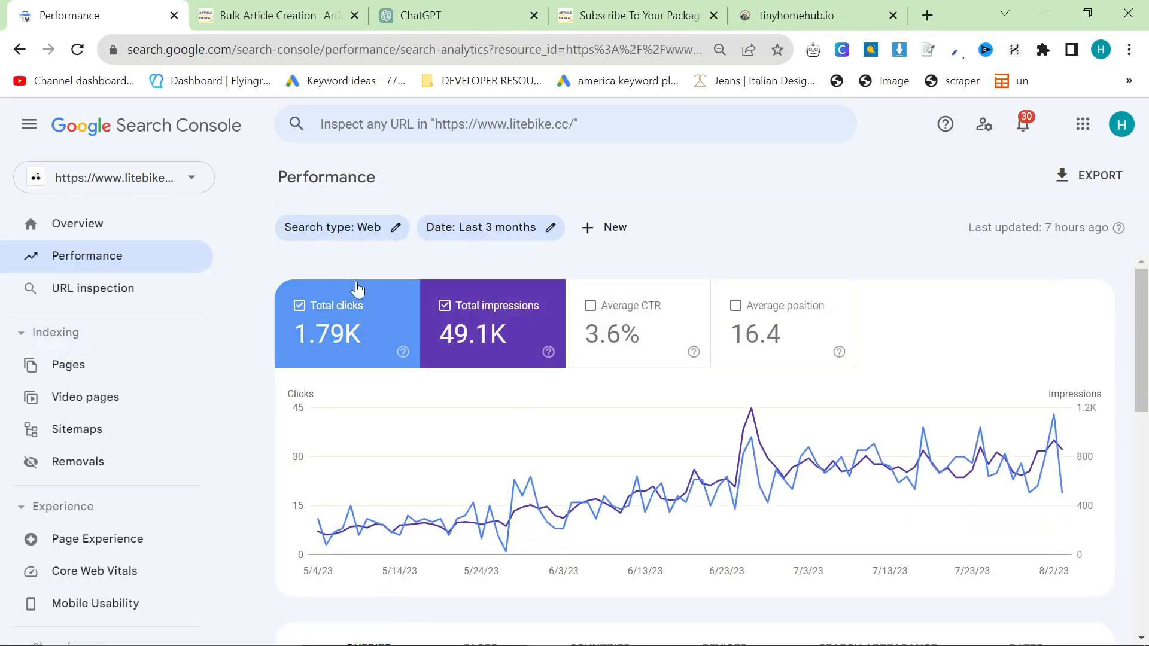
Extend litebike.cc's date range to Last 16 months: 1.99K clicks, 52.8K impressions.
{"action": "left_click", "coordinate": [490, 227]}
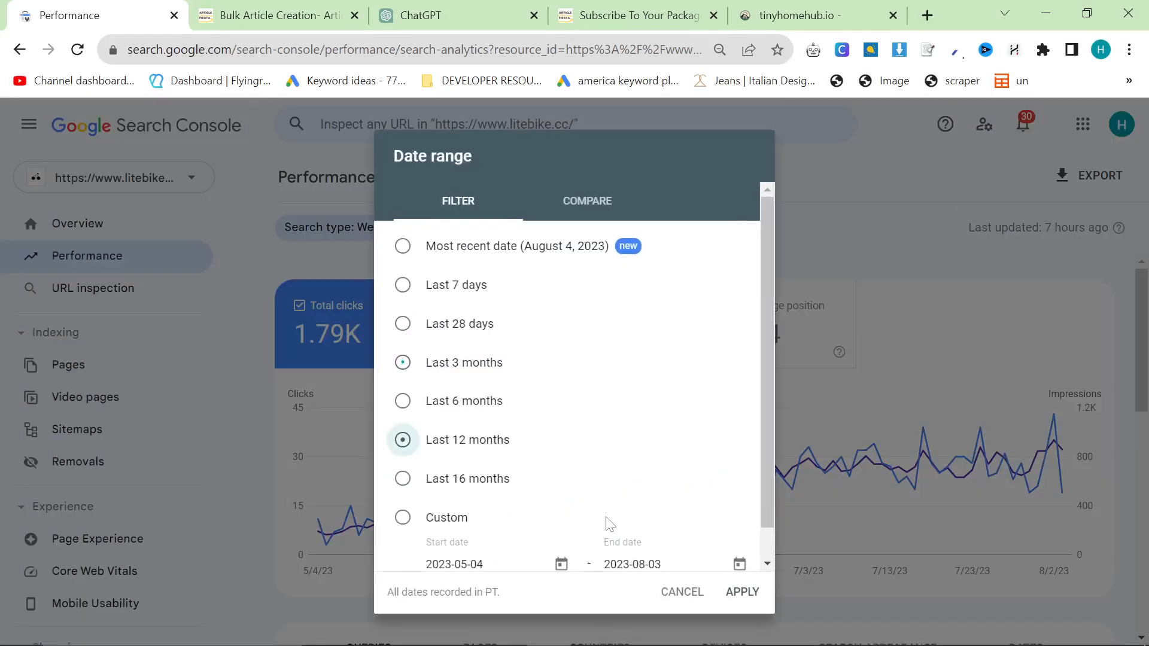
{"action": "left_click", "coordinate": [742, 591]}
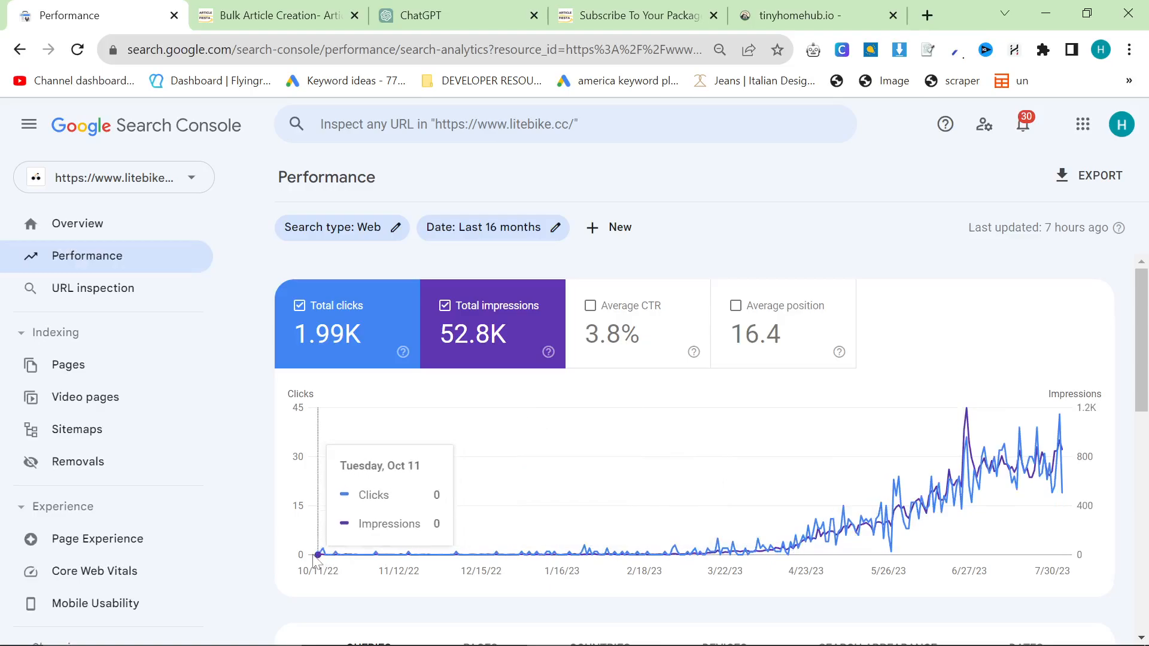
{"action": "mouse_move", "coordinate": [663, 531]}
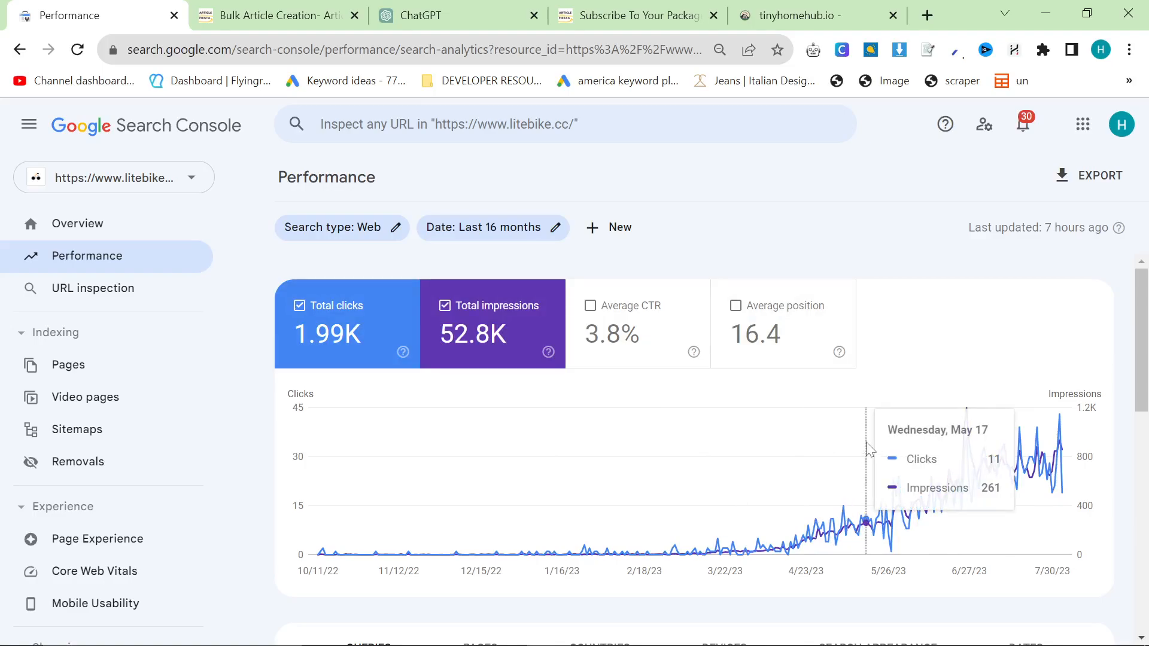
{"action": "mouse_move", "coordinate": [702, 402]}
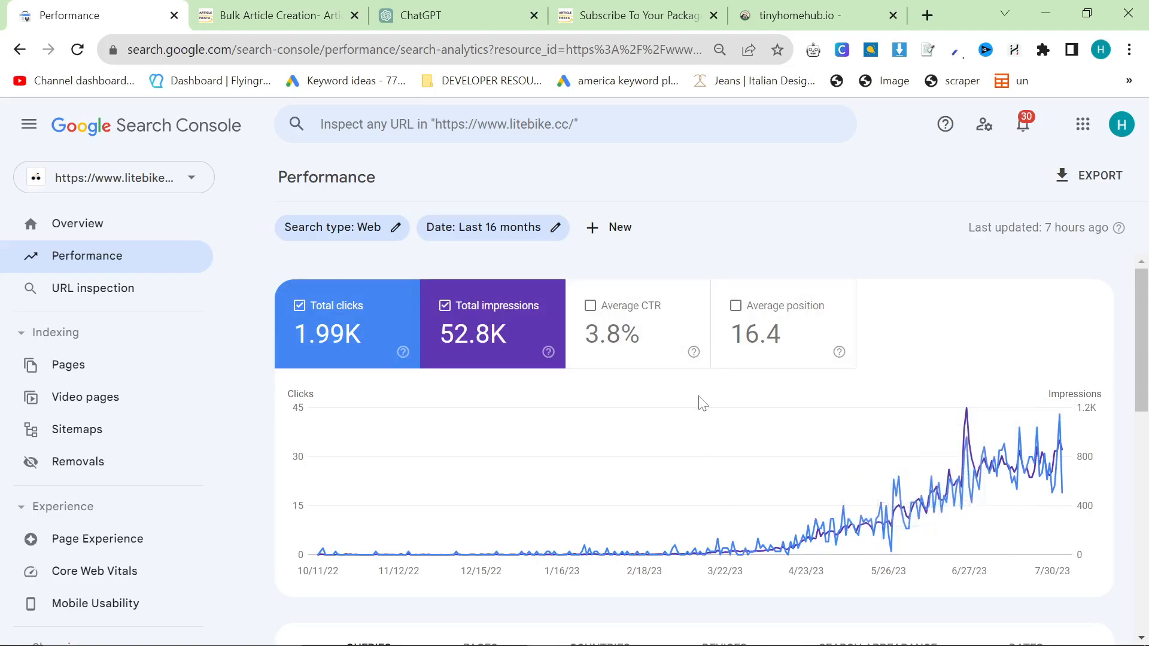
{"action": "mouse_move", "coordinate": [740, 381]}
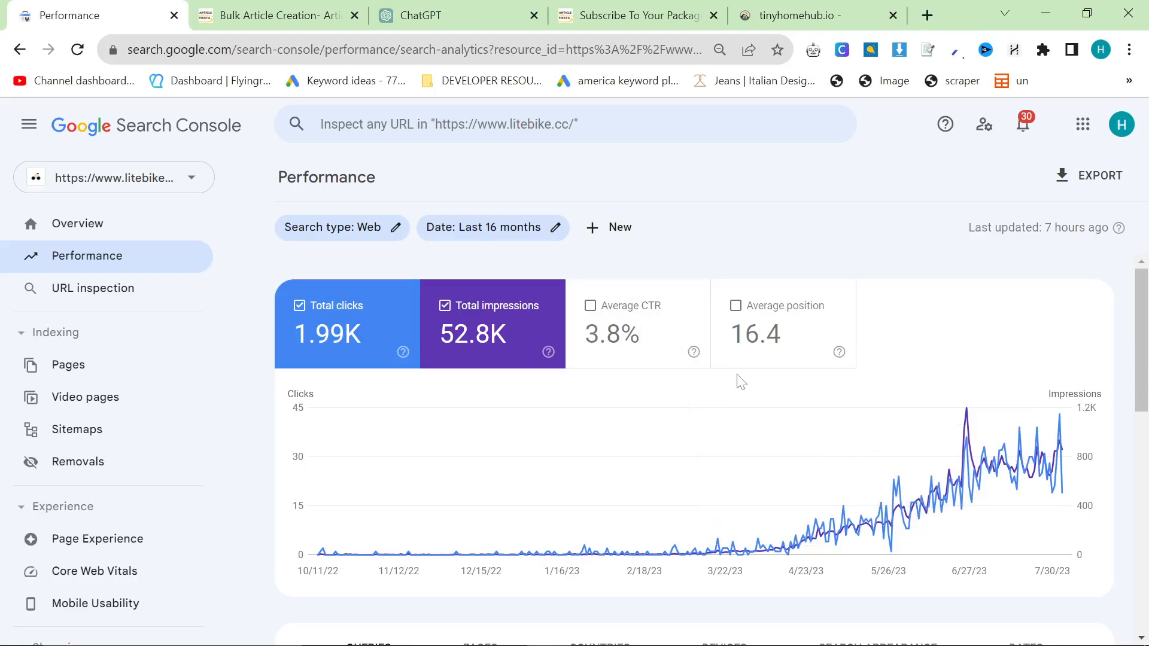
{"action": "mouse_move", "coordinate": [974, 438]}
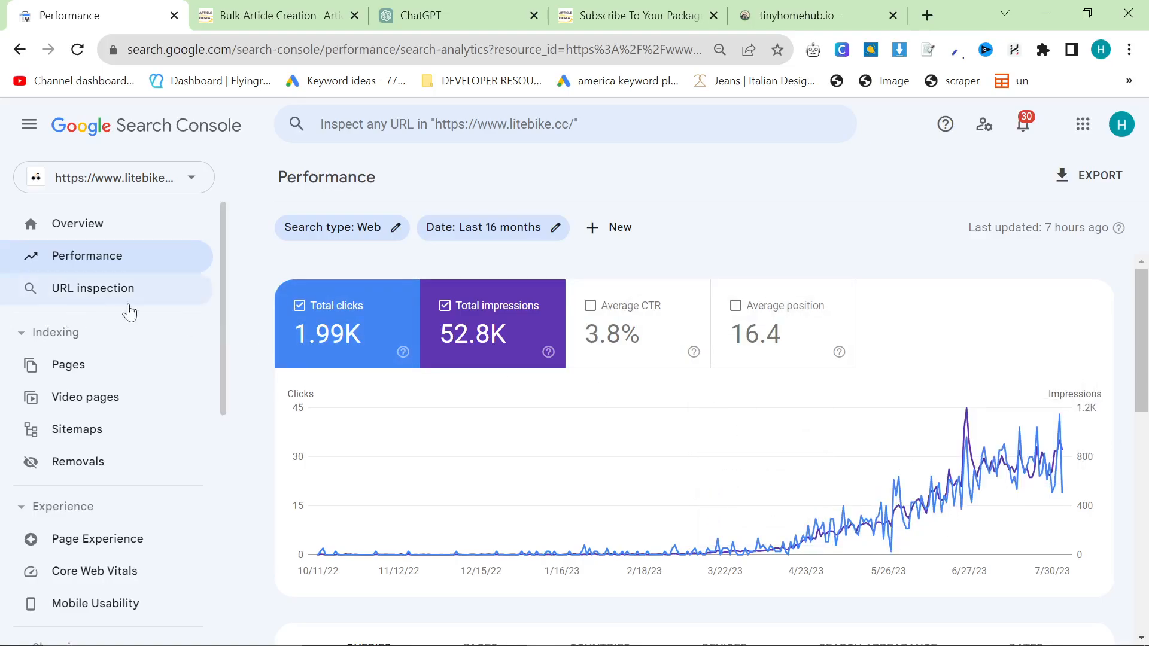
{"action": "mouse_move", "coordinate": [804, 272]}
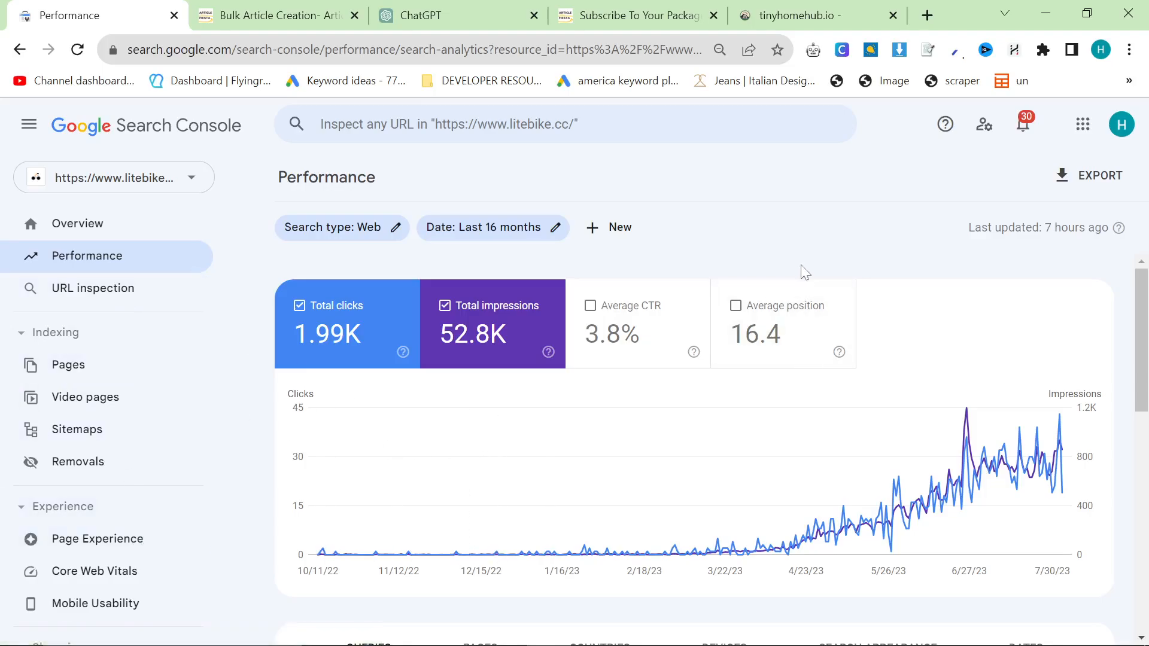
{"action": "mouse_move", "coordinate": [764, 293]}
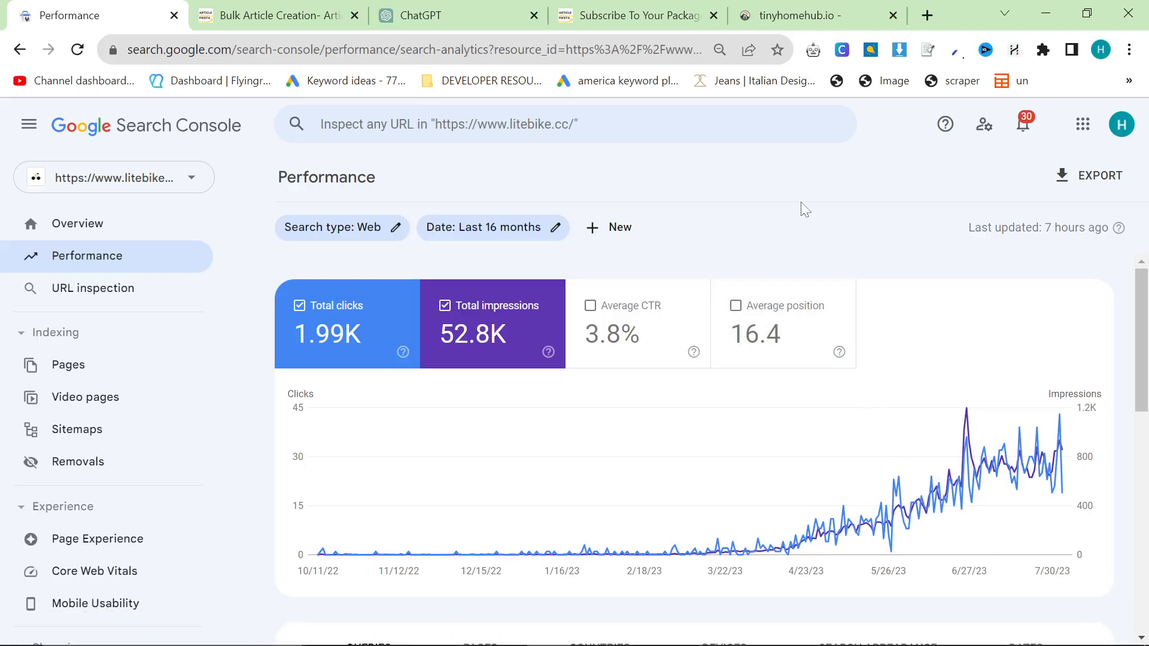
{"action": "mouse_move", "coordinate": [784, 207]}
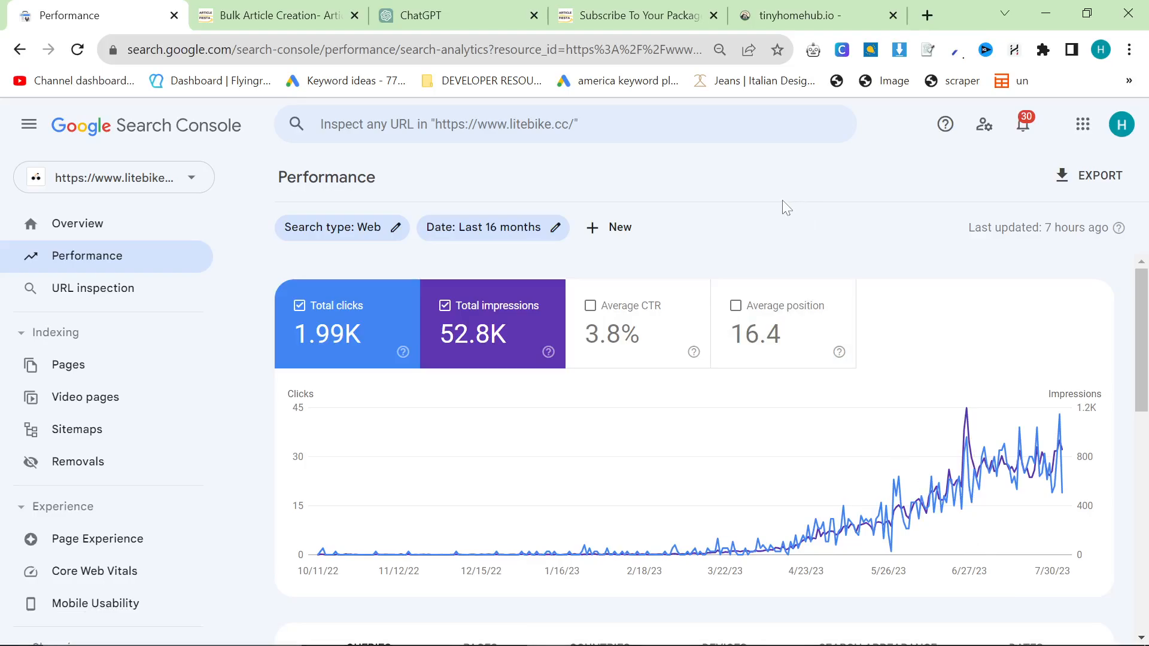
{"action": "mouse_move", "coordinate": [775, 213]}
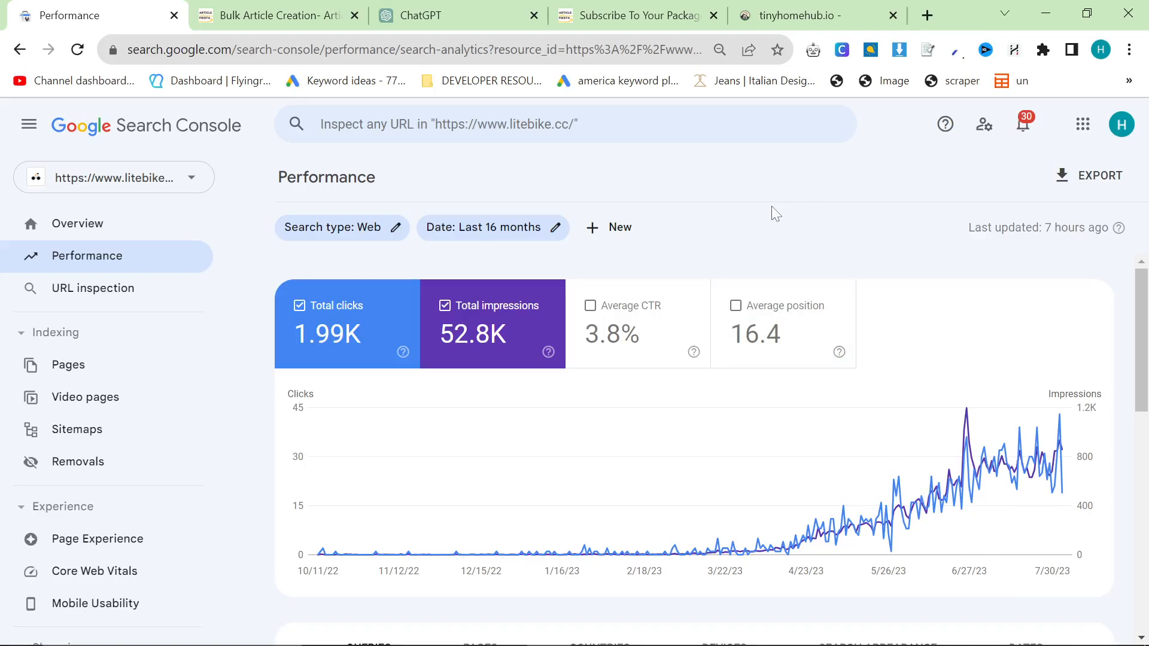